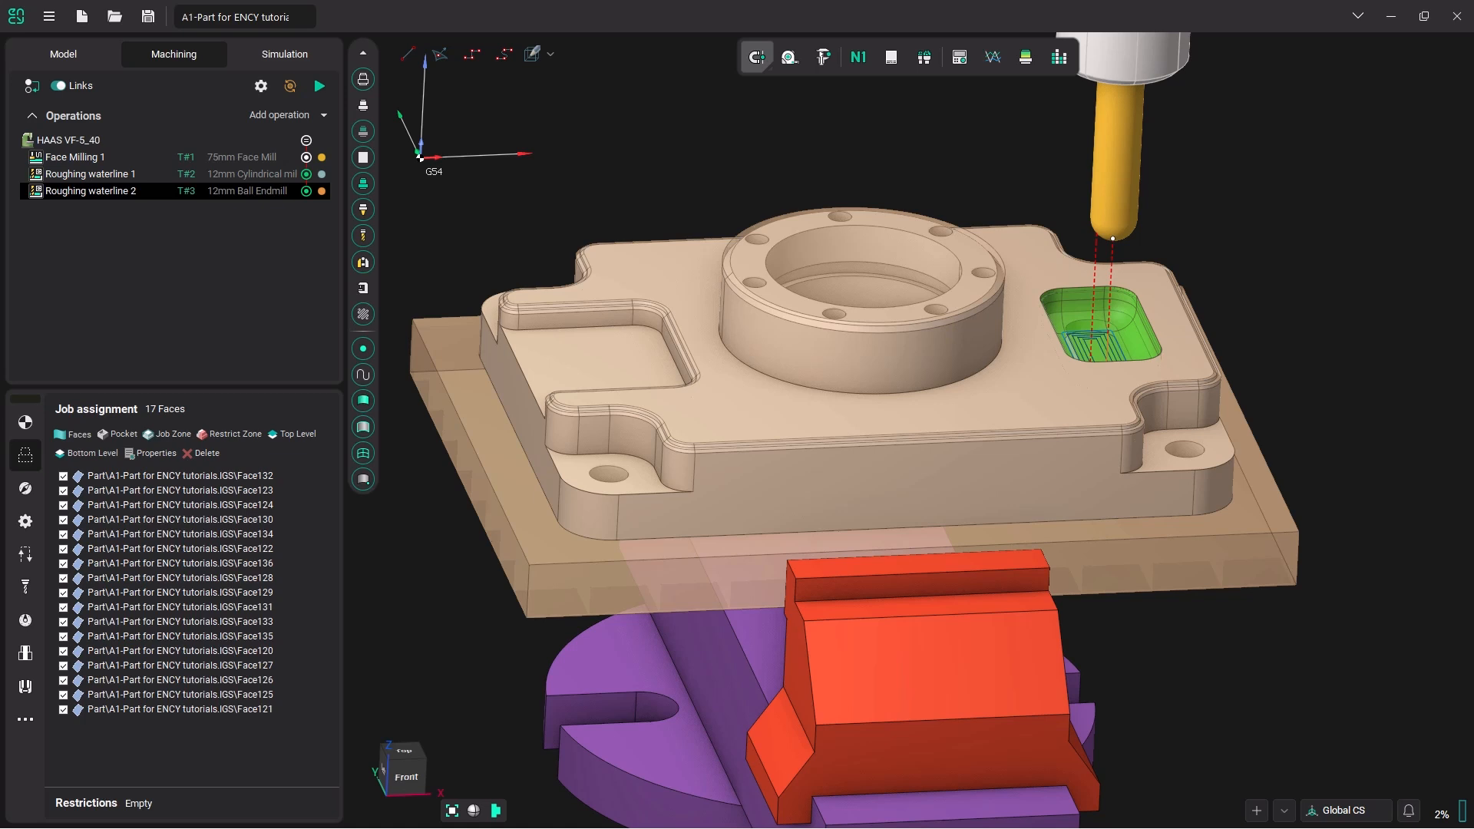
pyautogui.moveTo(1275, 275)
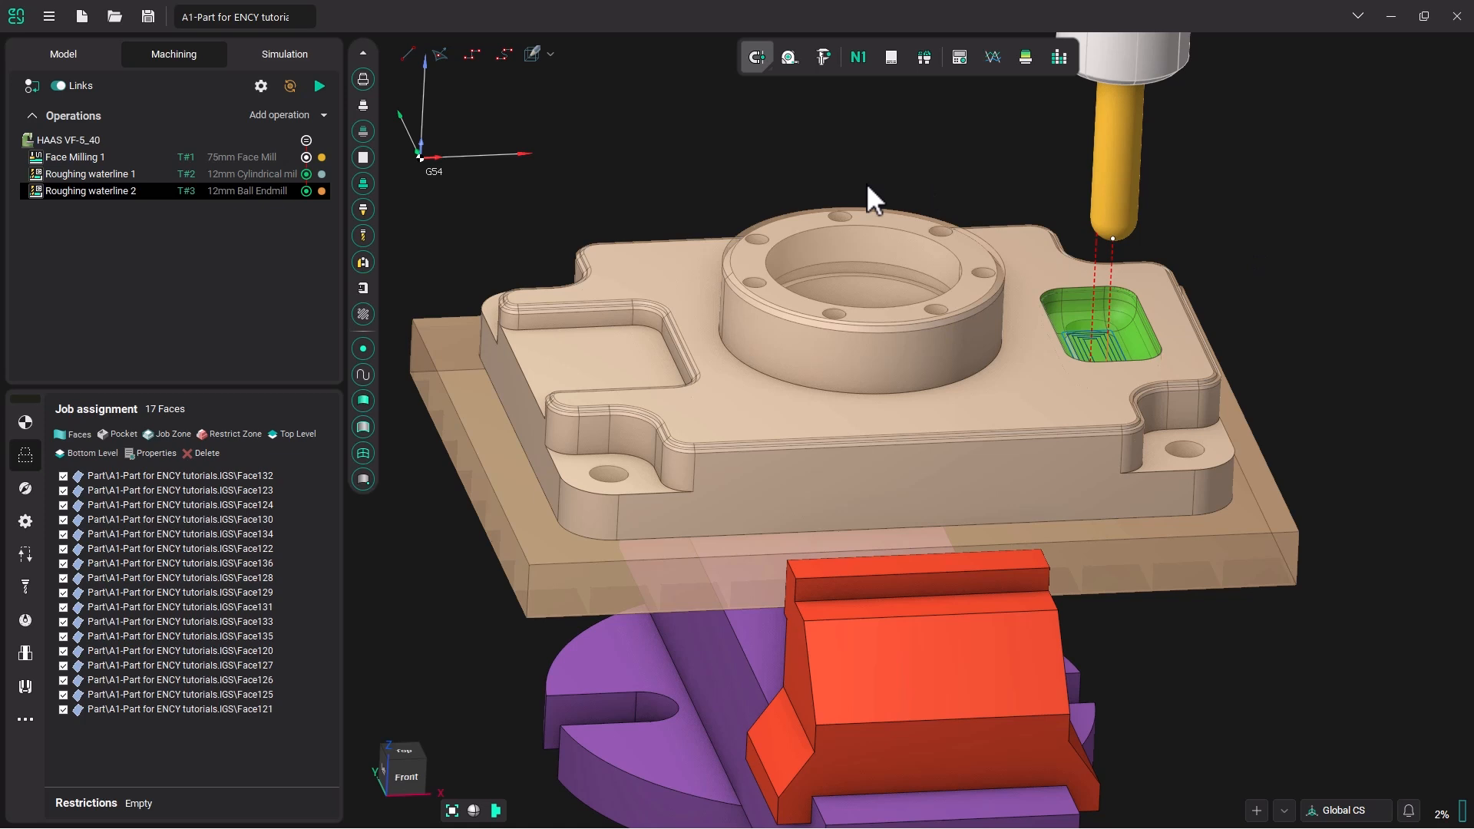
pyautogui.moveTo(848, 232)
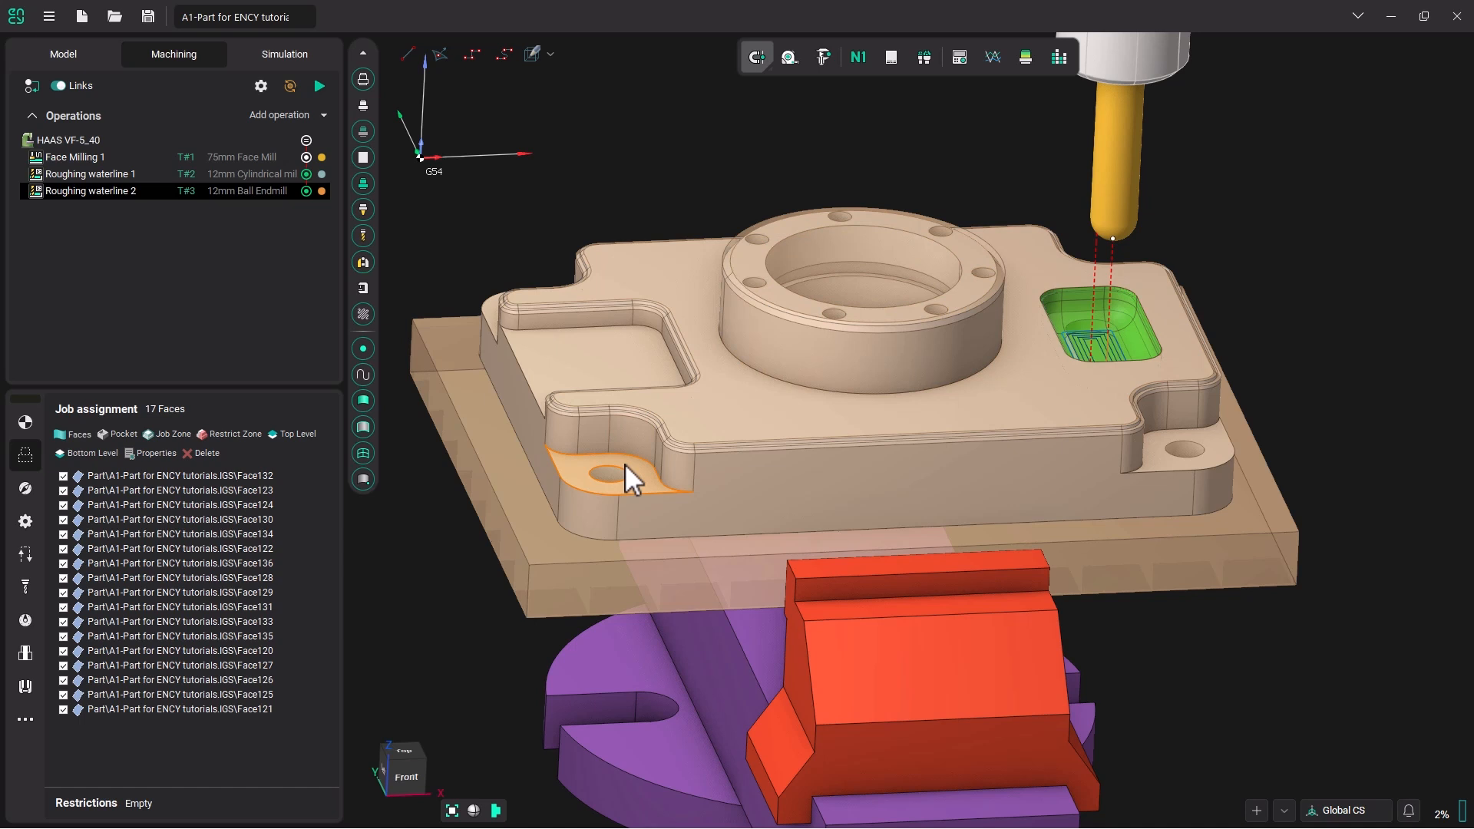
pyautogui.moveTo(620, 484)
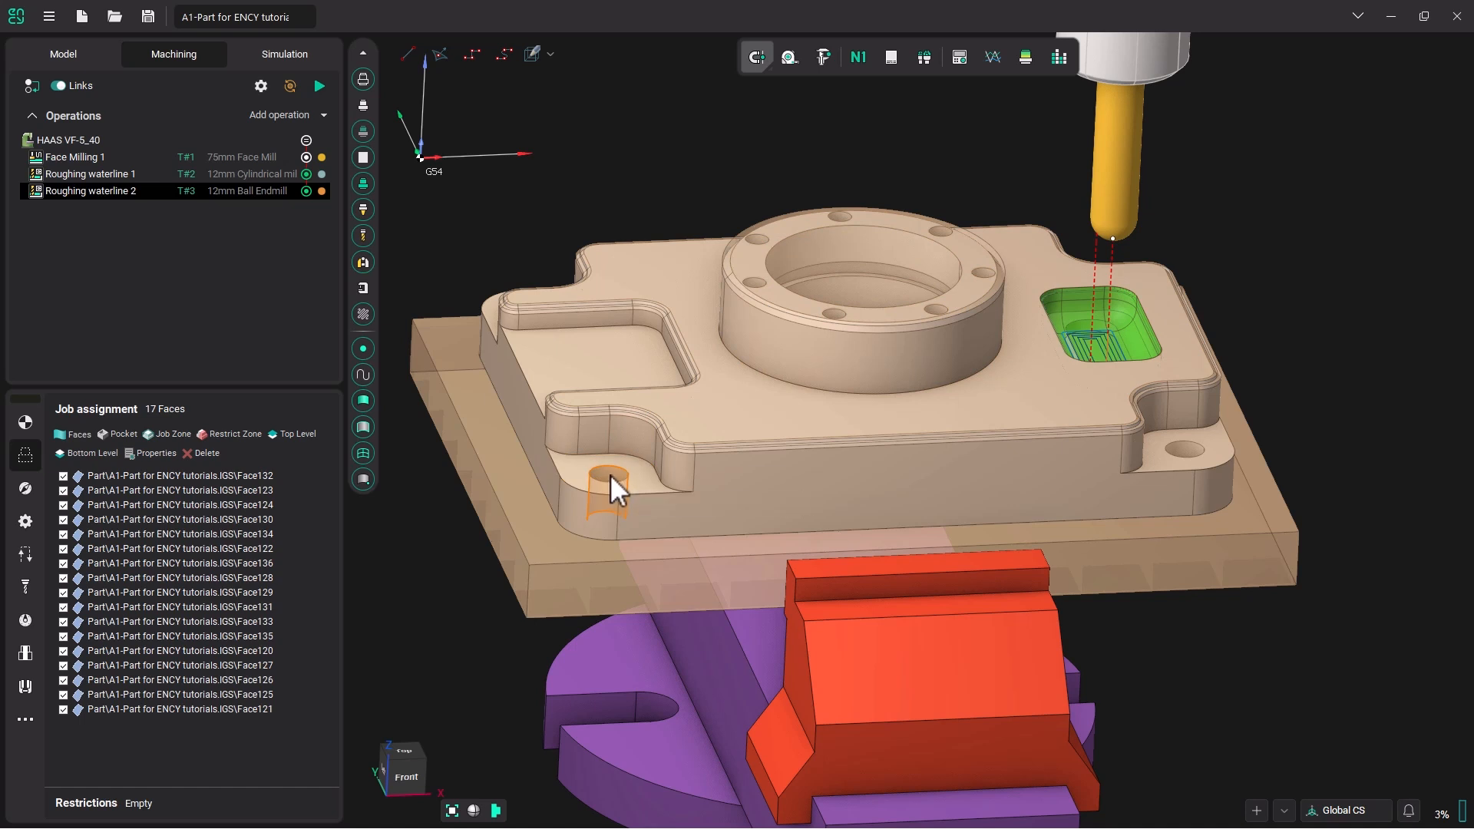
pyautogui.moveTo(612, 489)
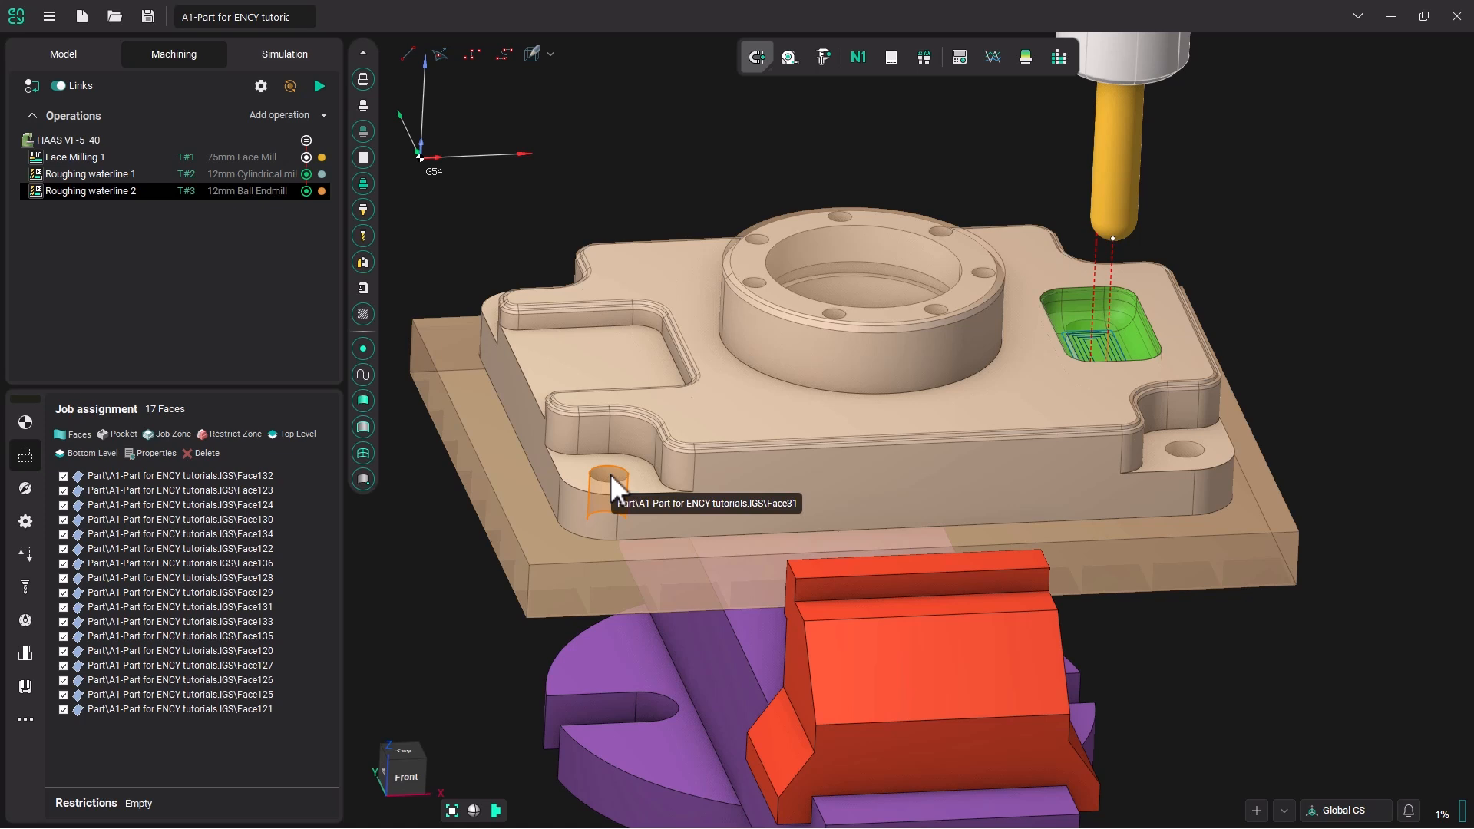
pyautogui.moveTo(646, 161)
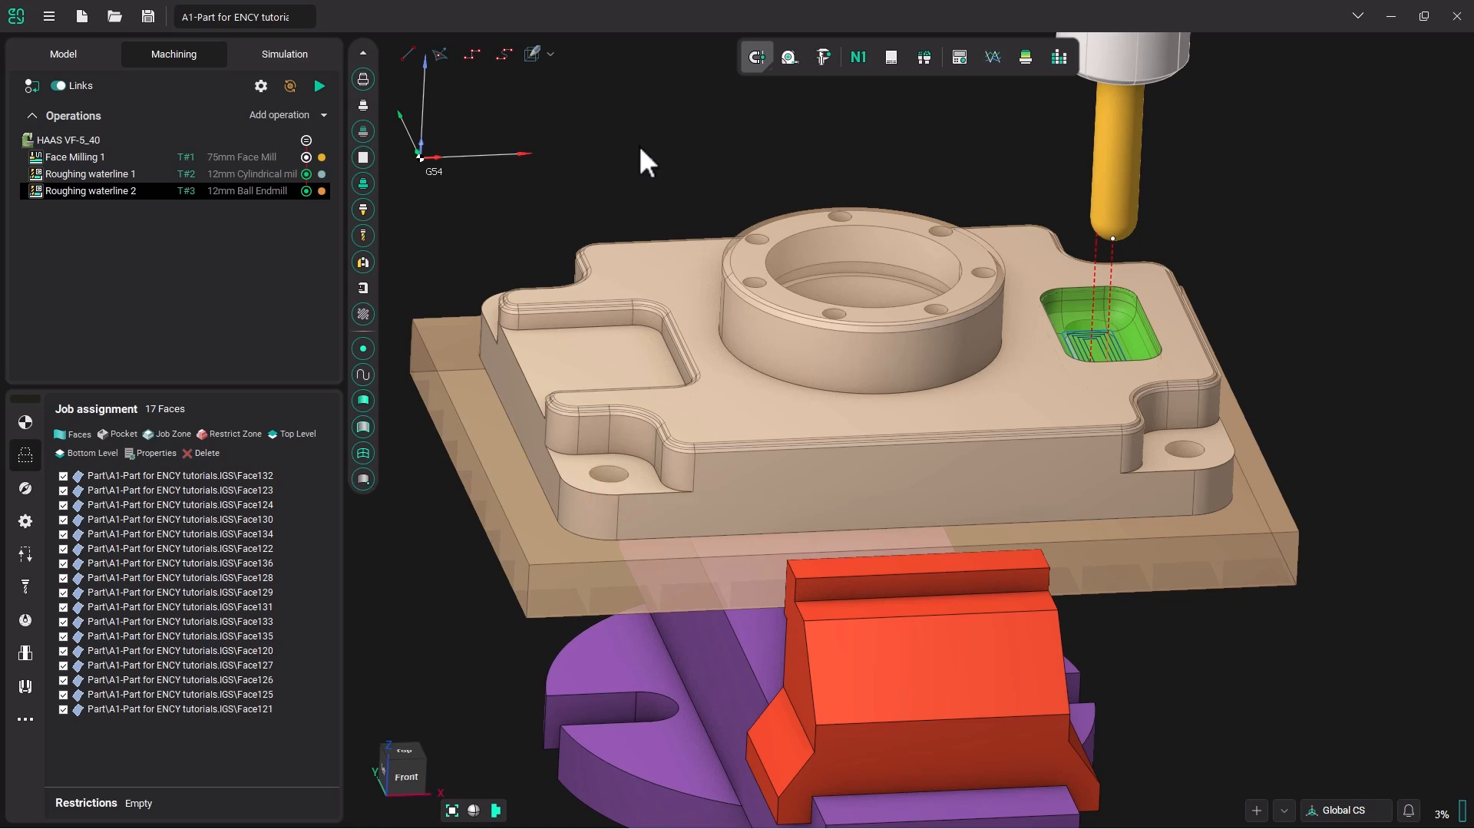
pyautogui.moveTo(651, 172)
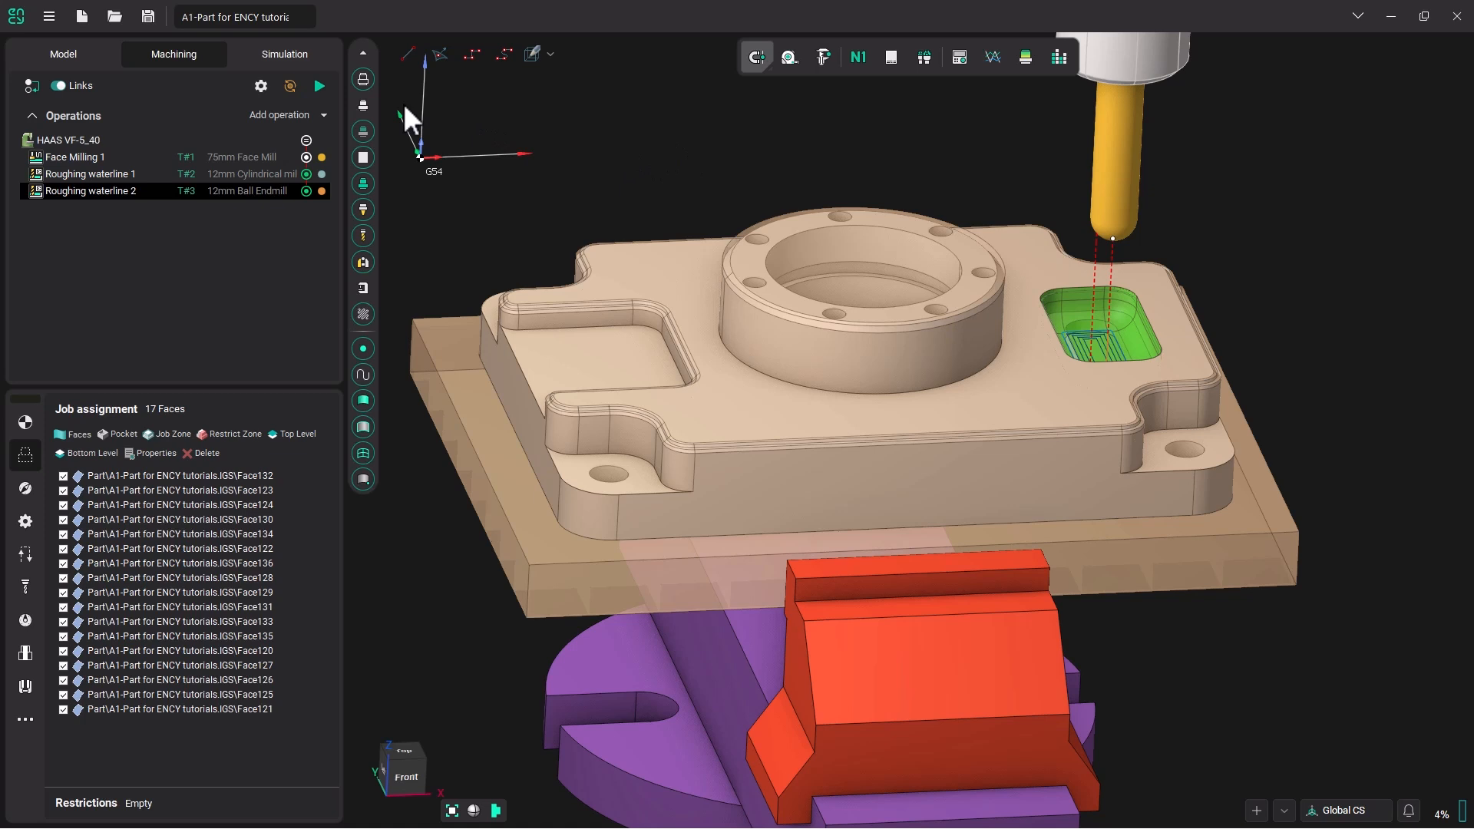
# Add Hole machining 1 and assign the 12mm Spot/Chamfer tool from the Tutorial library
pyautogui.click(323, 115)
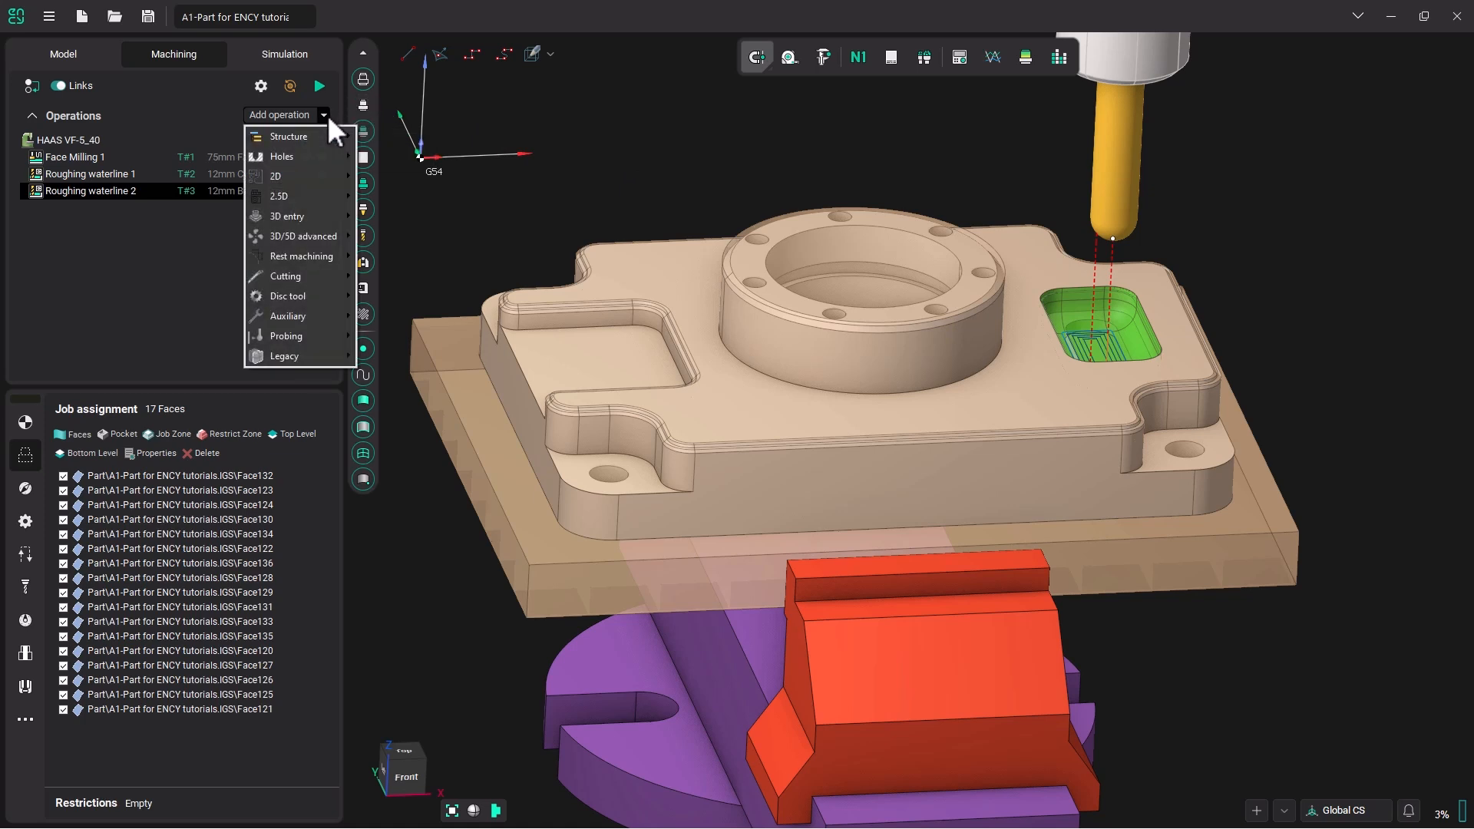
pyautogui.moveTo(310, 156)
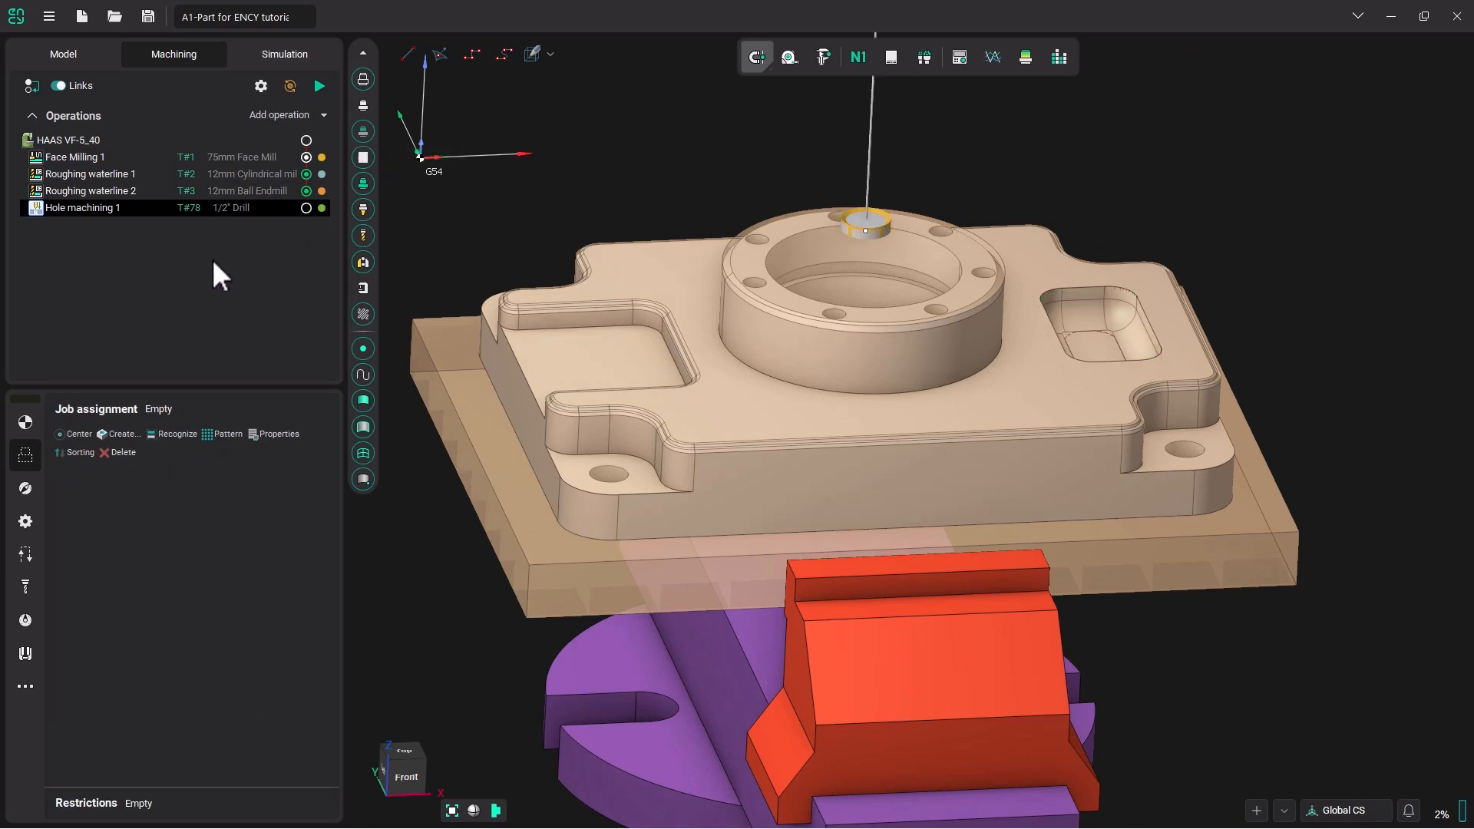
pyautogui.click(82, 208)
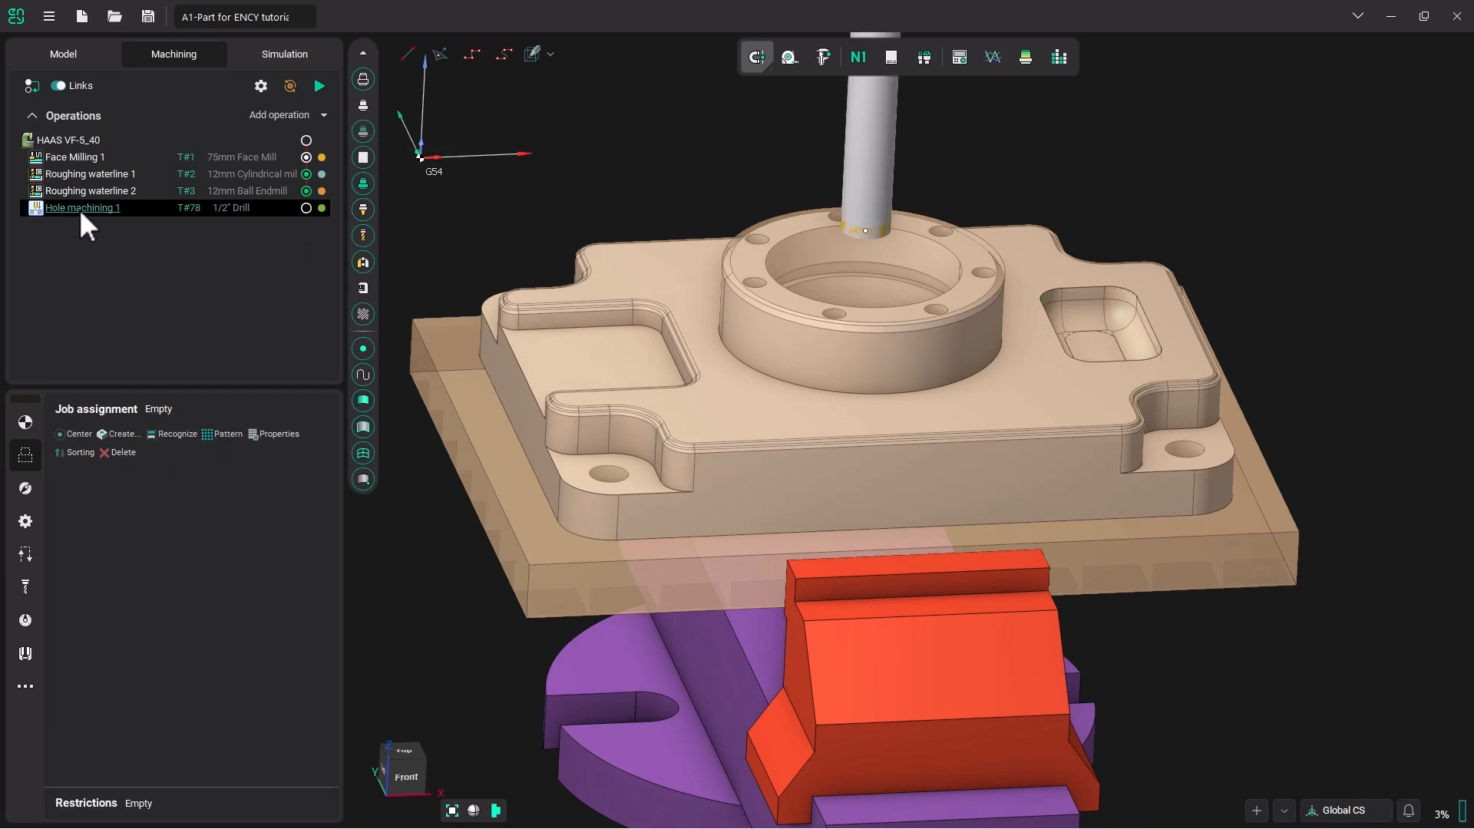
pyautogui.doubleClick(83, 208)
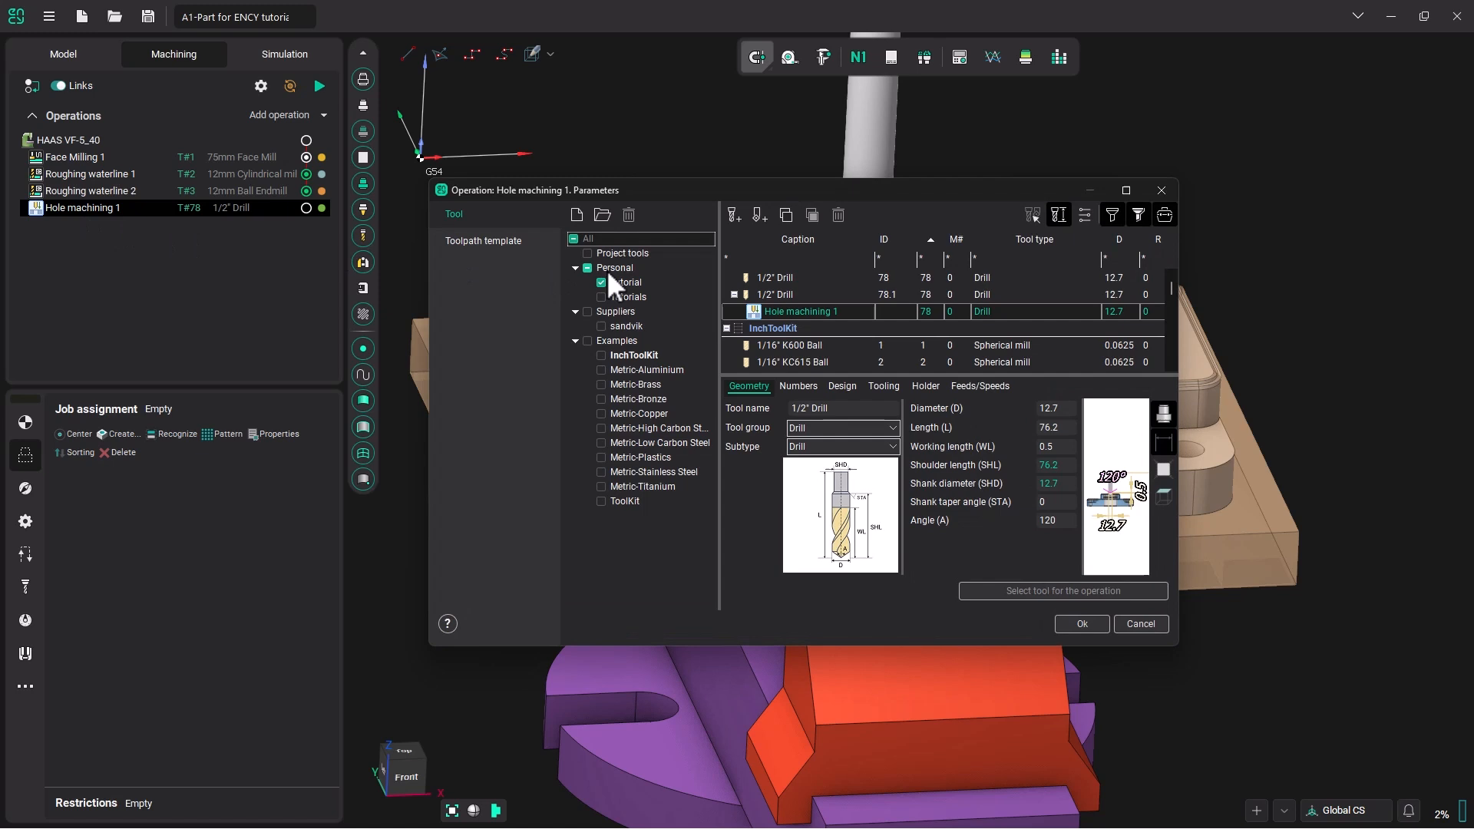
pyautogui.click(625, 281)
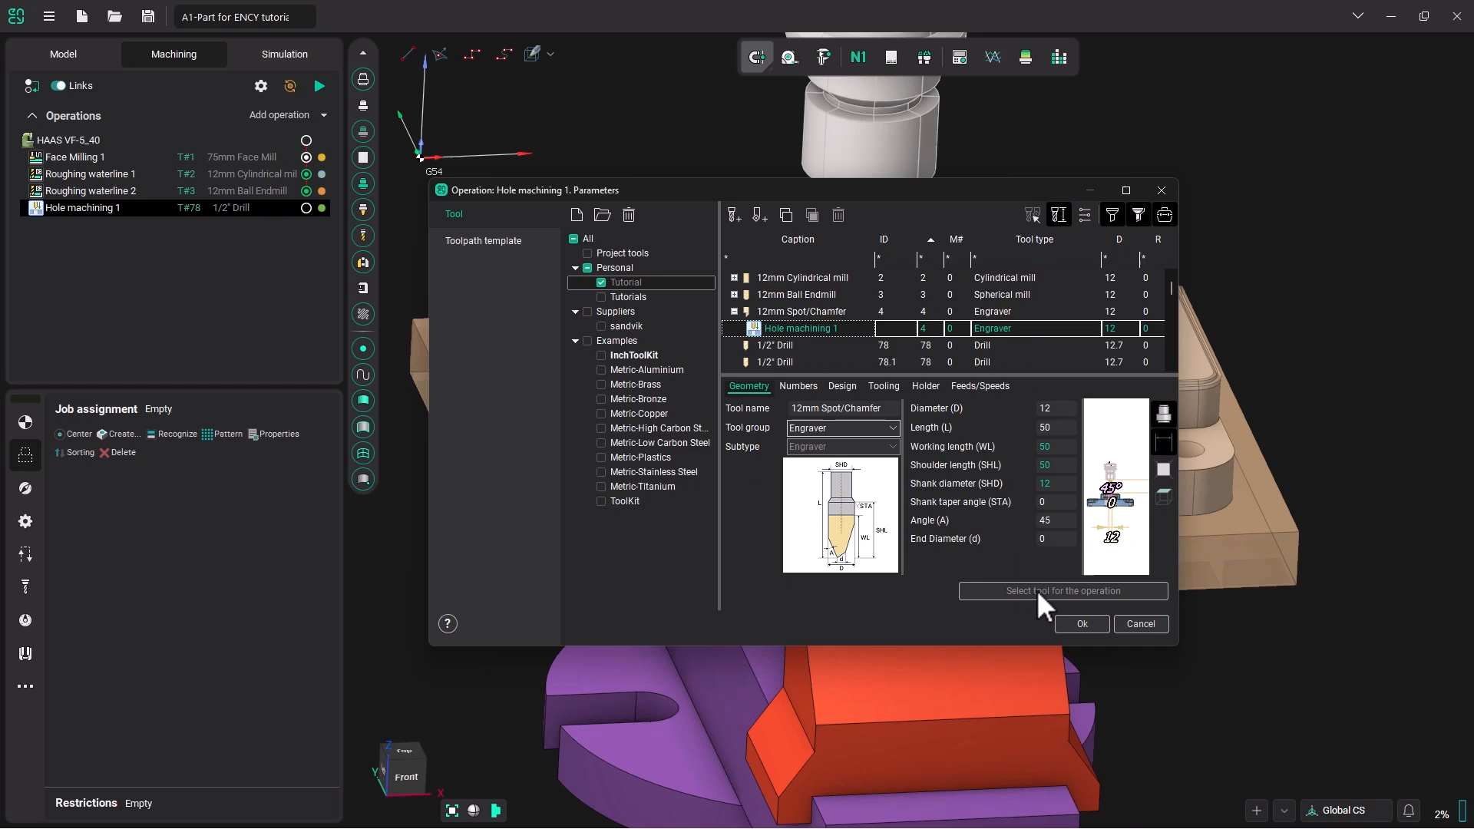
pyautogui.click(1079, 623)
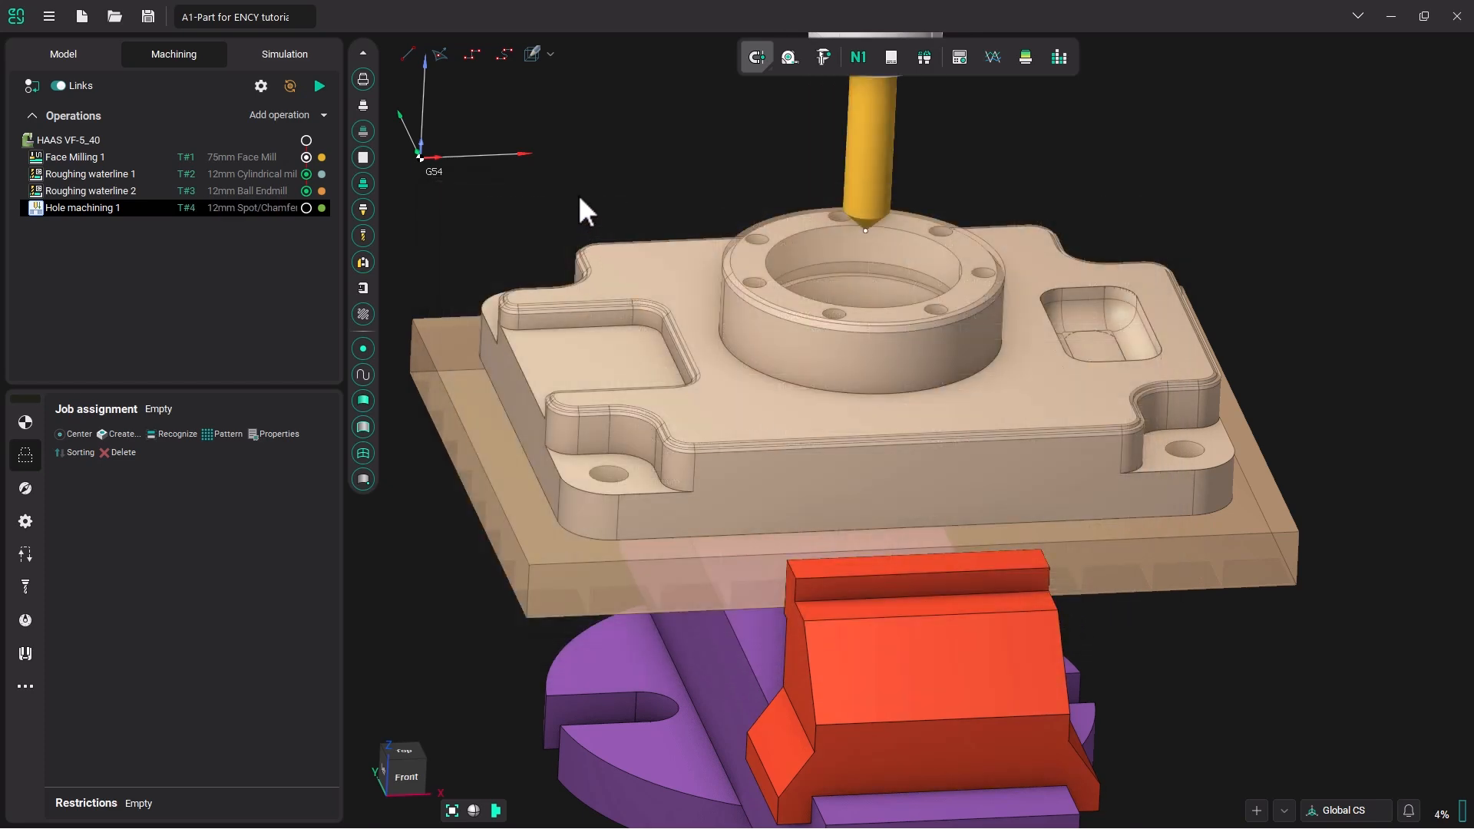
pyautogui.moveTo(612, 188)
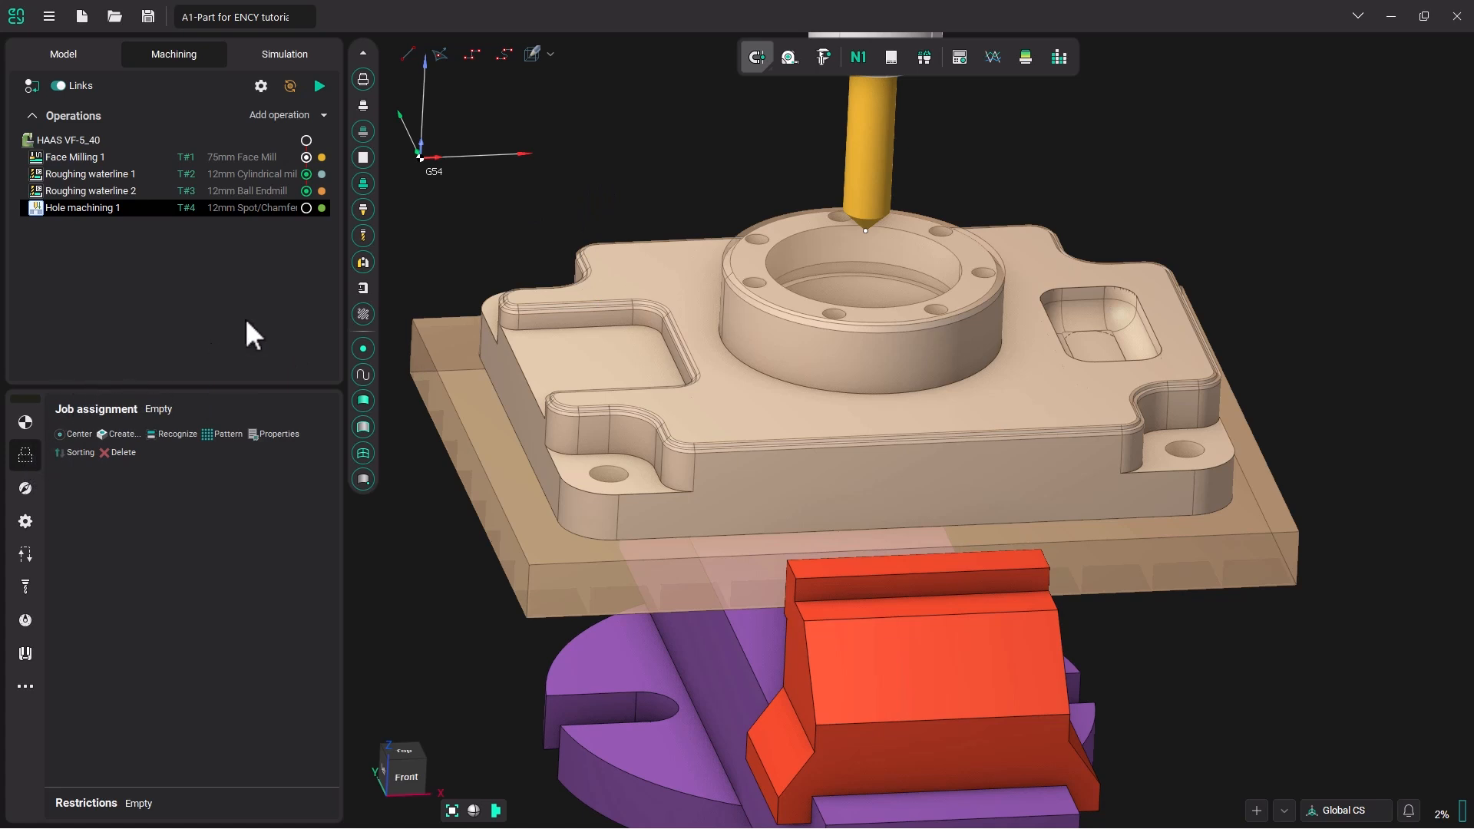
pyautogui.moveTo(769, 218)
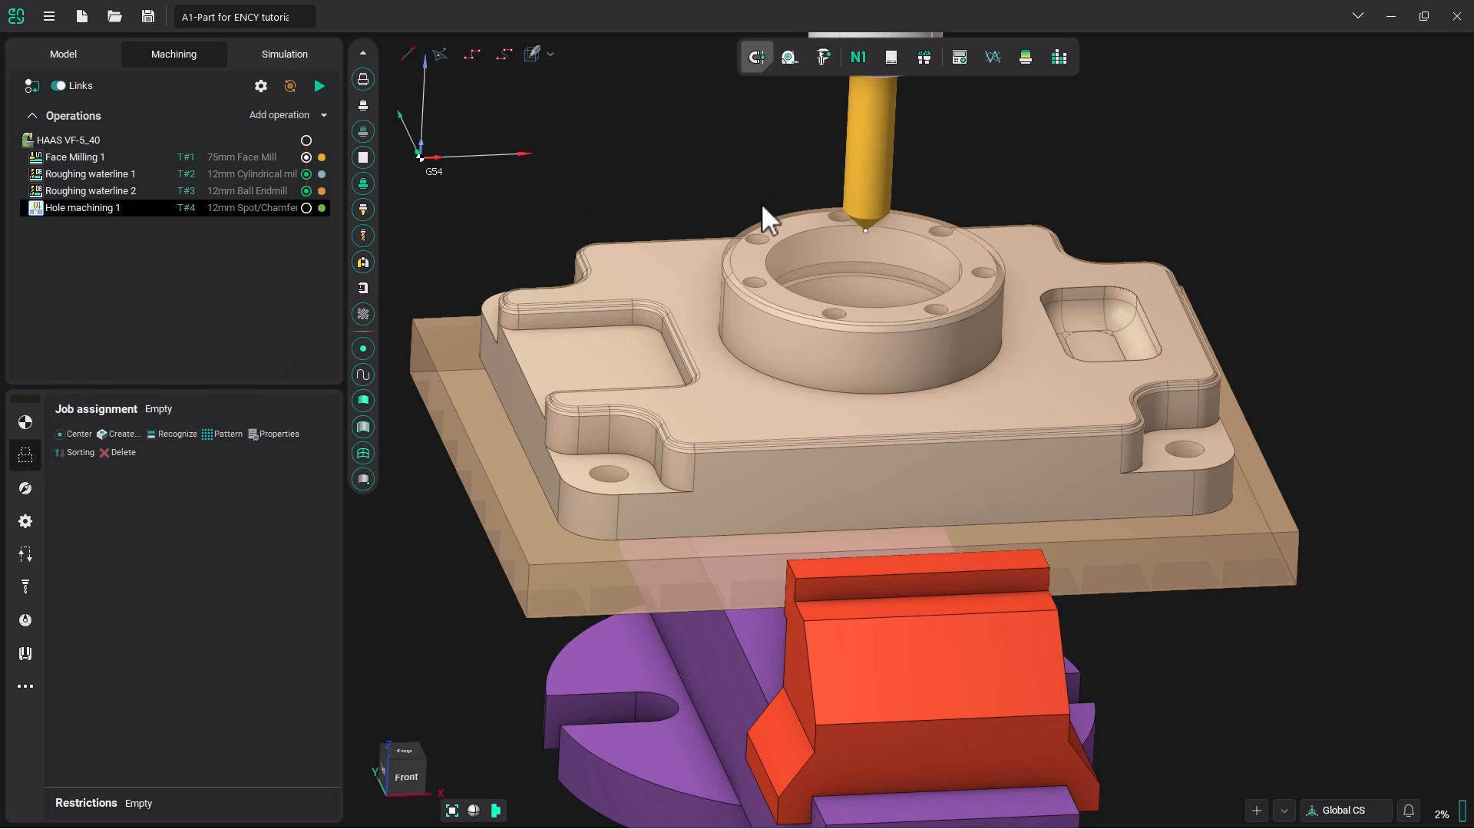
pyautogui.moveTo(765, 247)
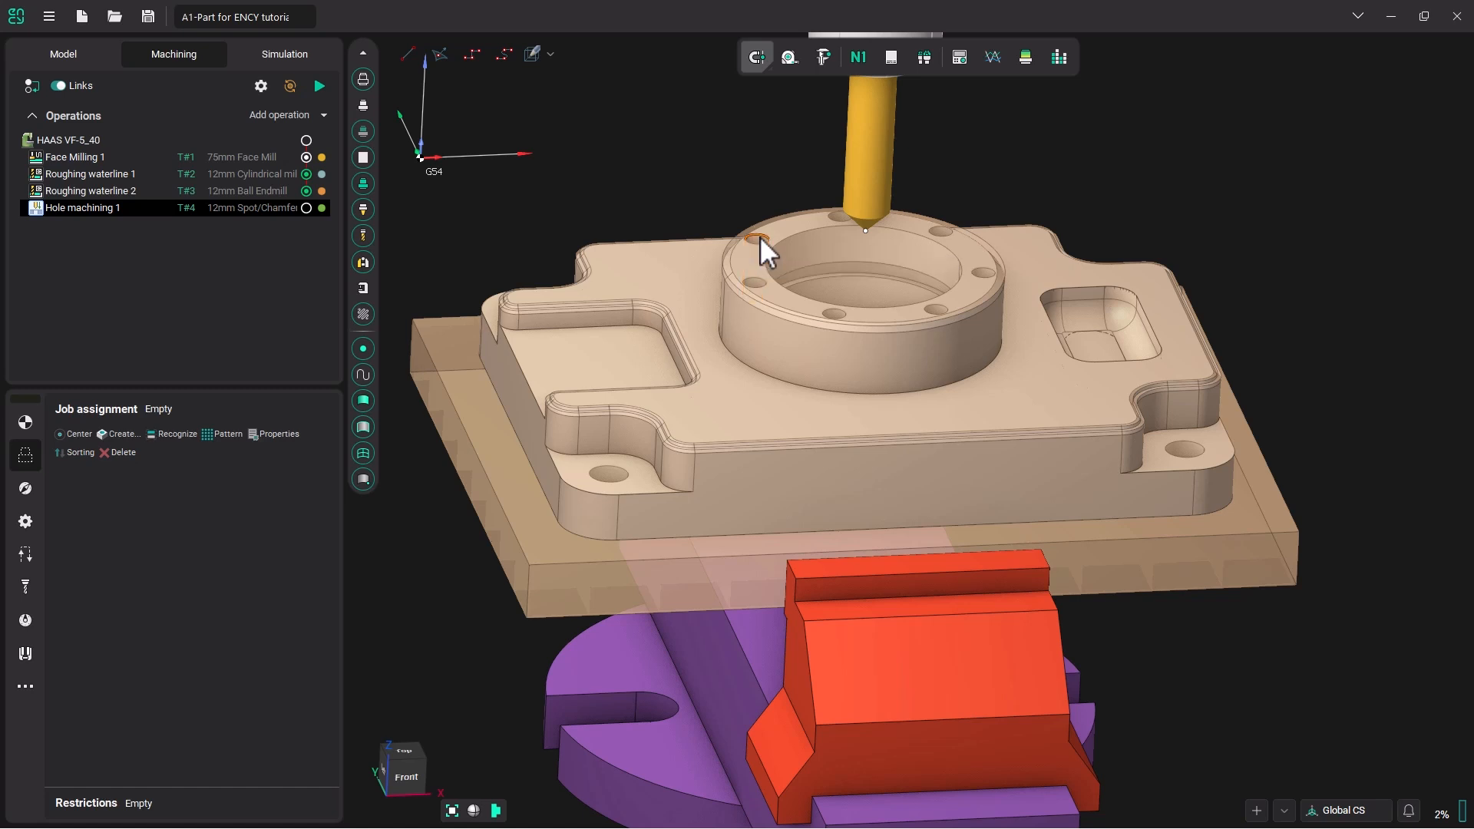
pyautogui.moveTo(763, 254)
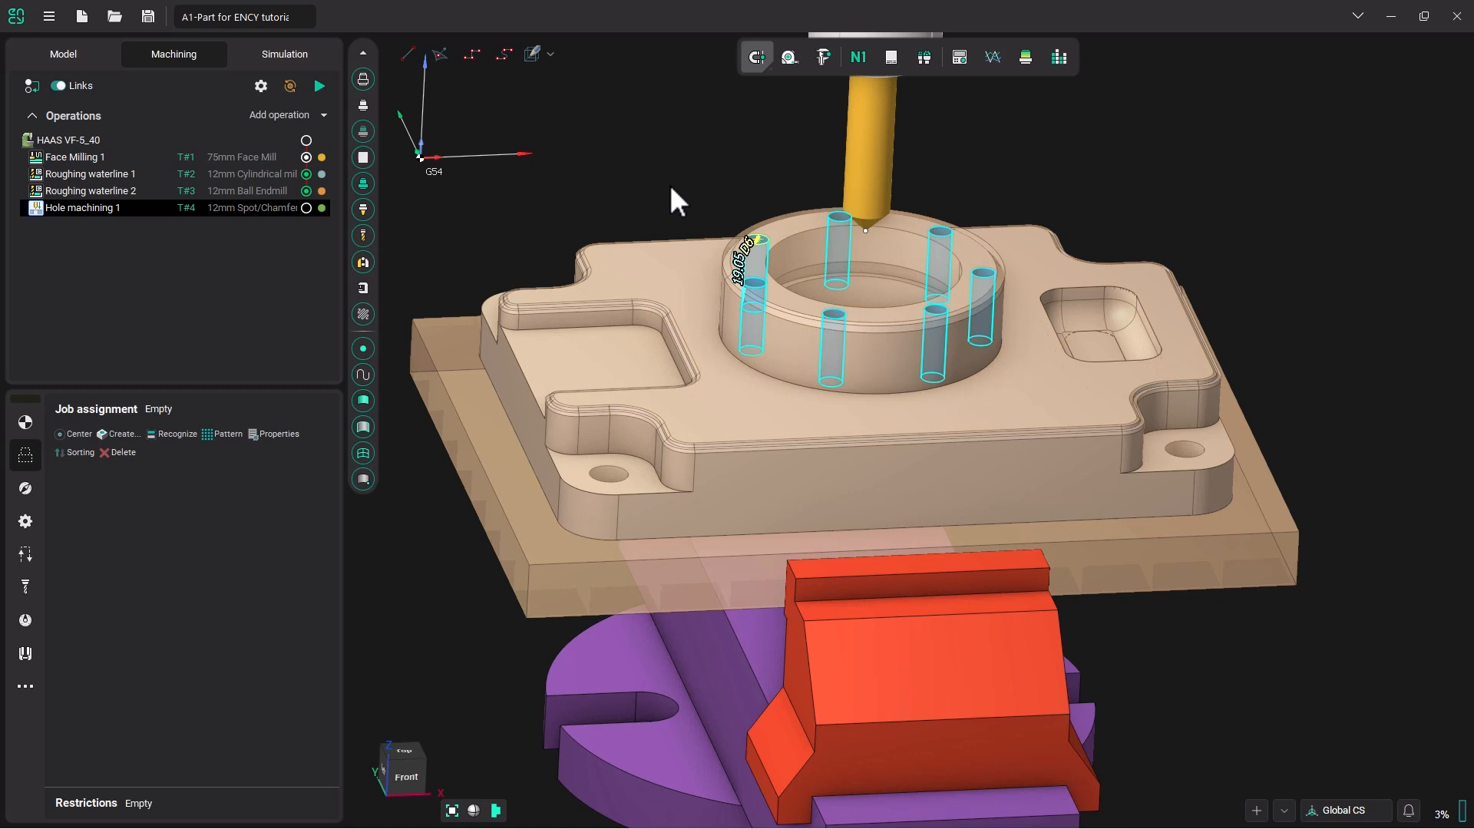
pyautogui.moveTo(340, 484)
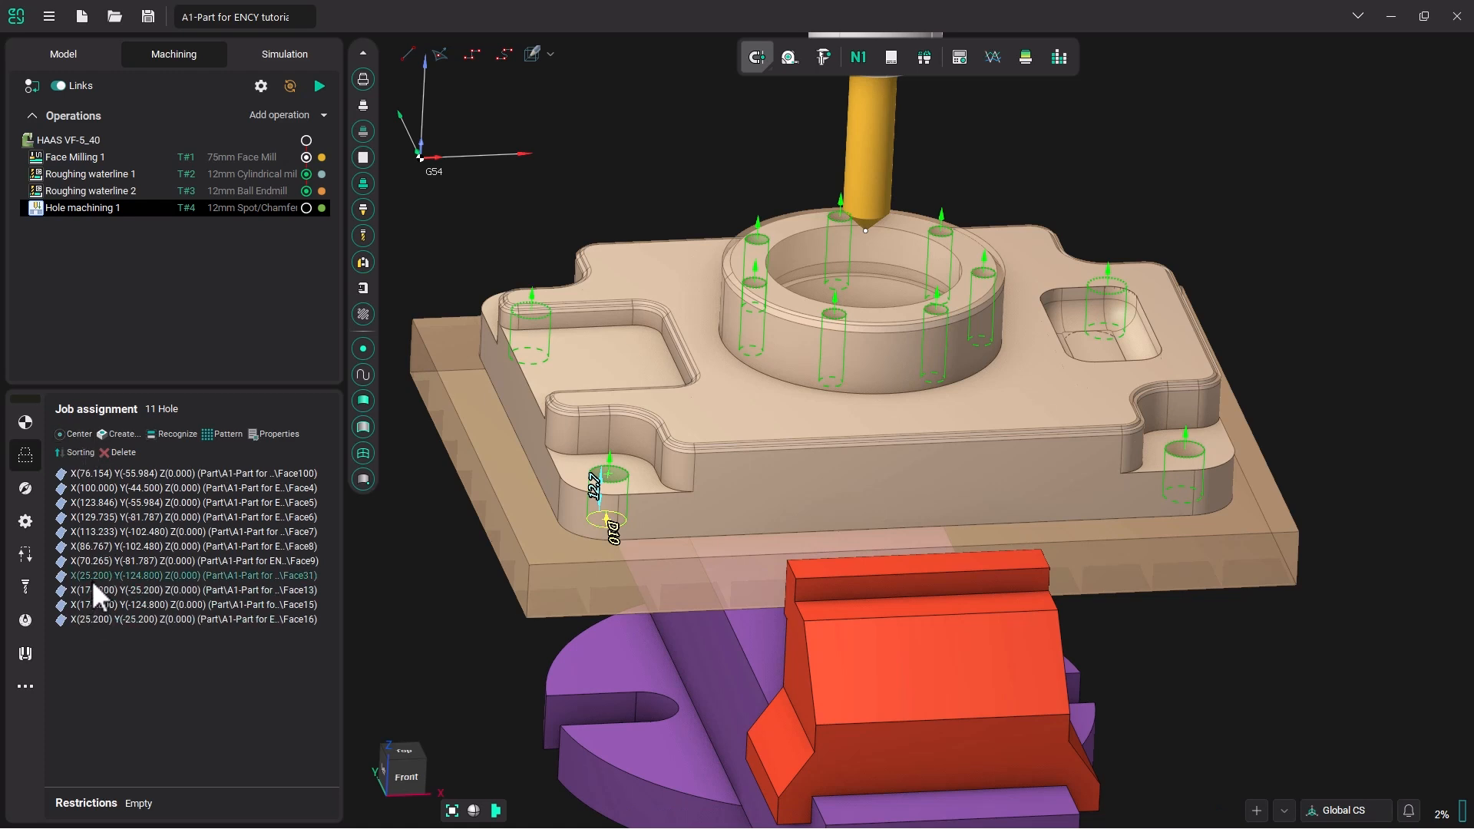
# Recognize the 11 holes for Hole machining 1 and generate its spot-drilling toolpath
pyautogui.click(188, 604)
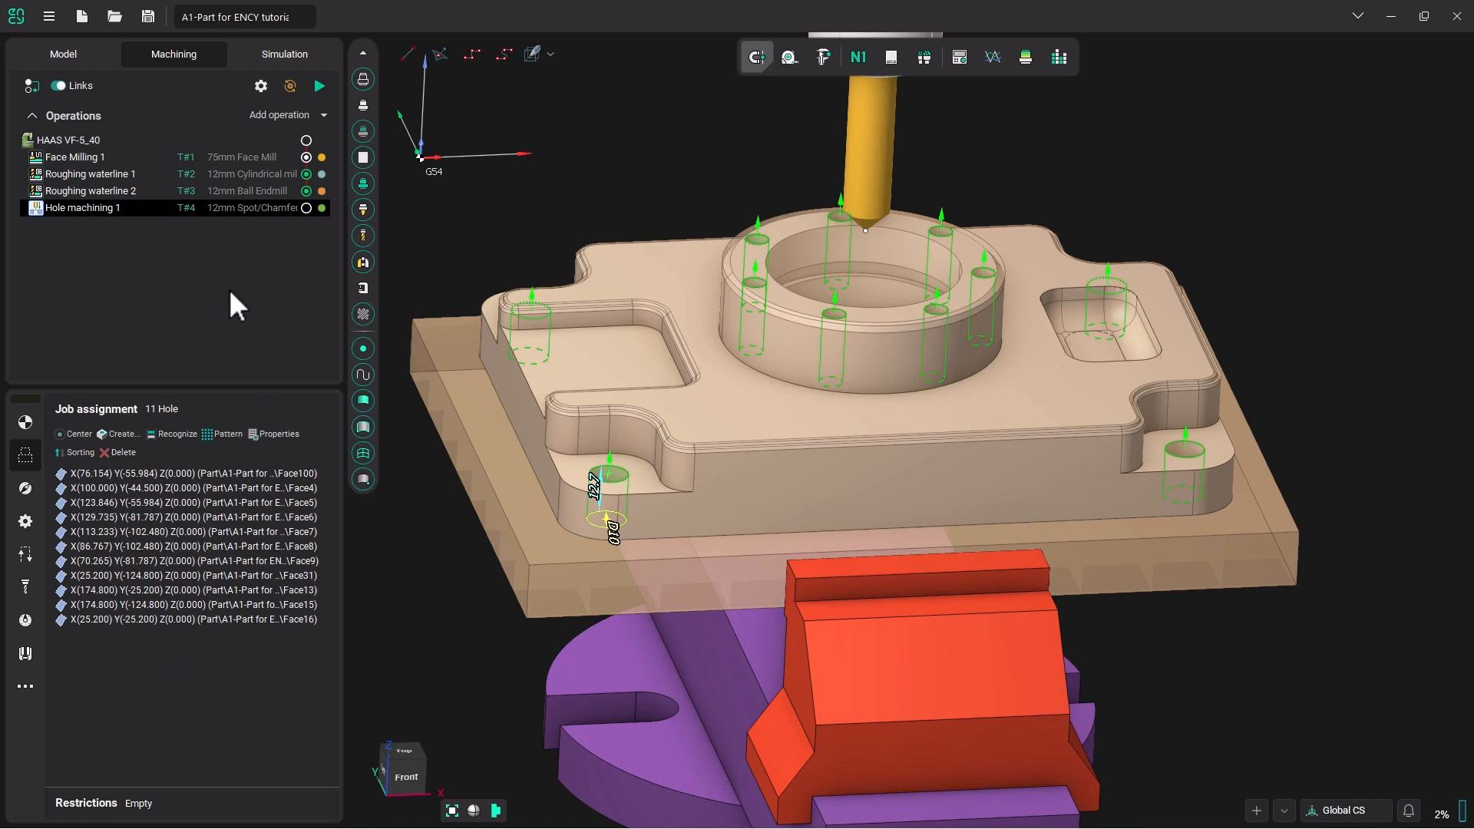
pyautogui.click(24, 620)
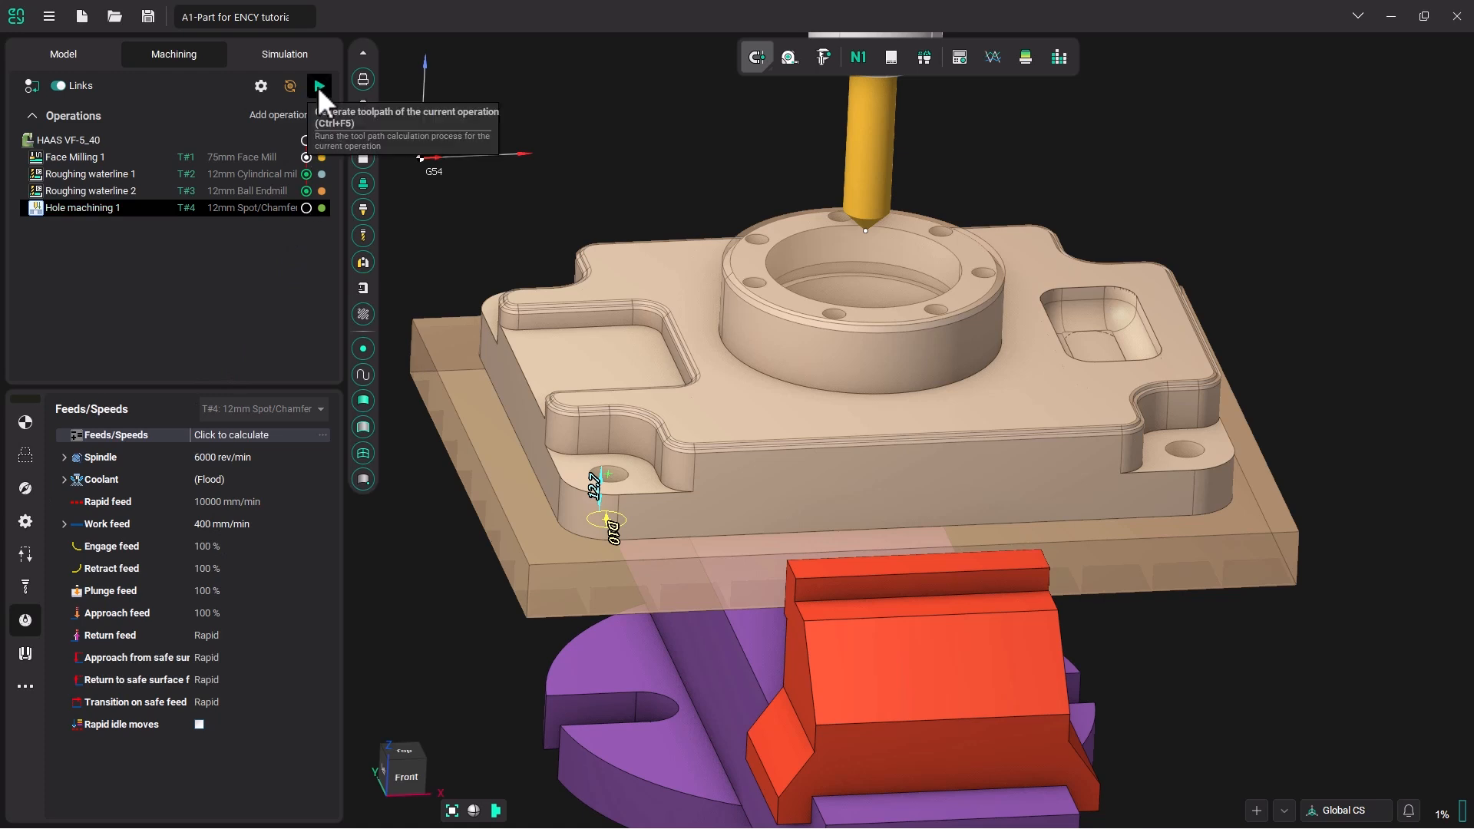
pyautogui.click(320, 85)
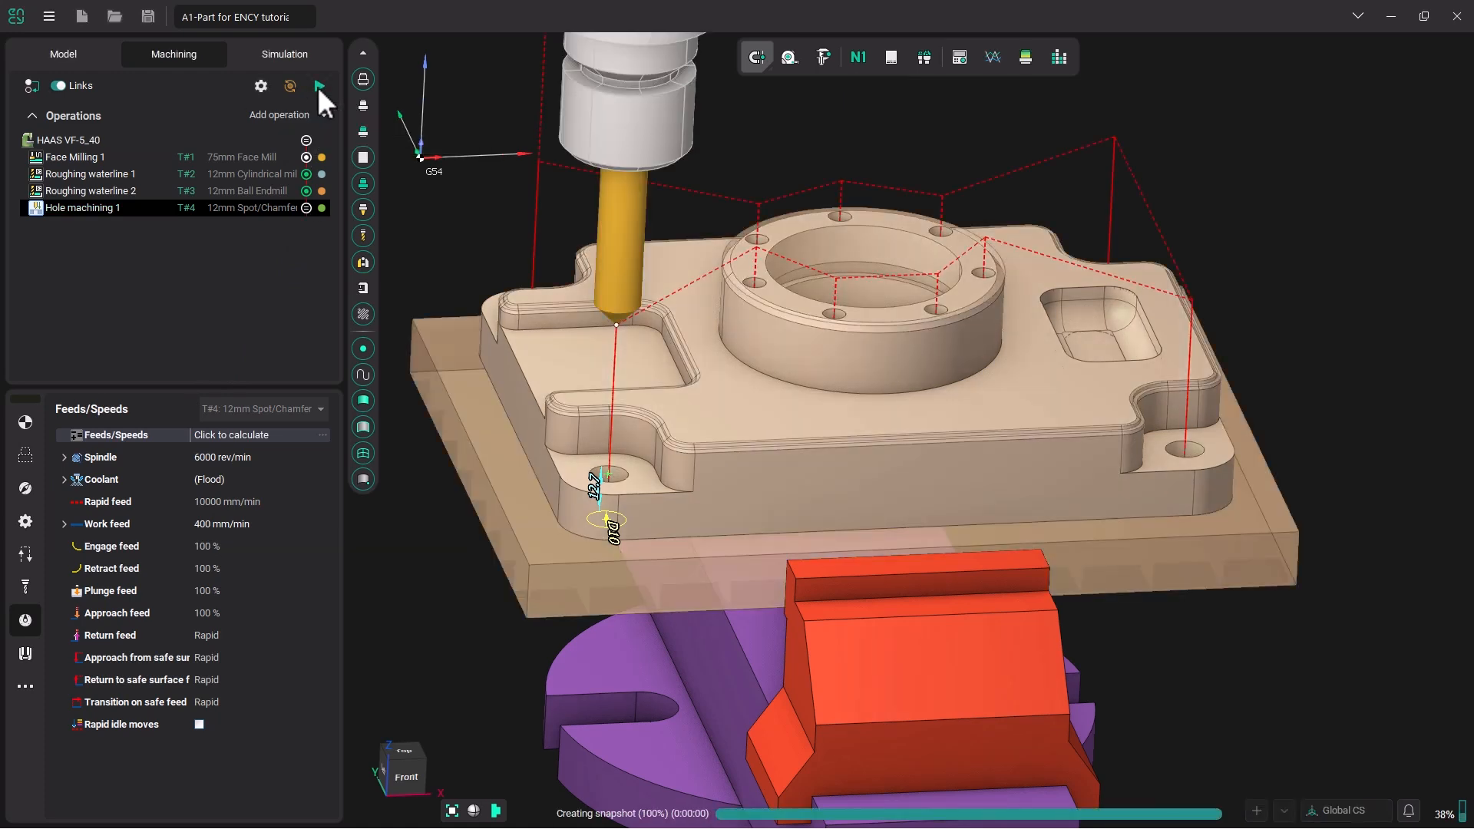
pyautogui.click(284, 54)
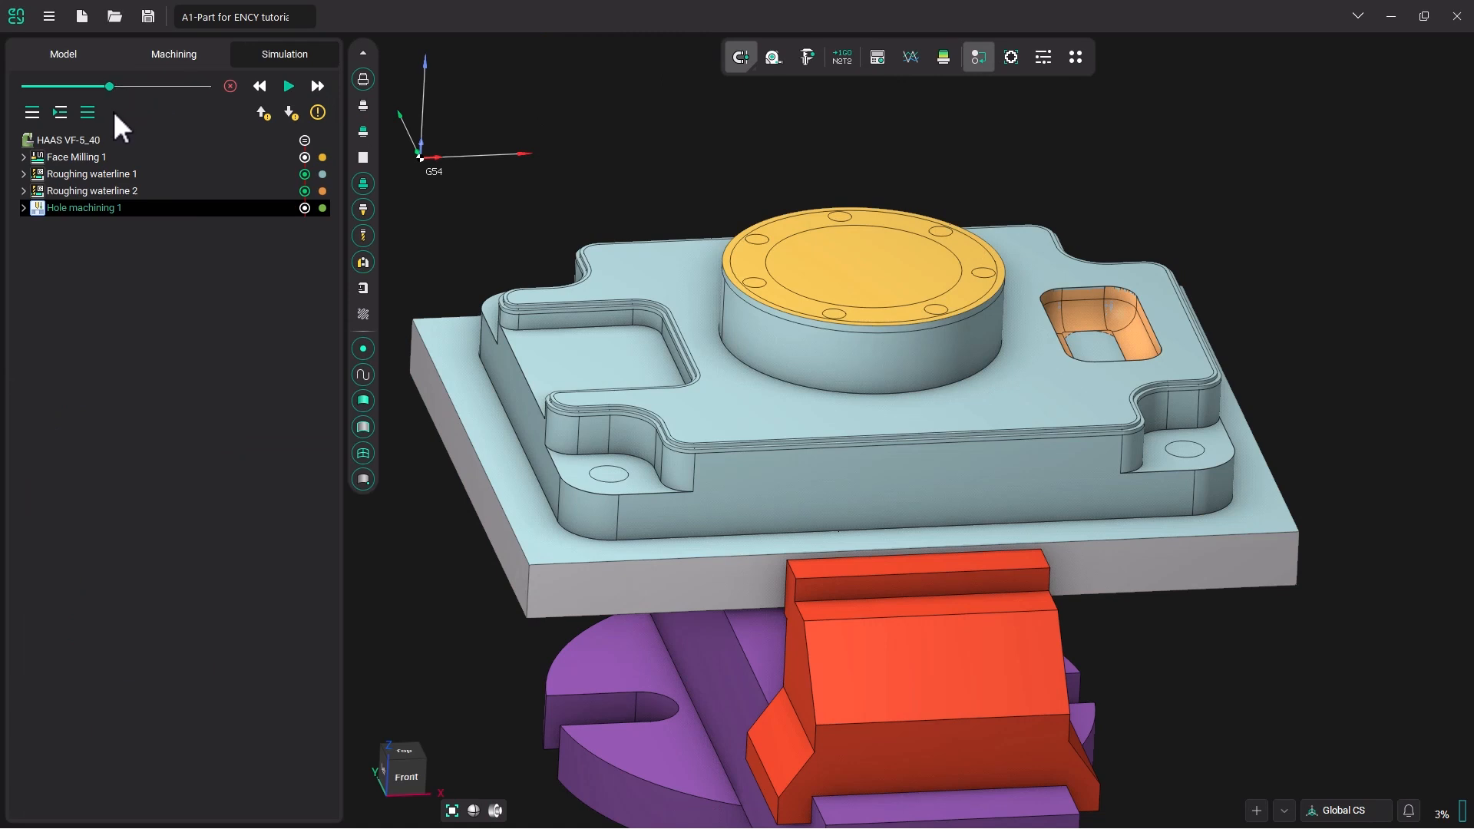
pyautogui.moveTo(846, 202)
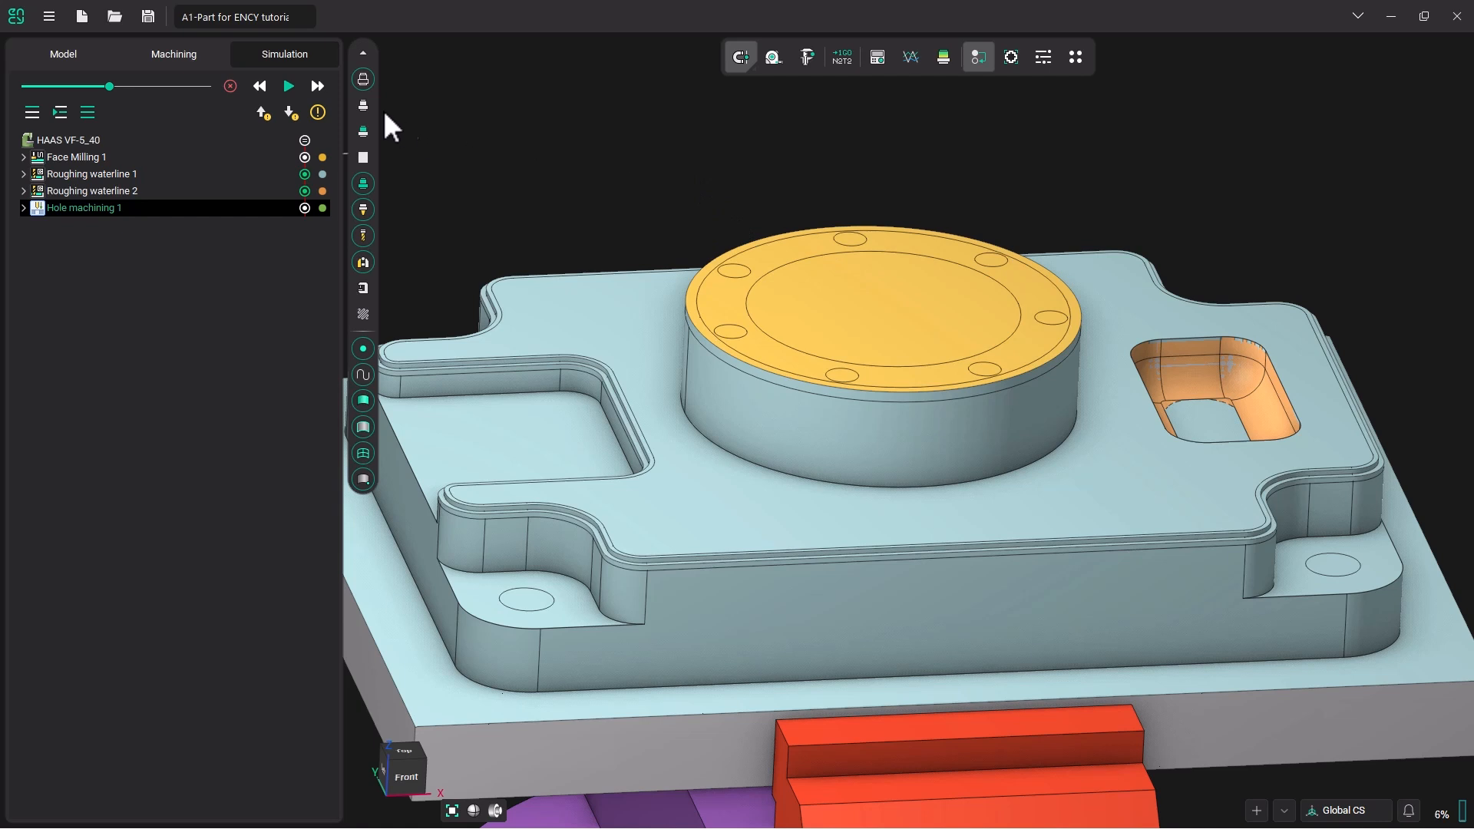
# Play the simulation until all eleven holes are spot-drilled
pyautogui.click(317, 85)
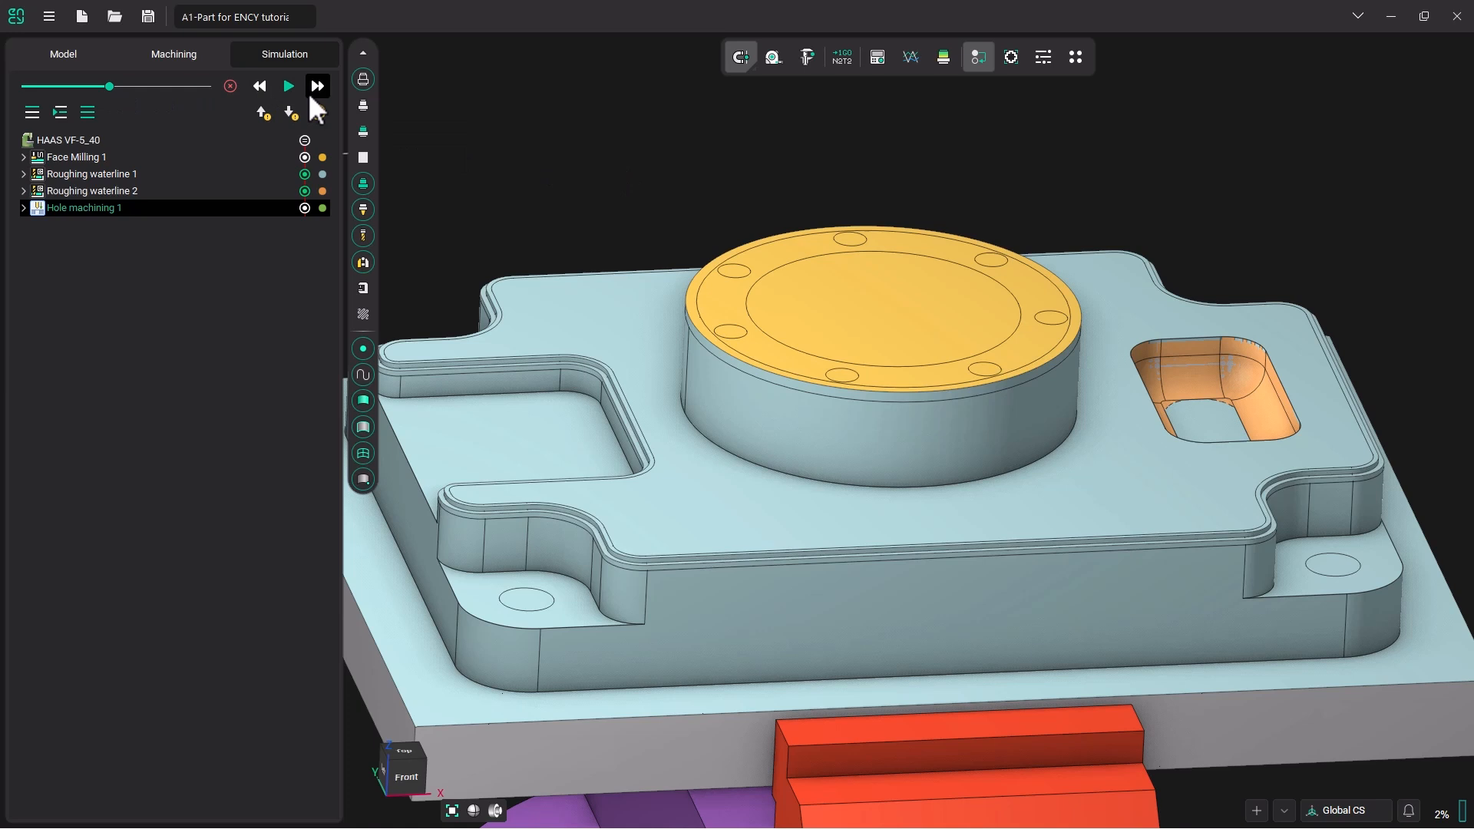
pyautogui.click(288, 85)
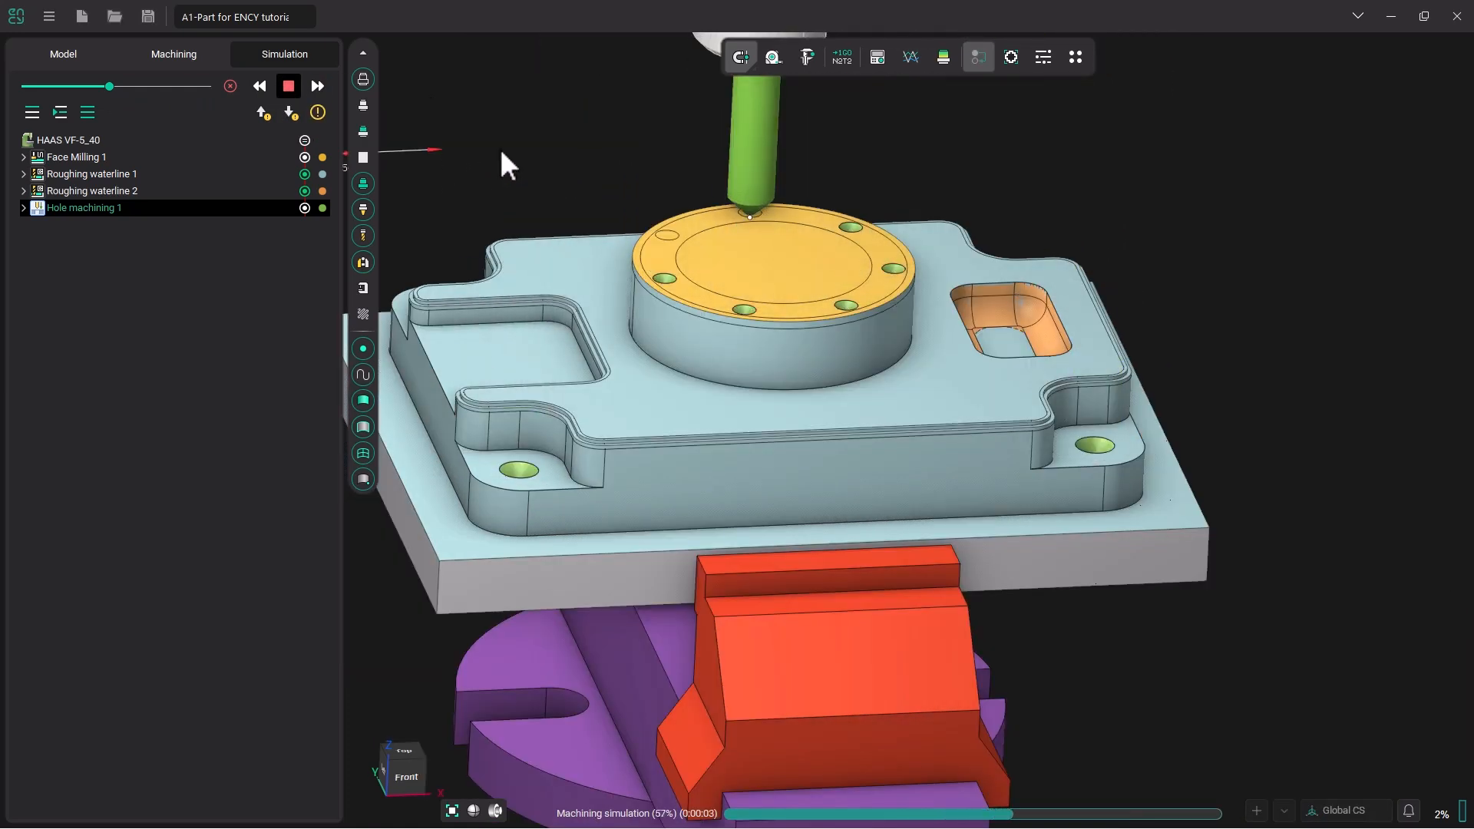
pyautogui.click(289, 85)
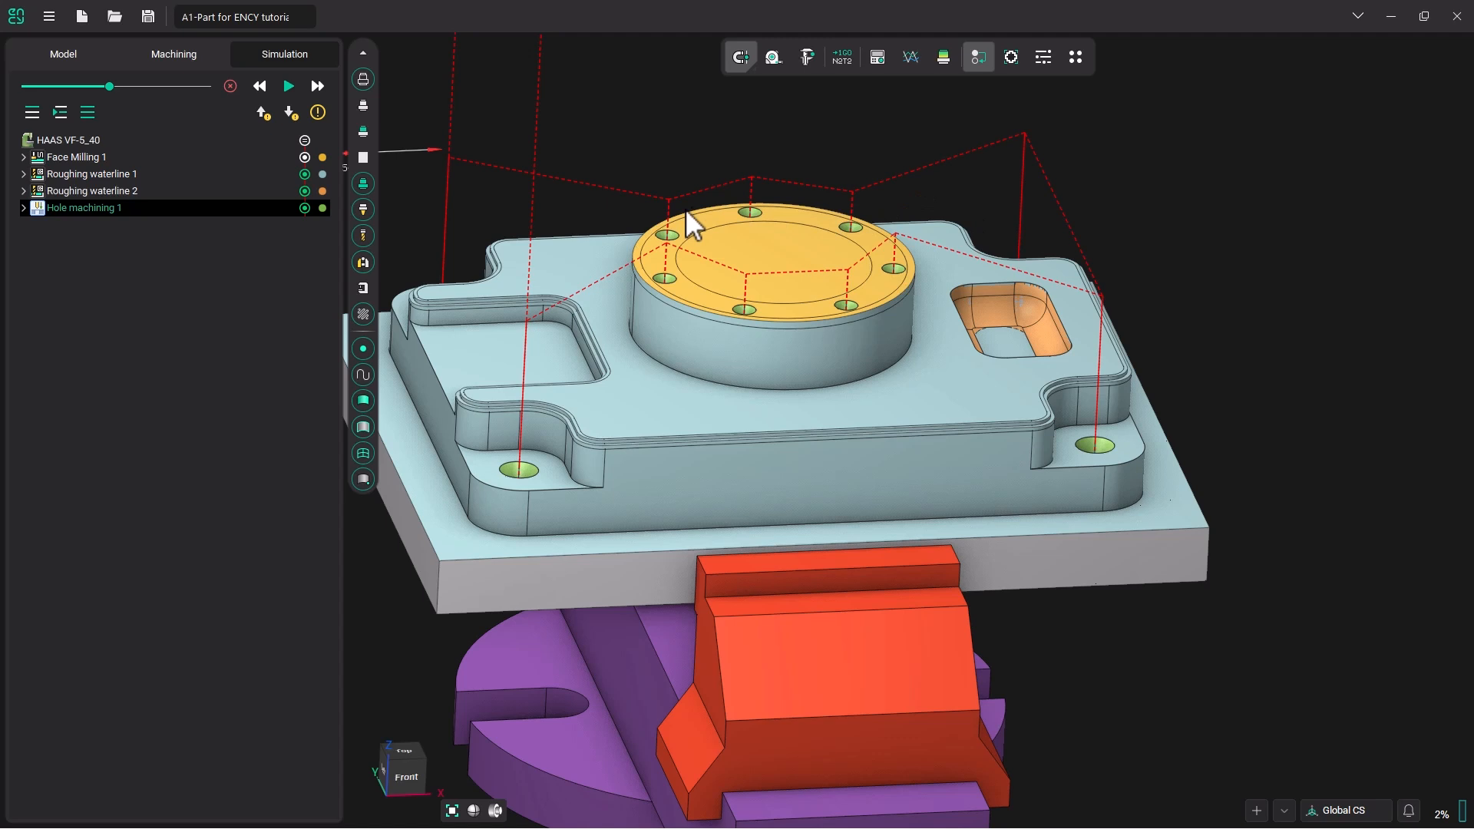
pyautogui.moveTo(490, 214)
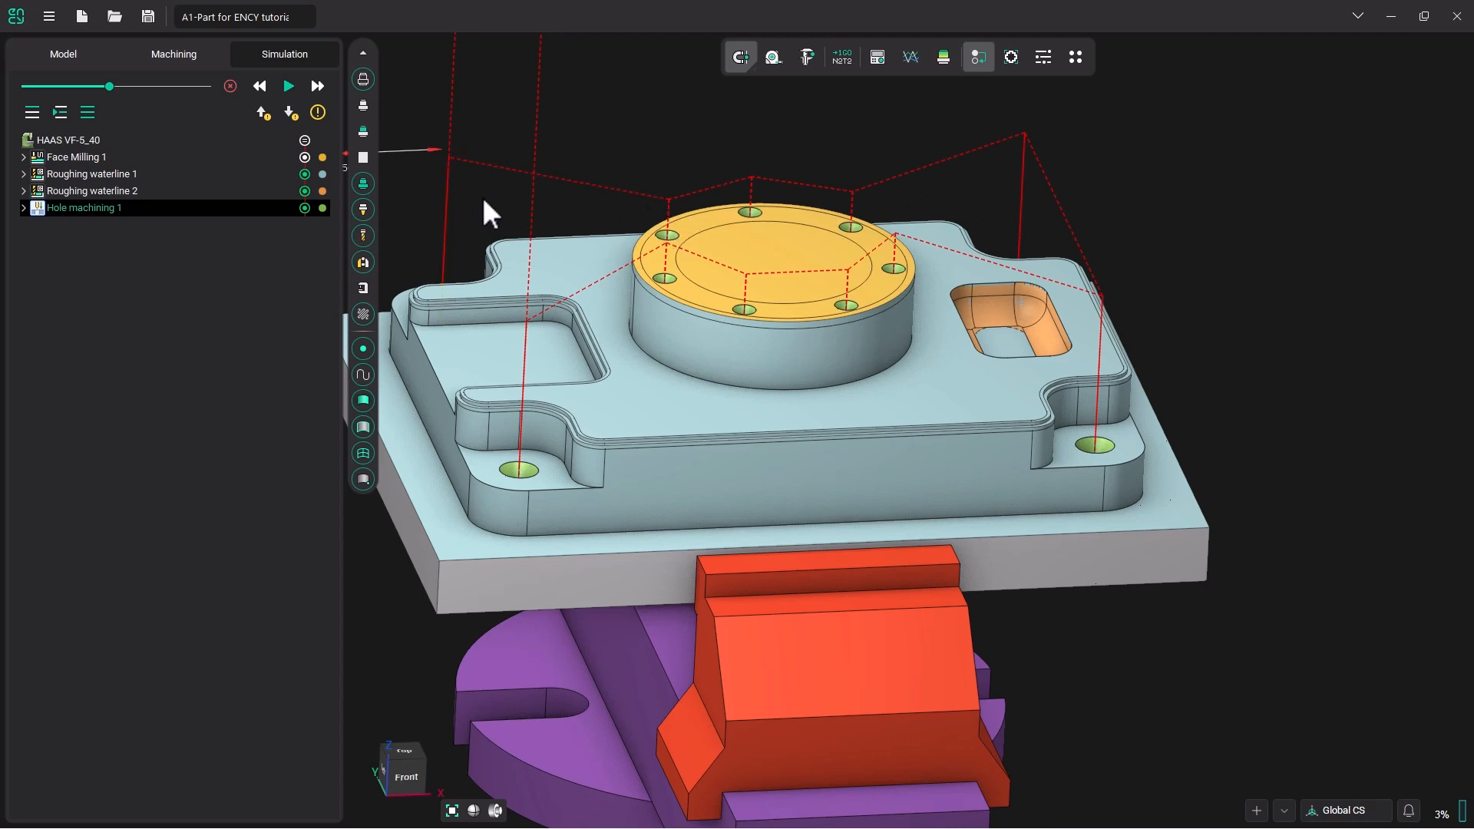
pyautogui.moveTo(558, 223)
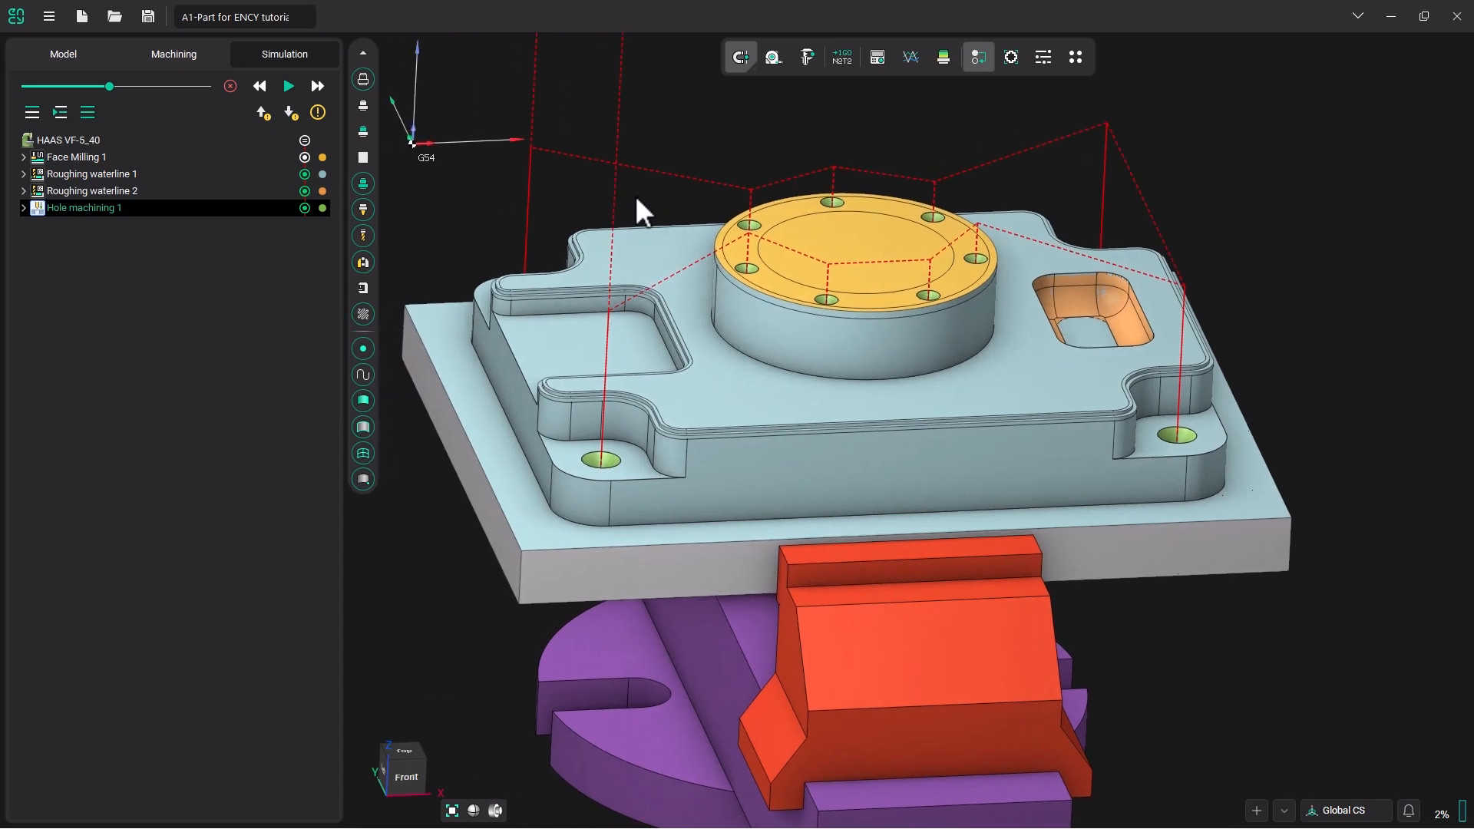
pyautogui.click(173, 54)
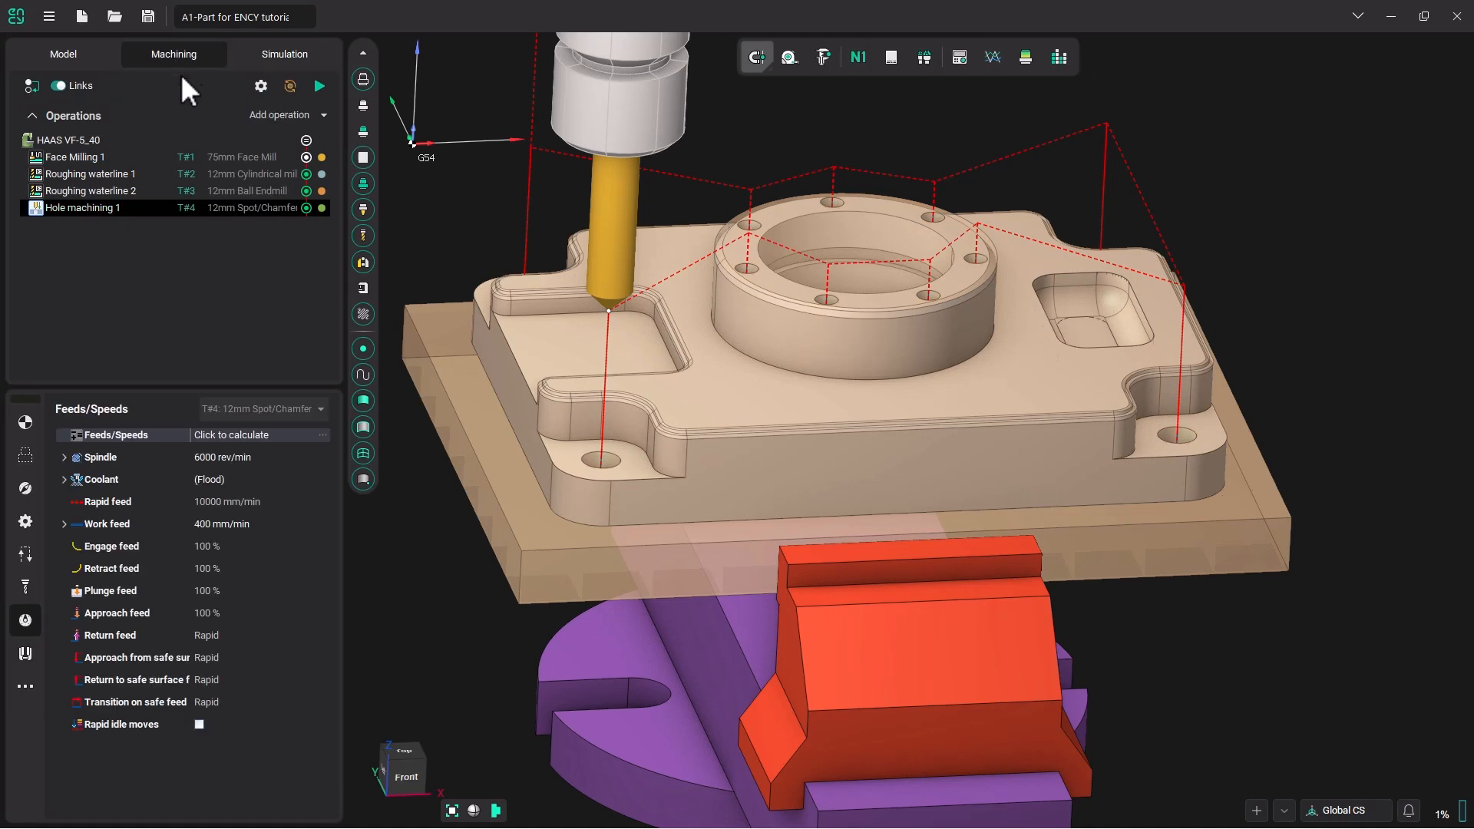
# Add Hole machining 2 and assign the 6mm drill to it
pyautogui.click(323, 115)
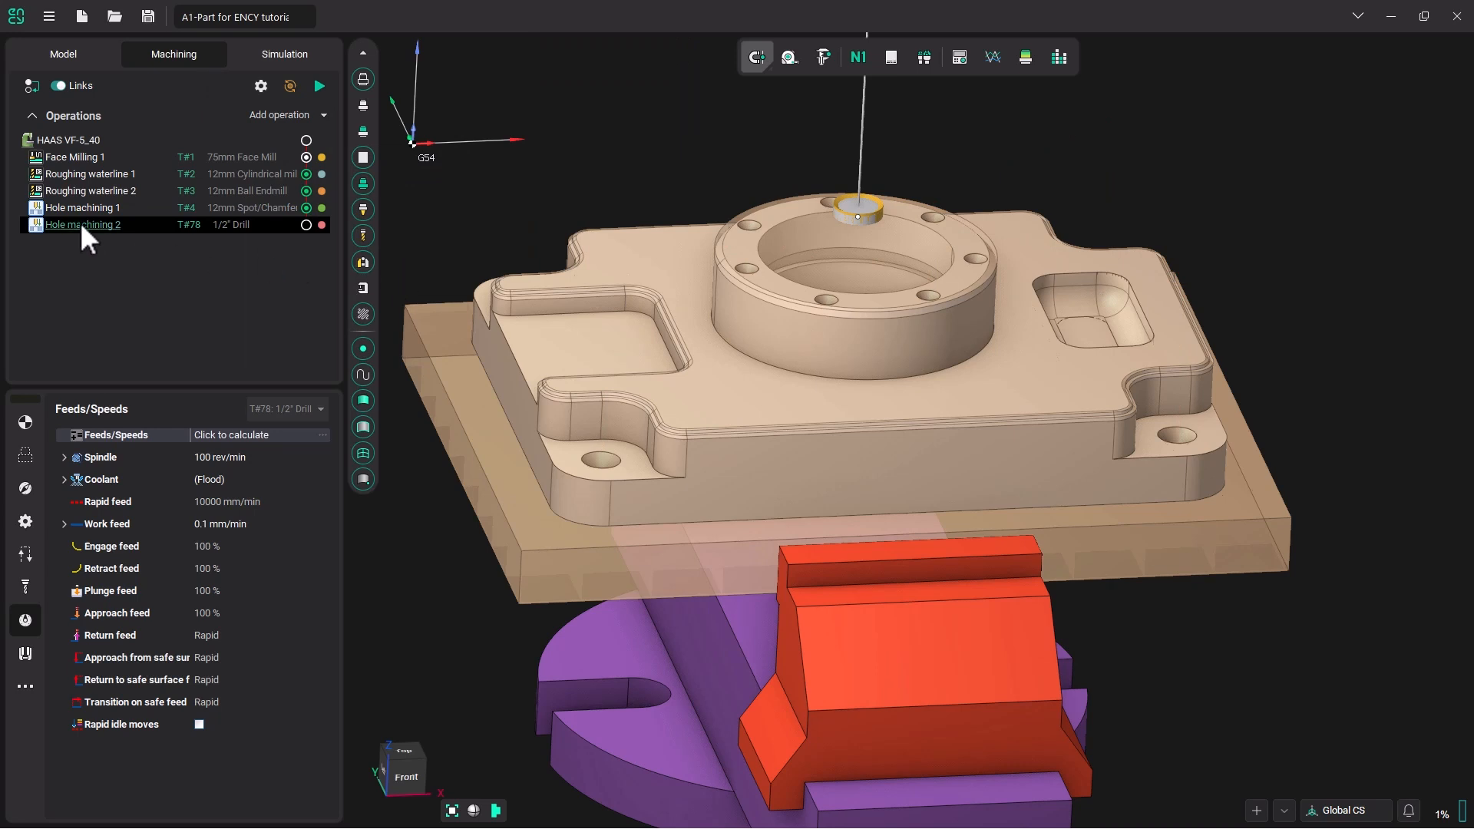
pyautogui.doubleClick(83, 225)
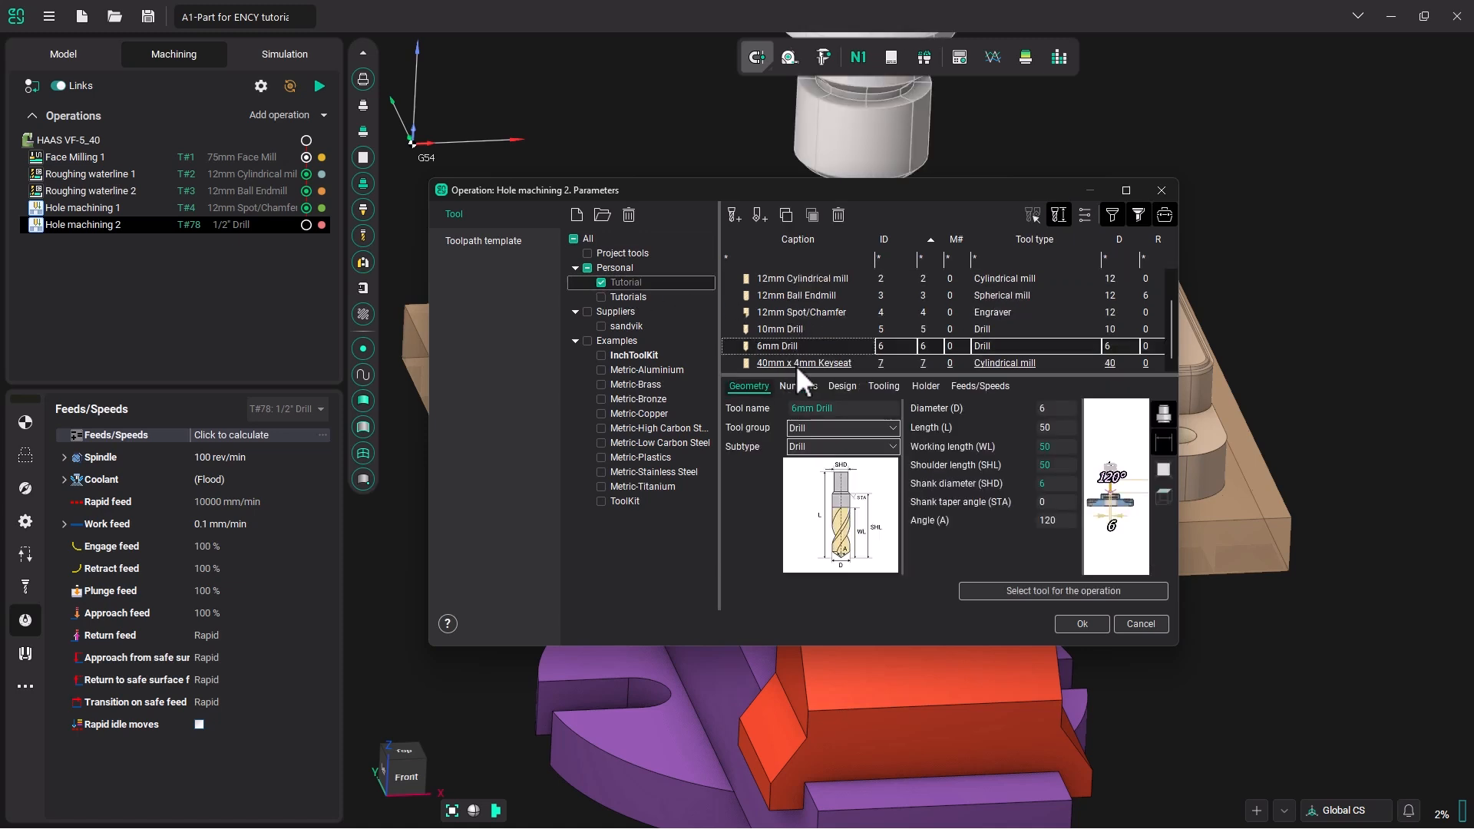
pyautogui.moveTo(1071, 611)
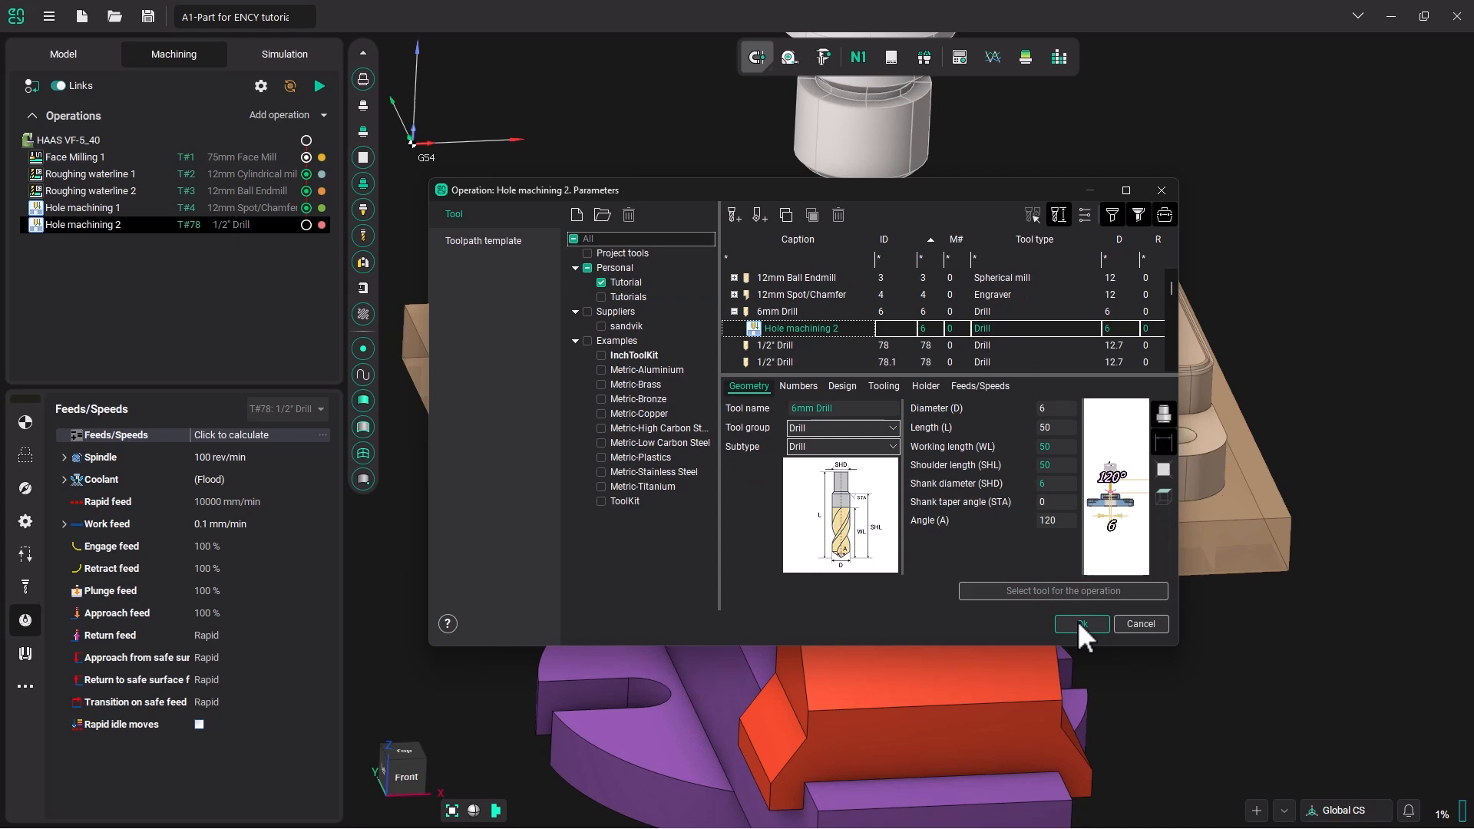
pyautogui.click(1079, 623)
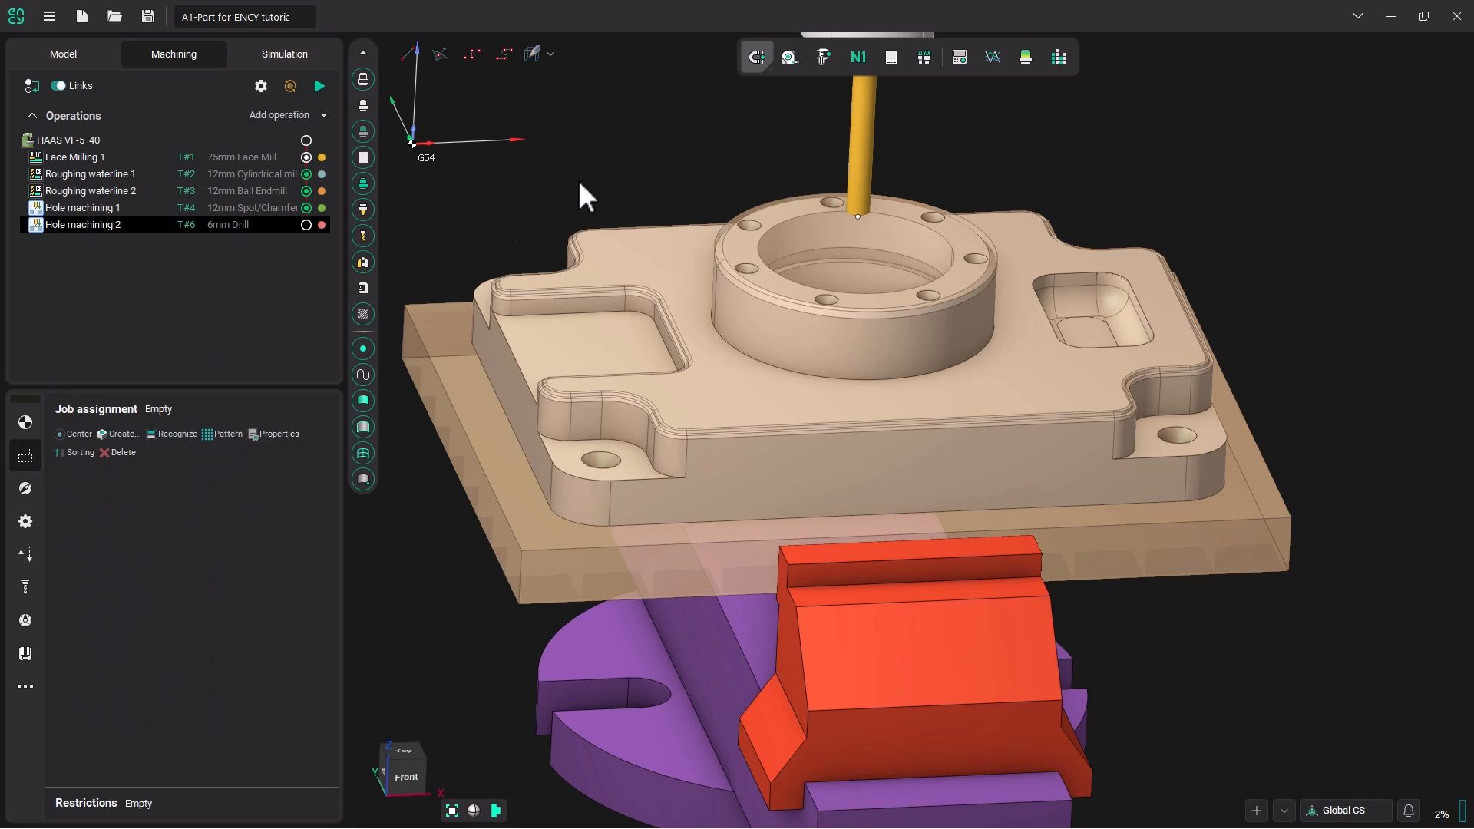
pyautogui.moveTo(757, 243)
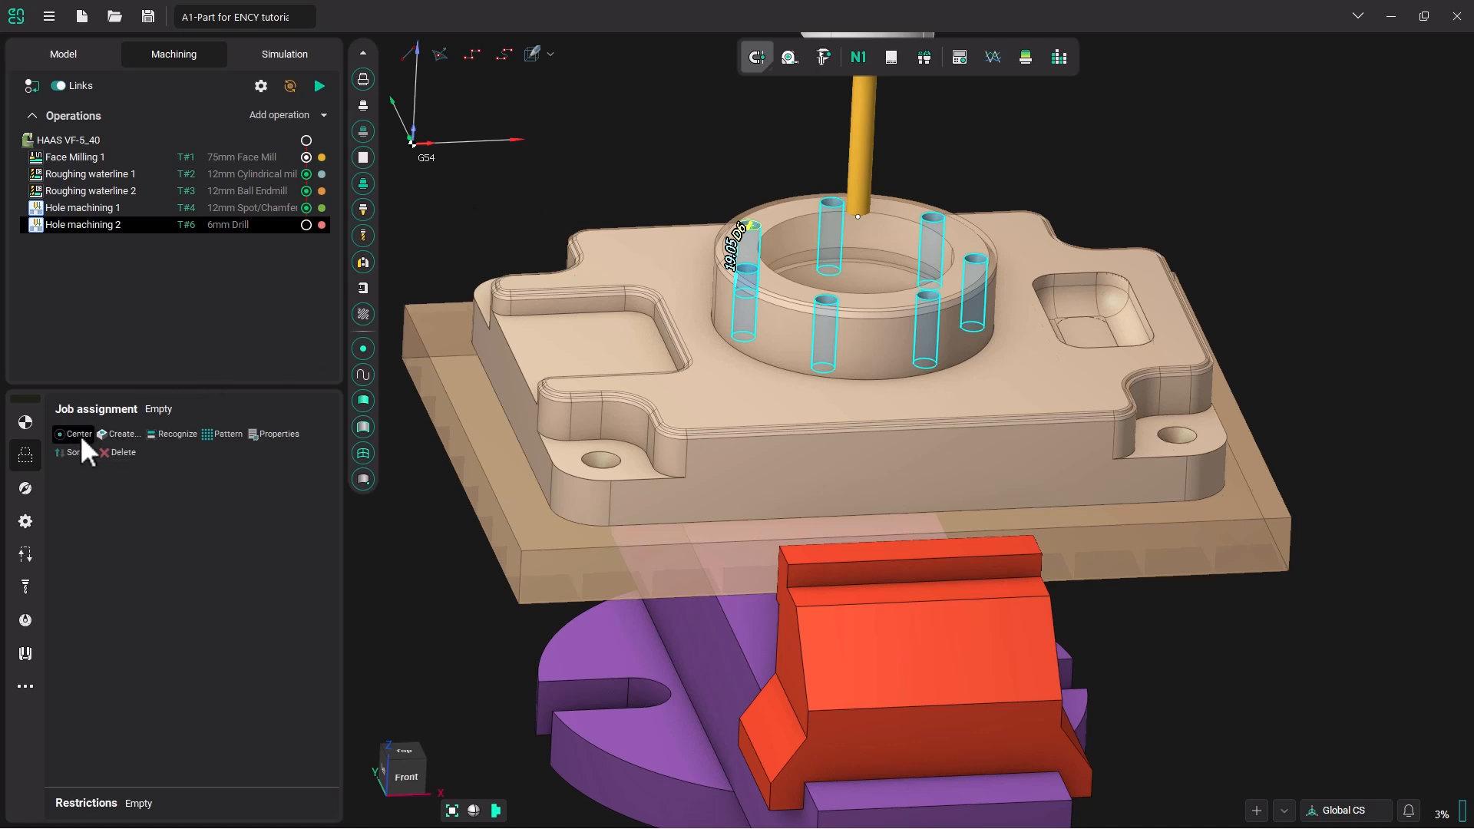
# Pick the seven holes on the raised circular boss by their centres
pyautogui.click(120, 433)
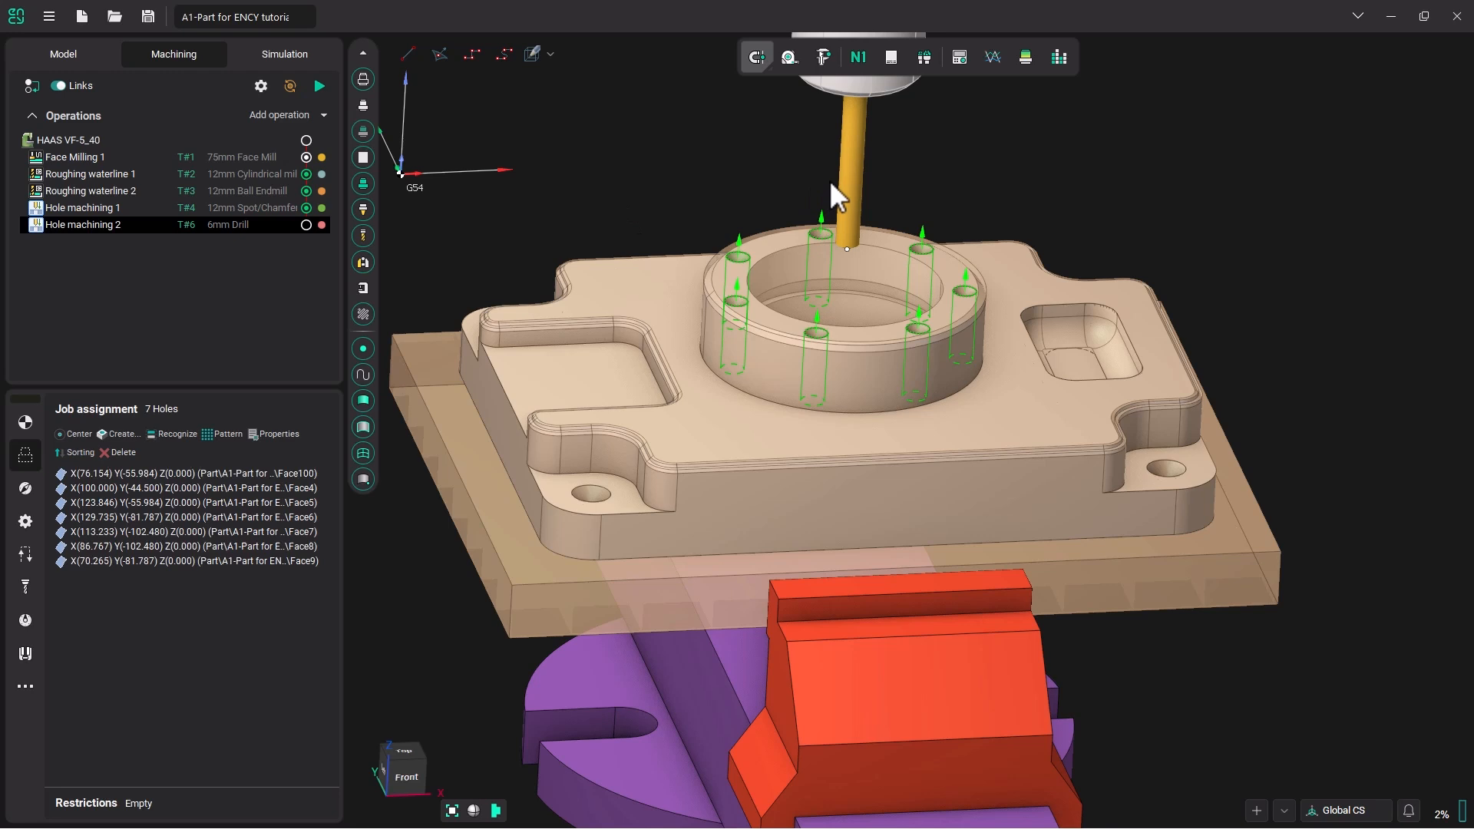
pyautogui.moveTo(738, 188)
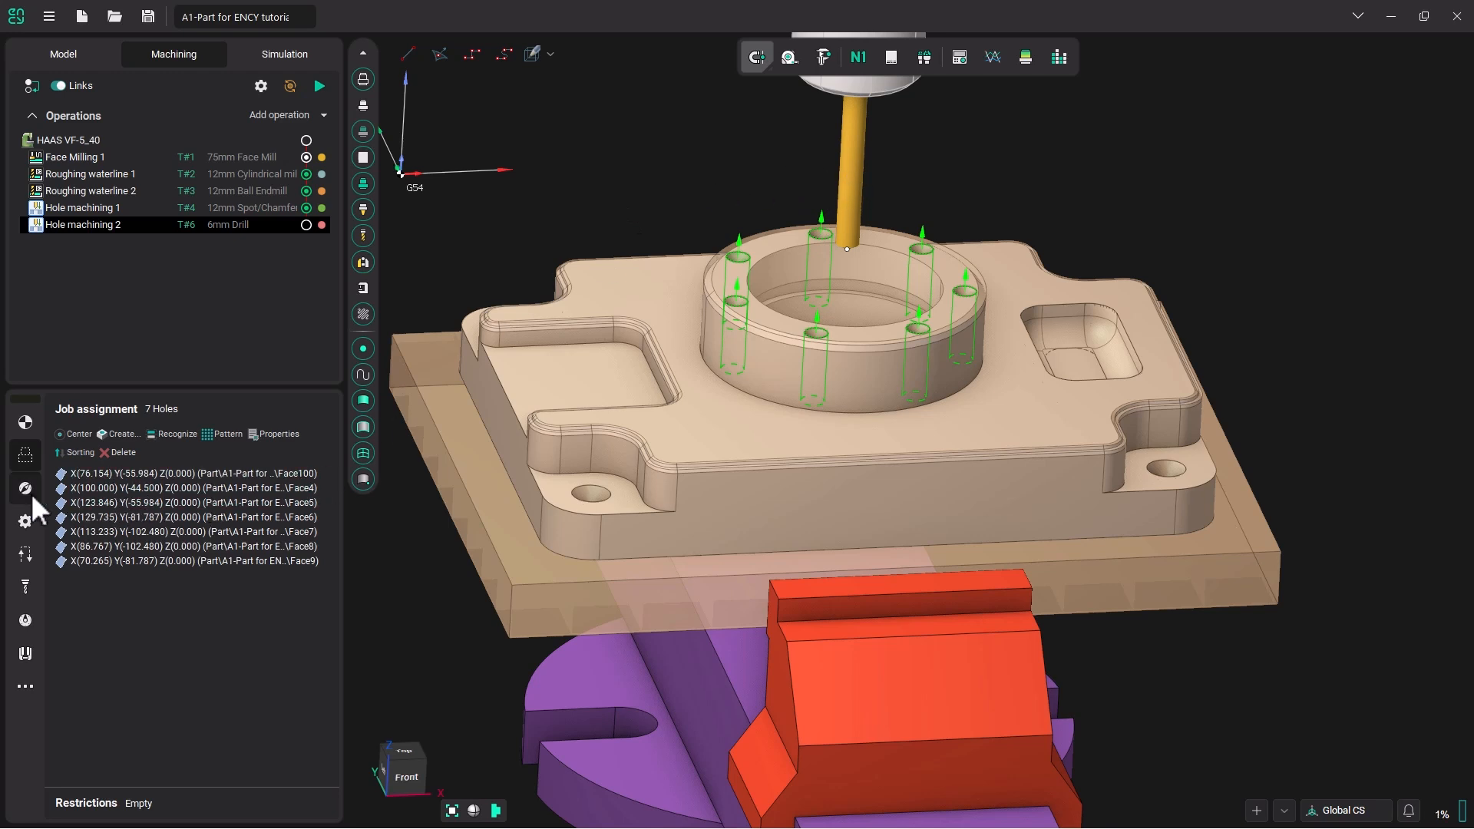
# Set chip-removing drilling with 100% step and canned cycle output, then generate the toolpath
pyautogui.click(25, 489)
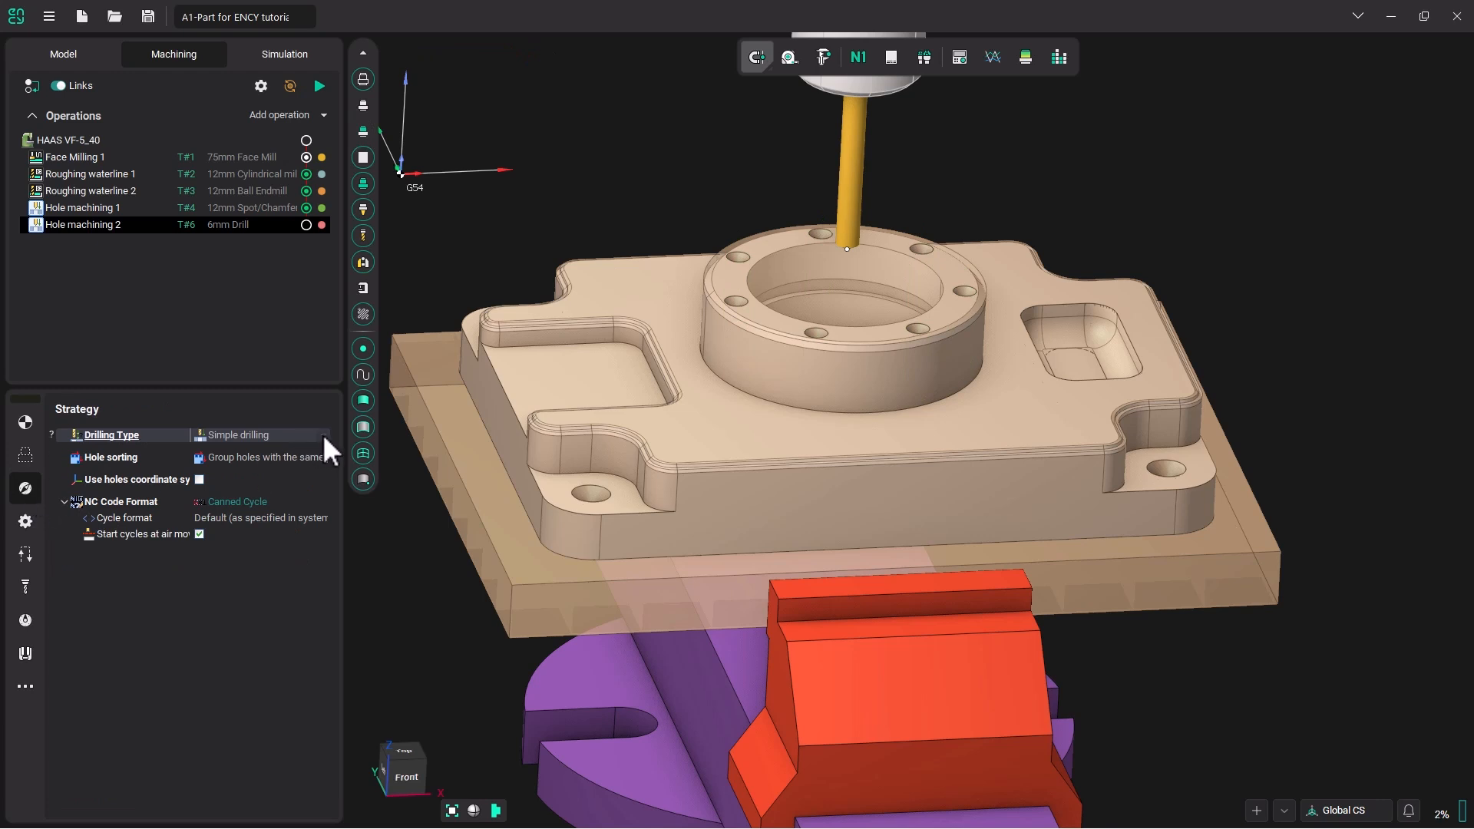
pyautogui.click(256, 434)
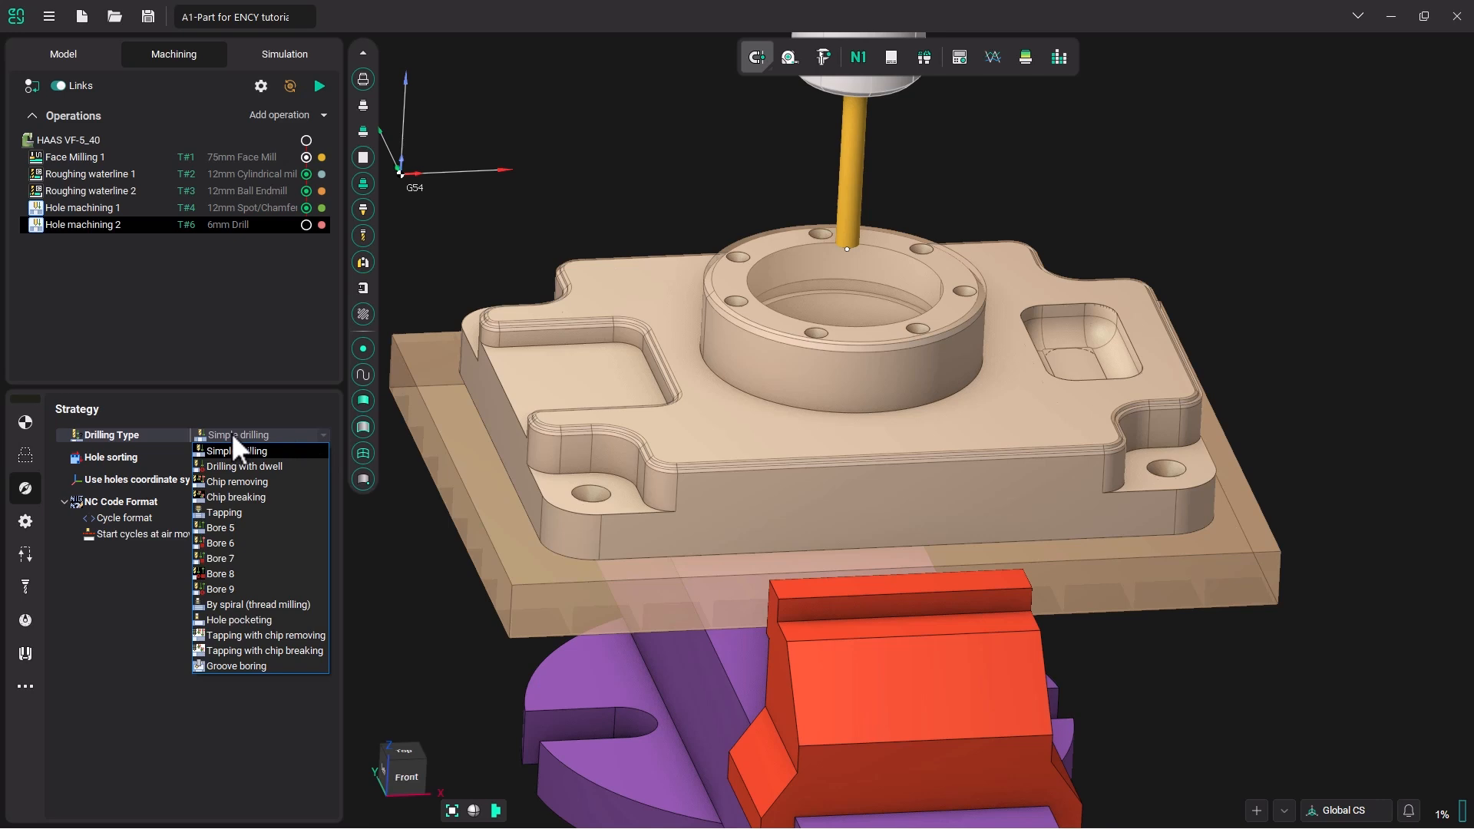
pyautogui.click(238, 482)
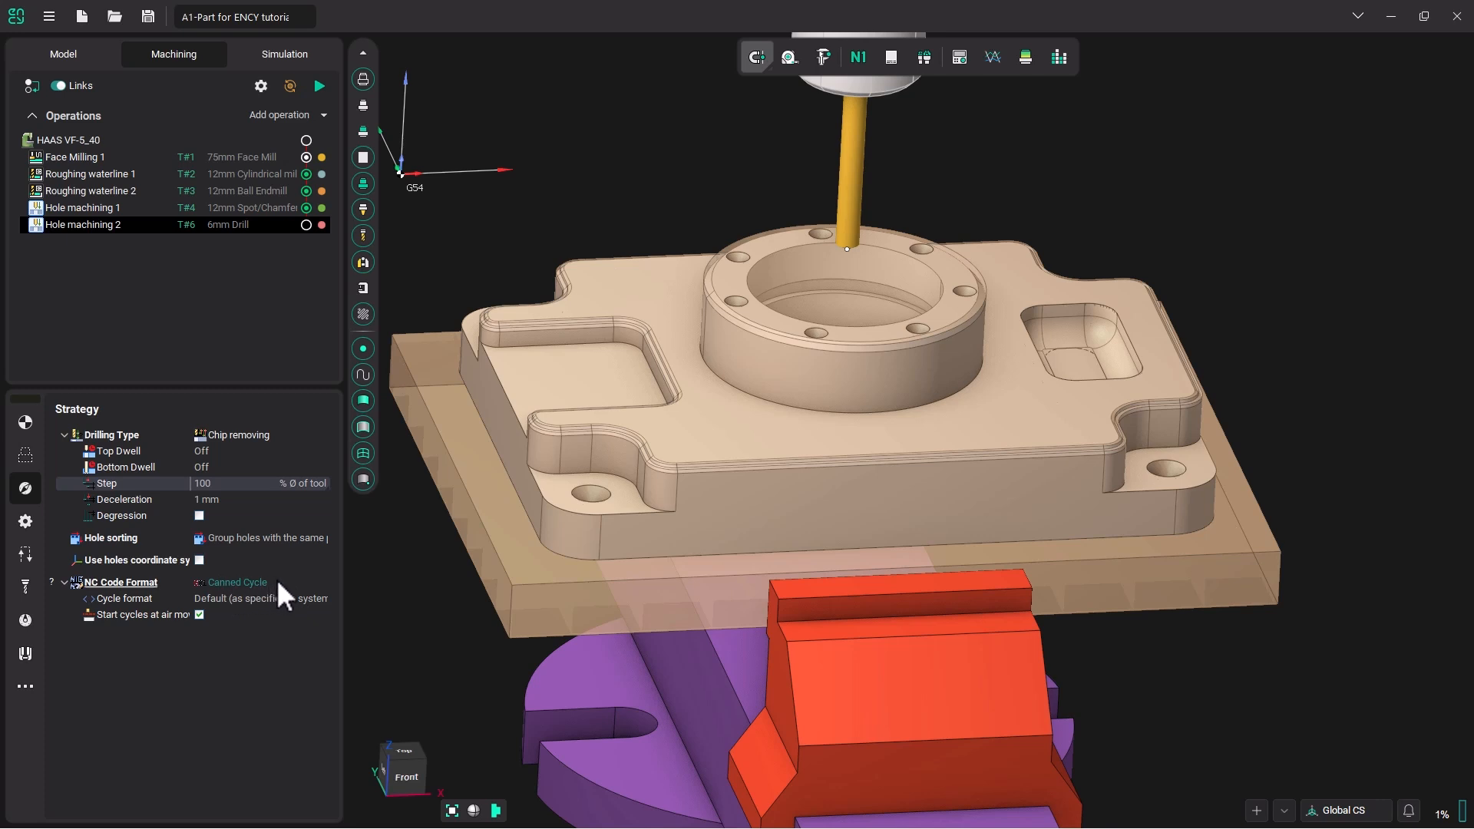
pyautogui.click(323, 582)
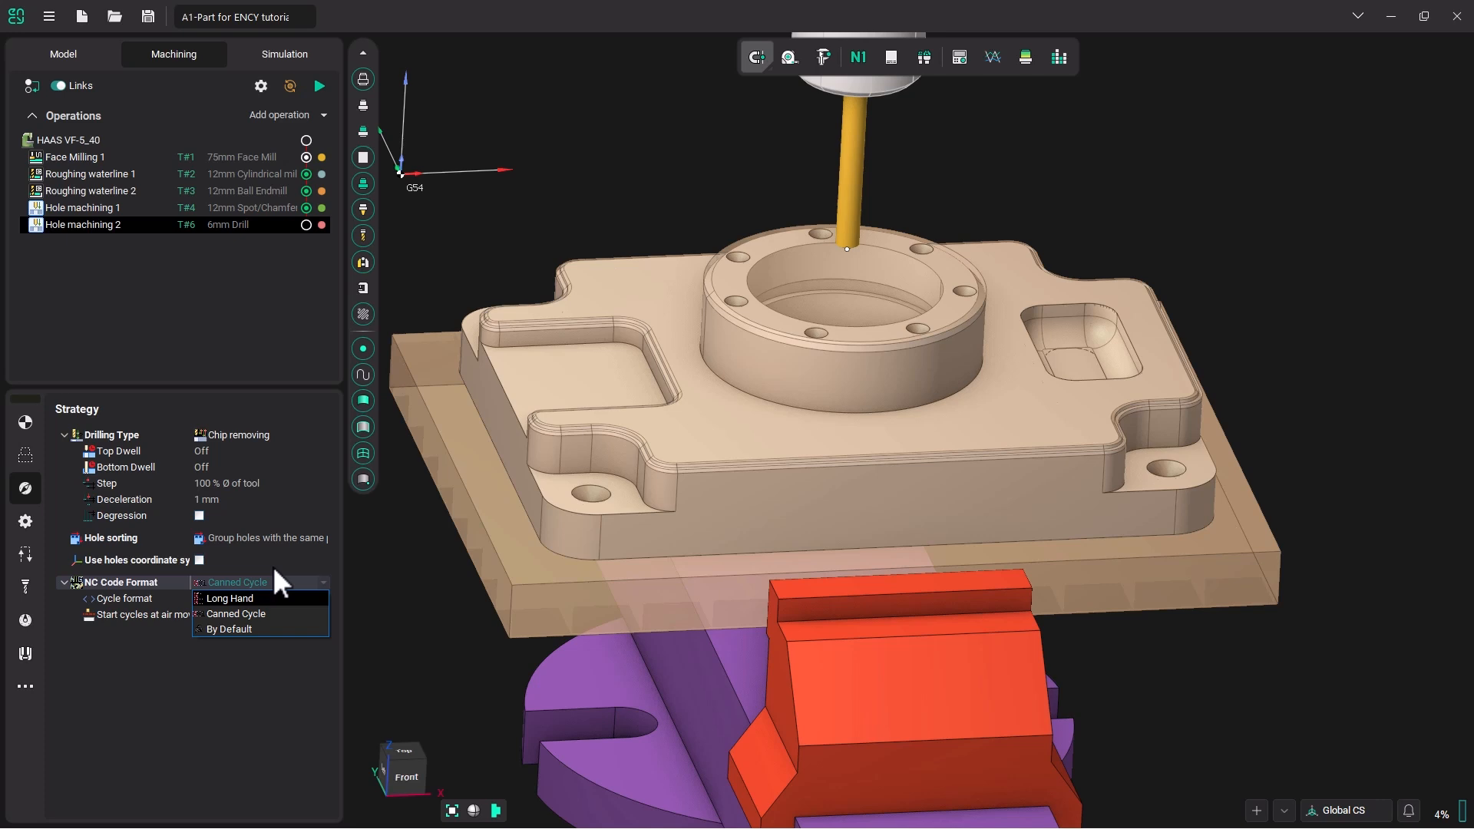
pyautogui.click(228, 629)
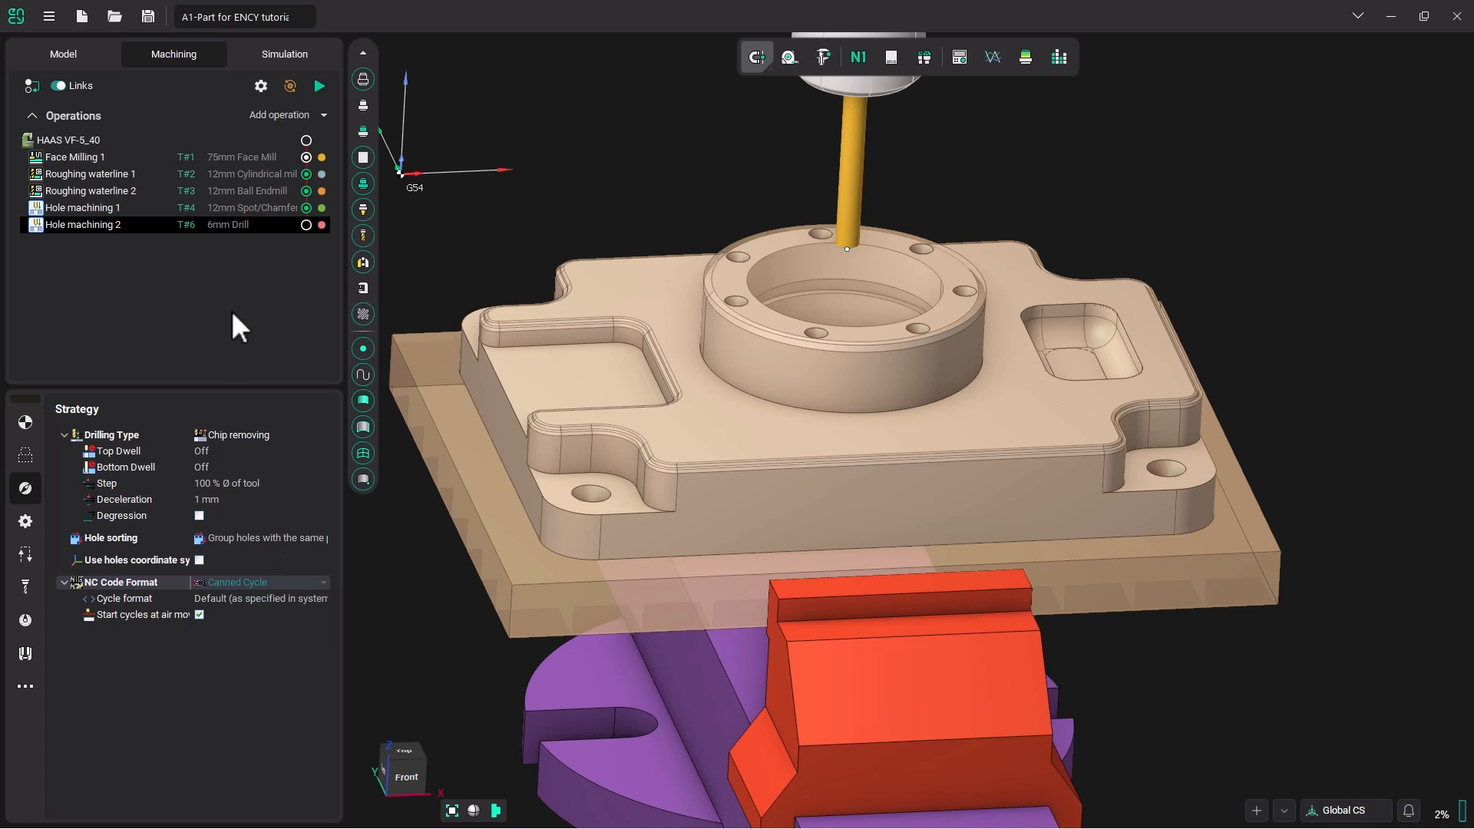
pyautogui.moveTo(247, 318)
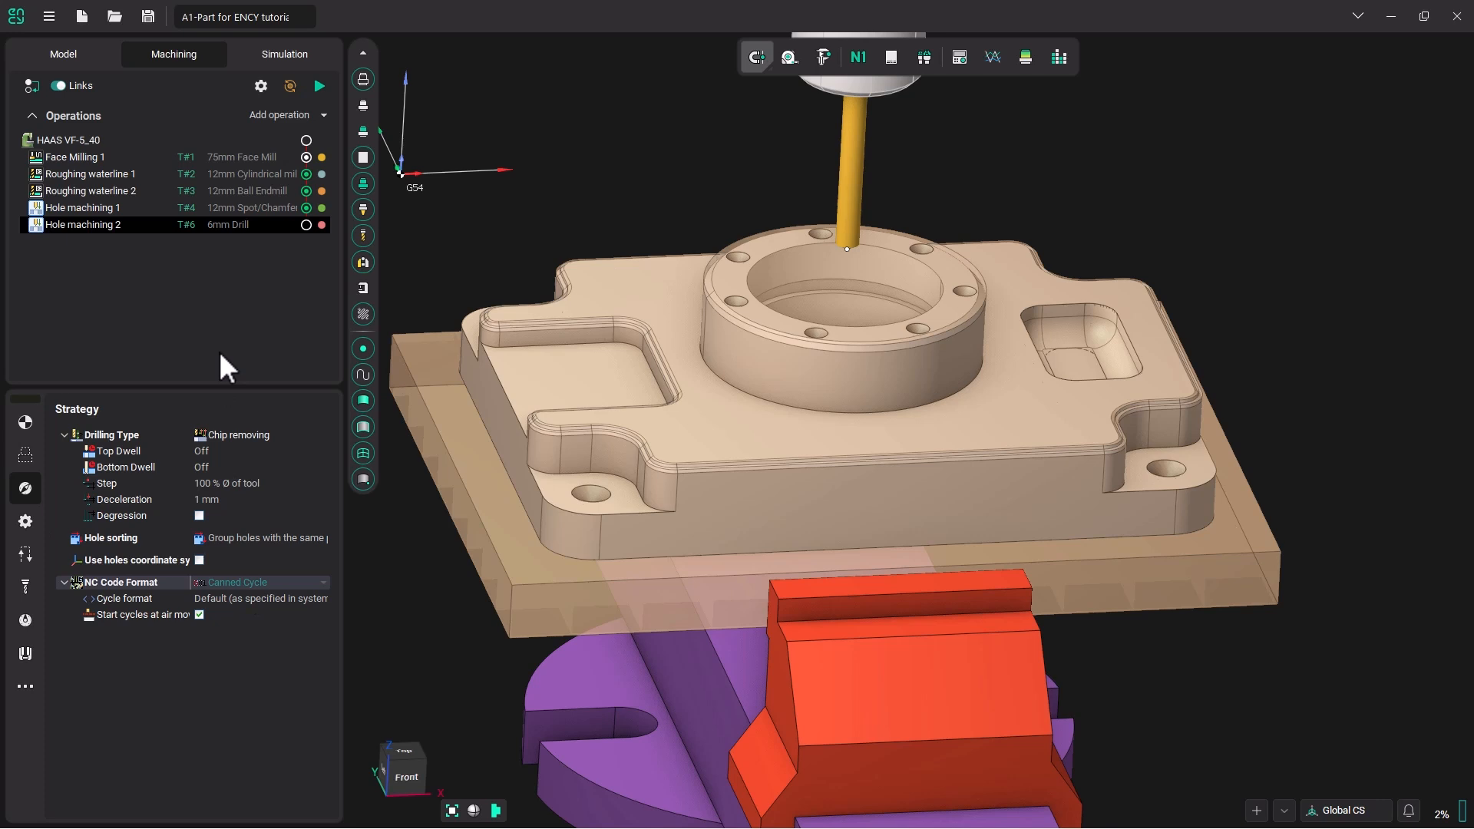
pyautogui.moveTo(205, 317)
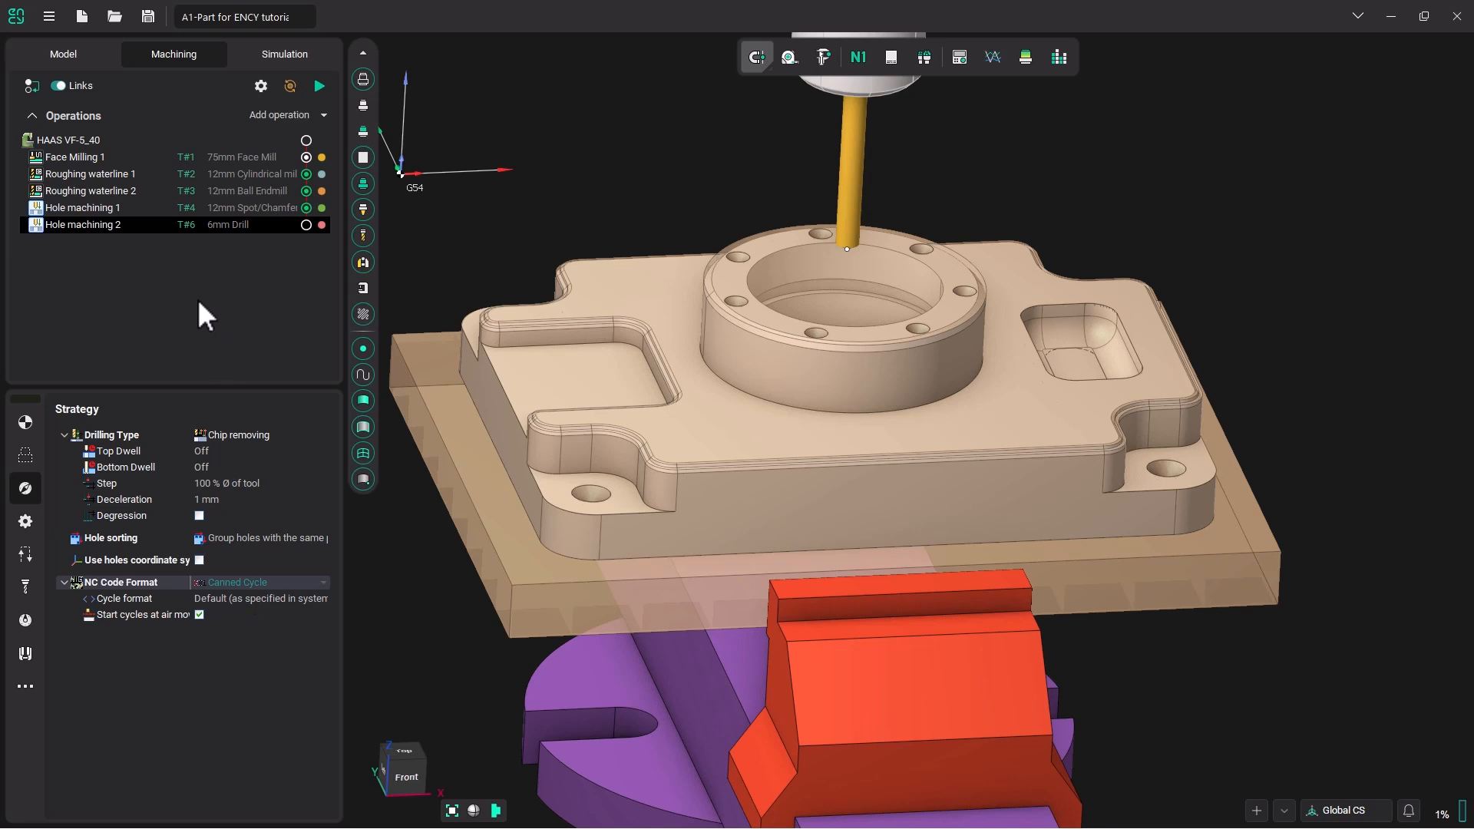
pyautogui.moveTo(320, 85)
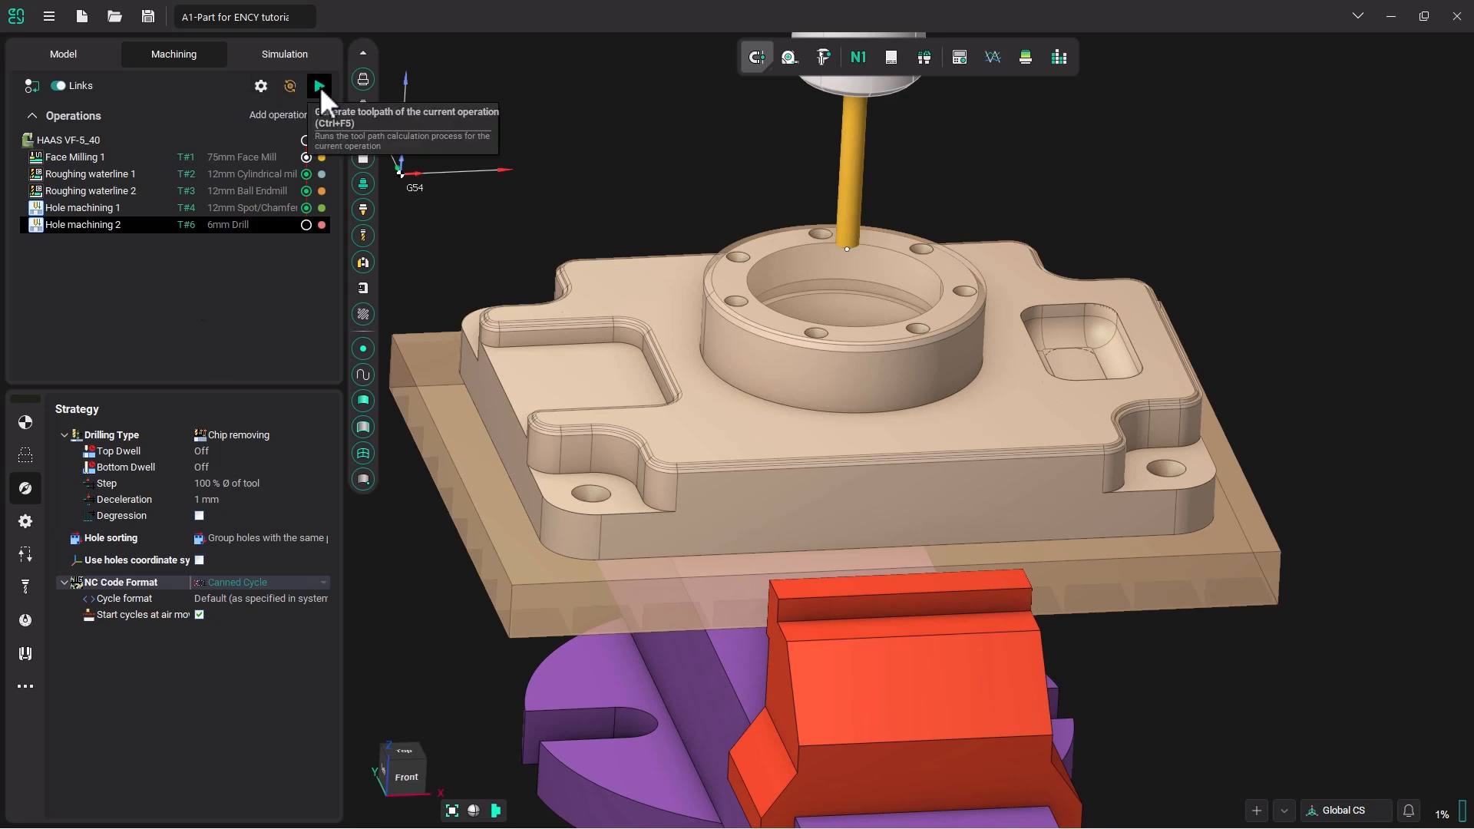
pyautogui.click(319, 85)
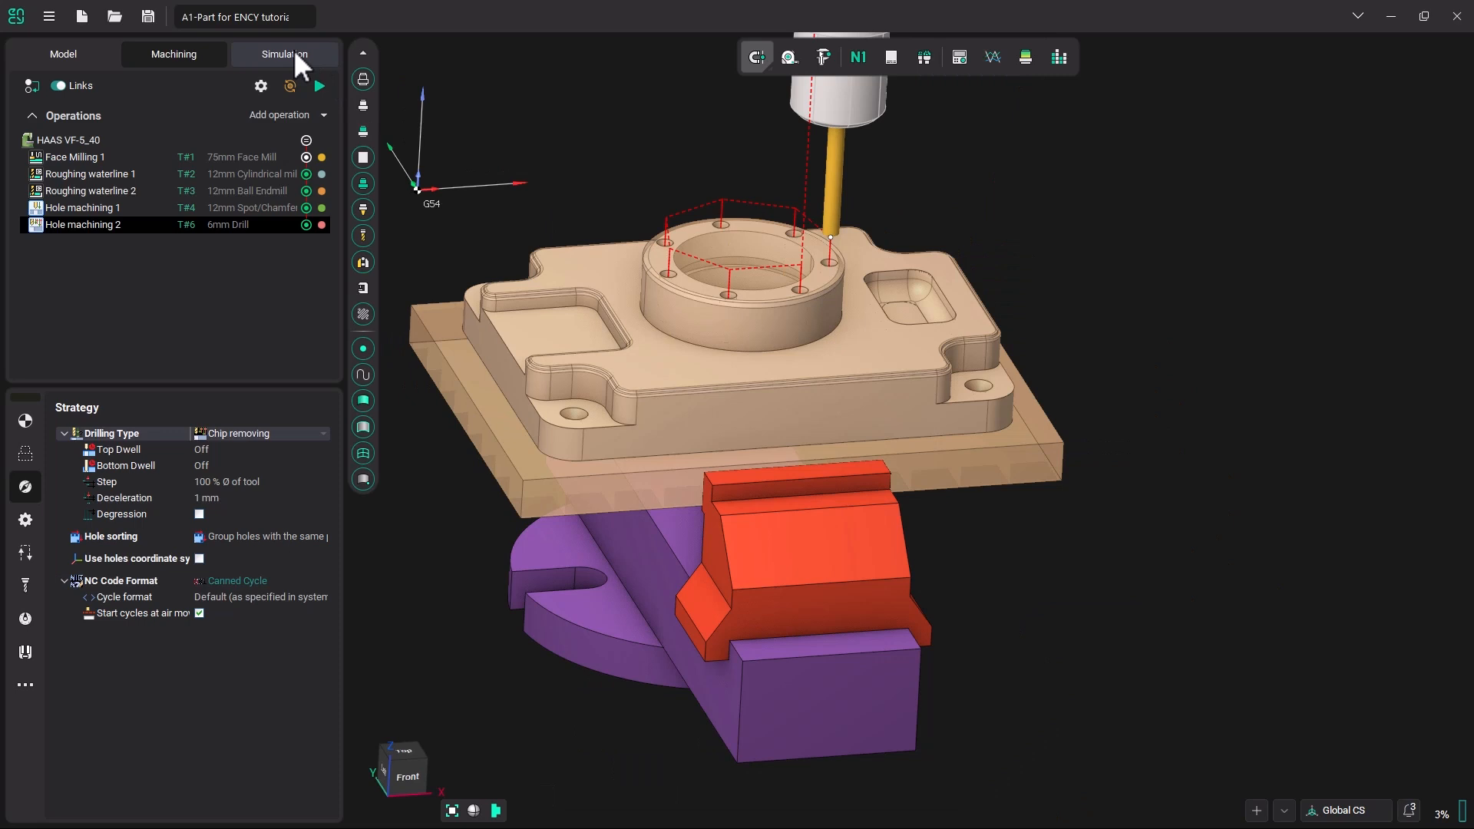
# Make the stock transparent and simulate drilling the seven boss holes, adjusting playback speed
pyautogui.click(284, 53)
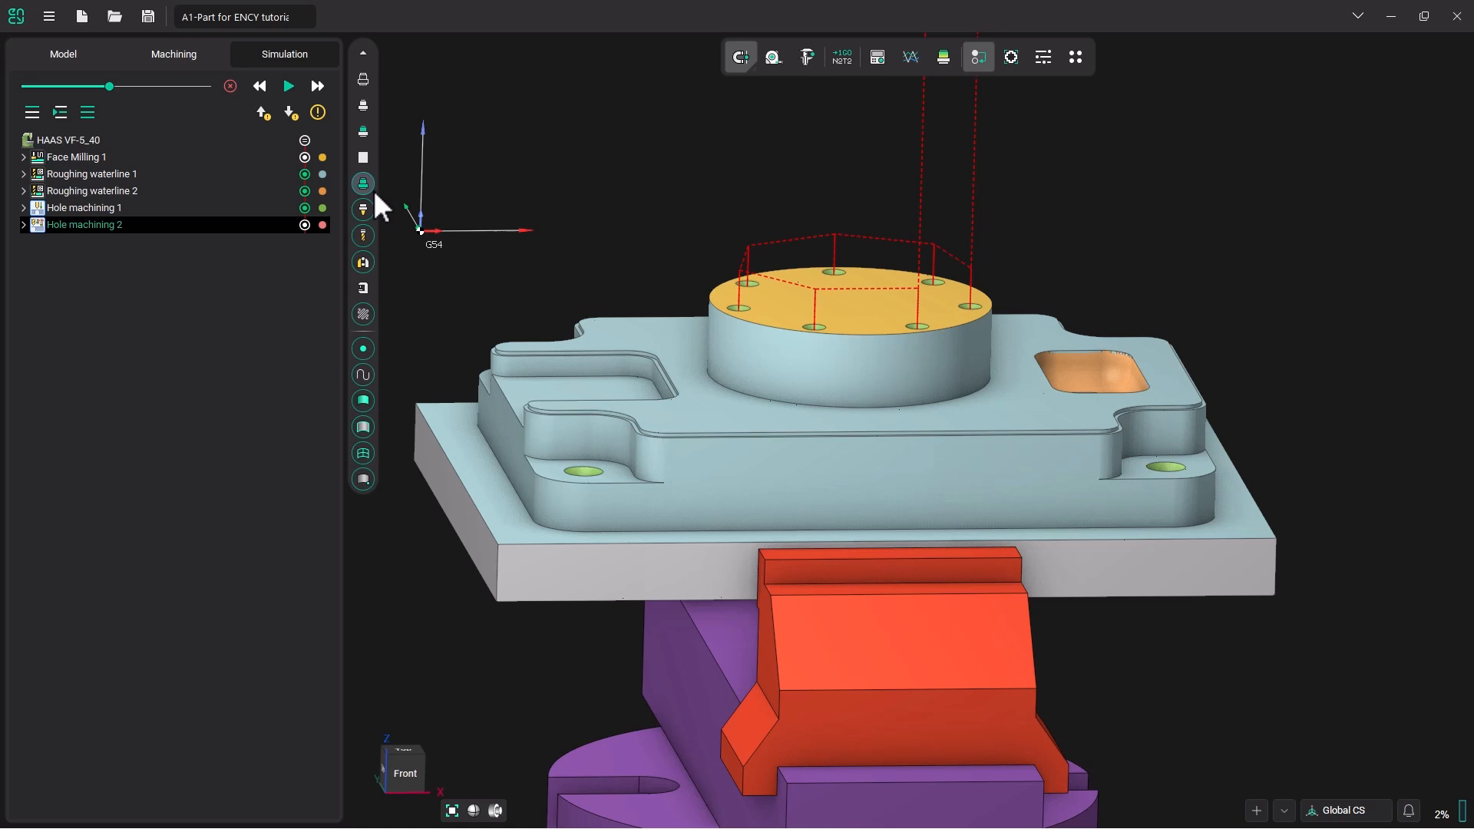
pyautogui.click(362, 184)
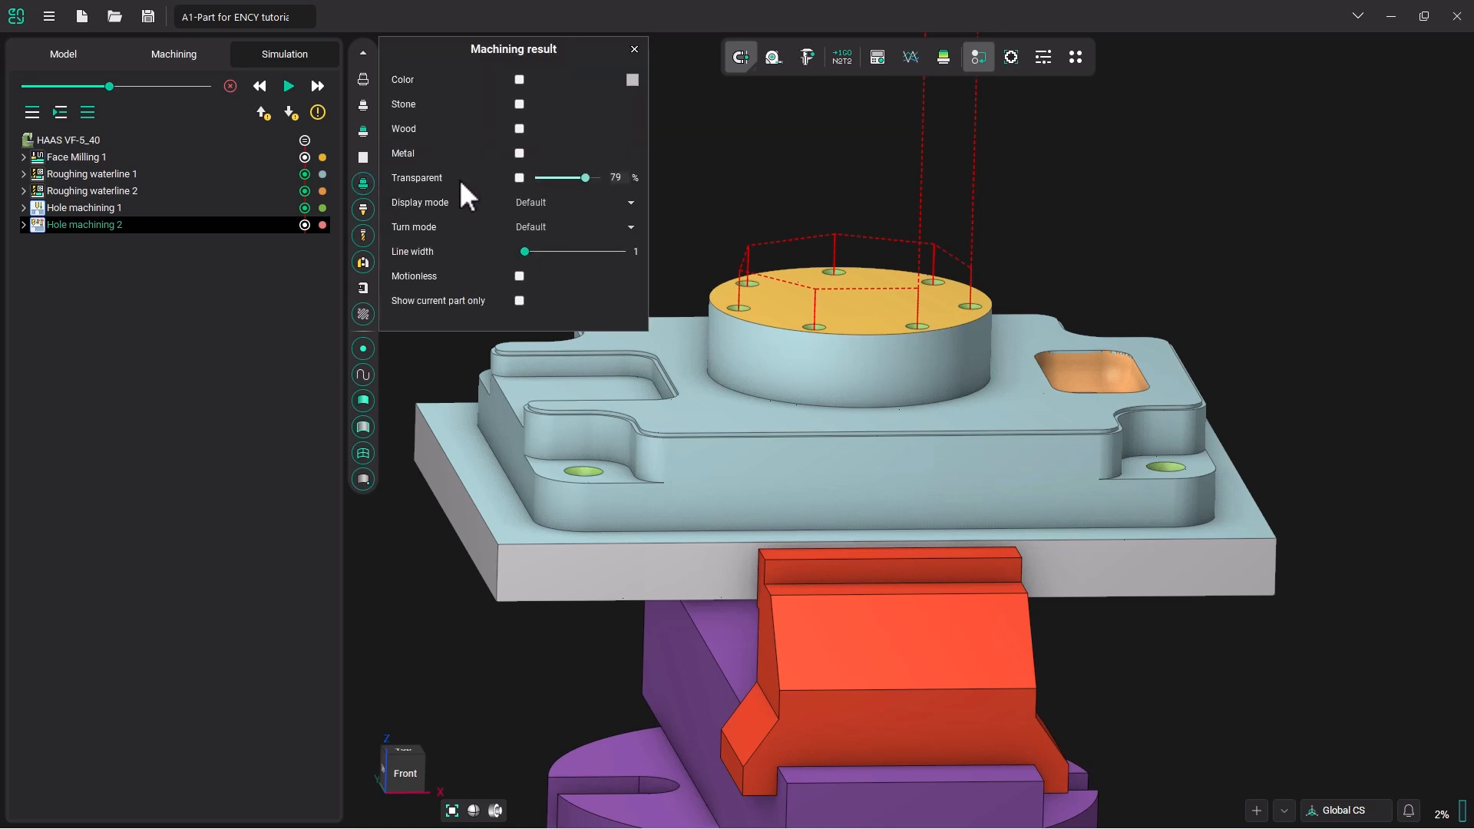
pyautogui.click(518, 177)
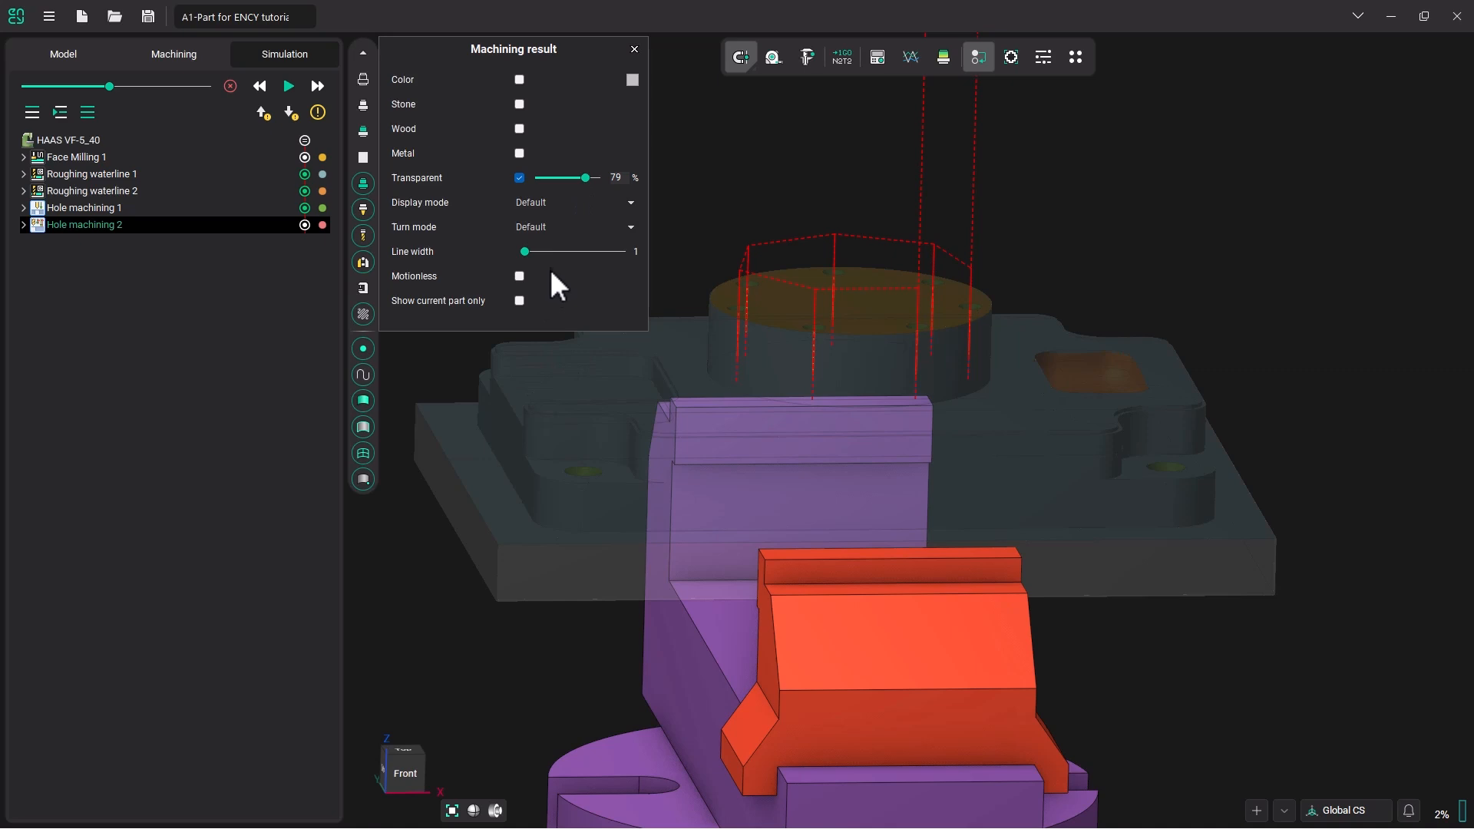
pyautogui.click(634, 49)
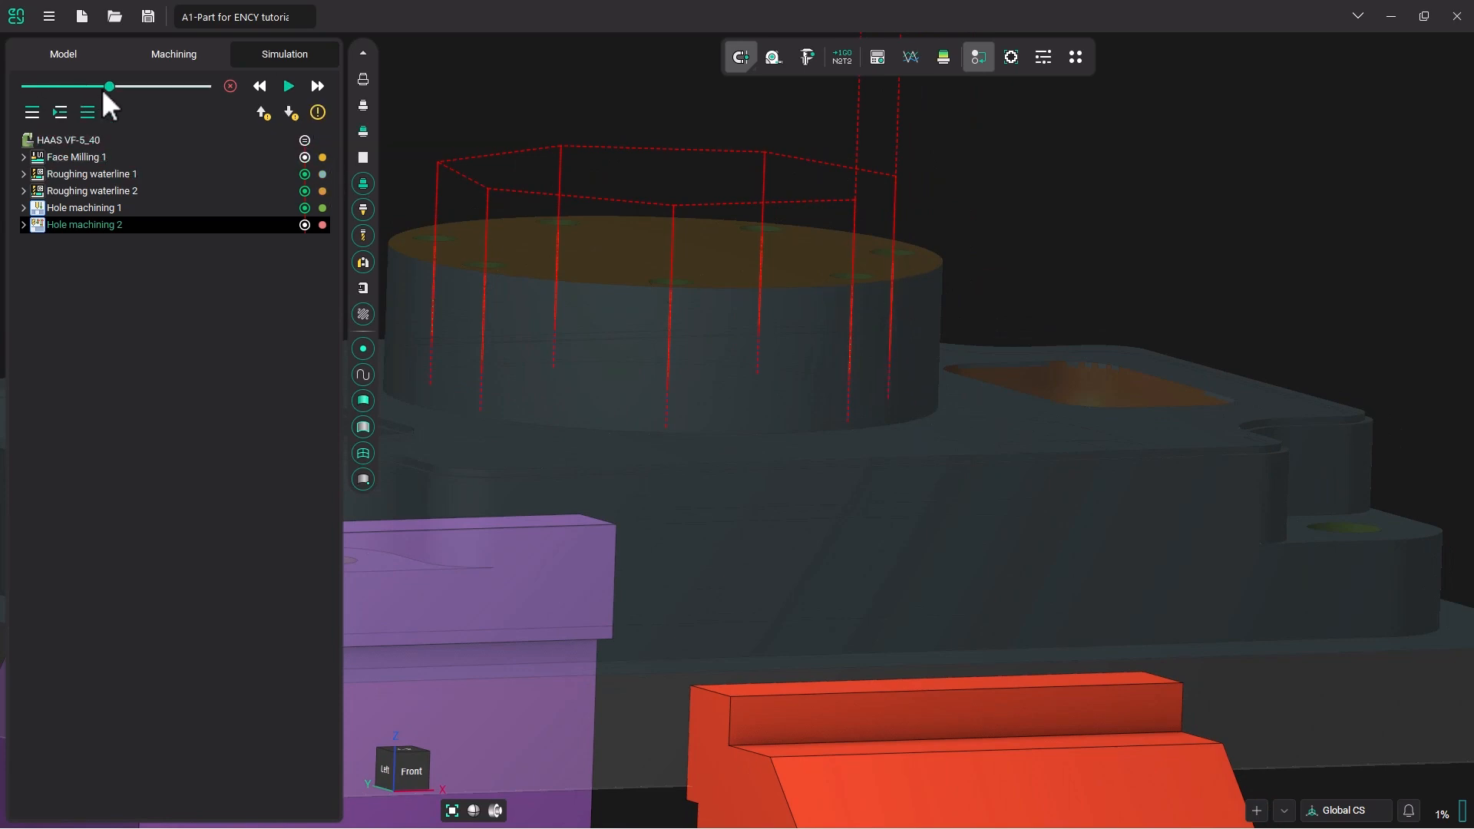
pyautogui.click(288, 85)
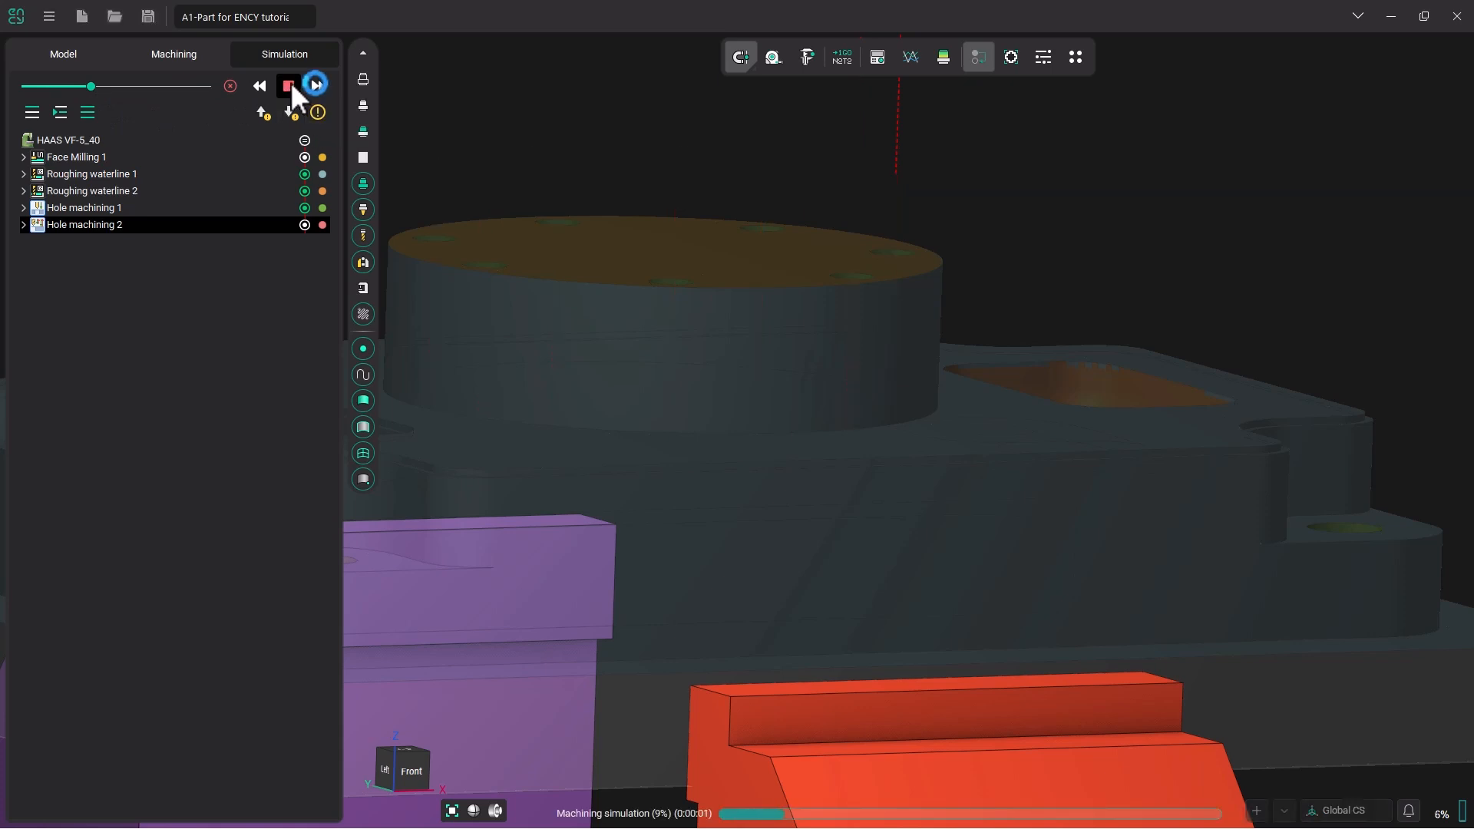
pyautogui.click(317, 85)
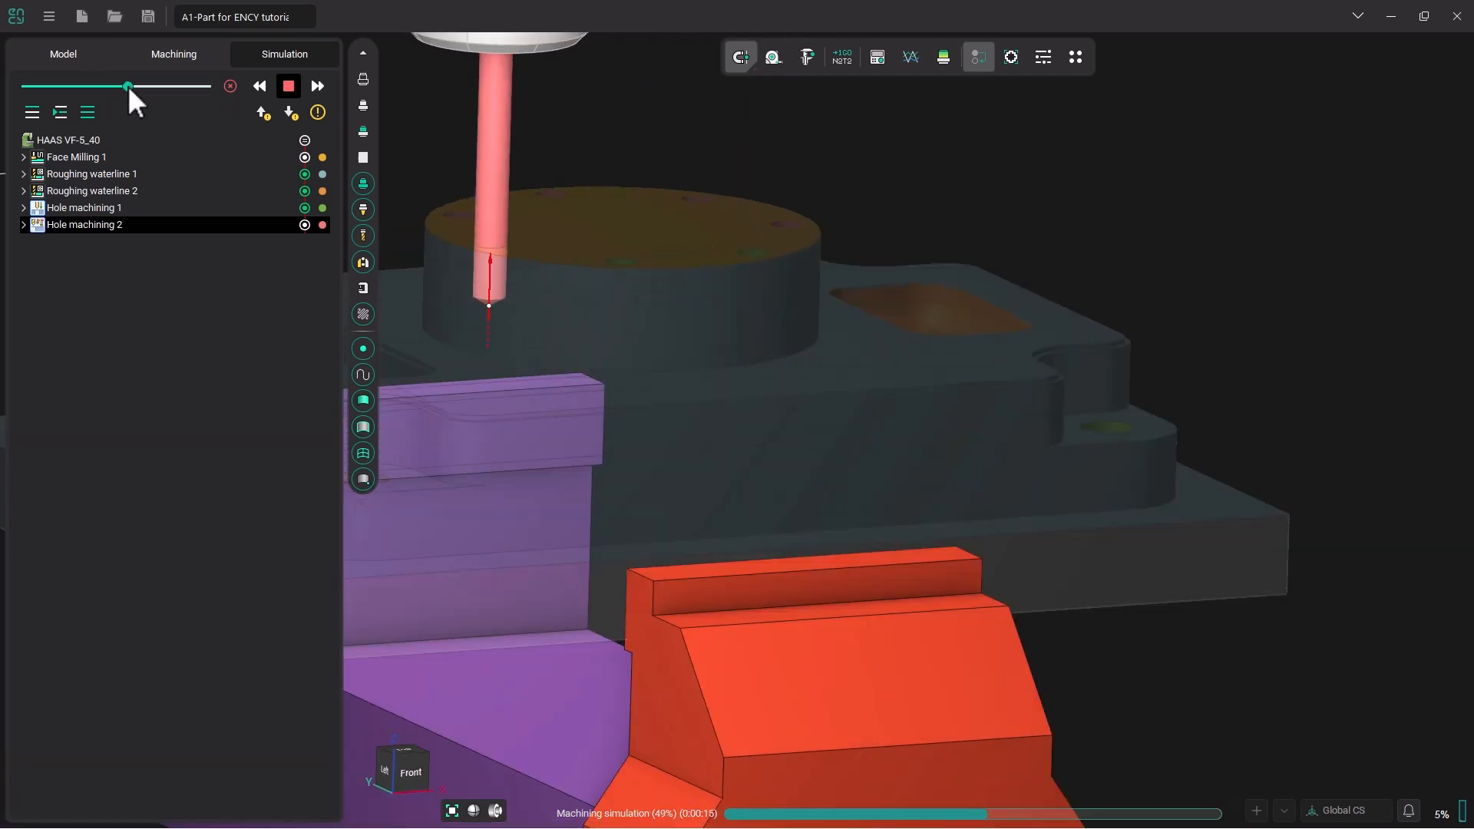
pyautogui.click(288, 85)
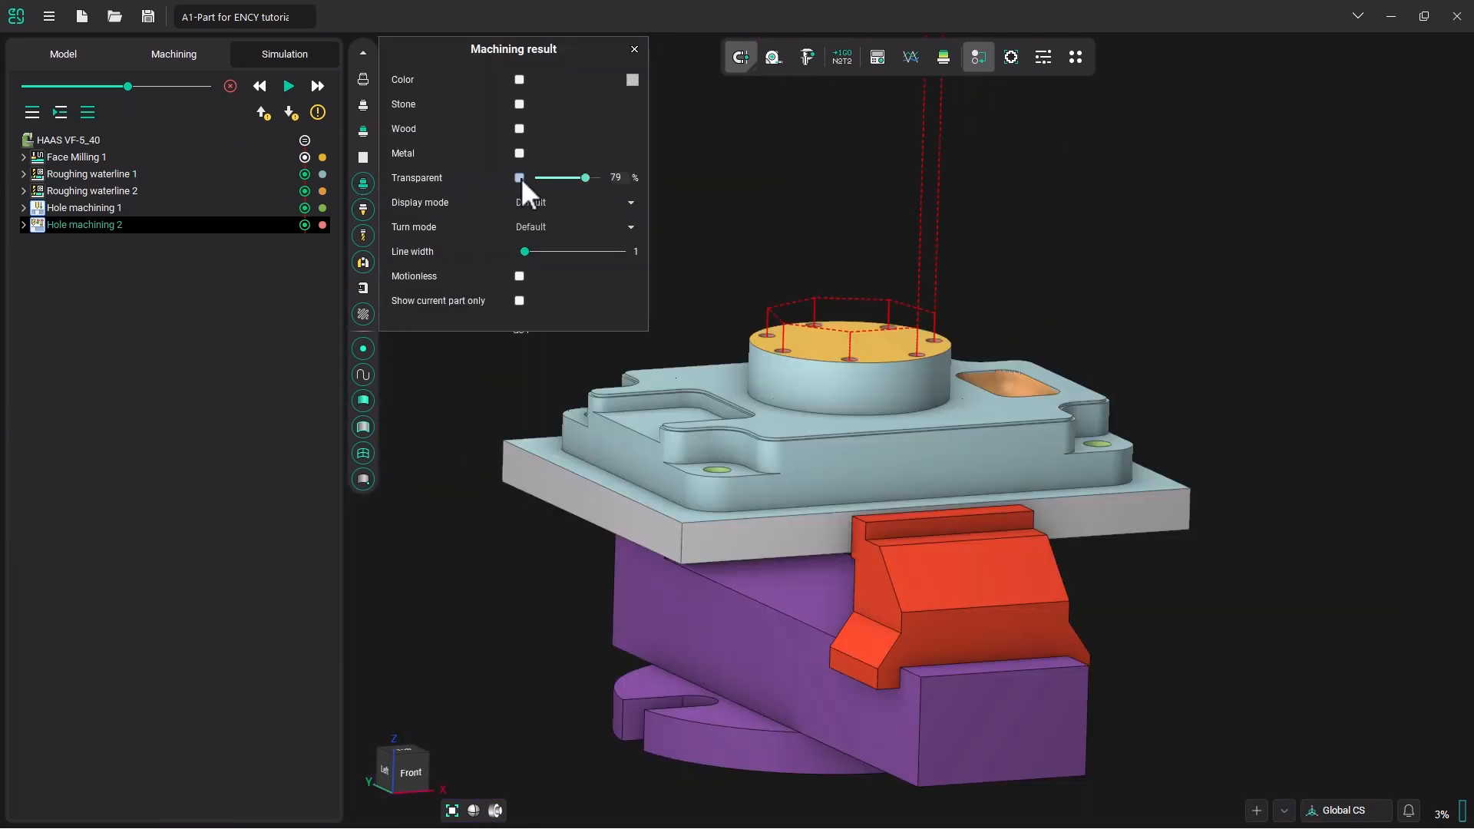
pyautogui.click(173, 54)
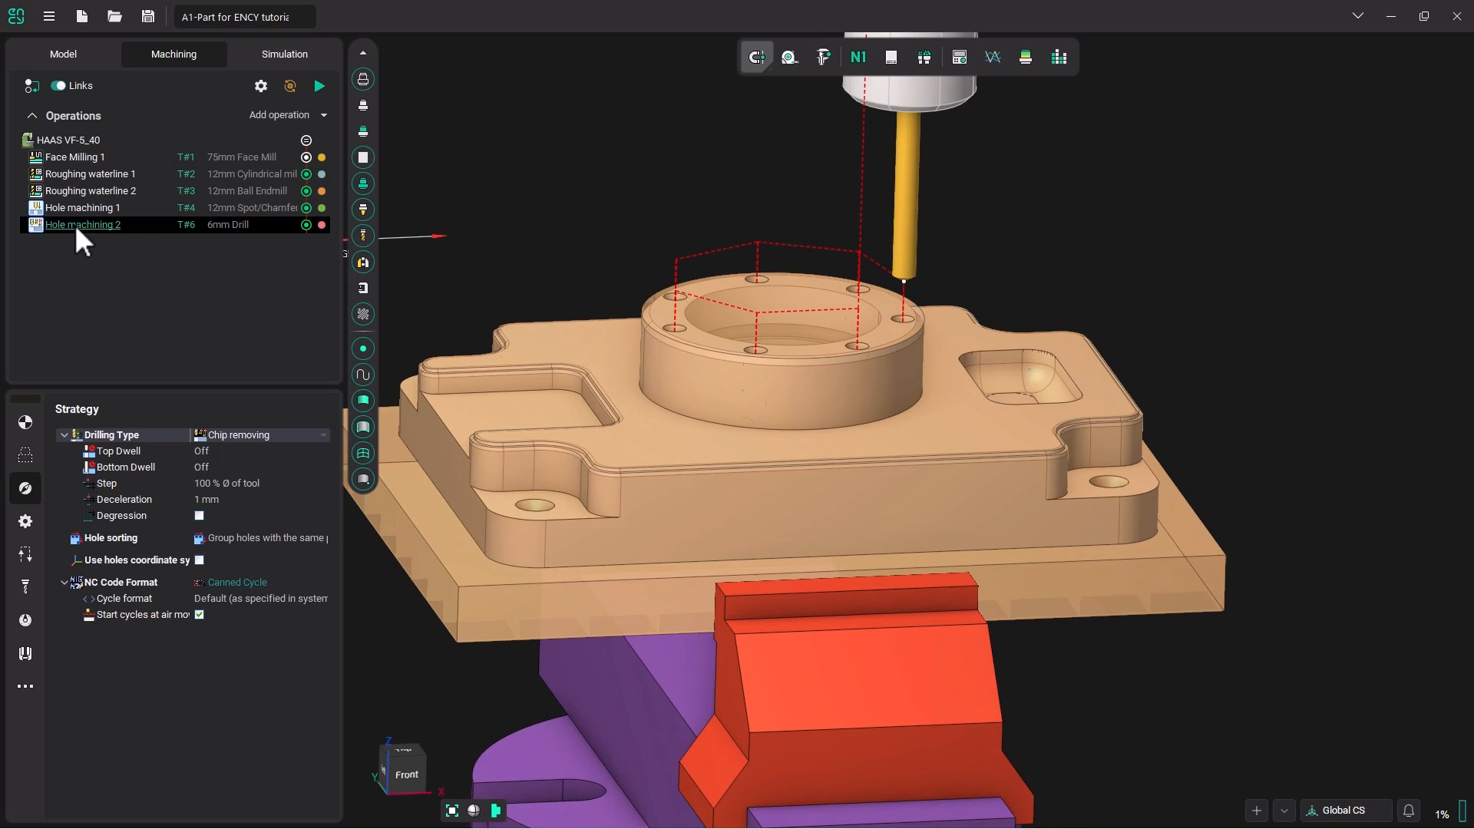
# Duplicate Hole machining 2 as Hole machining 3 and open its parameters
pyautogui.rightClick(82, 224)
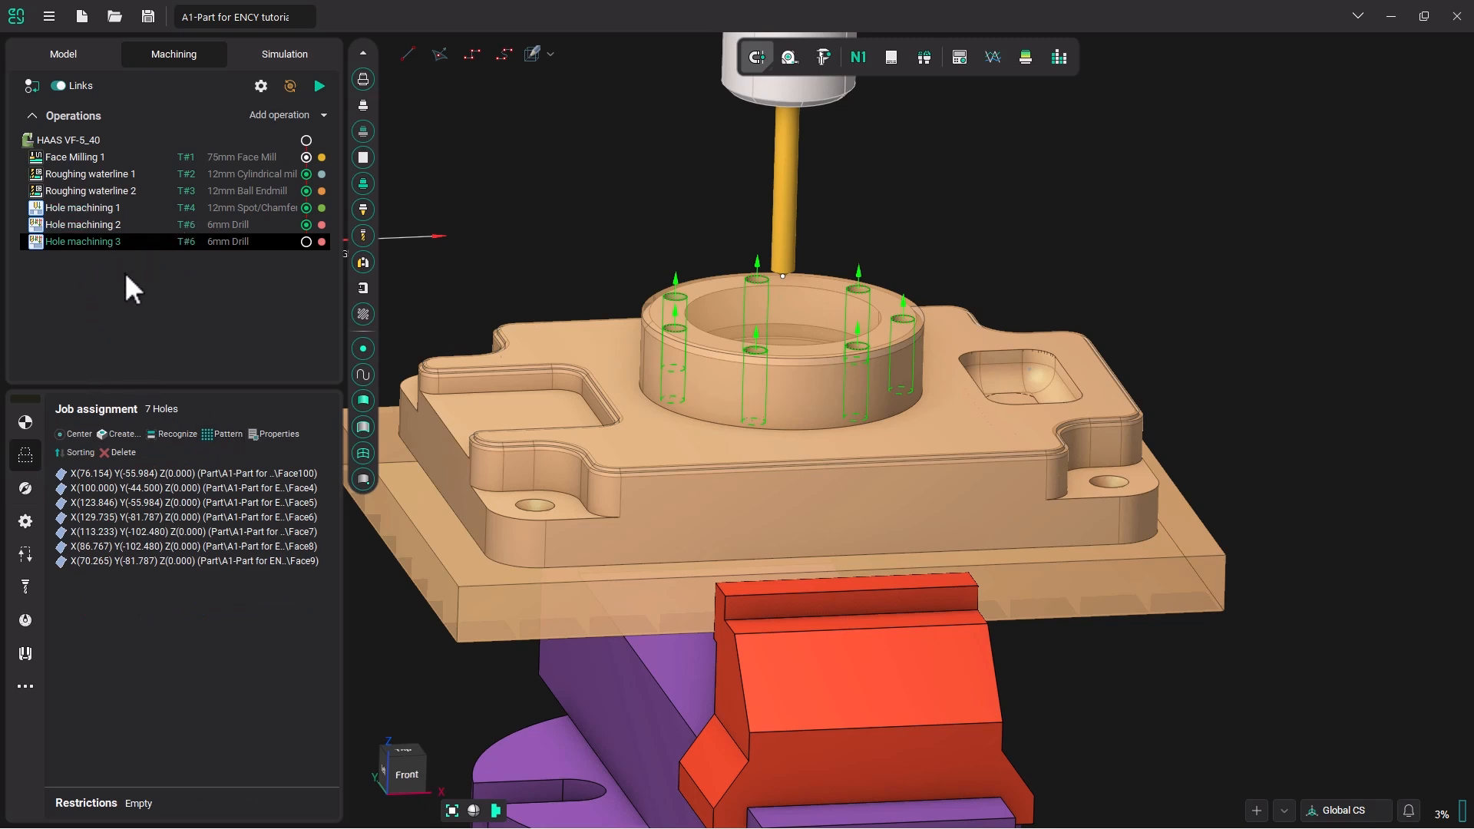
pyautogui.moveTo(139, 299)
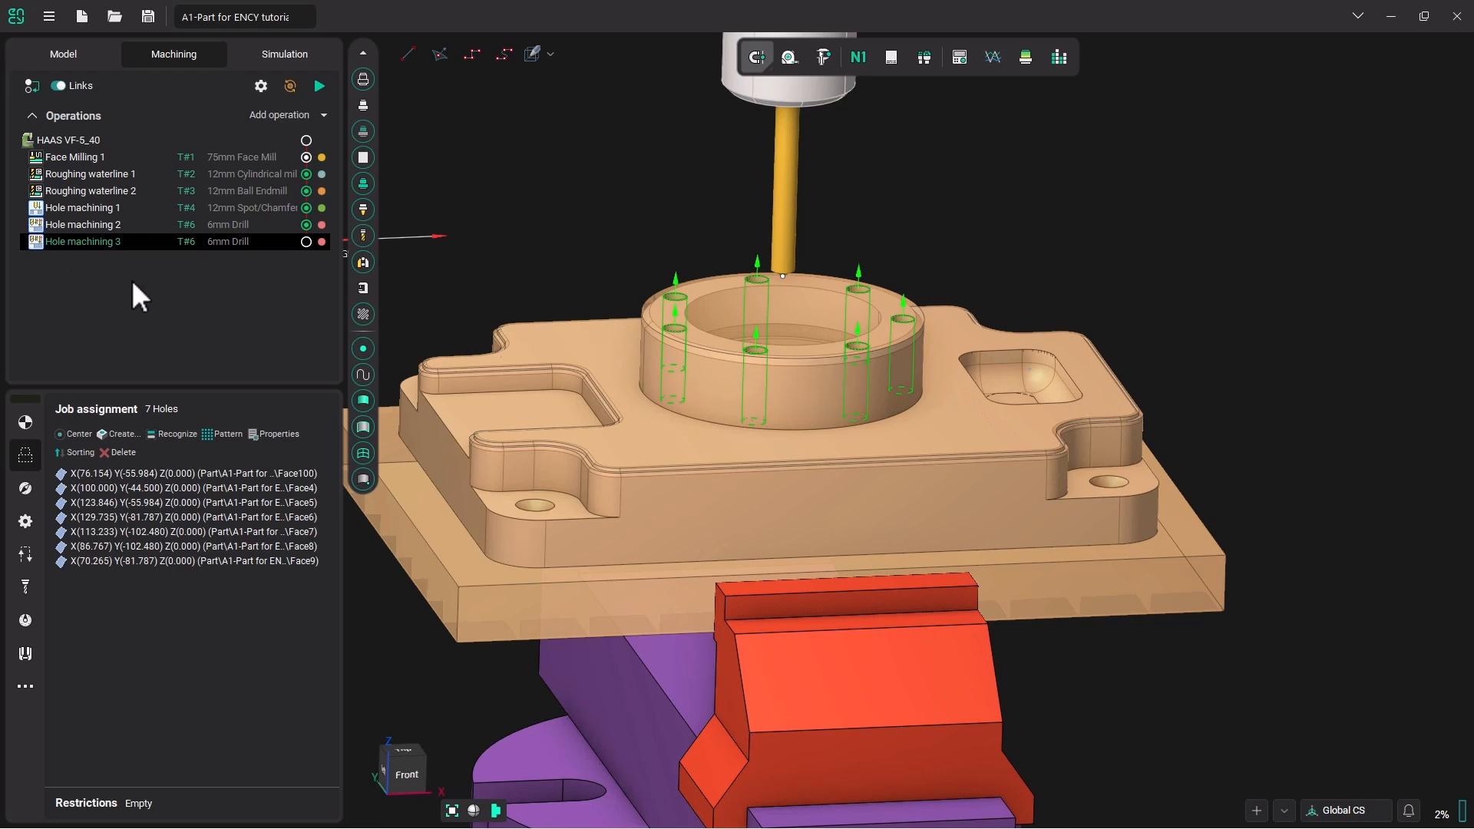
pyautogui.moveTo(74, 277)
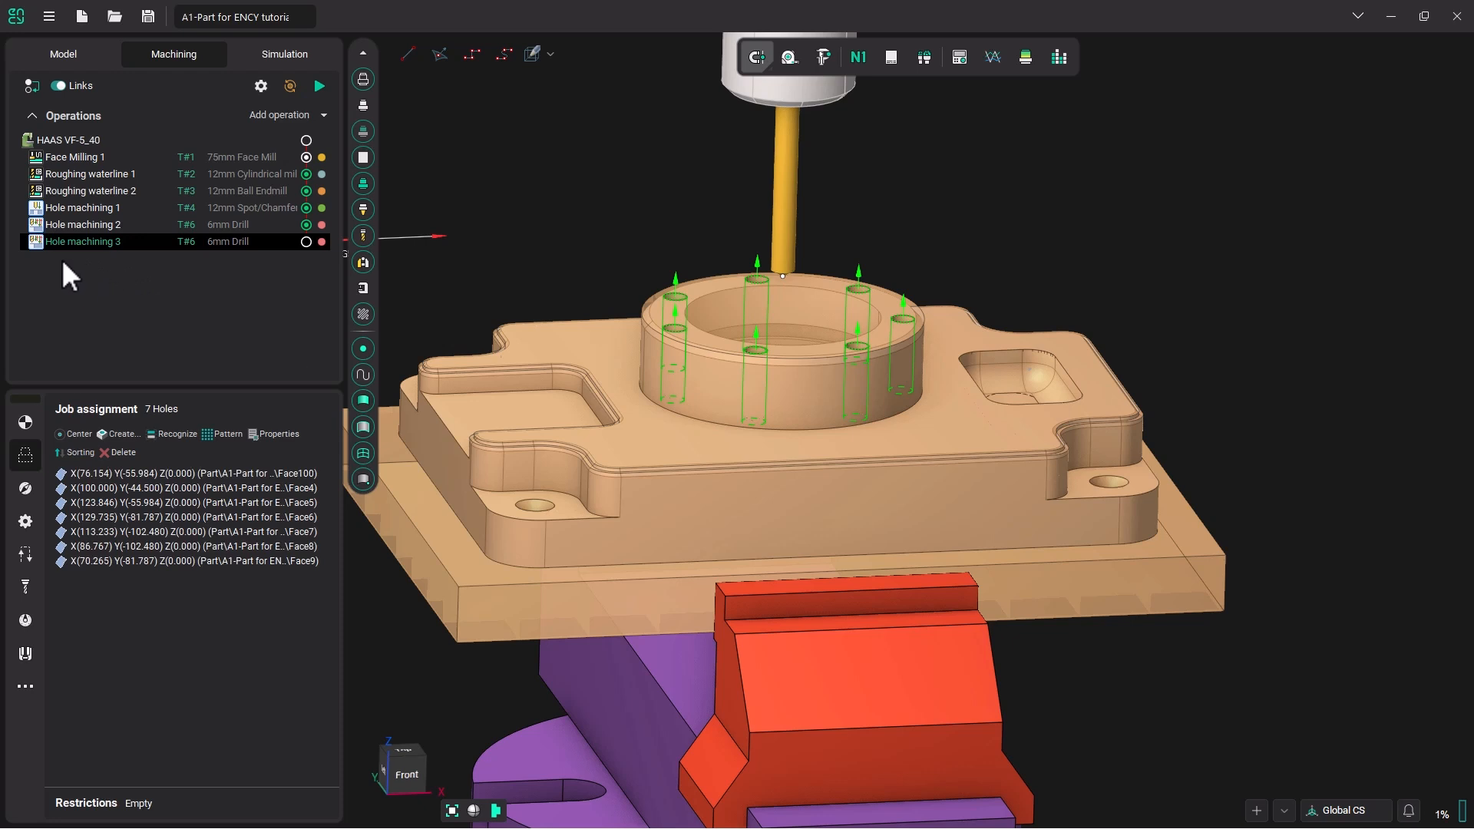
pyautogui.moveTo(84, 242)
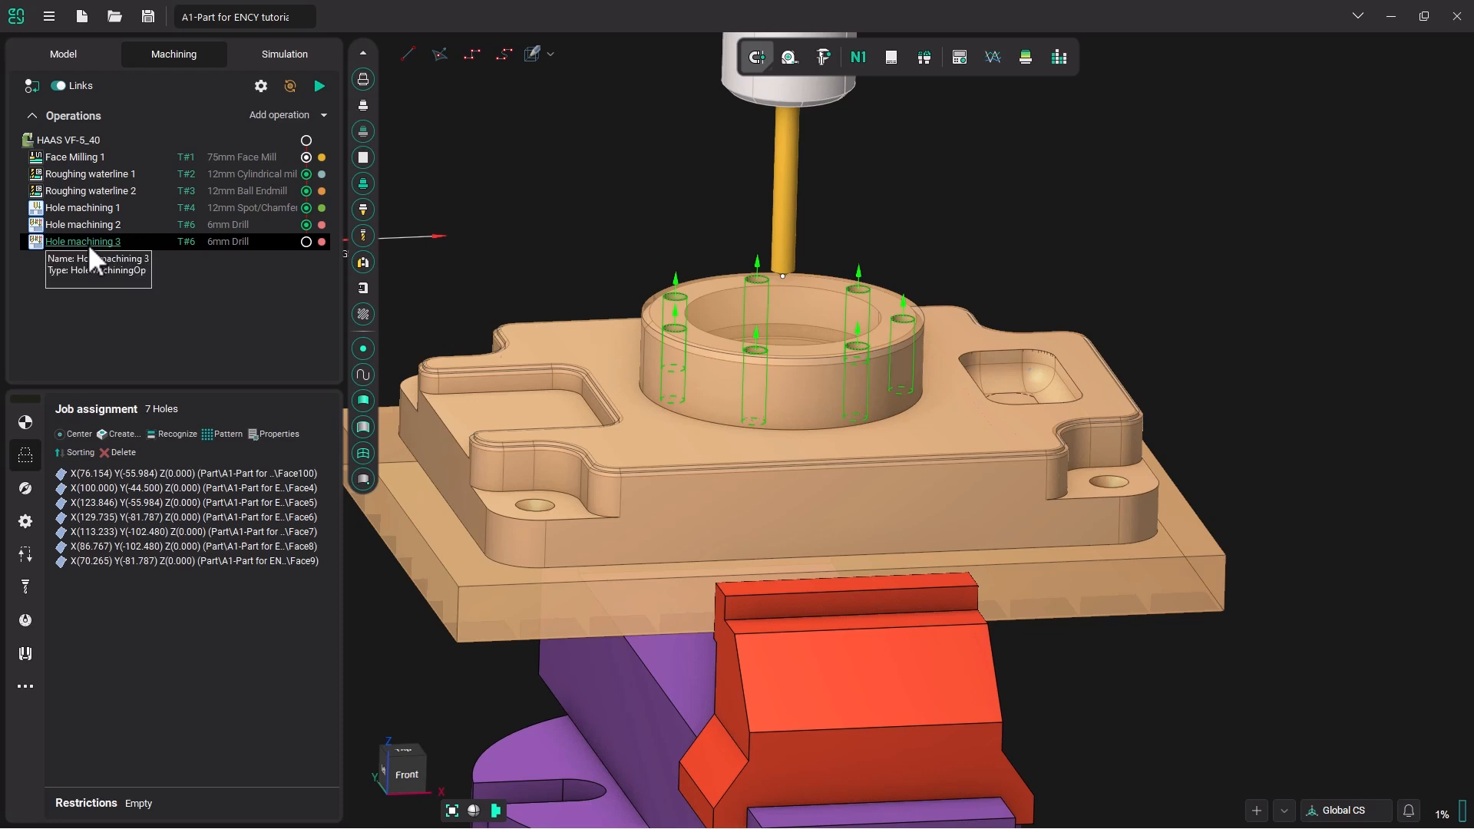
pyautogui.doubleClick(83, 240)
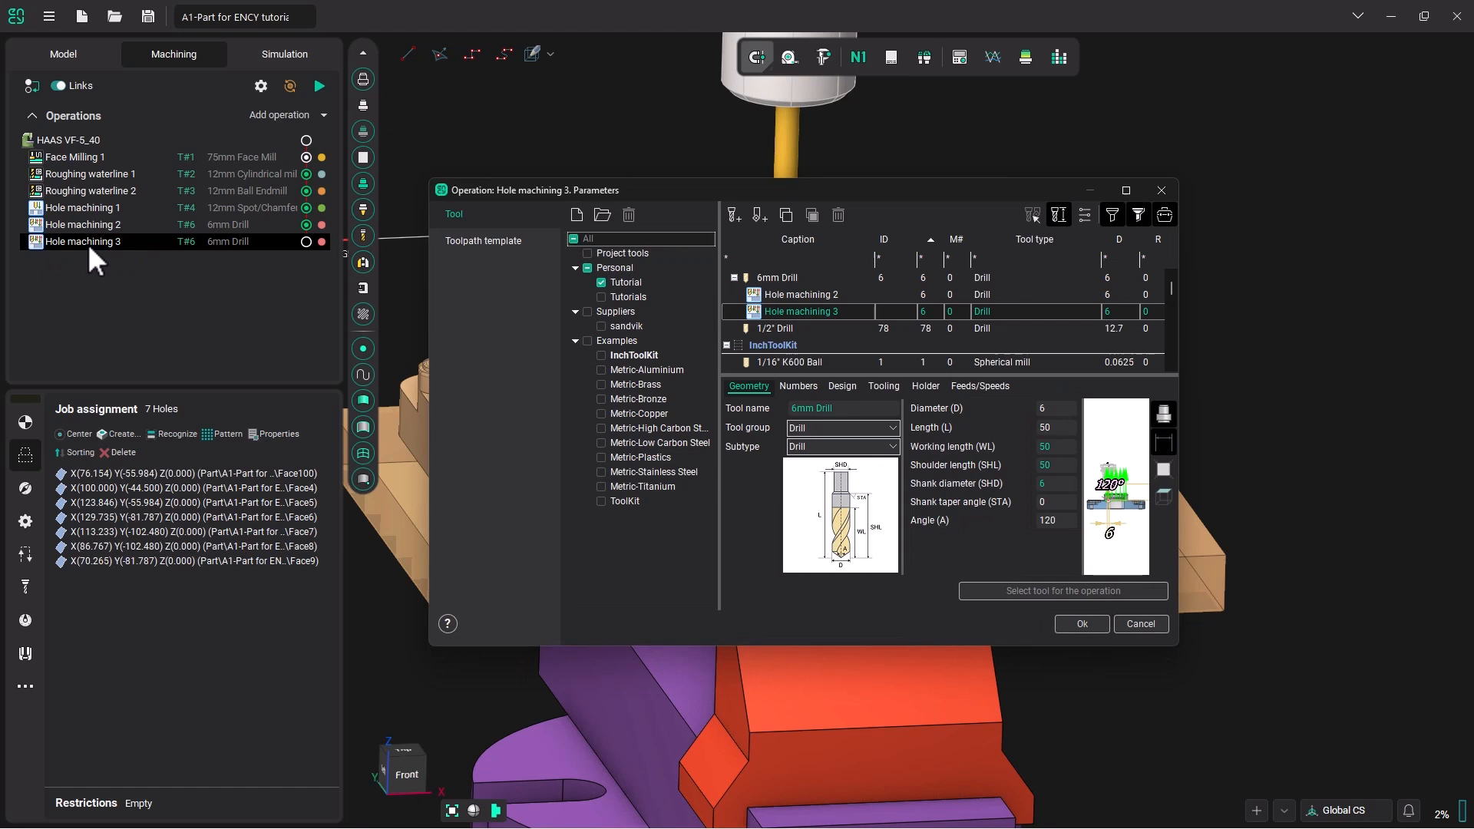
# Create a new 6mm tap in the library and assign it to Hole machining 3
pyautogui.click(602, 282)
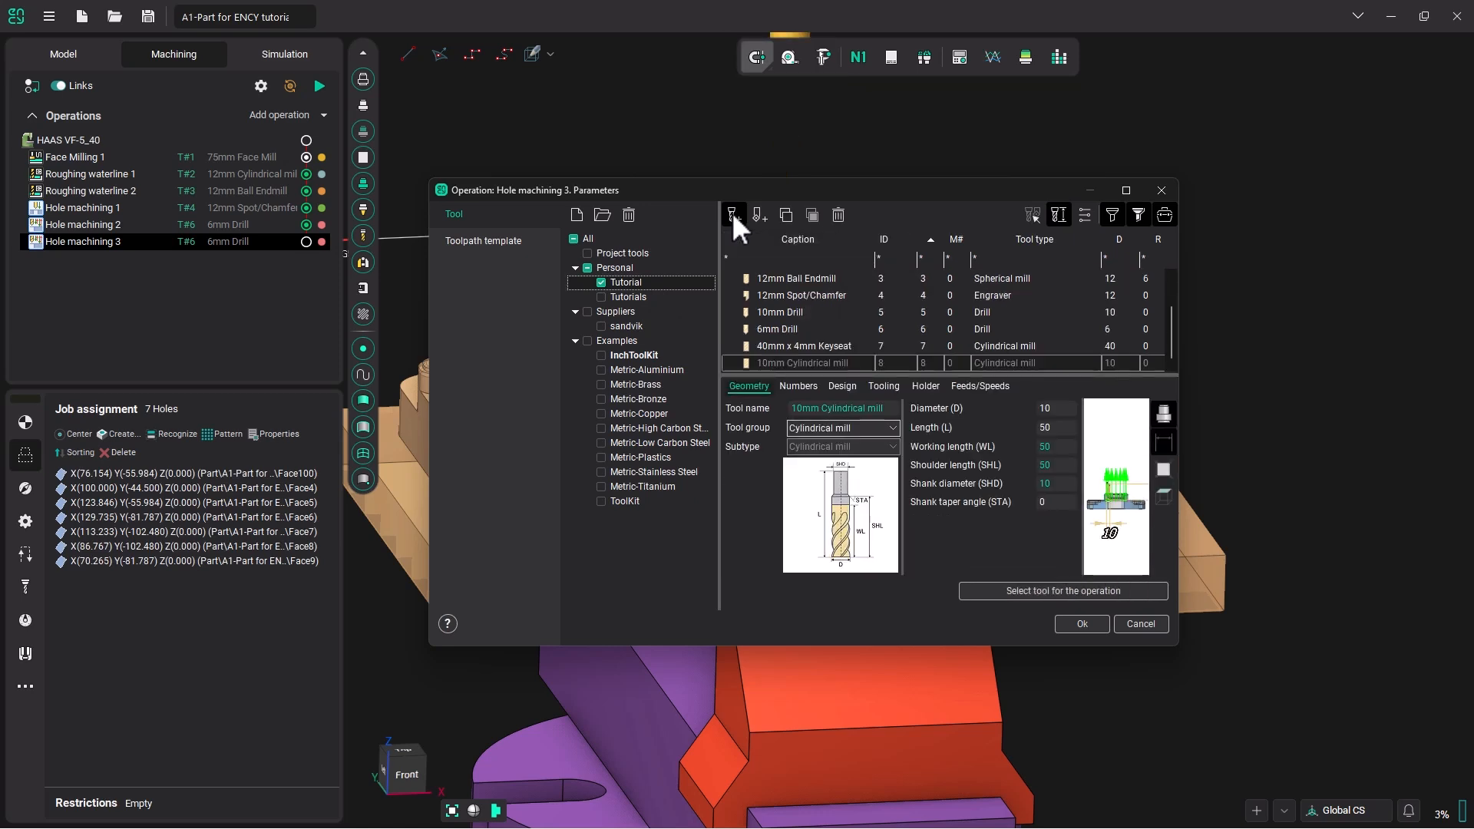
pyautogui.click(842, 427)
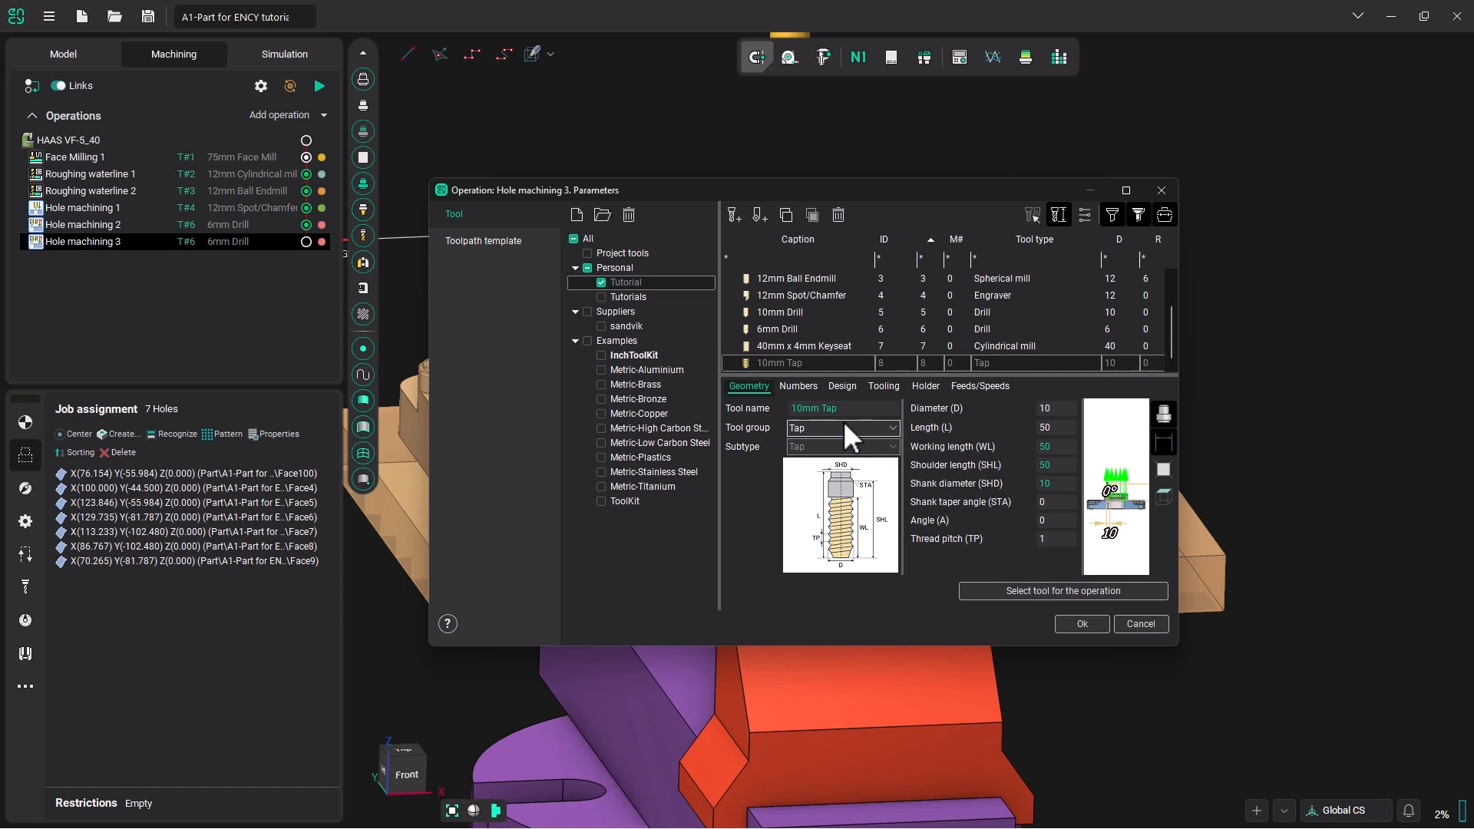
pyautogui.doubleClick(836, 407)
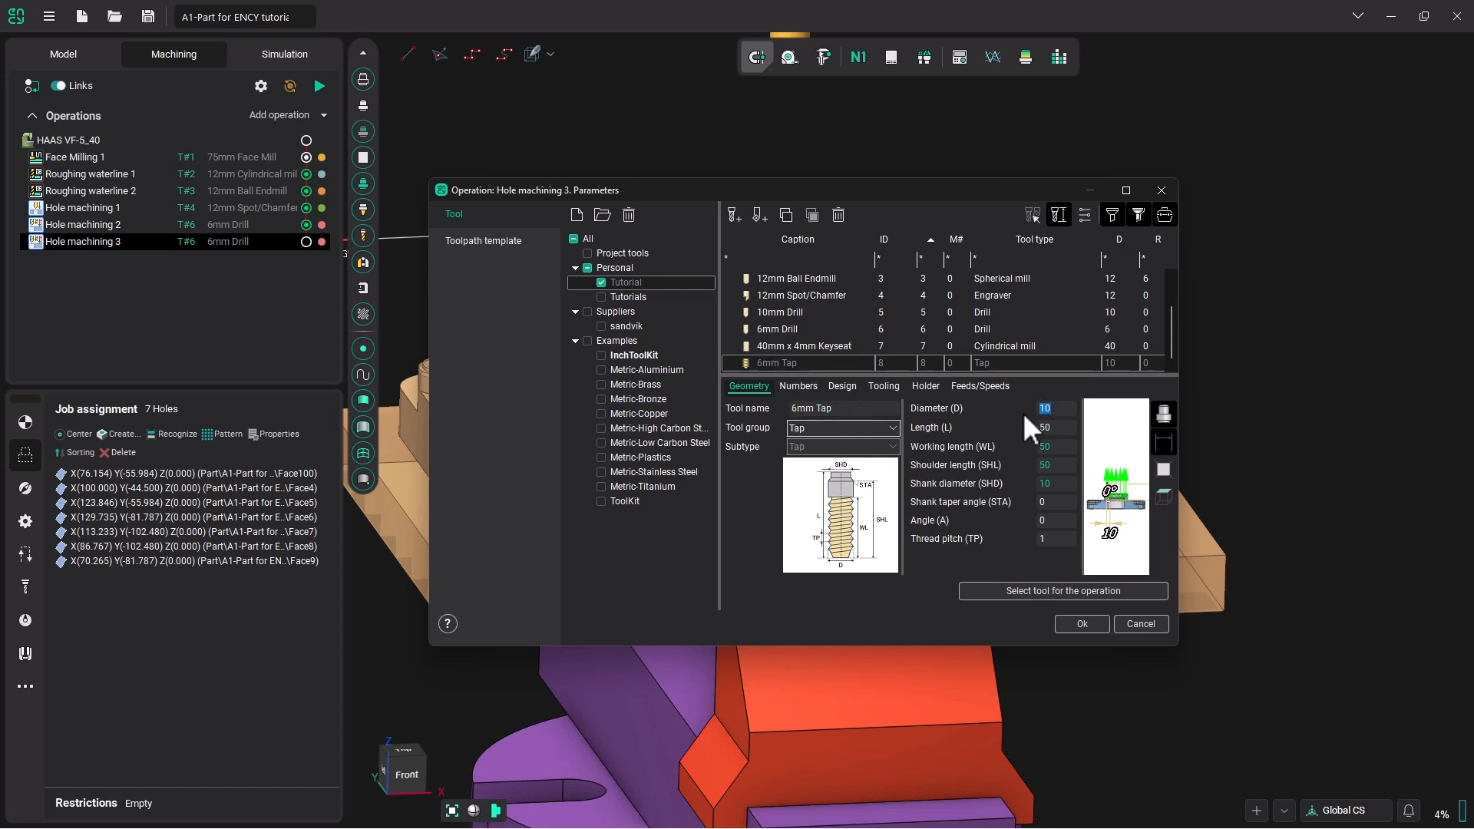
pyautogui.write('6')
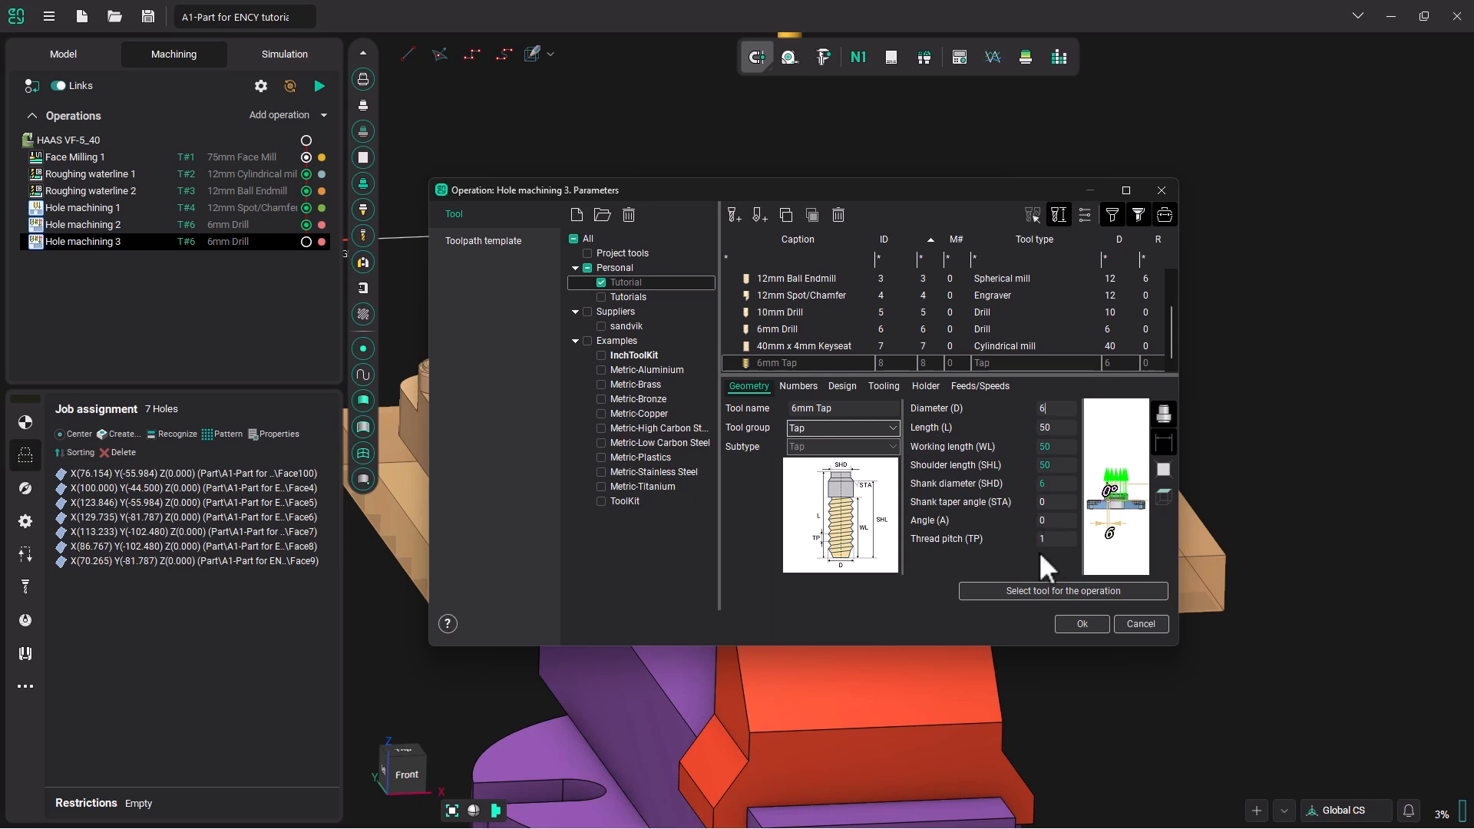
pyautogui.click(797, 386)
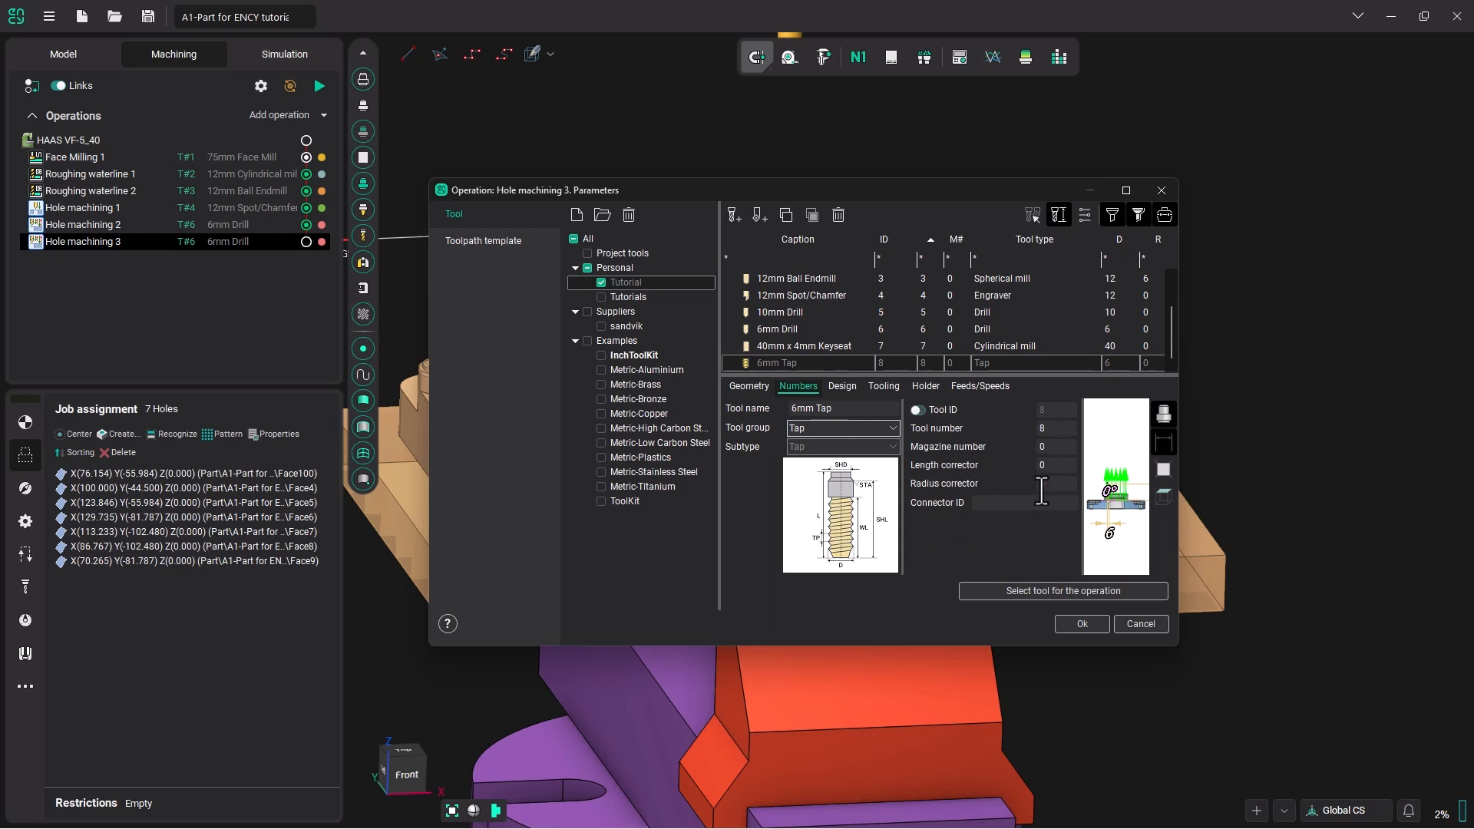
pyautogui.click(841, 386)
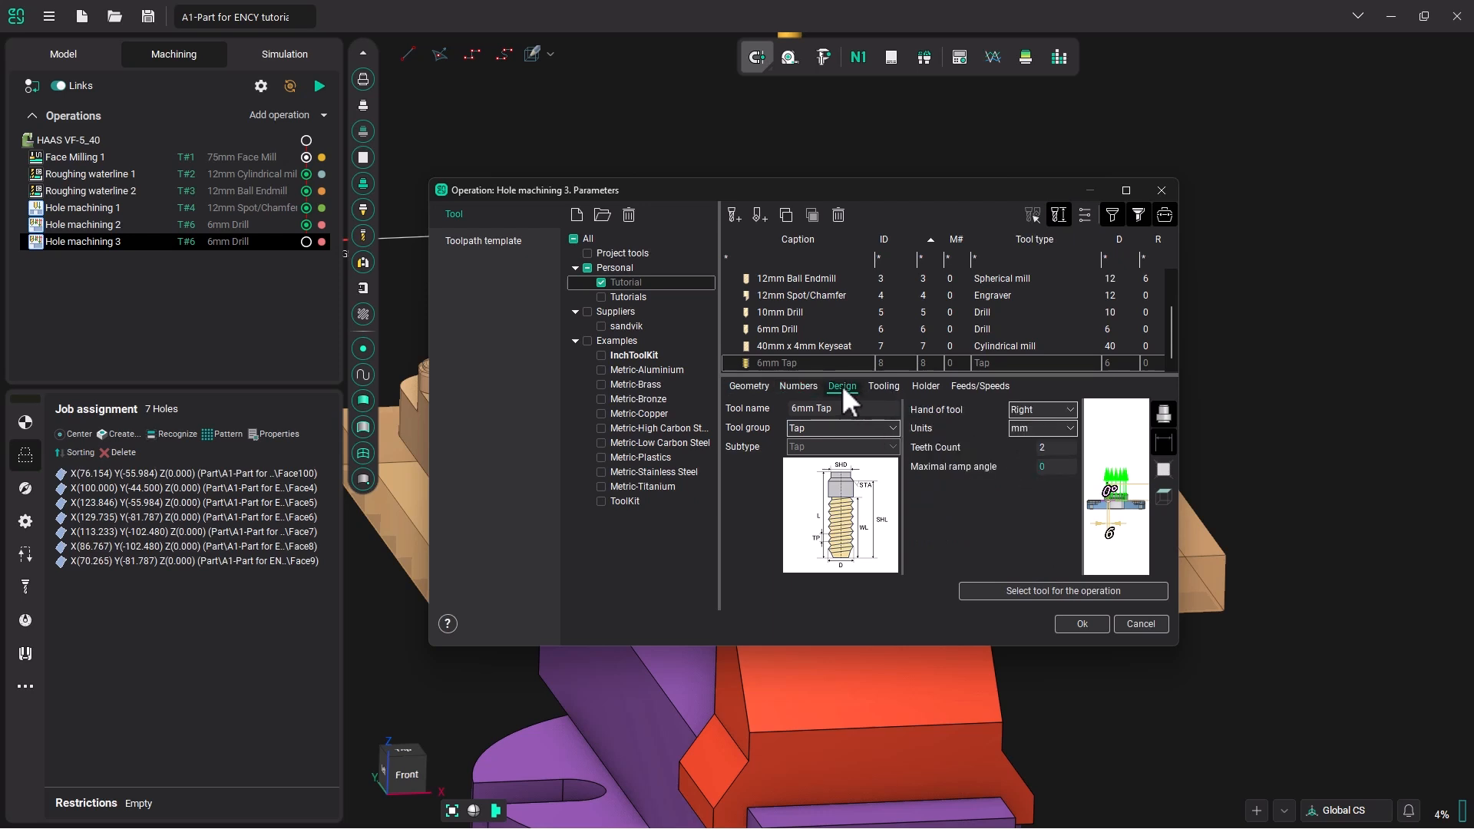
pyautogui.click(883, 386)
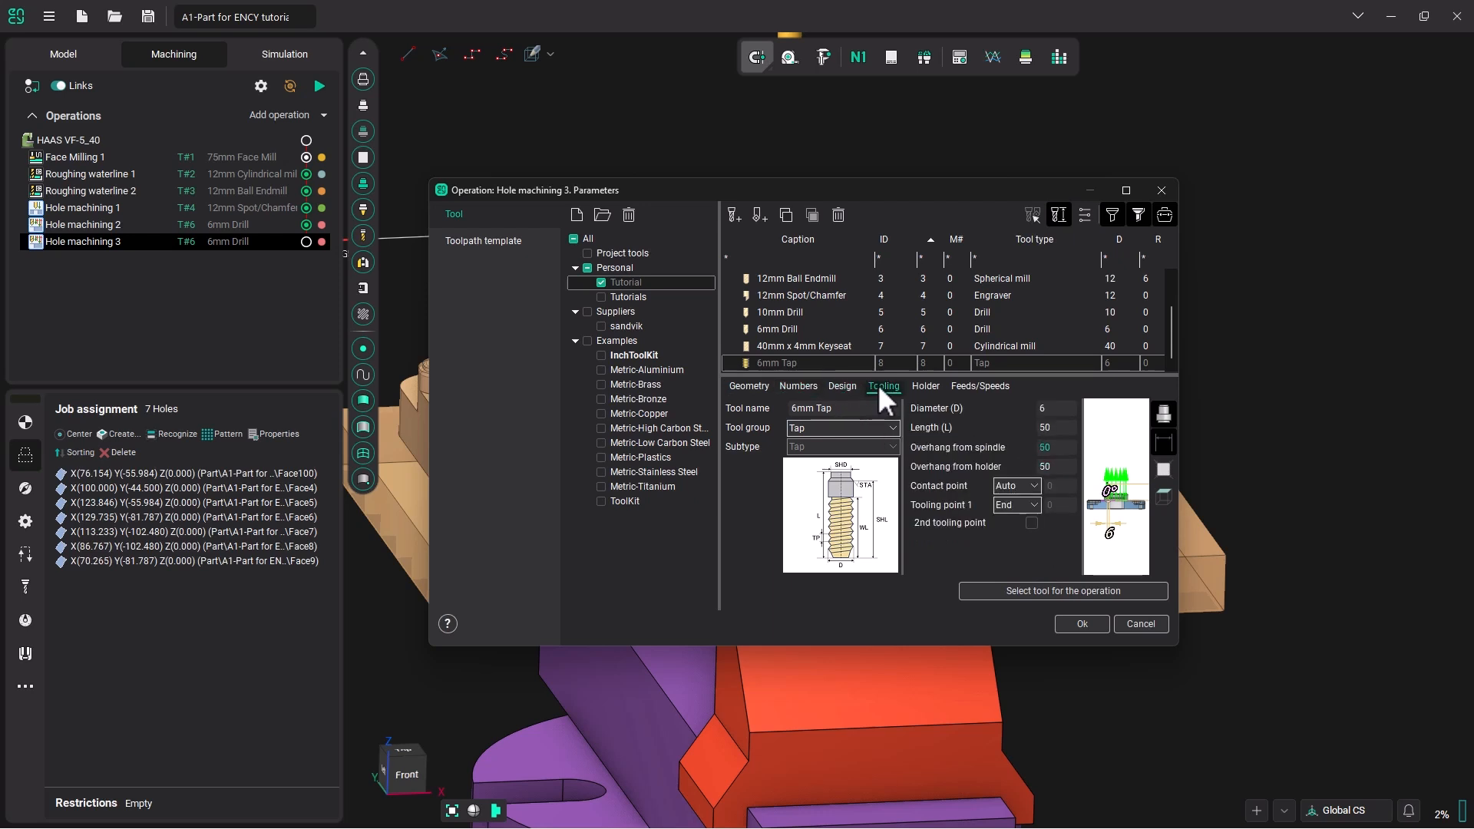
pyautogui.click(980, 386)
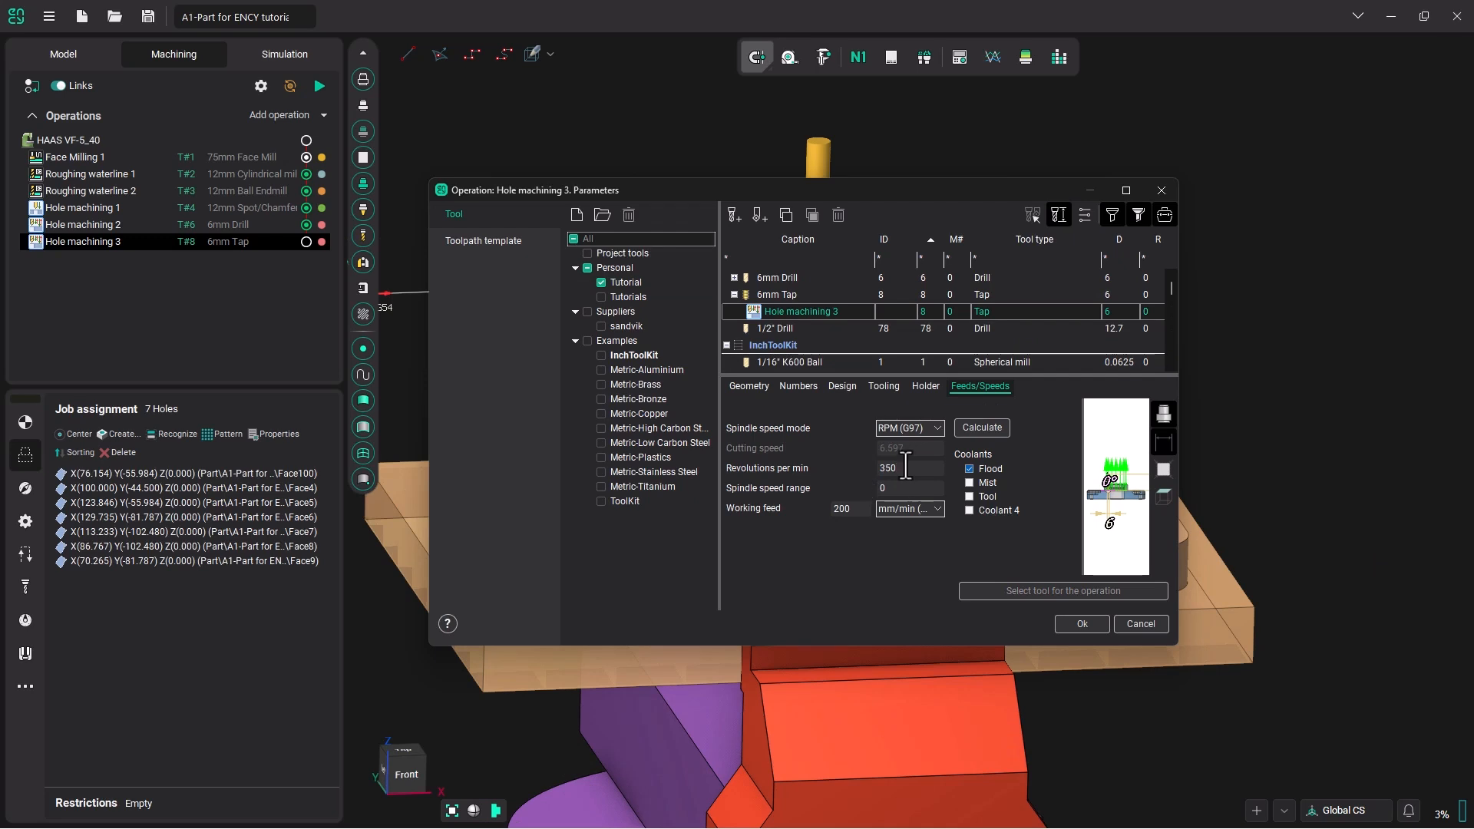
# Mount the tap in Tool Holder LD22 L59 and confirm the tool settings
pyautogui.click(924, 385)
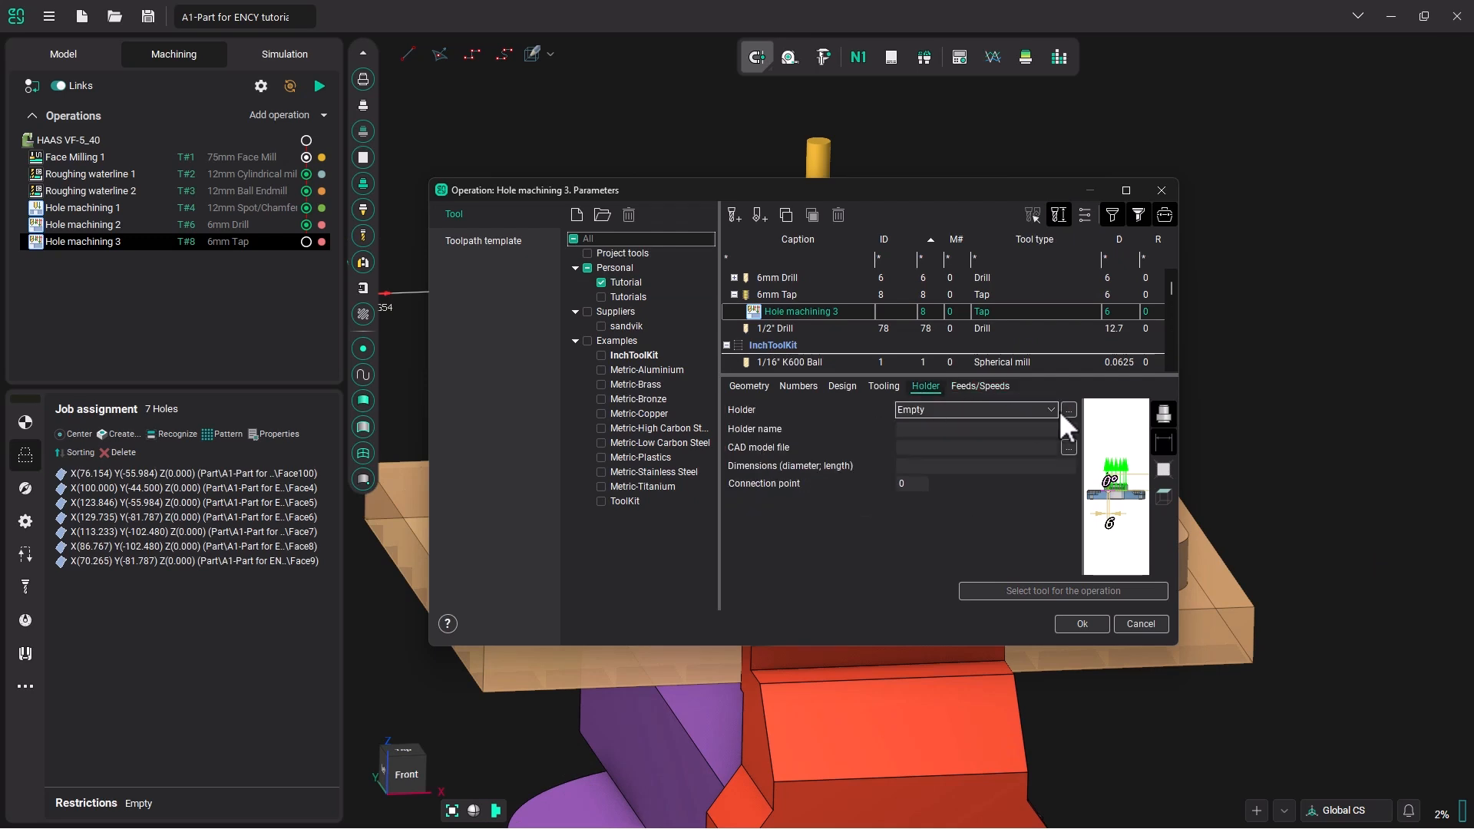
pyautogui.click(1067, 409)
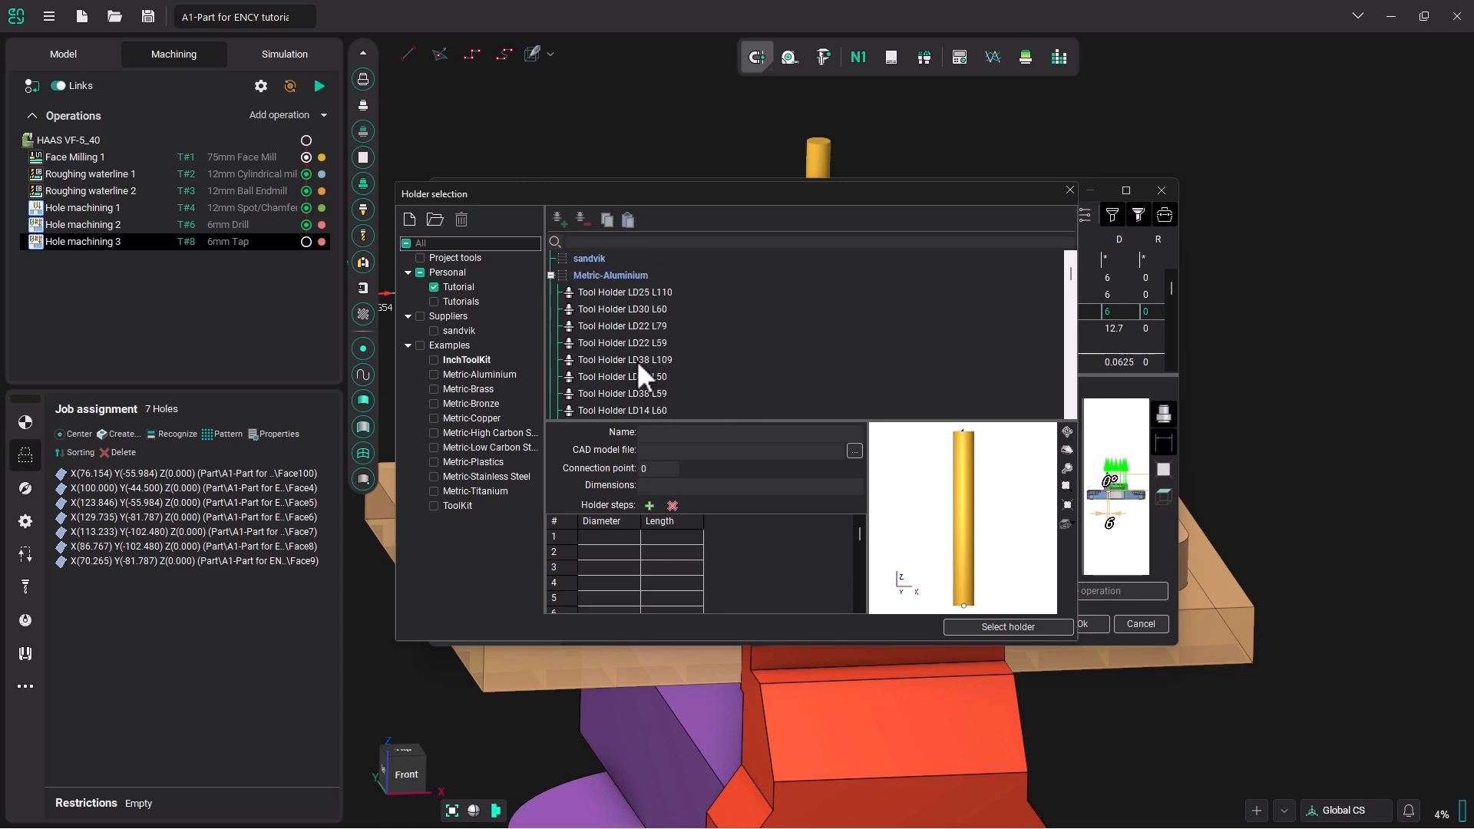
pyautogui.click(623, 342)
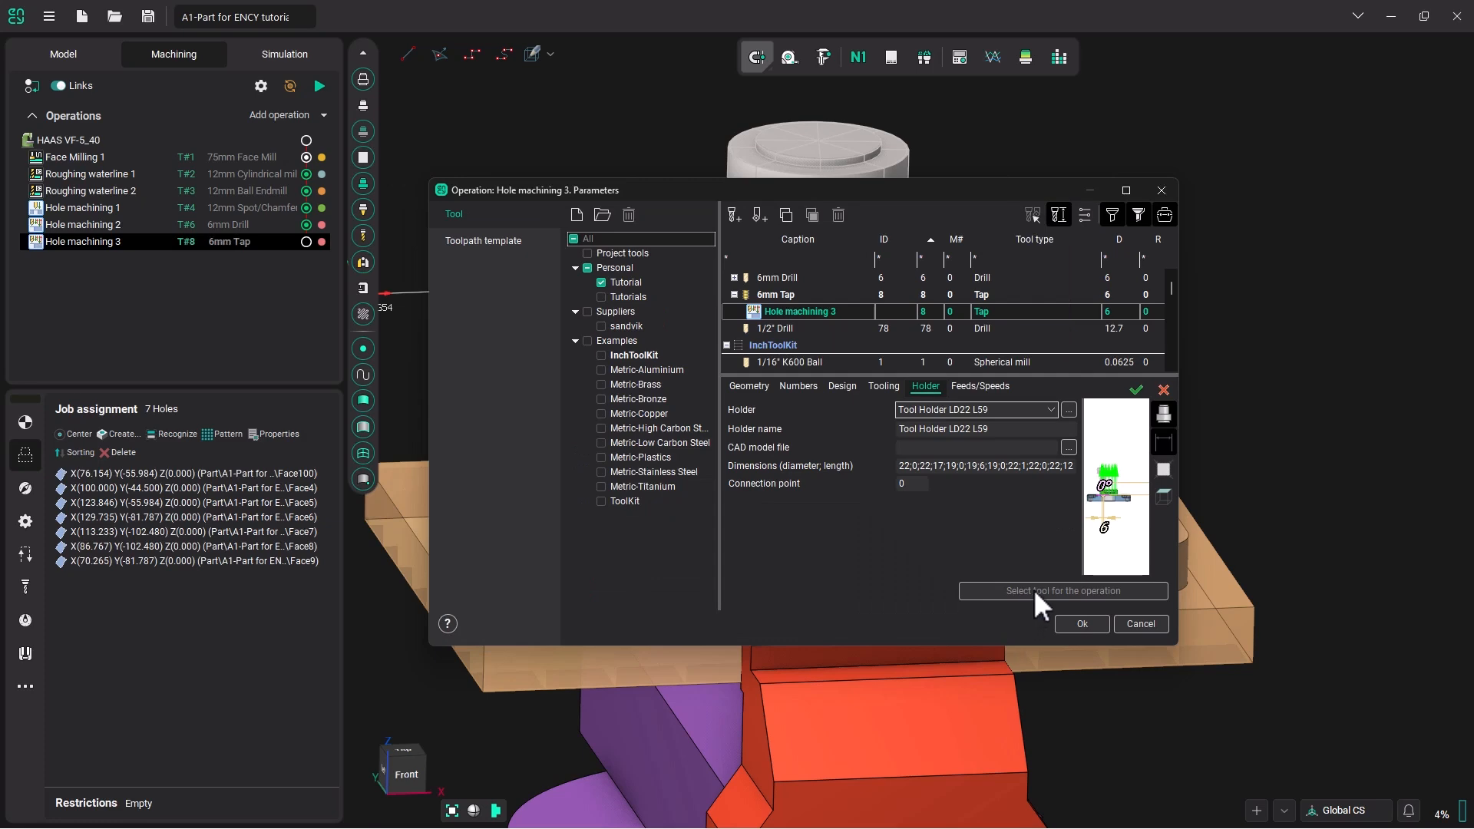
pyautogui.click(1080, 624)
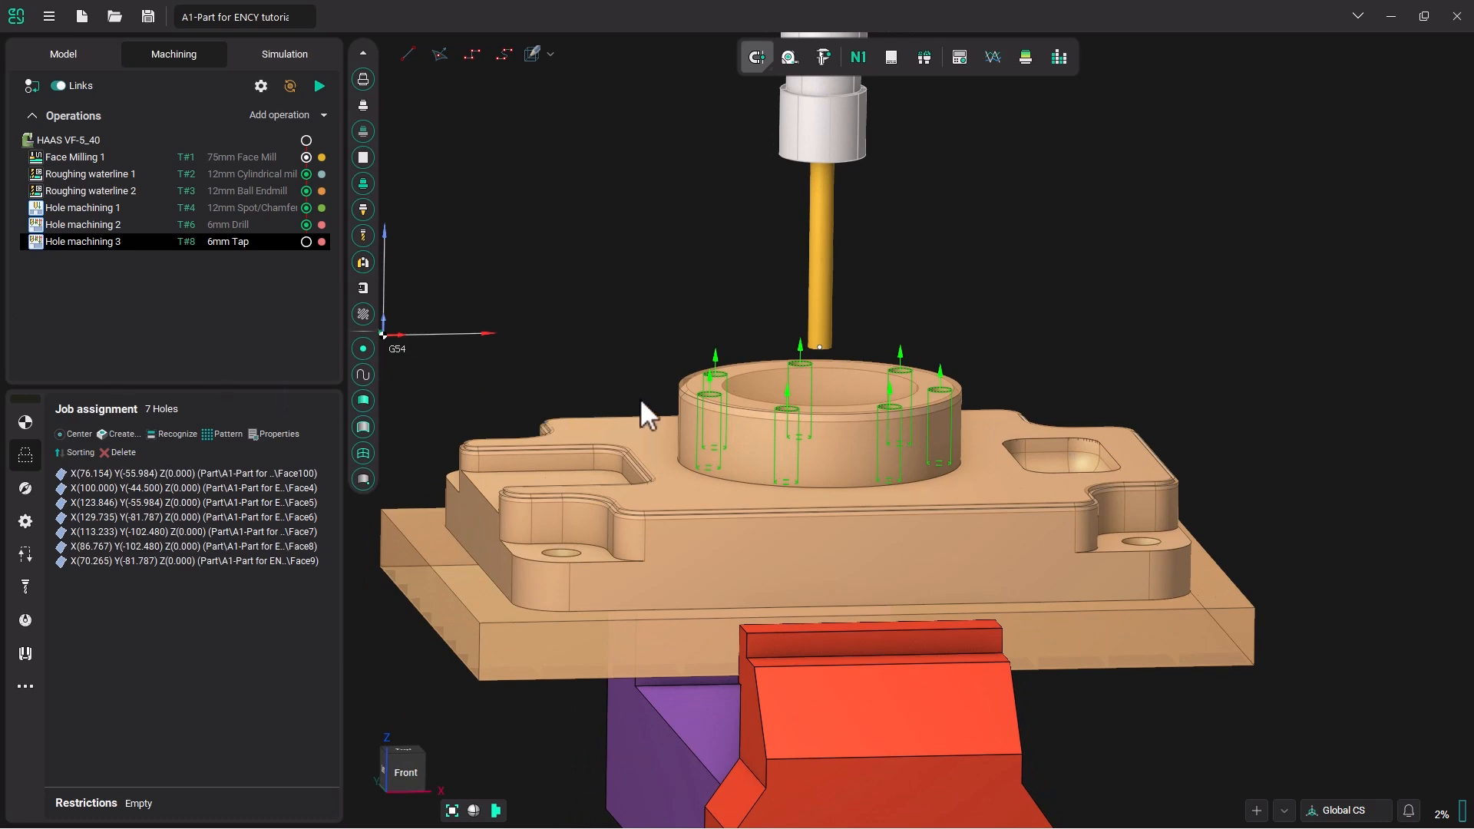
pyautogui.moveTo(837, 447)
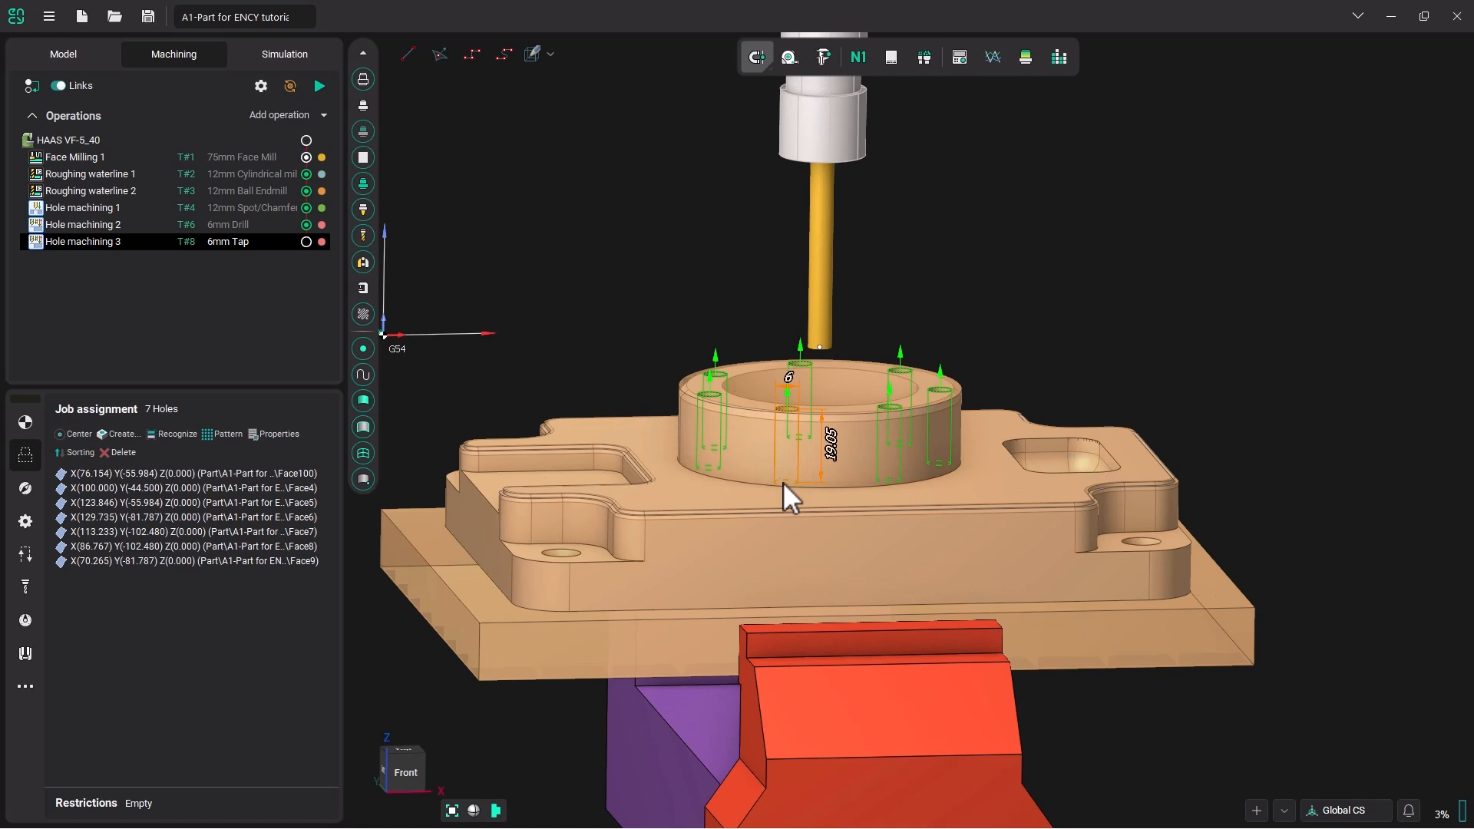
# Change the seven boss holes' depth from 19.05 to 15 in Hole editing
pyautogui.click(25, 488)
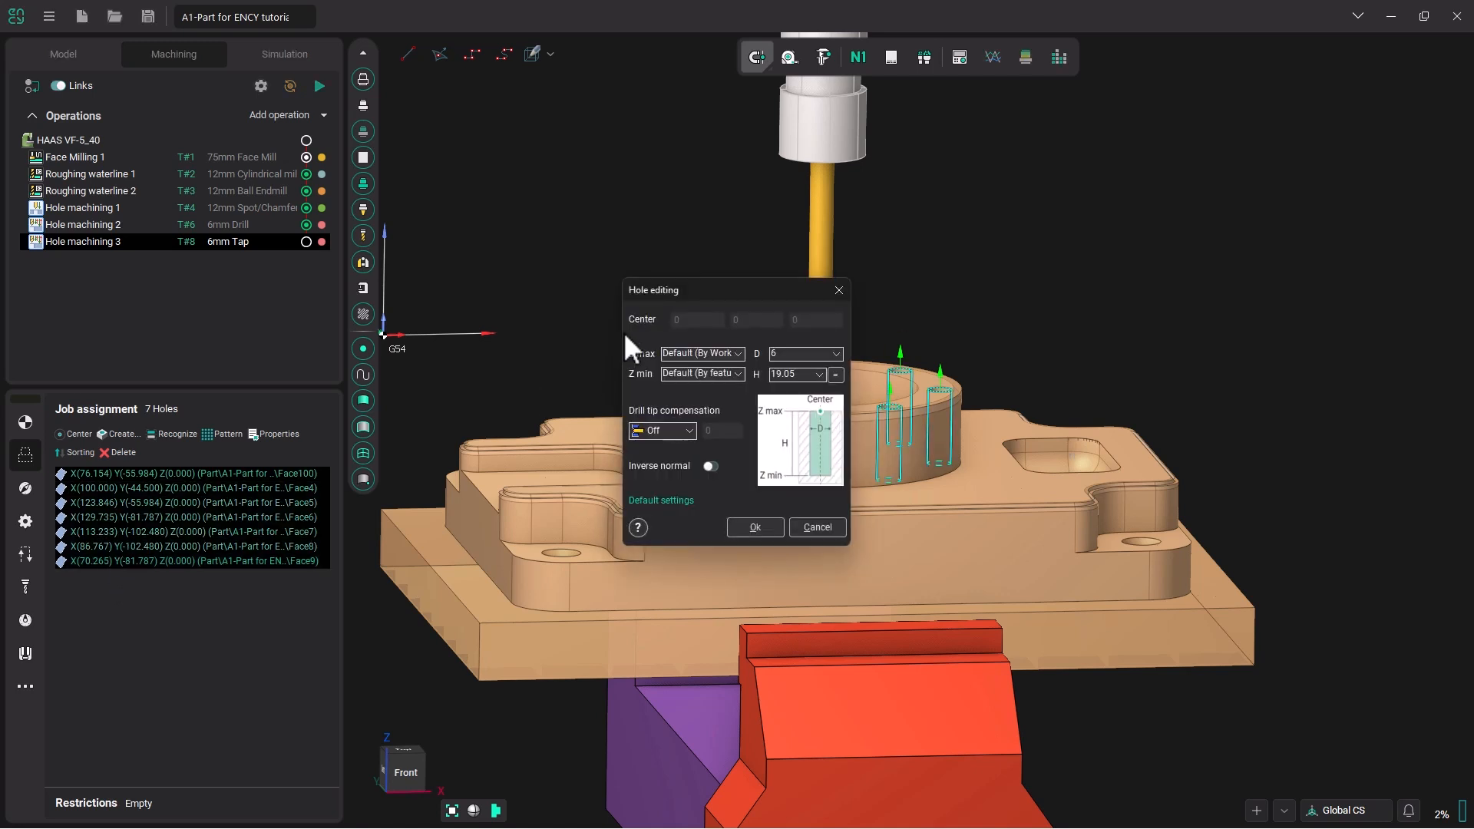
pyautogui.moveTo(652, 289); pyautogui.dragTo(473, 100)
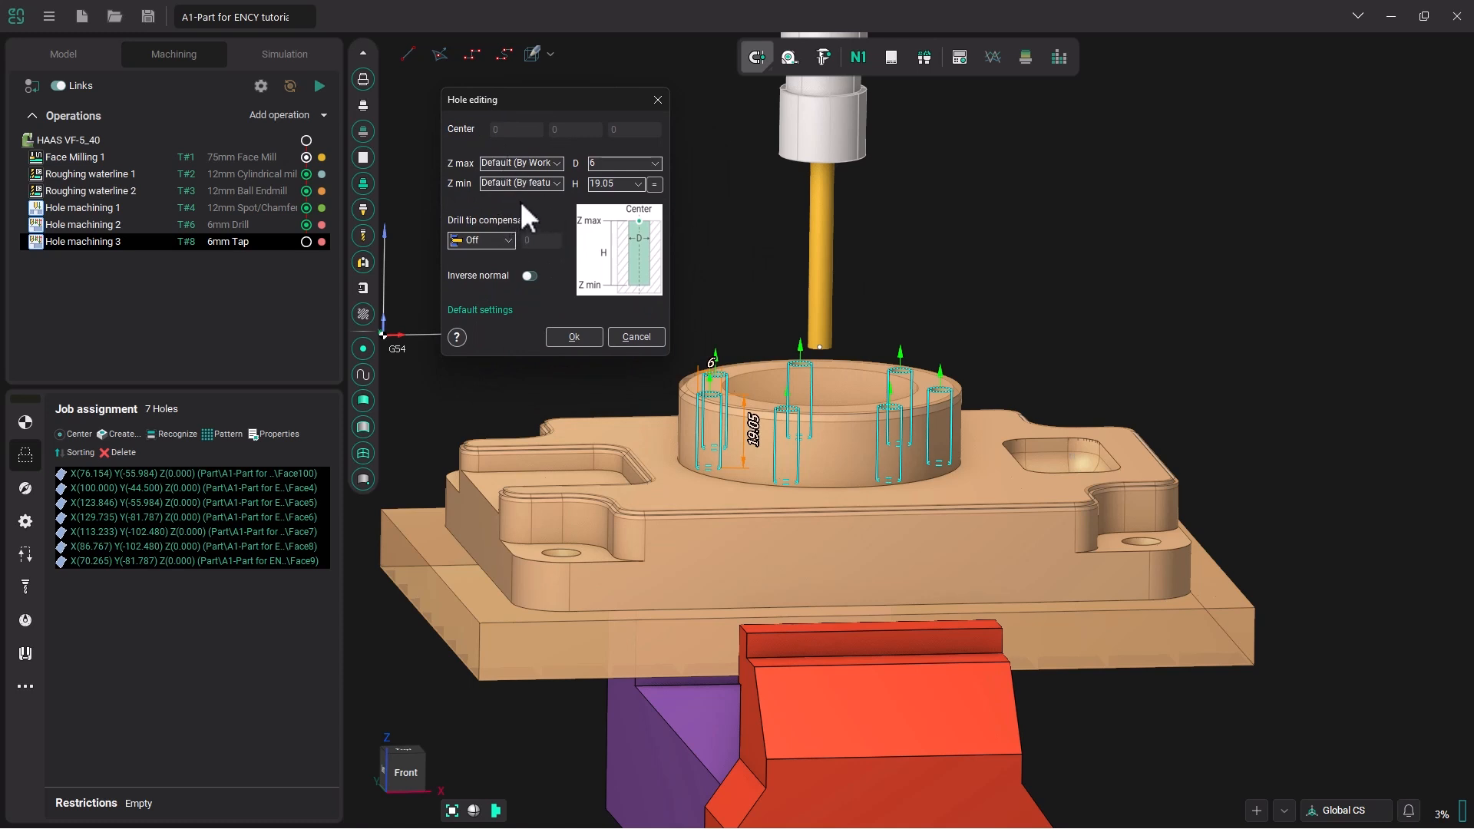
pyautogui.click(611, 184)
pyautogui.write('15')
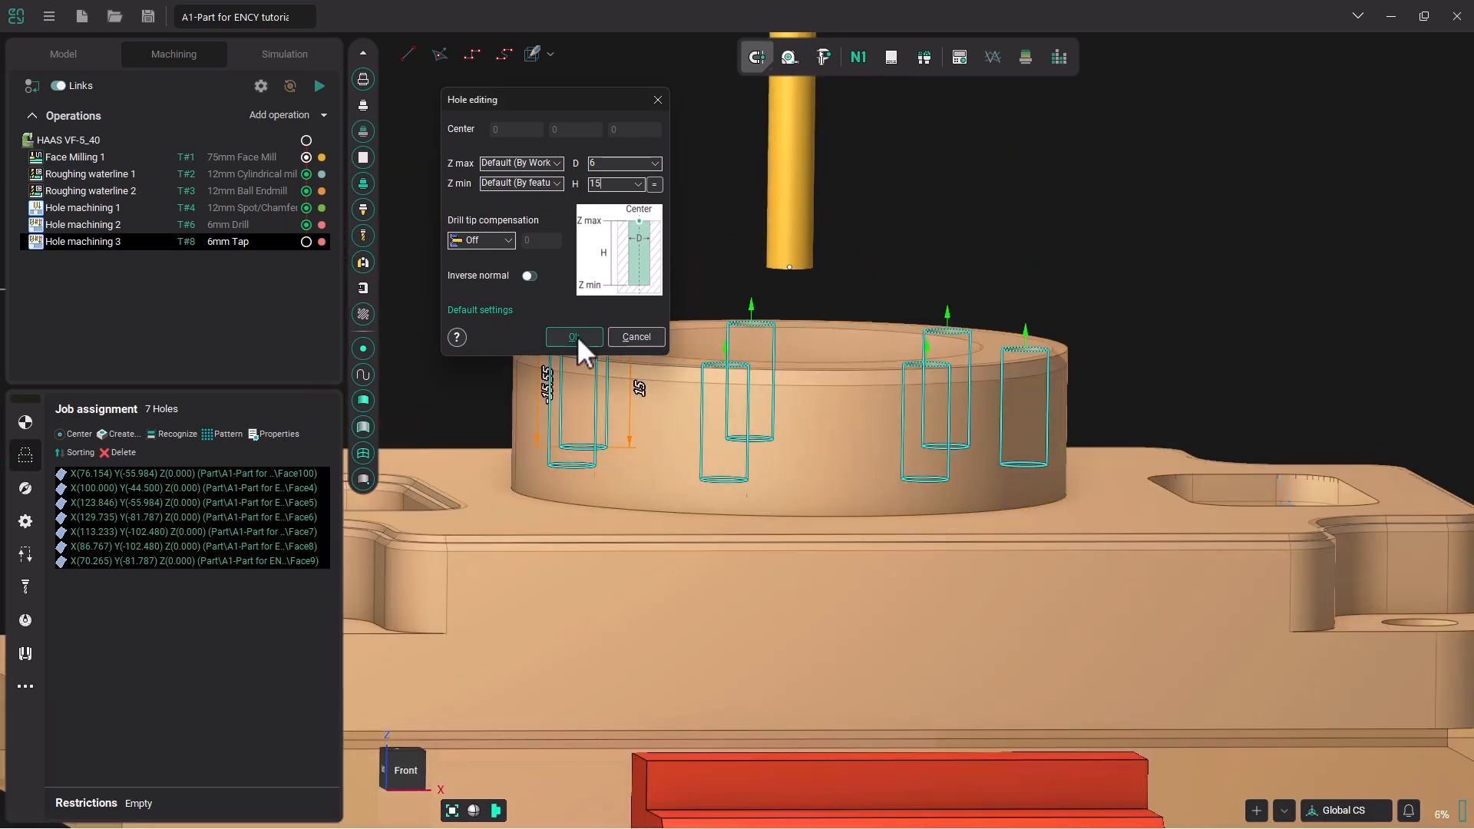
pyautogui.click(574, 336)
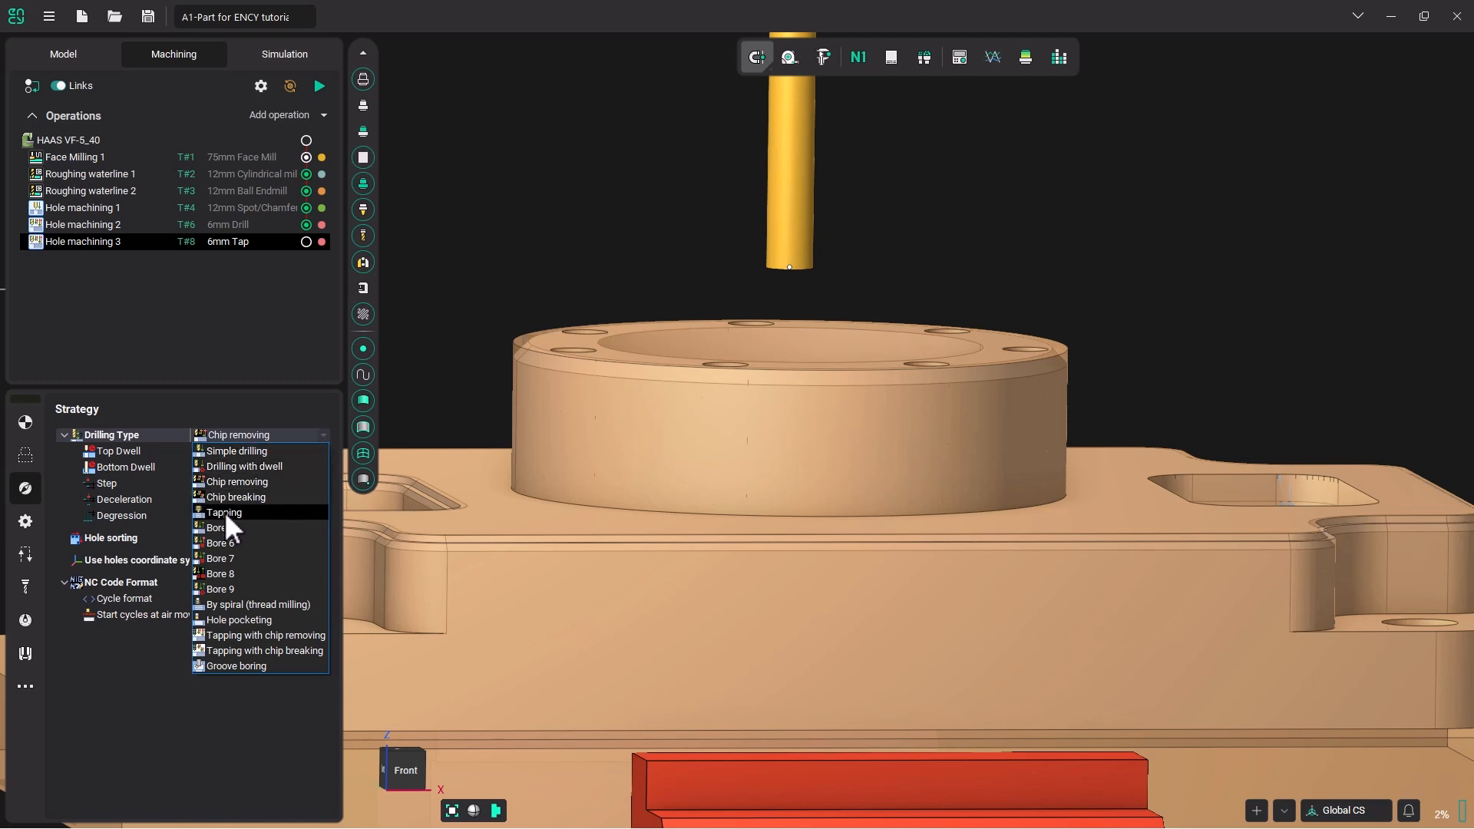
# Set Hole machining 3's drilling type to Tapping with a Floating socket type
pyautogui.click(225, 512)
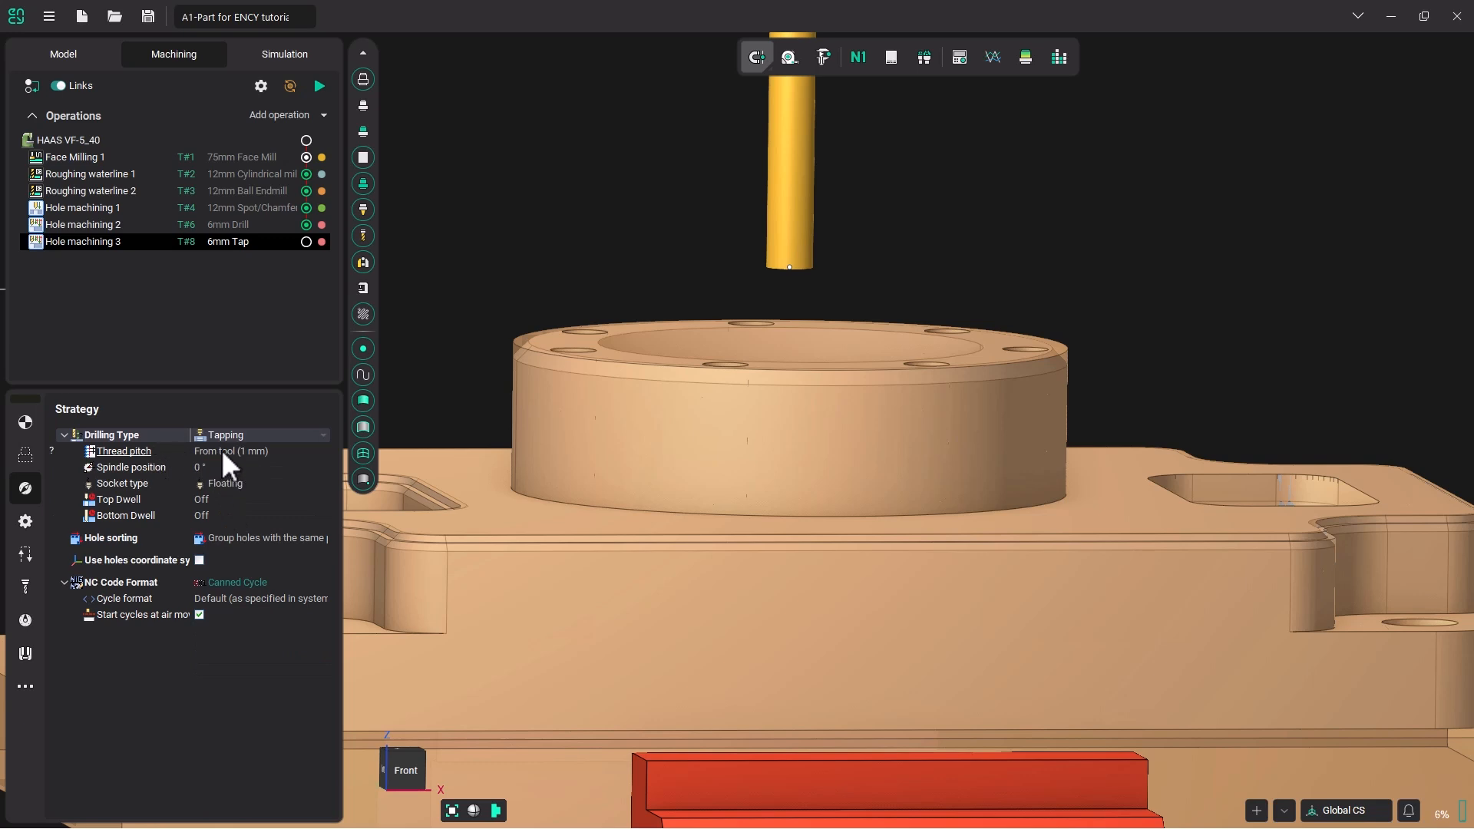
pyautogui.moveTo(212, 467)
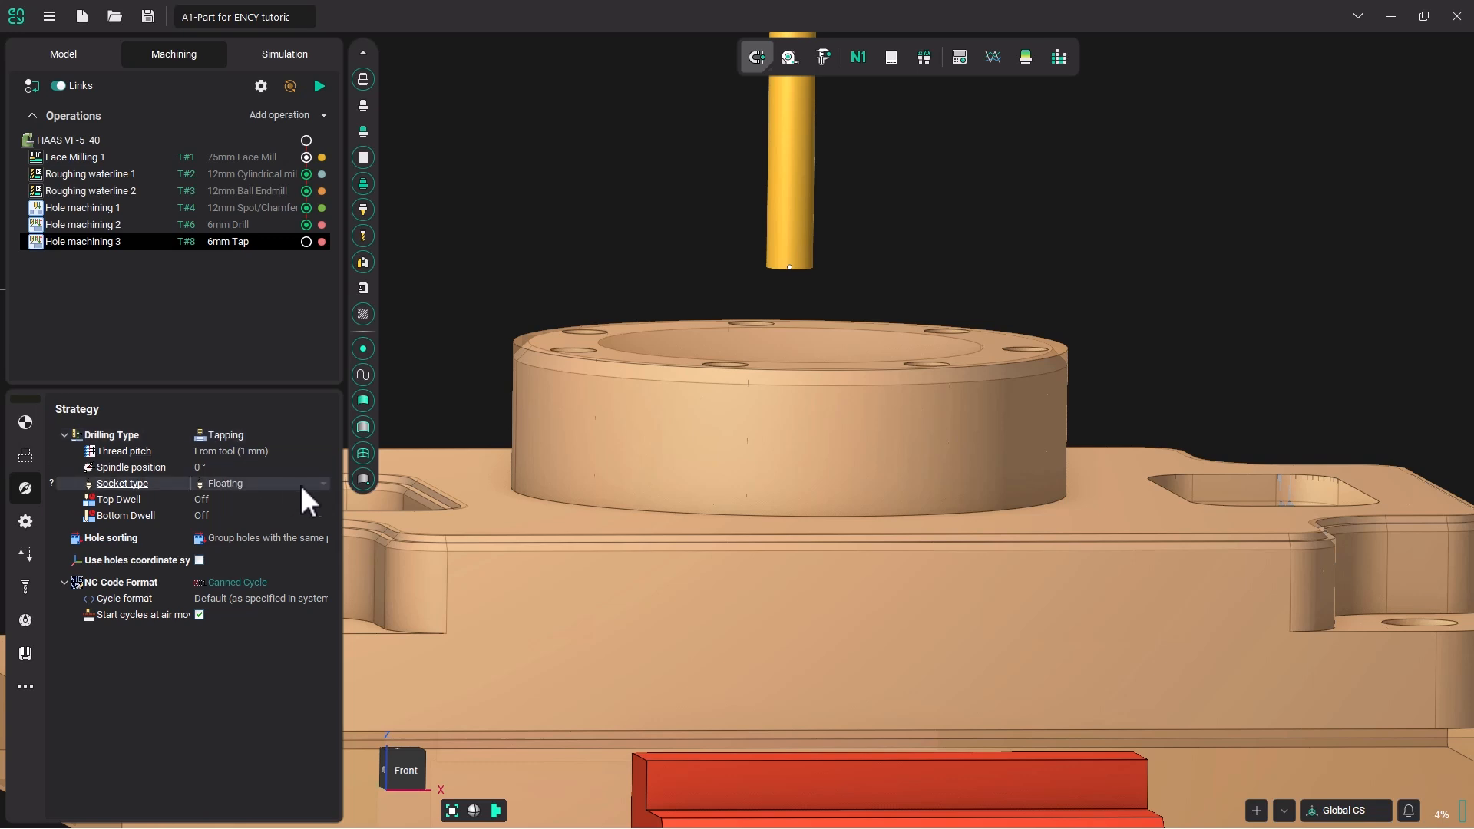
pyautogui.click(259, 483)
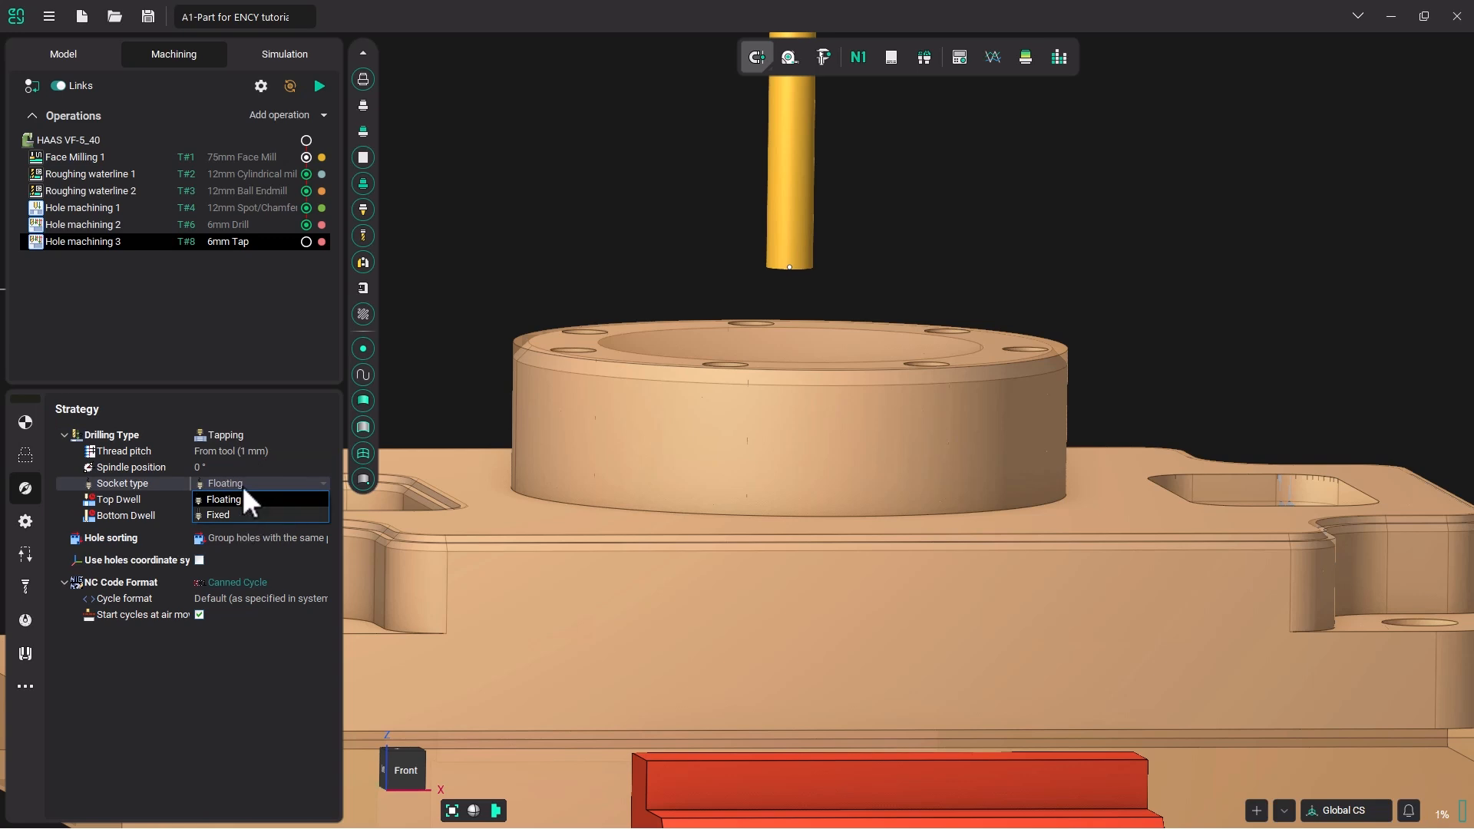
pyautogui.click(222, 482)
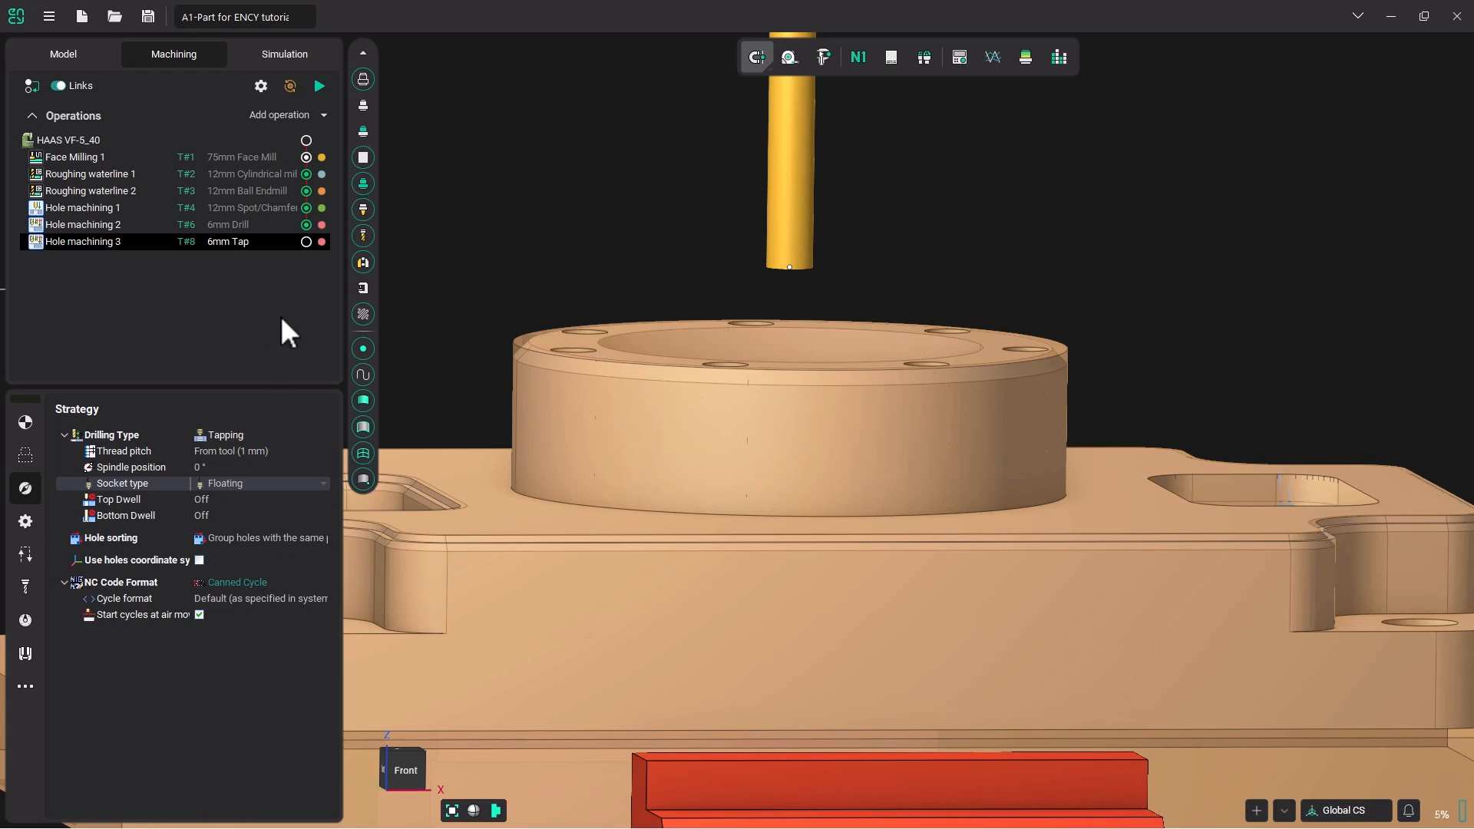
pyautogui.moveTo(319, 85)
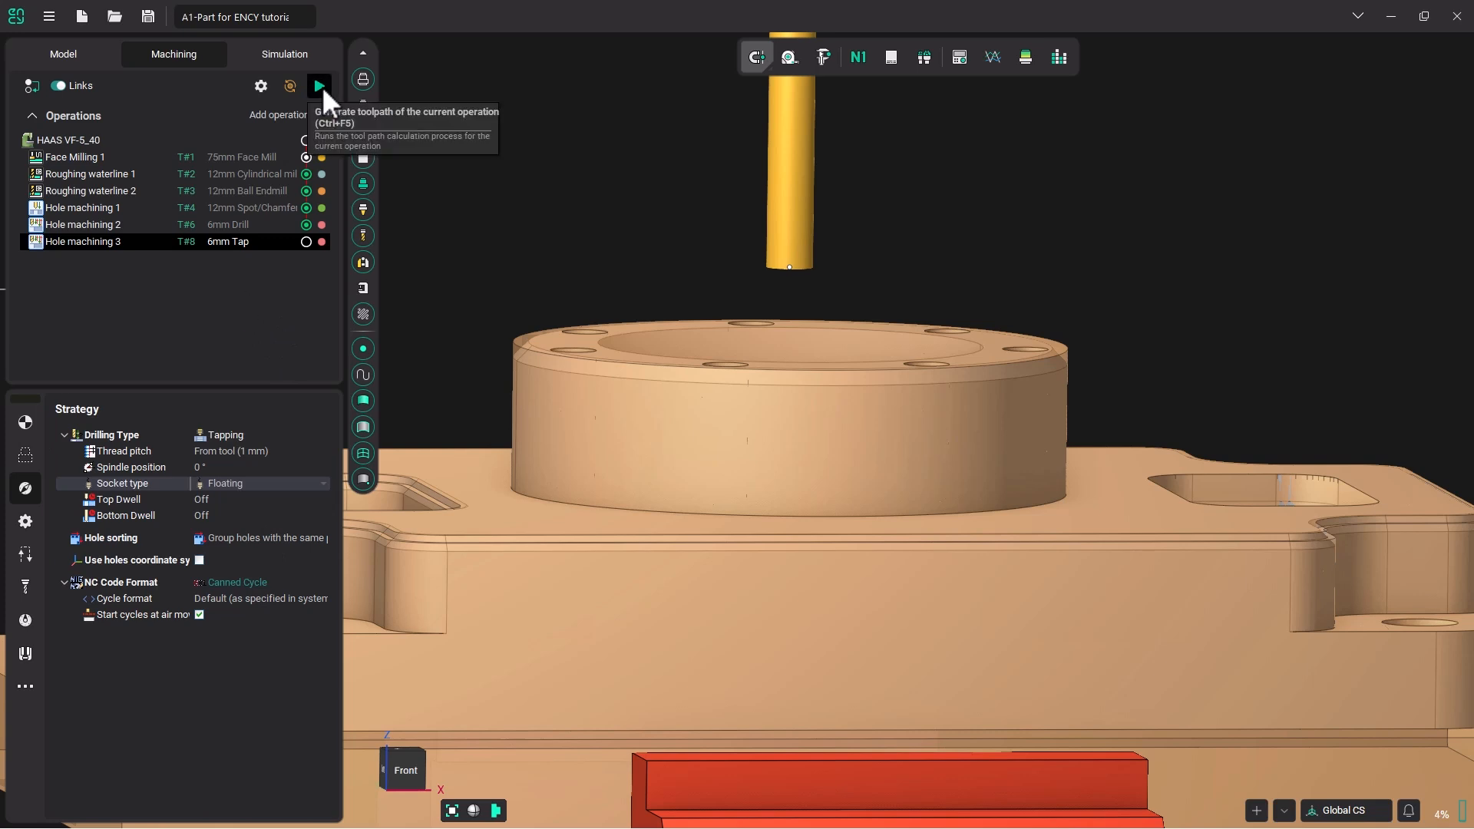
# Generate the tapping toolpath over the seven boss holes and briefly simulate it
pyautogui.click(318, 86)
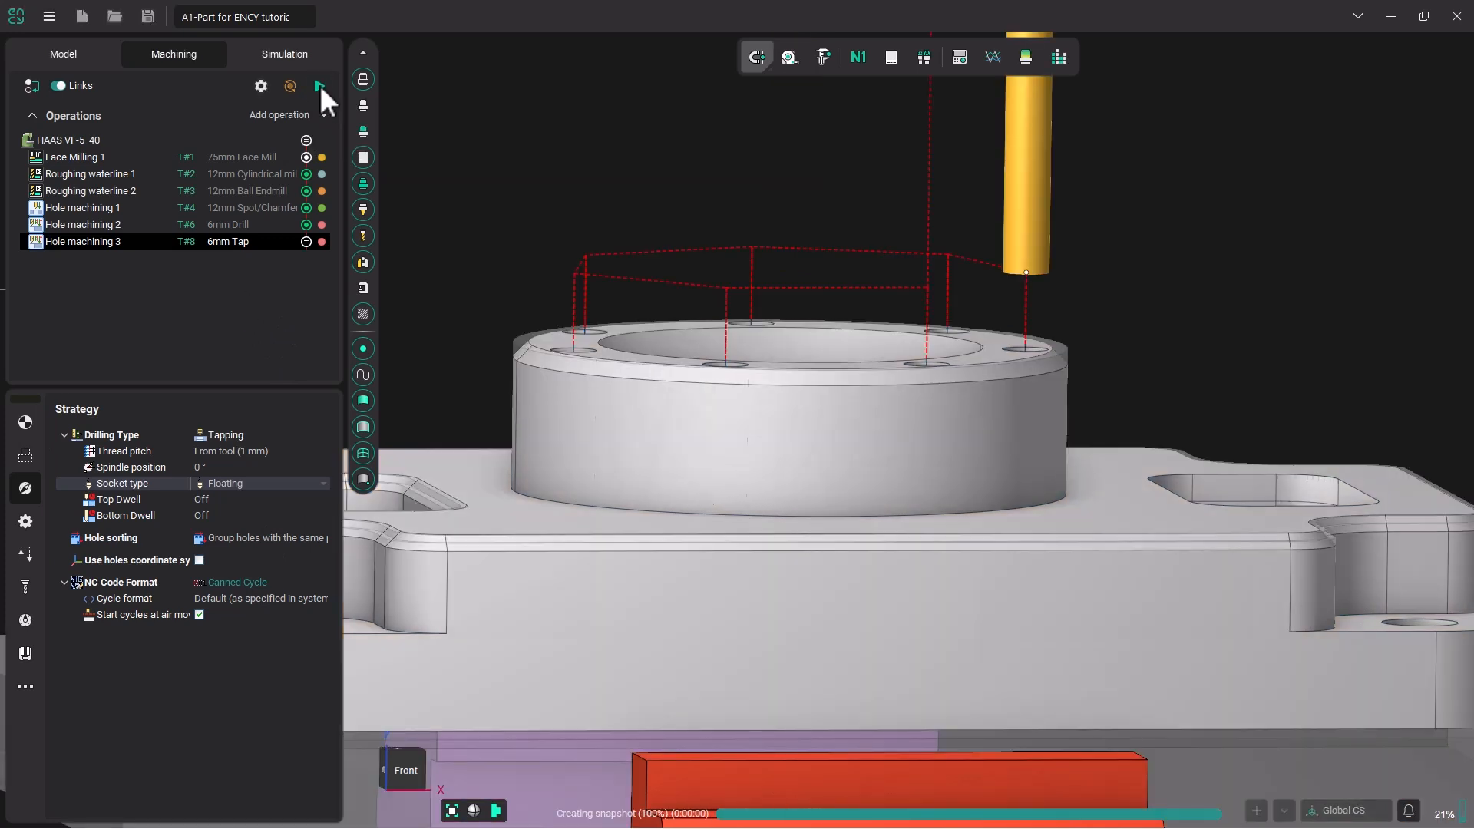
pyautogui.click(284, 54)
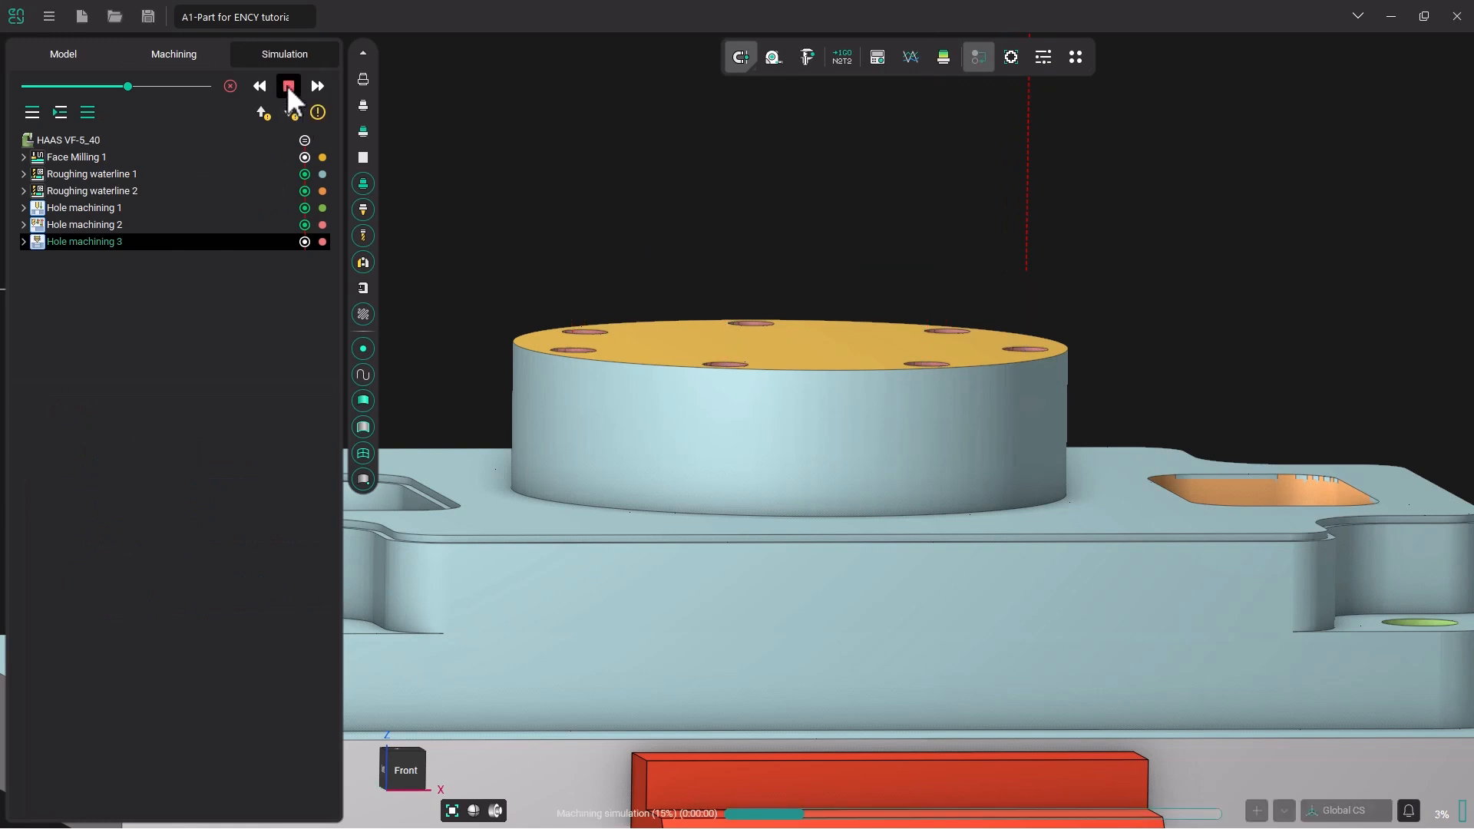
pyautogui.click(288, 85)
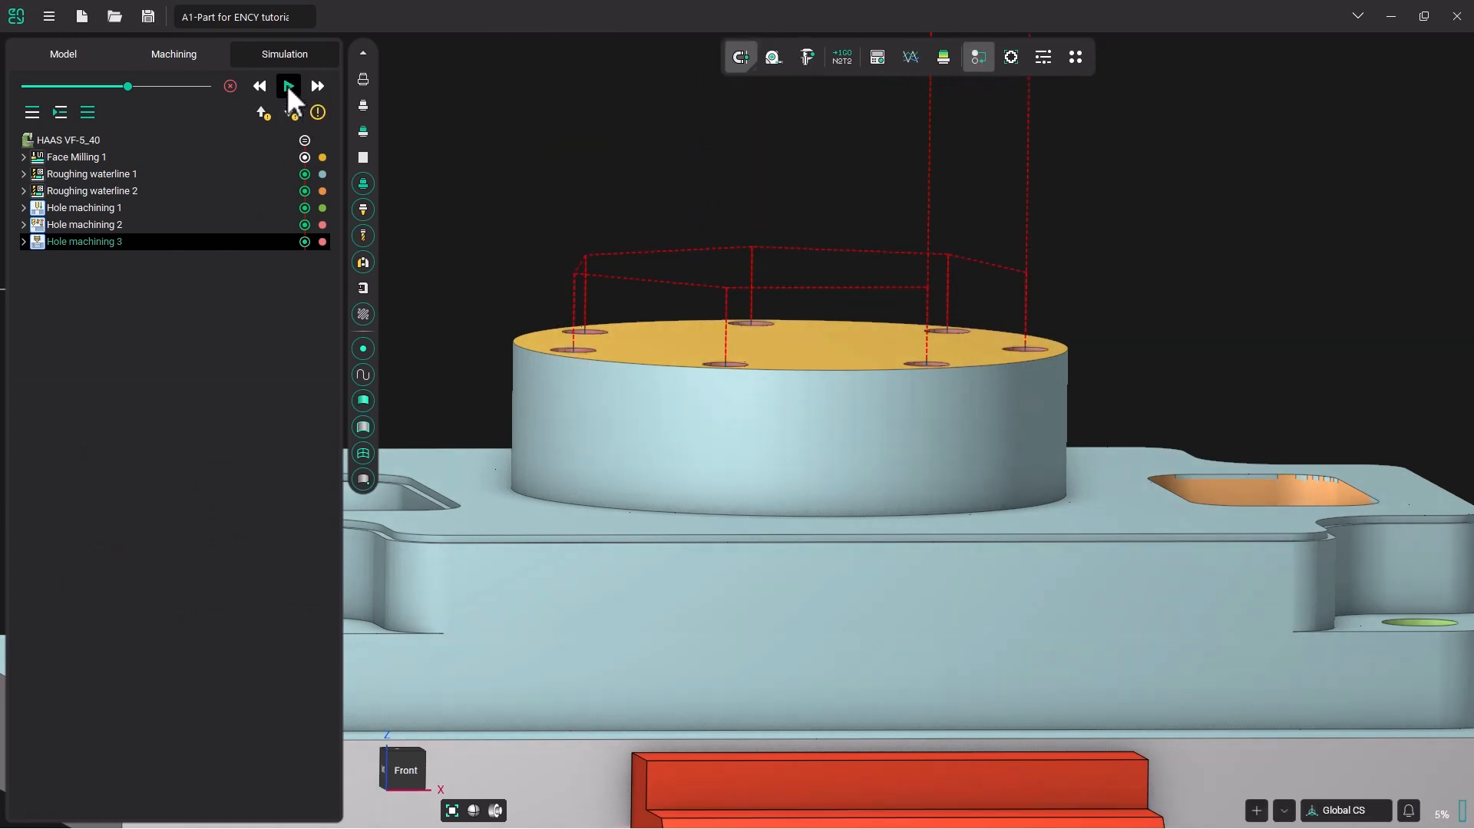
pyautogui.click(173, 54)
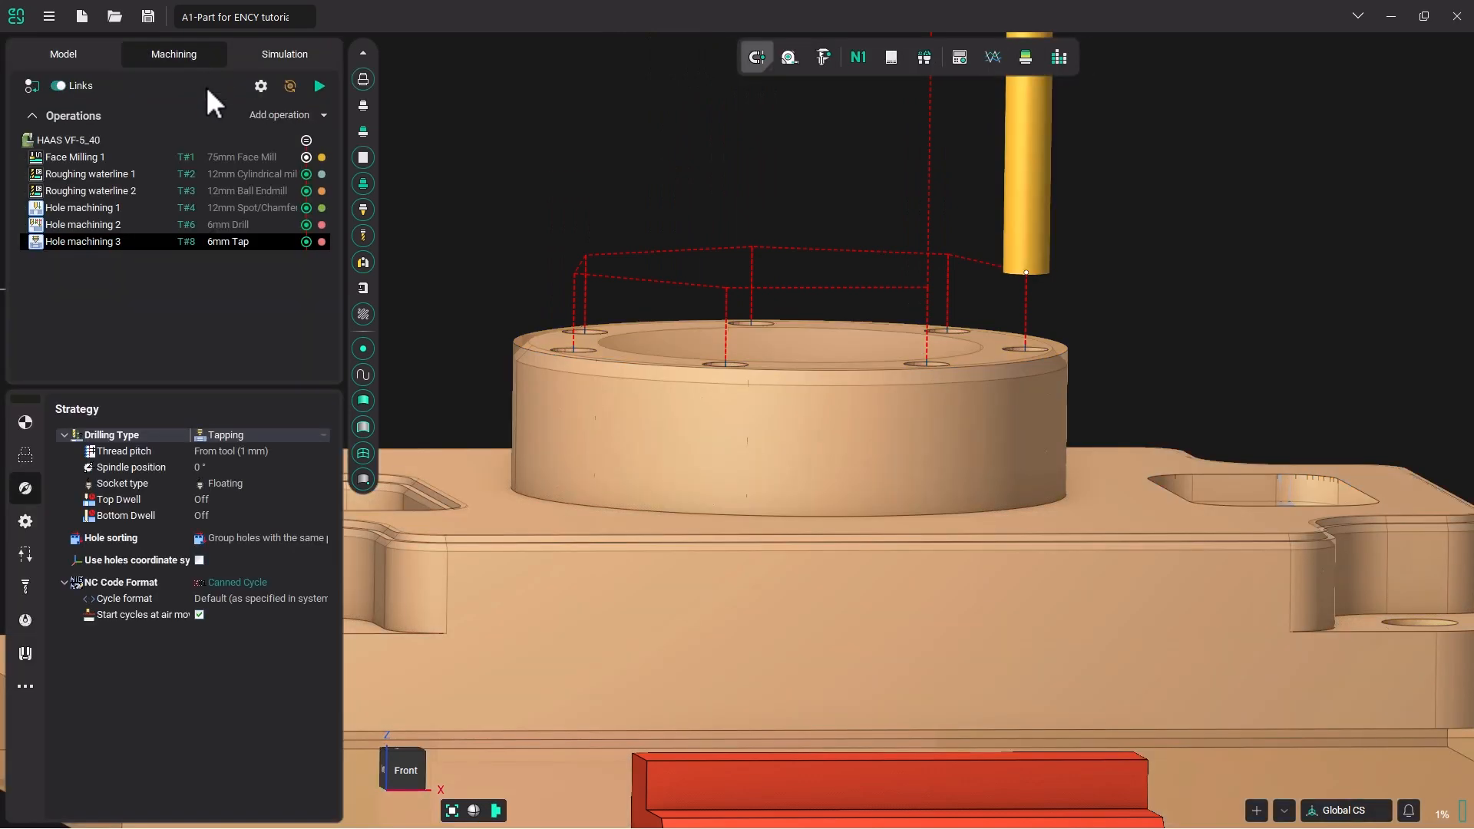
pyautogui.moveTo(248, 286)
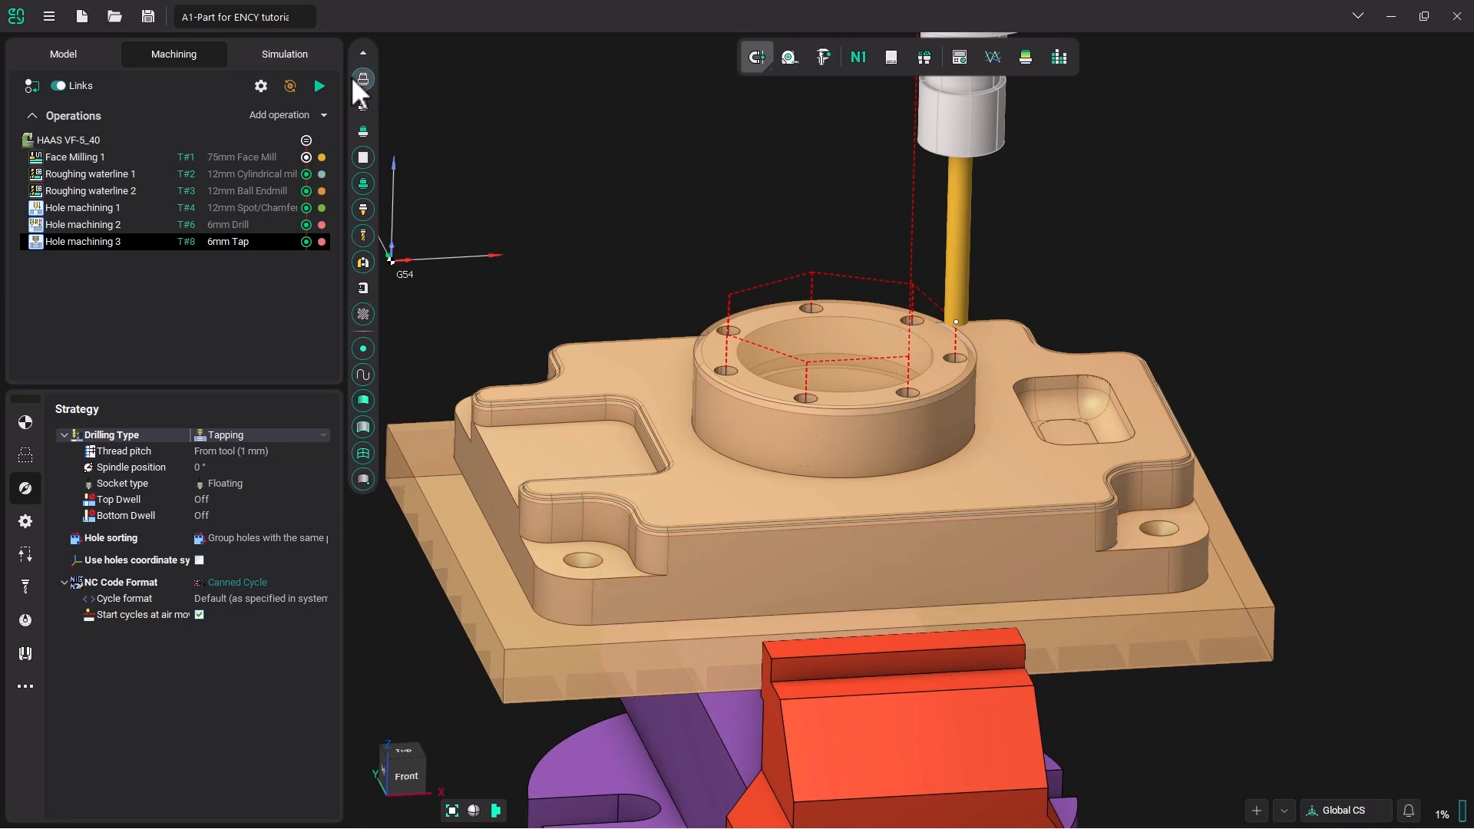
# Add Hole machining 4 and assign the 10mm Drill as its tool
pyautogui.click(323, 114)
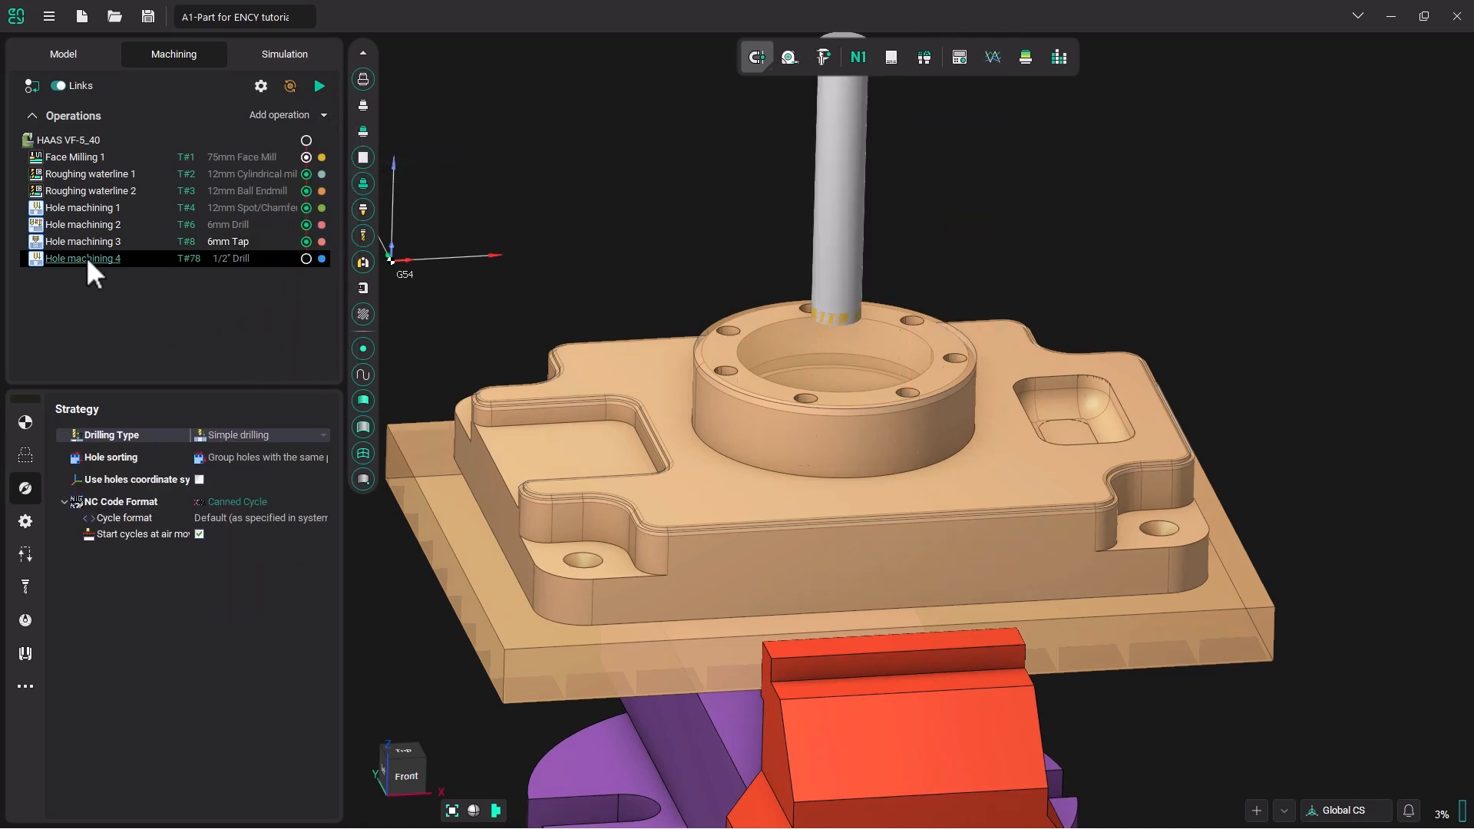
pyautogui.doubleClick(82, 259)
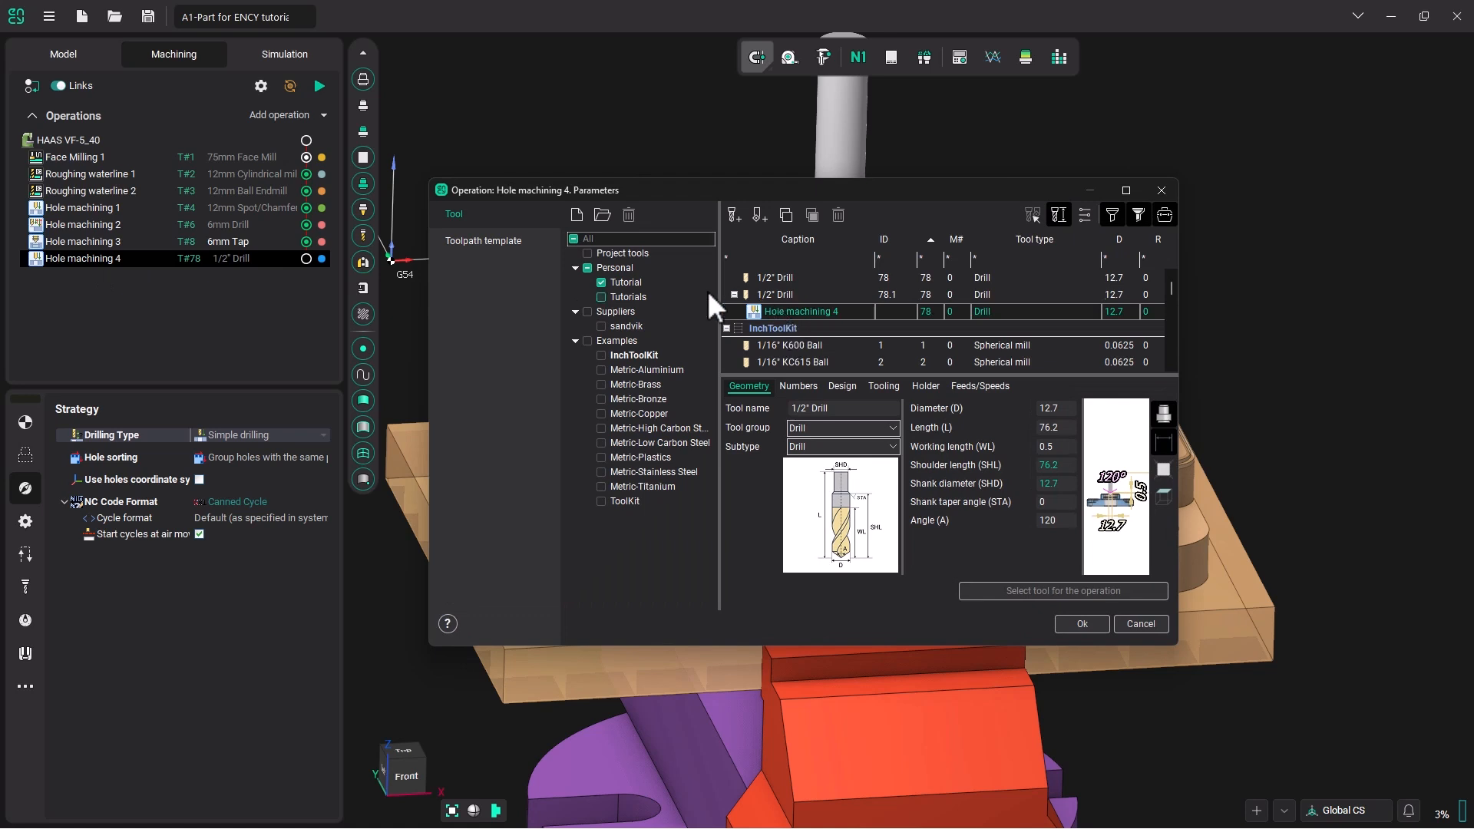
pyautogui.click(600, 283)
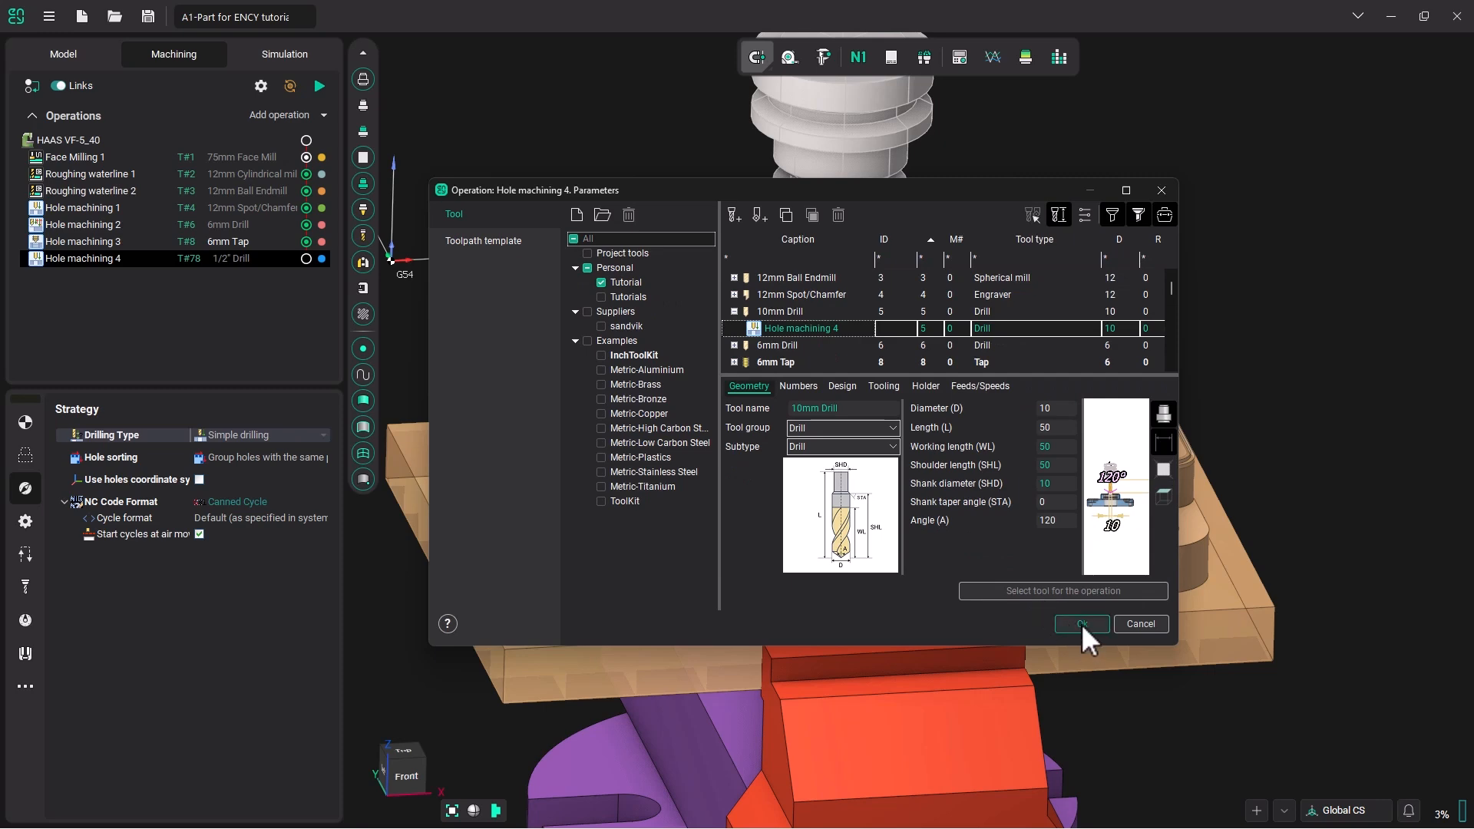
pyautogui.click(1079, 624)
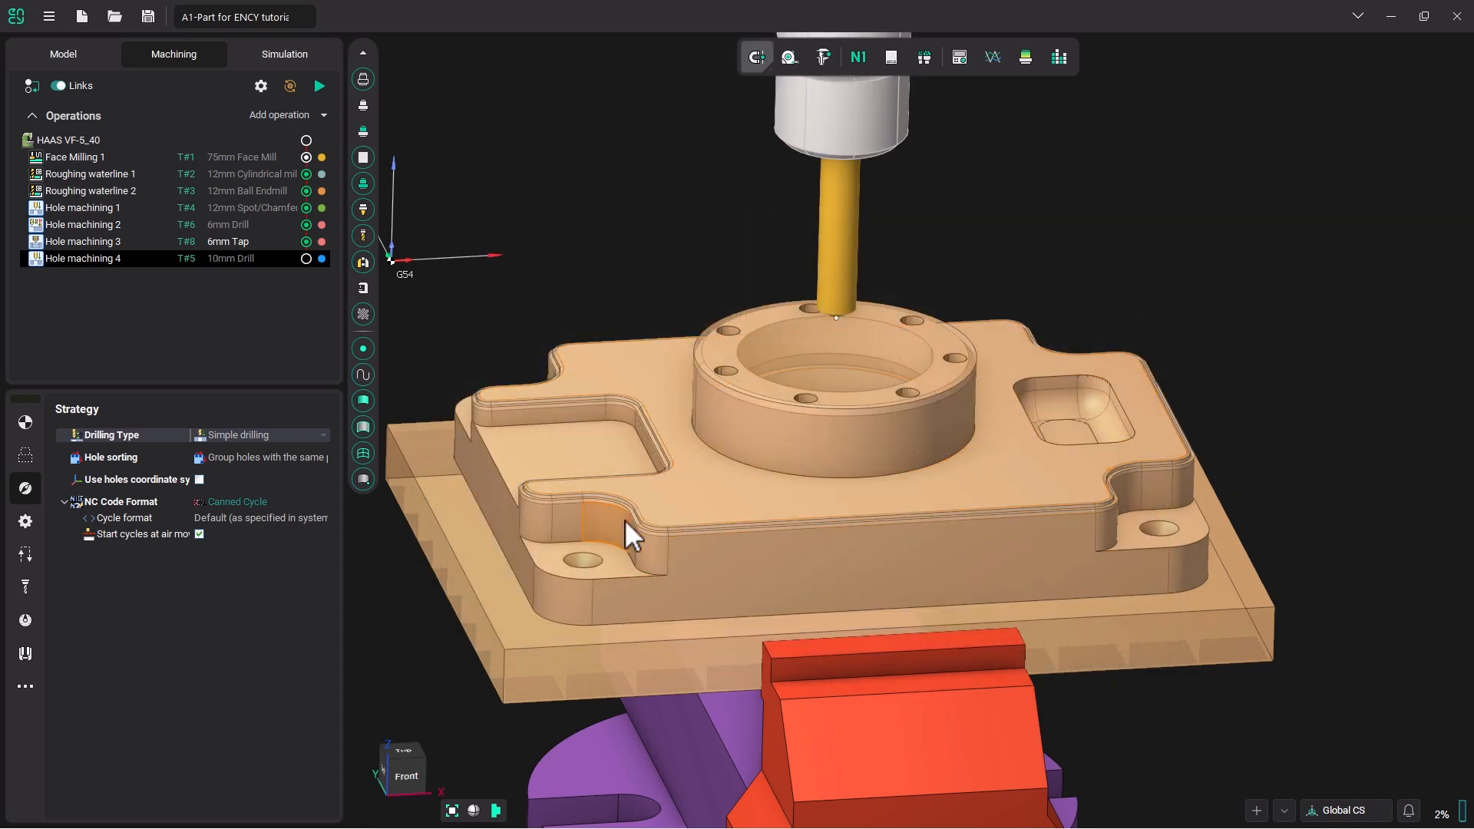
# Set the depth of Hole machining 4's four 10 mm holes to 15 mm
pyautogui.click(24, 456)
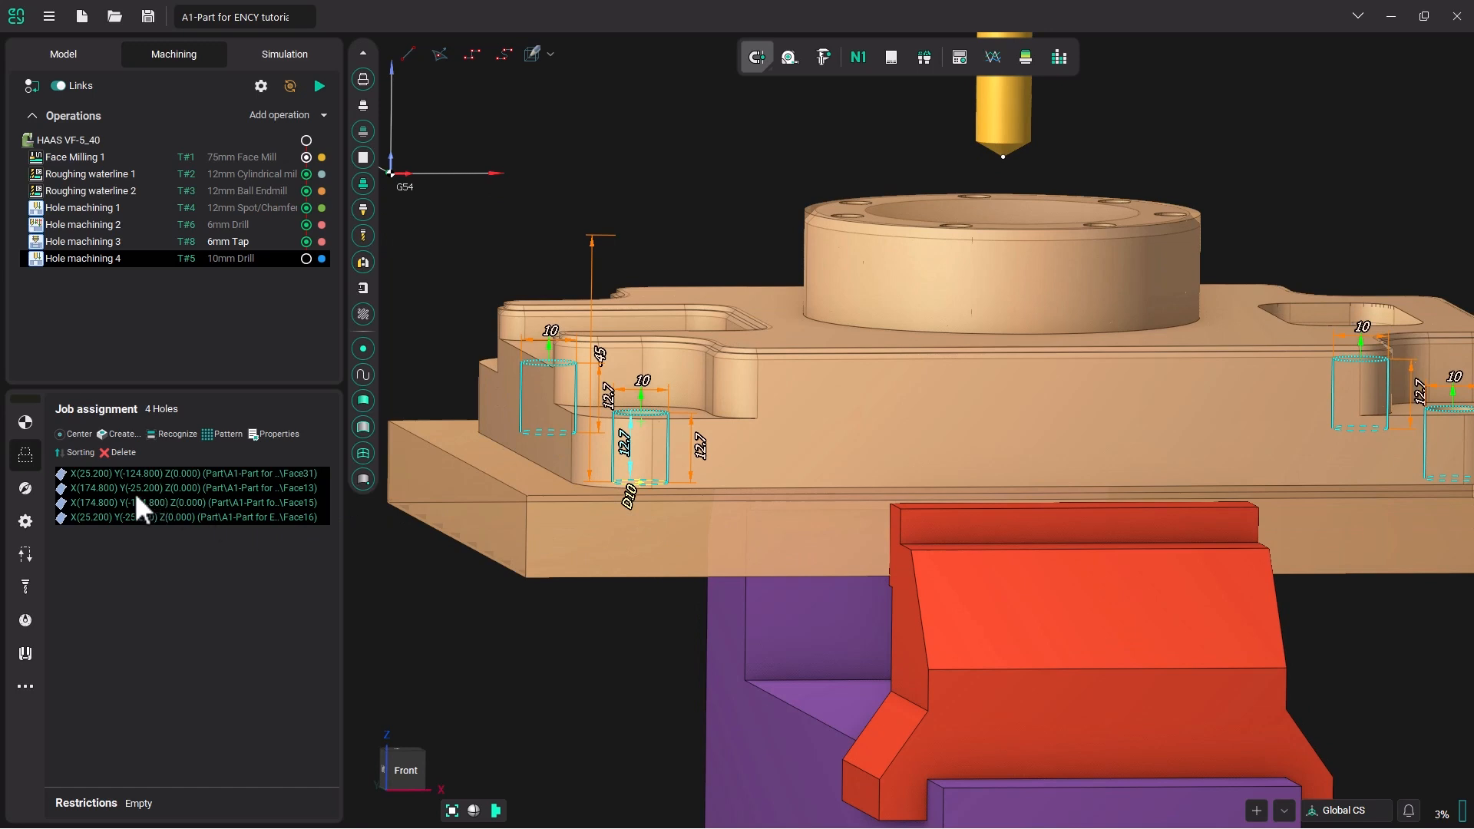
pyautogui.moveTo(141, 515)
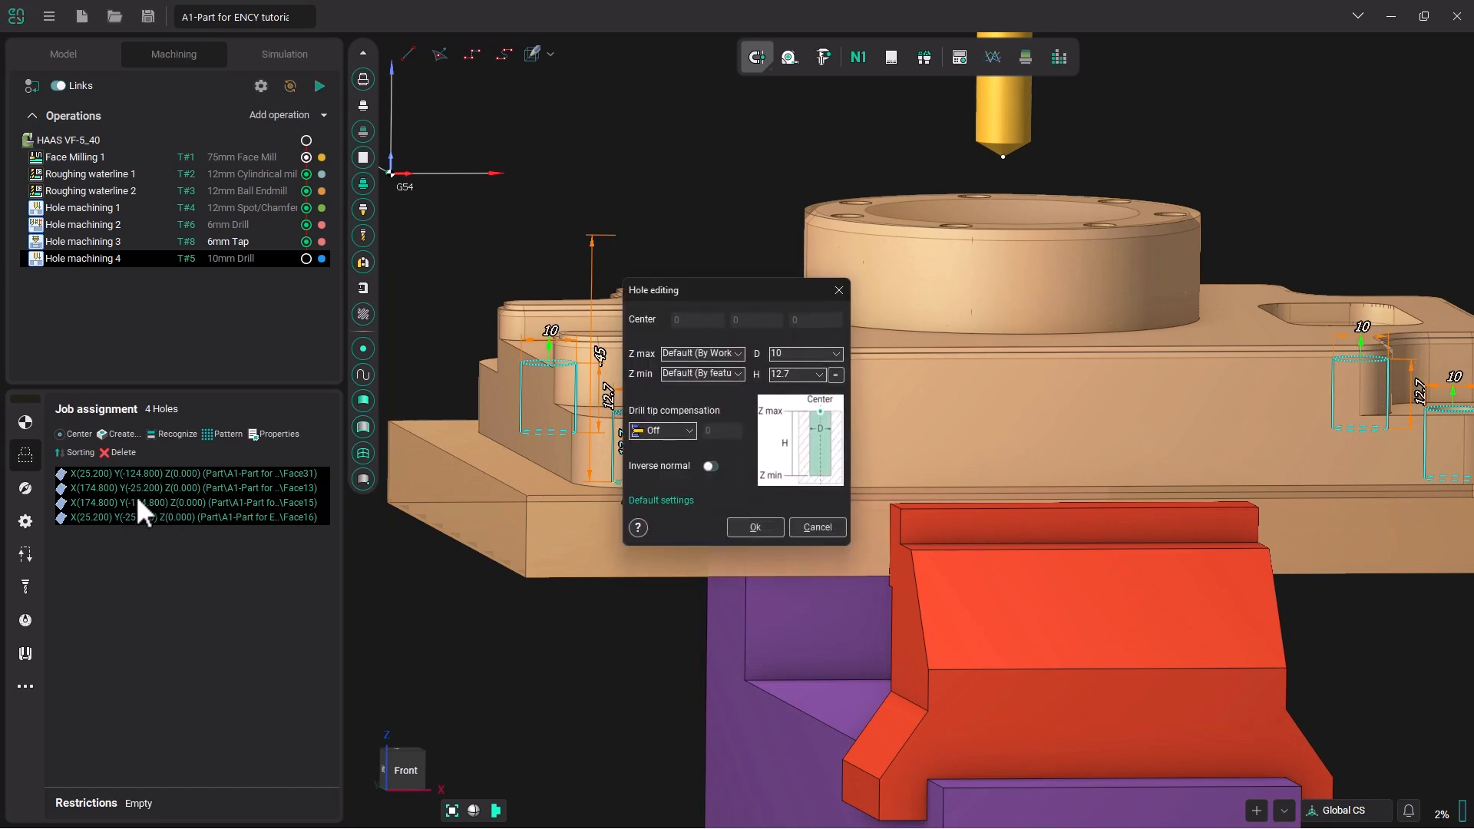
pyautogui.moveTo(652, 289); pyautogui.dragTo(574, 131)
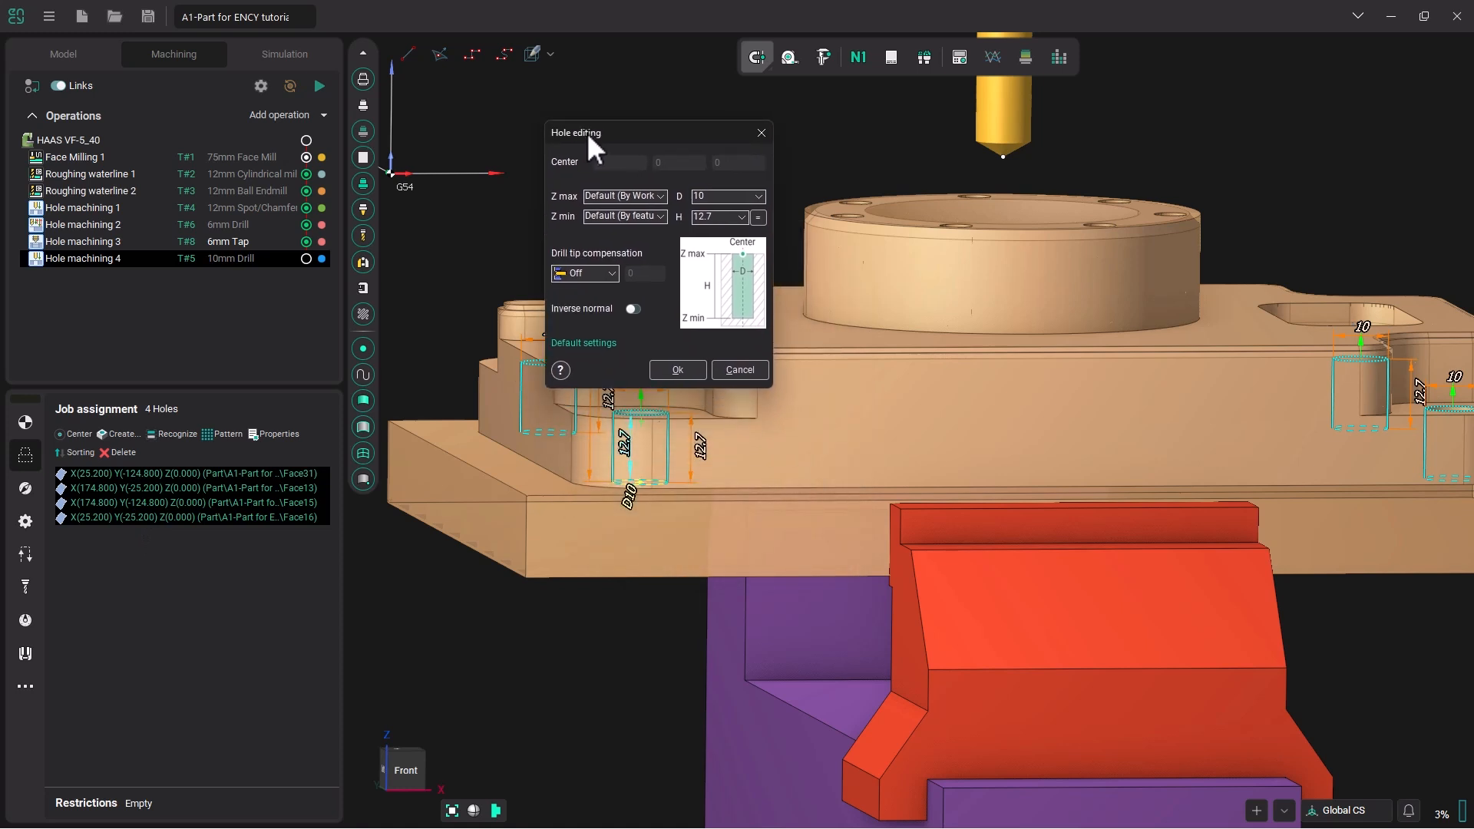
pyautogui.click(719, 217)
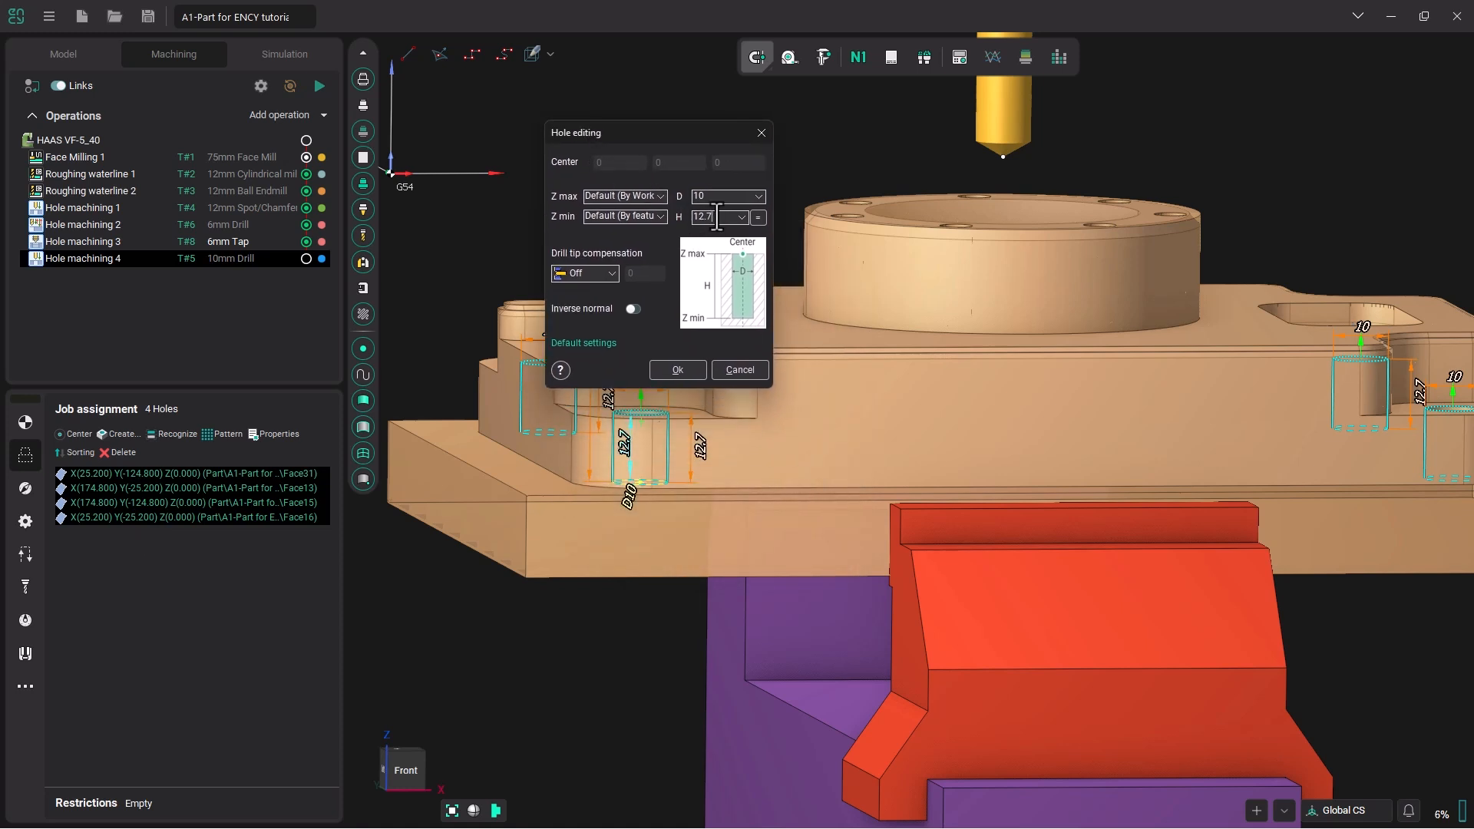
pyautogui.write('15')
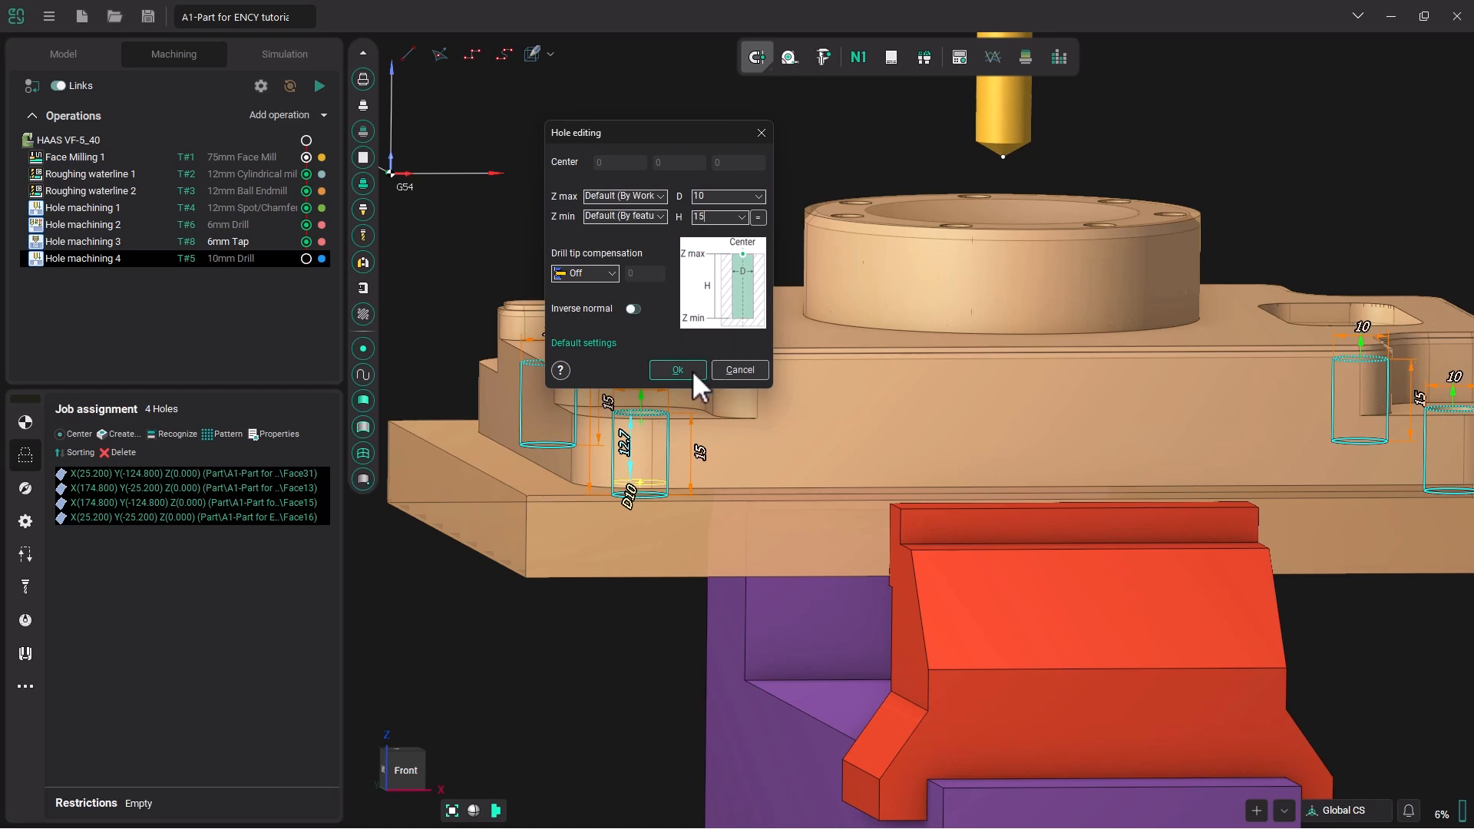
pyautogui.click(677, 370)
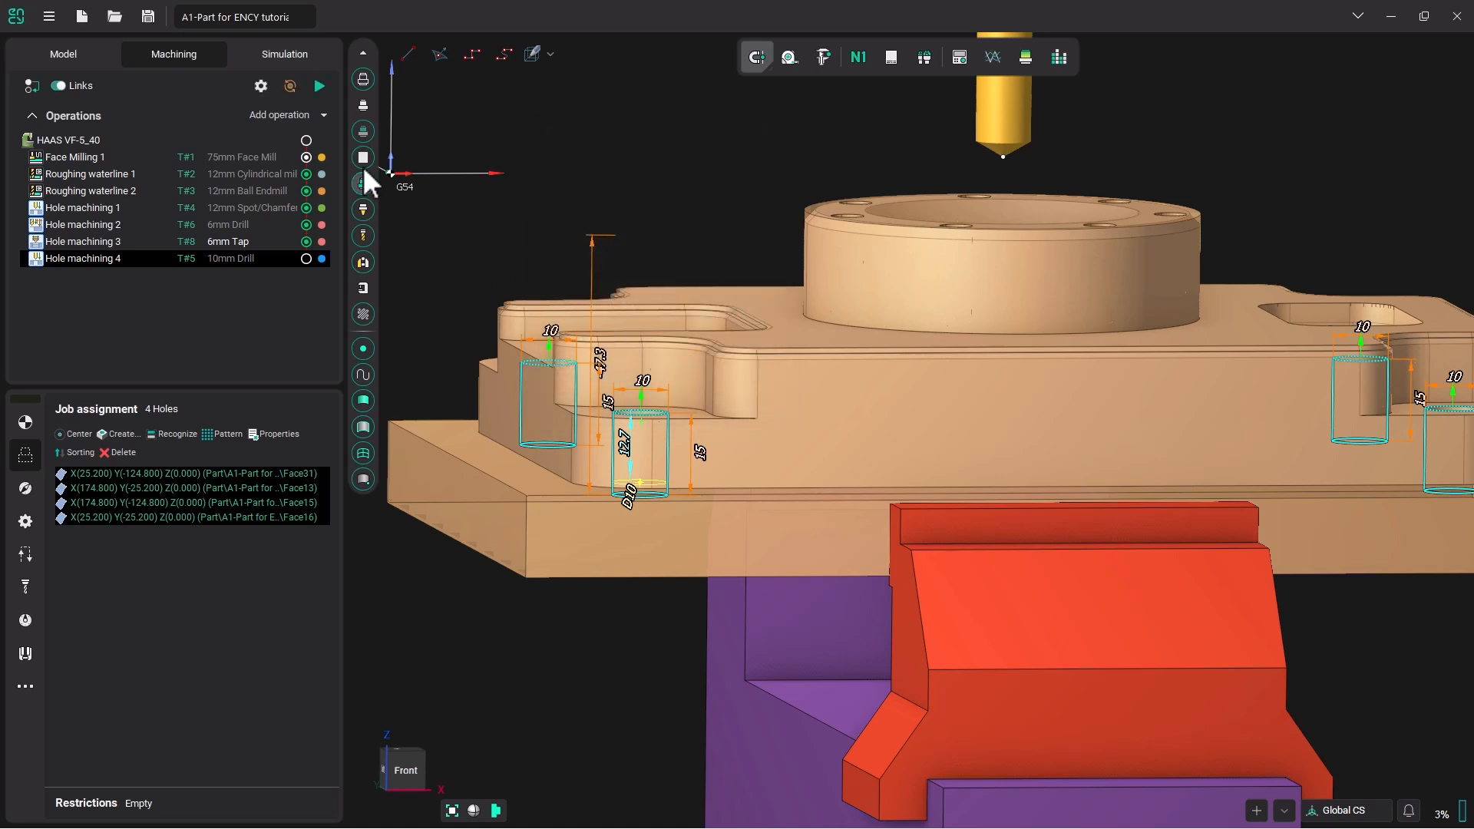
# Calculate Hole machining 4's toolpath and simulate it, revealing a Z-axis collision
pyautogui.click(318, 85)
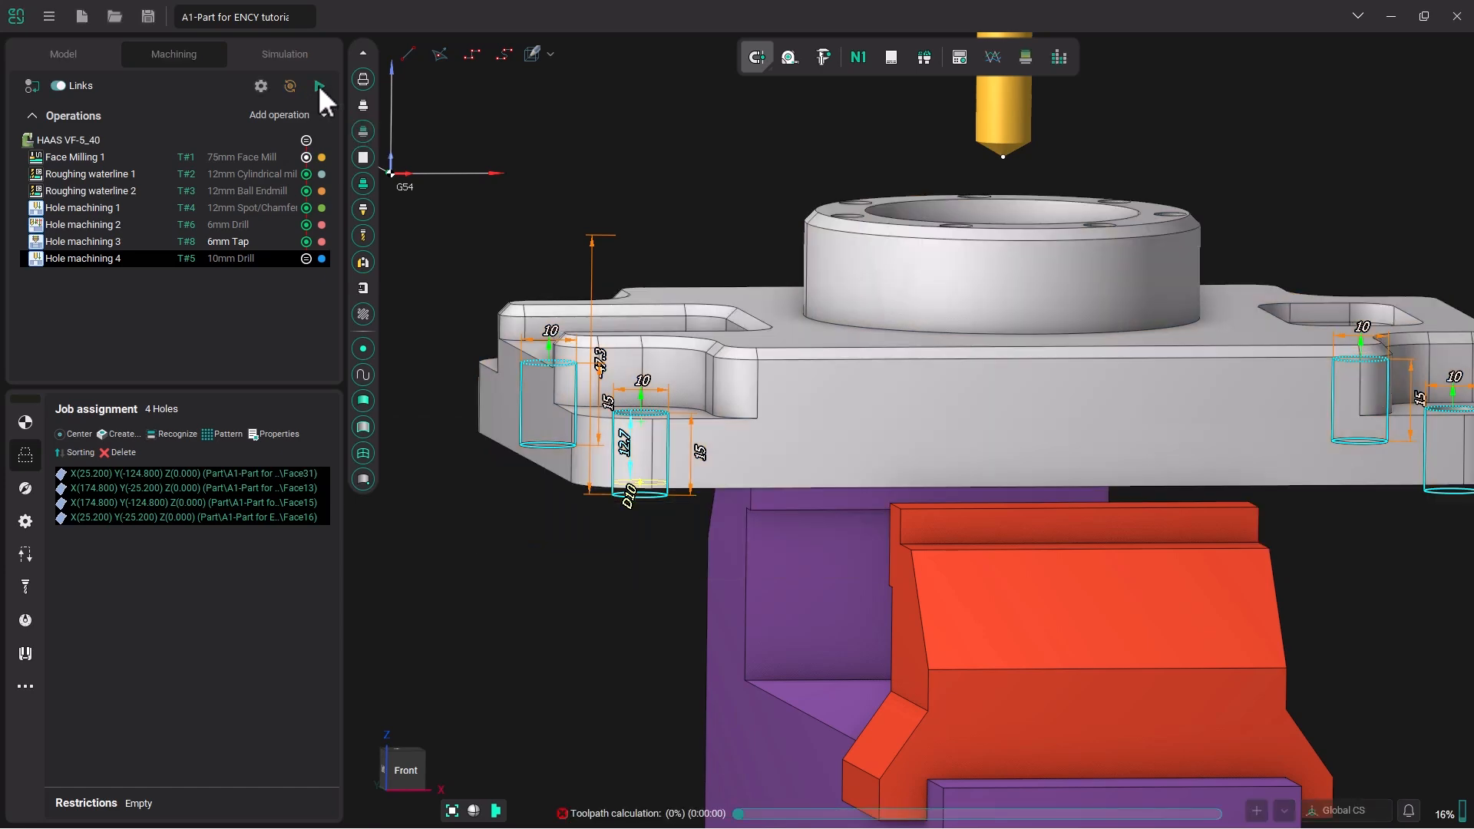
pyautogui.click(318, 85)
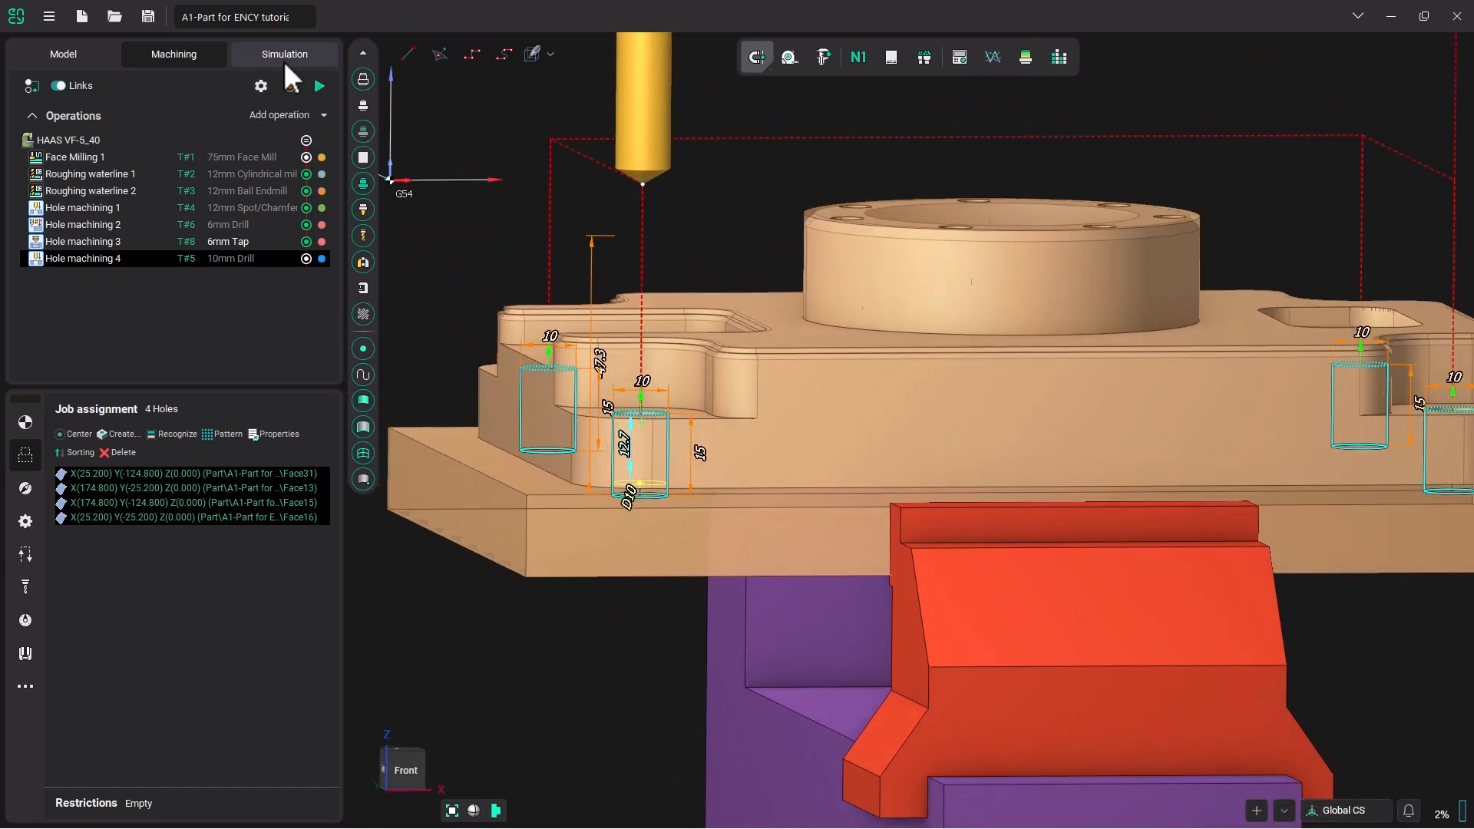
pyautogui.click(317, 86)
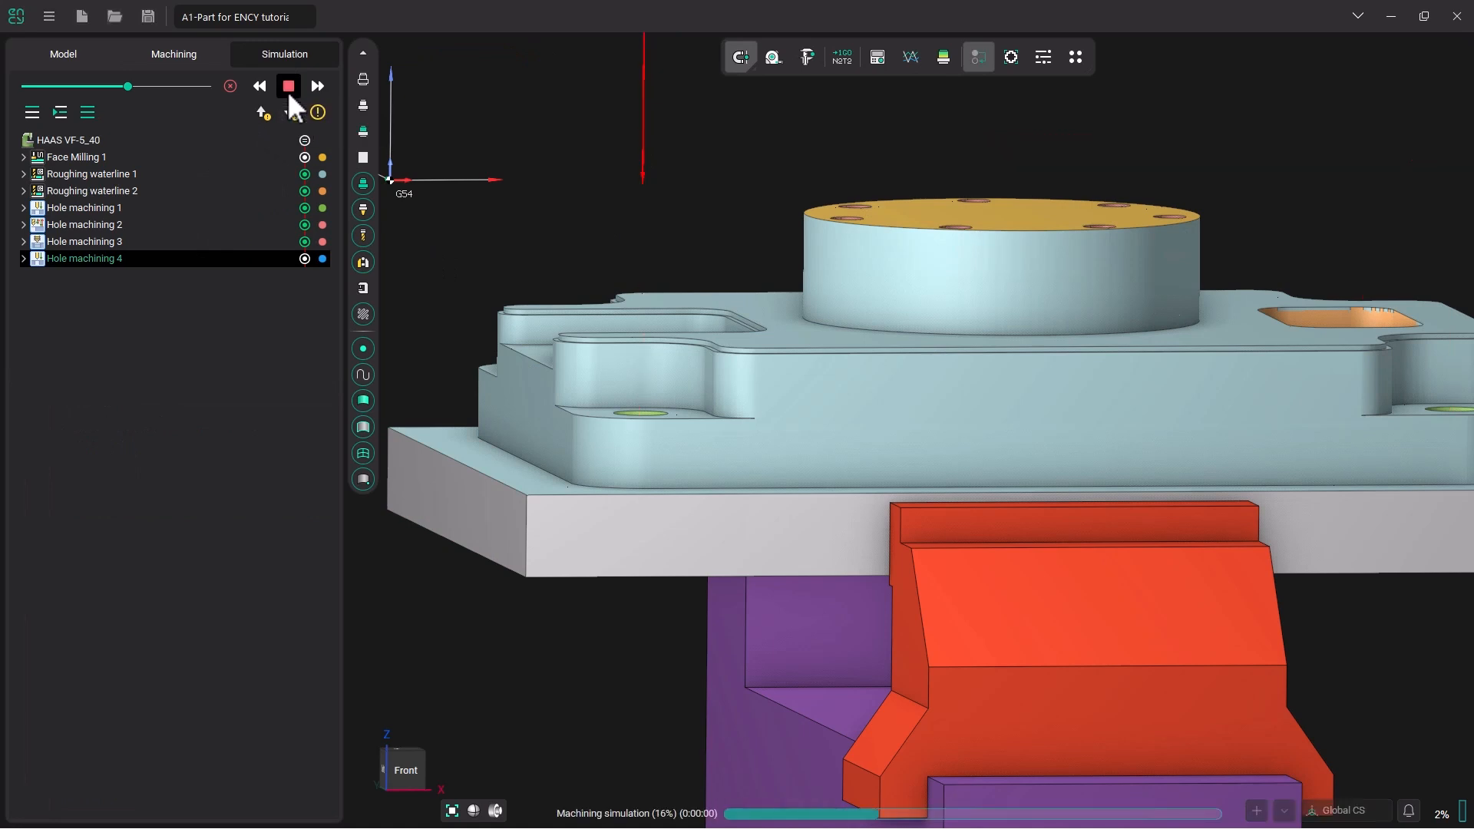
pyautogui.click(288, 85)
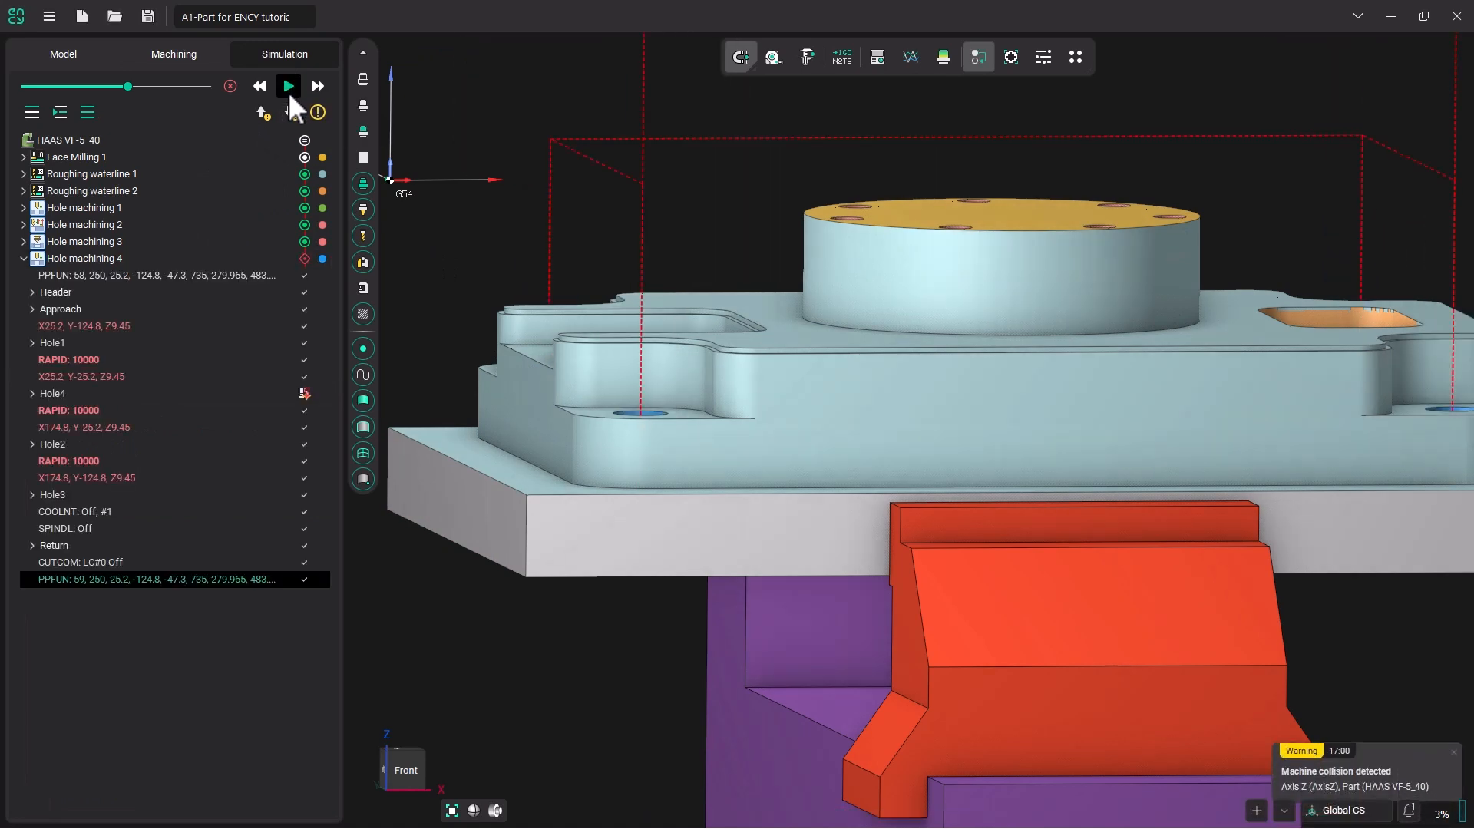
pyautogui.click(289, 85)
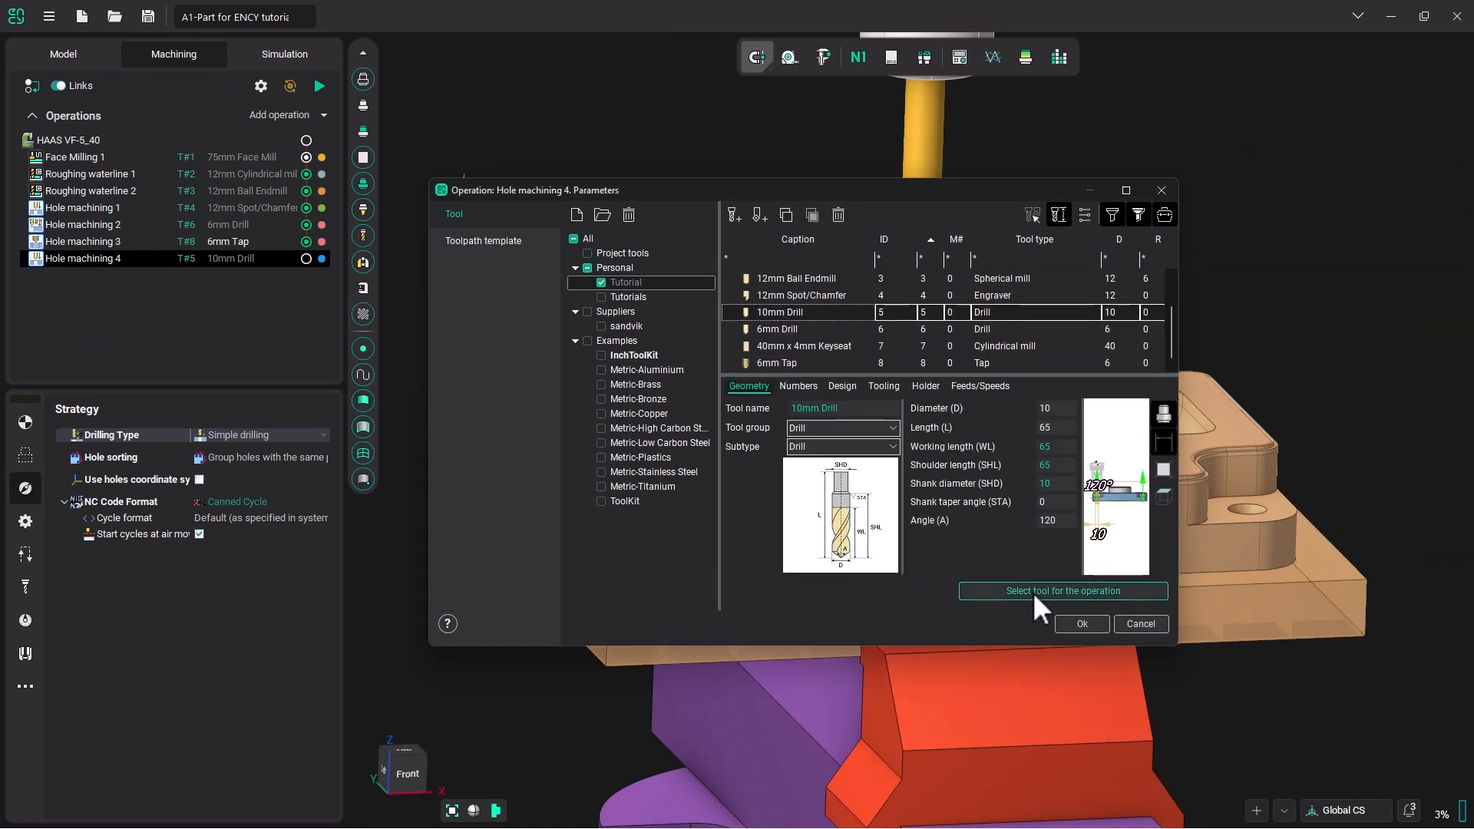
# Reassign the 10mm Drill and enter 15 mm depth for the four holes
pyautogui.click(1062, 590)
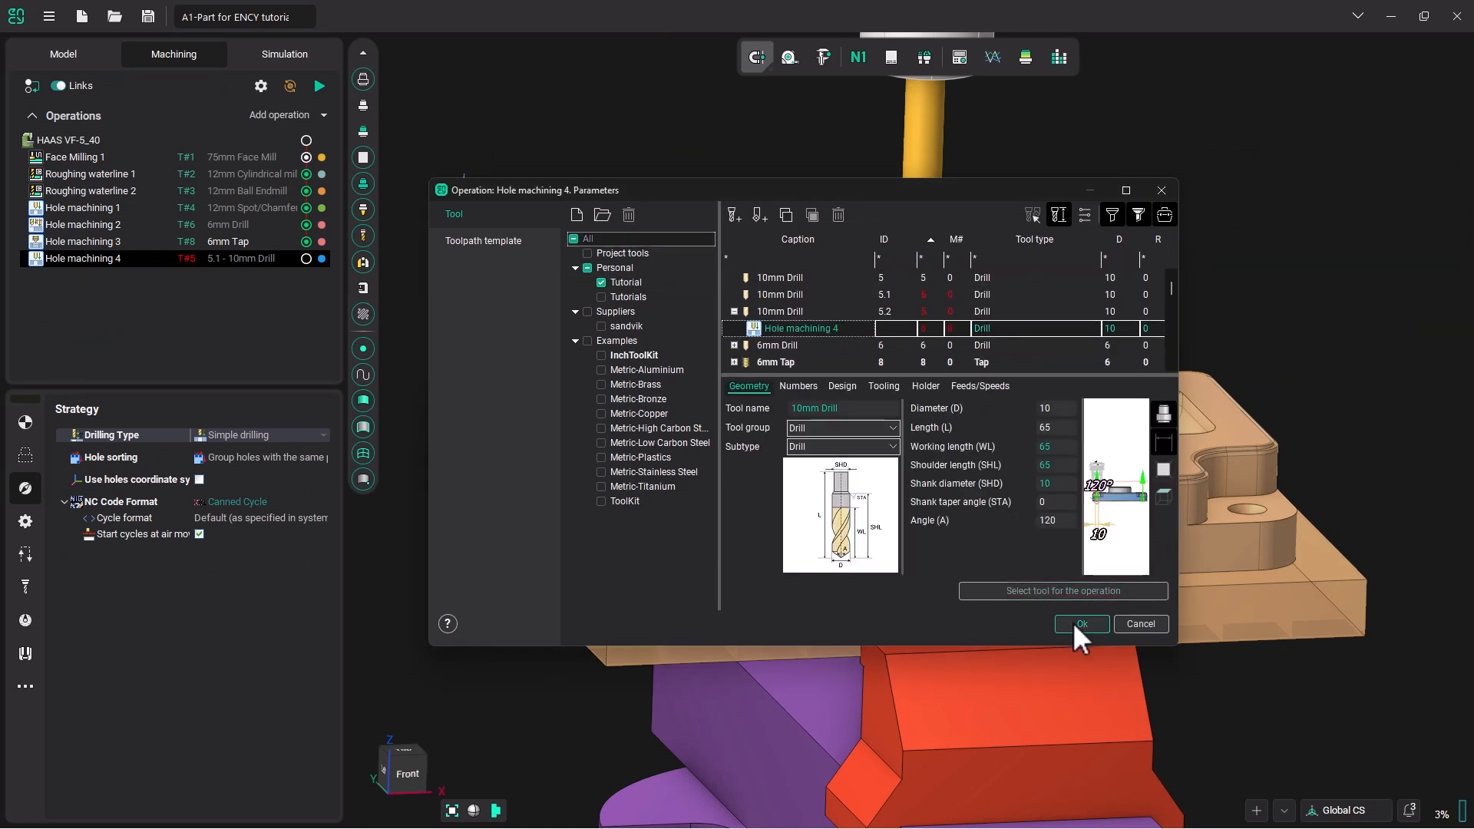
pyautogui.click(1079, 624)
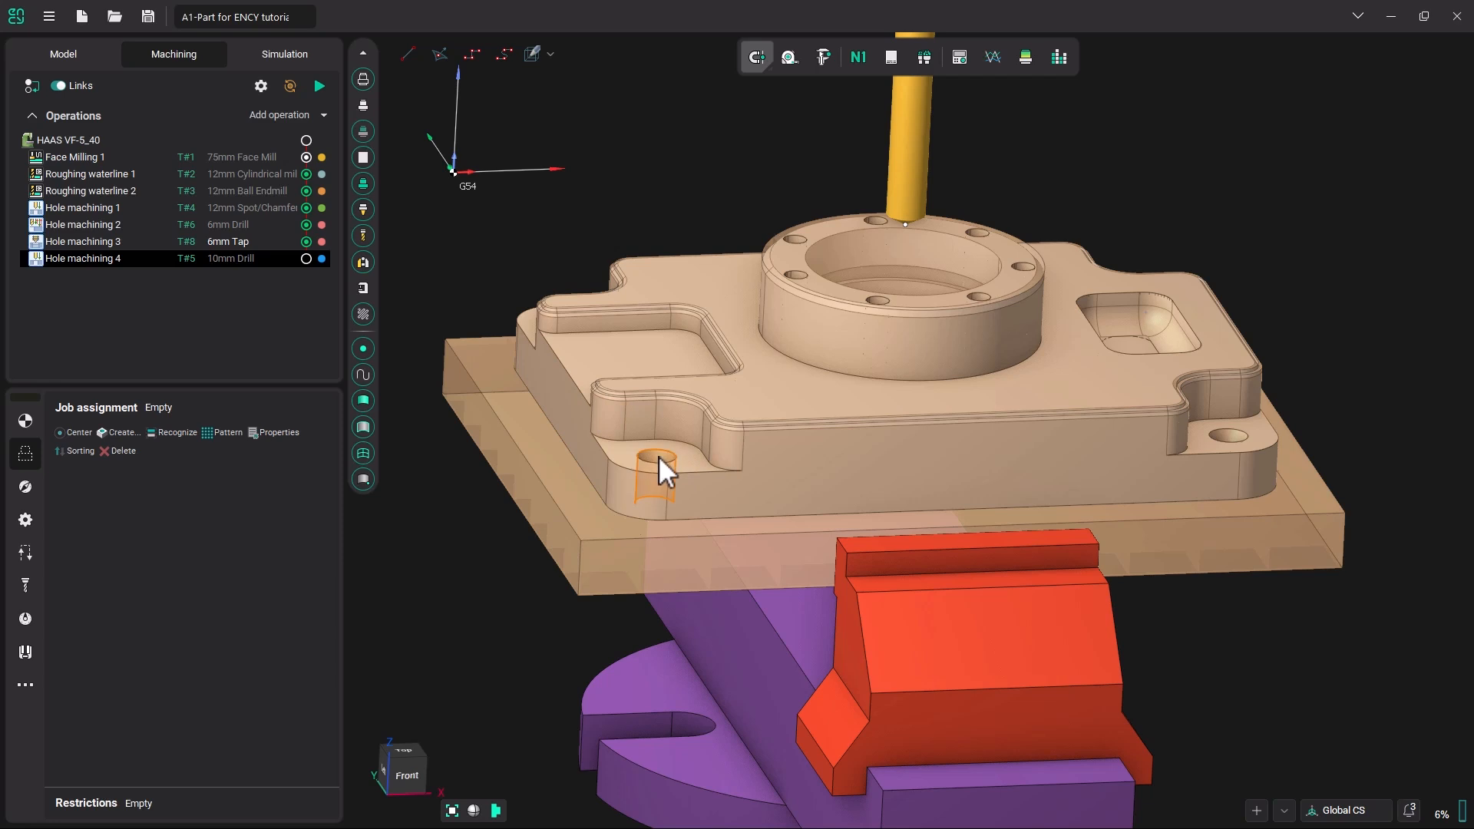
pyautogui.moveTo(661, 470)
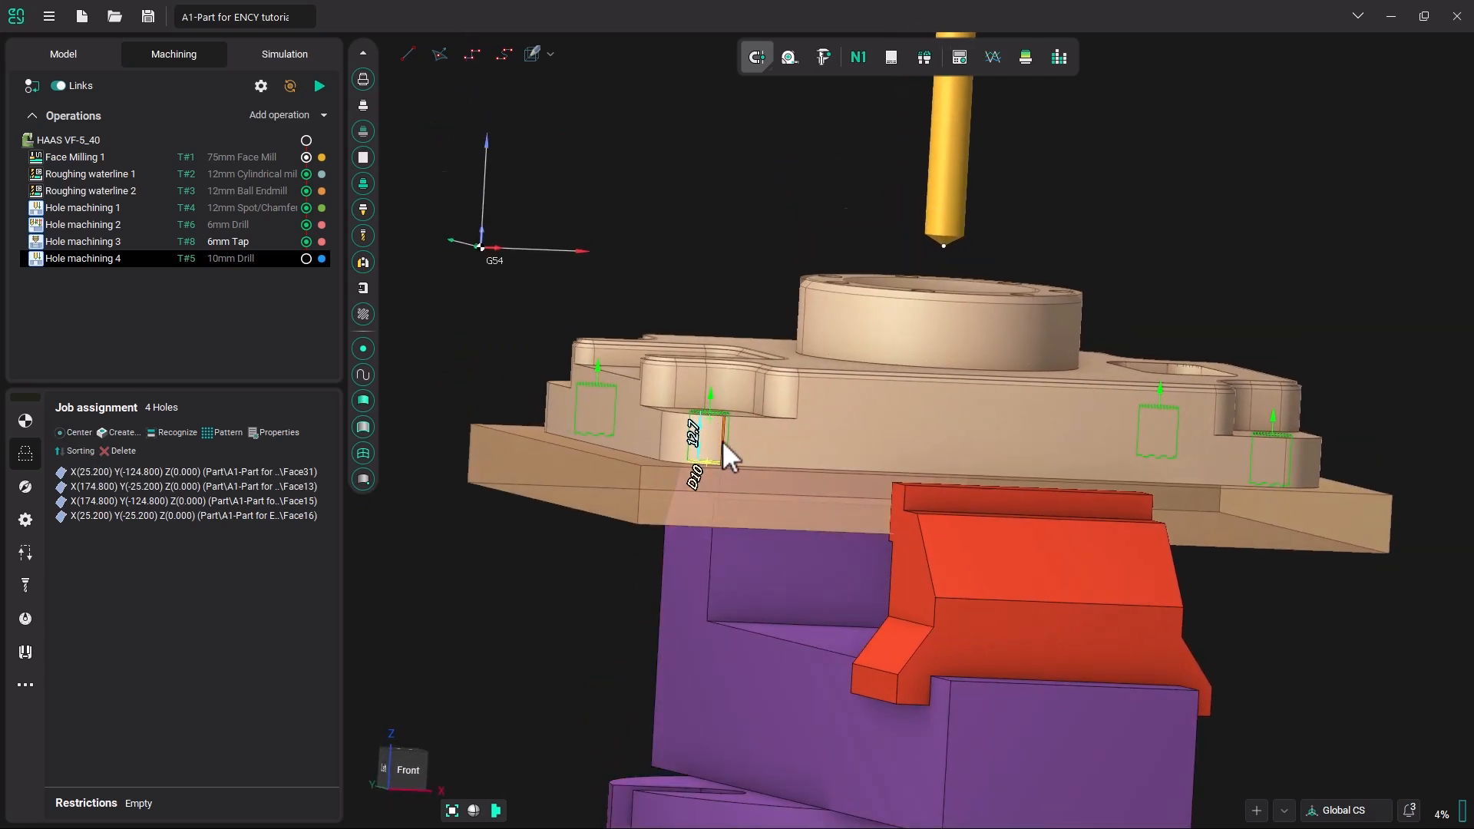
pyautogui.scroll(-3)
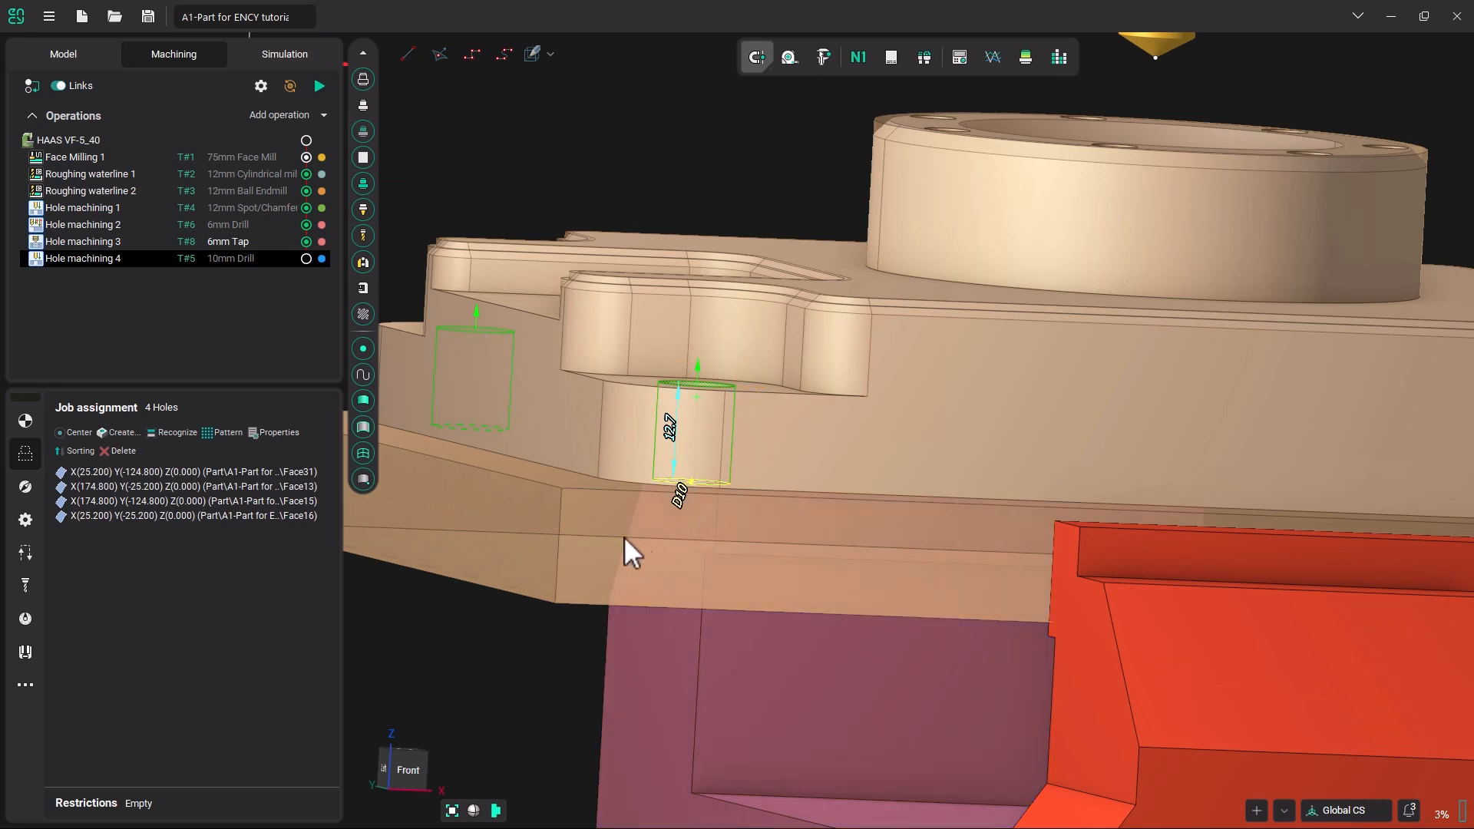
pyautogui.moveTo(672, 535)
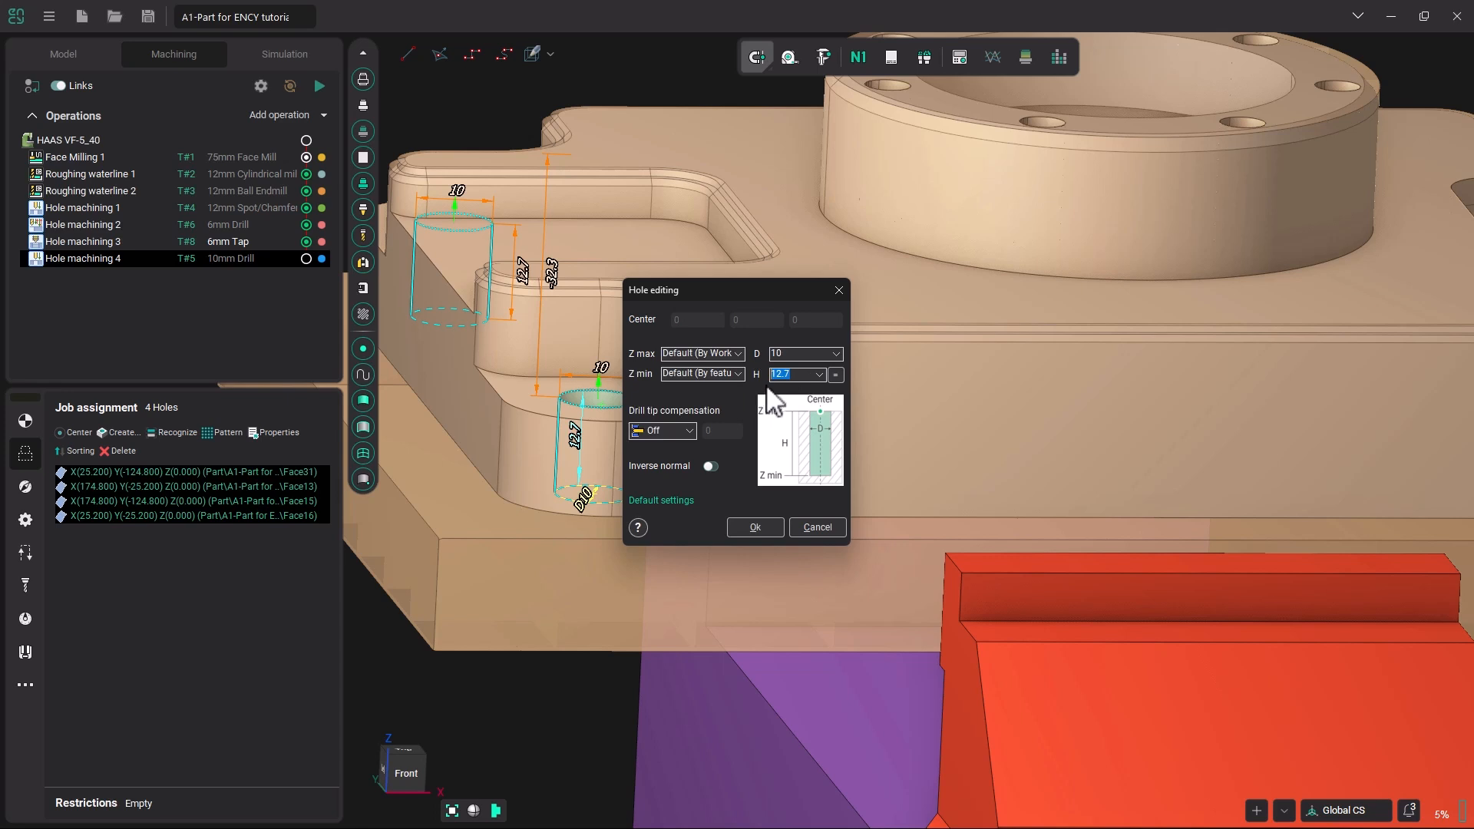
pyautogui.write('15')
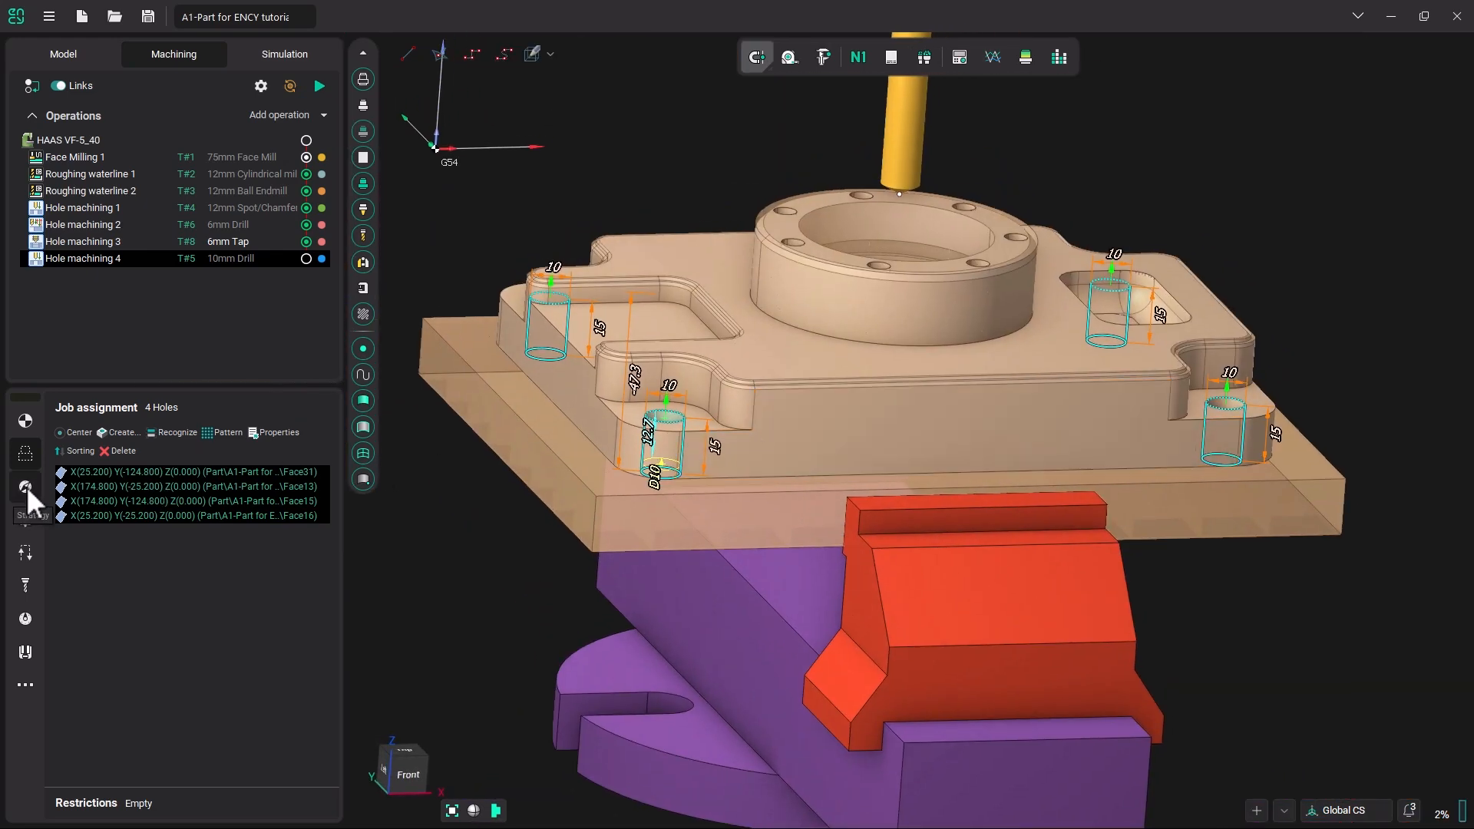
# Set Hole machining 4 to Chip breaking drilling with a 60% step
pyautogui.click(25, 486)
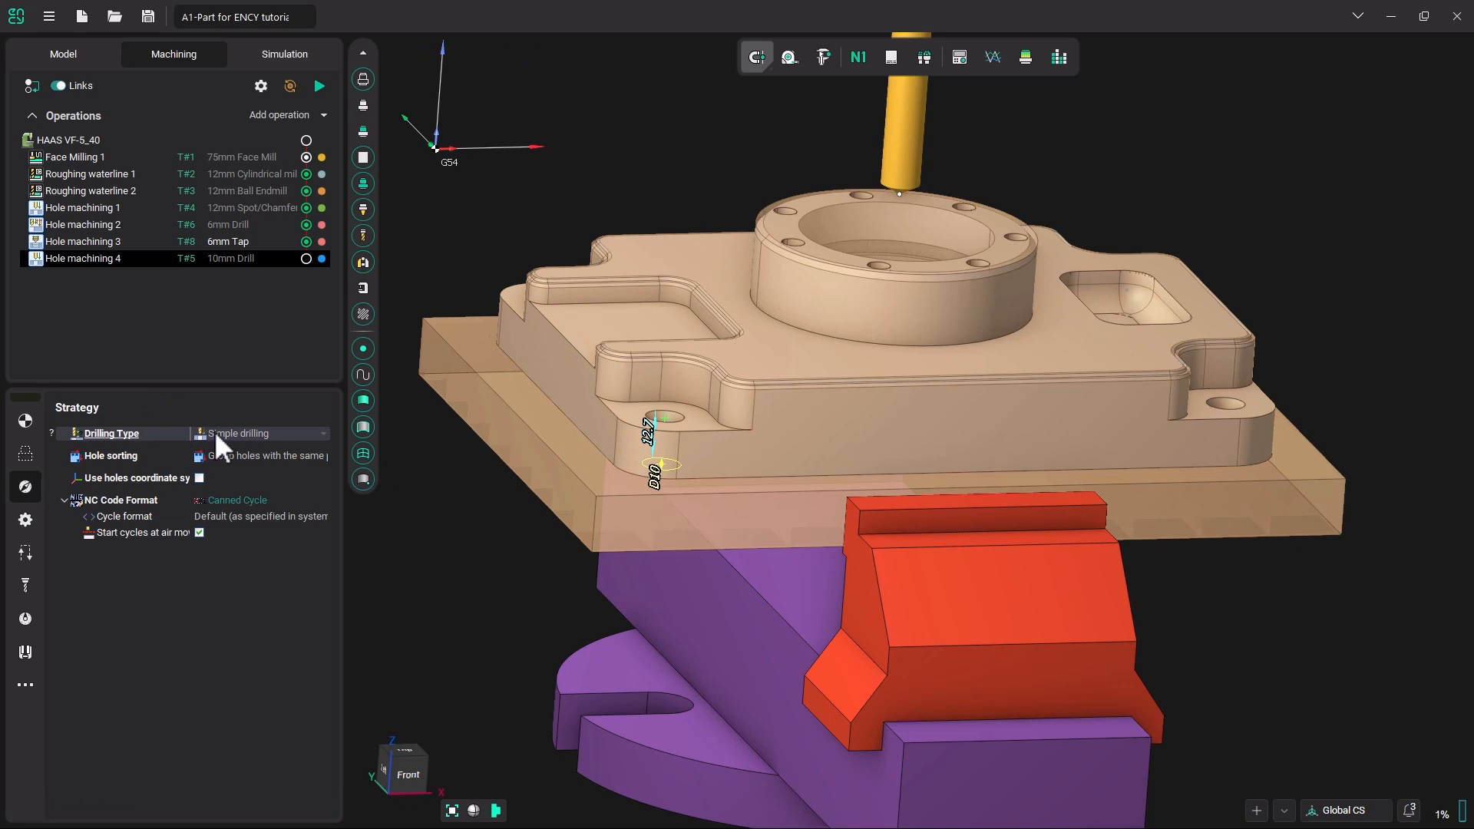
pyautogui.click(322, 433)
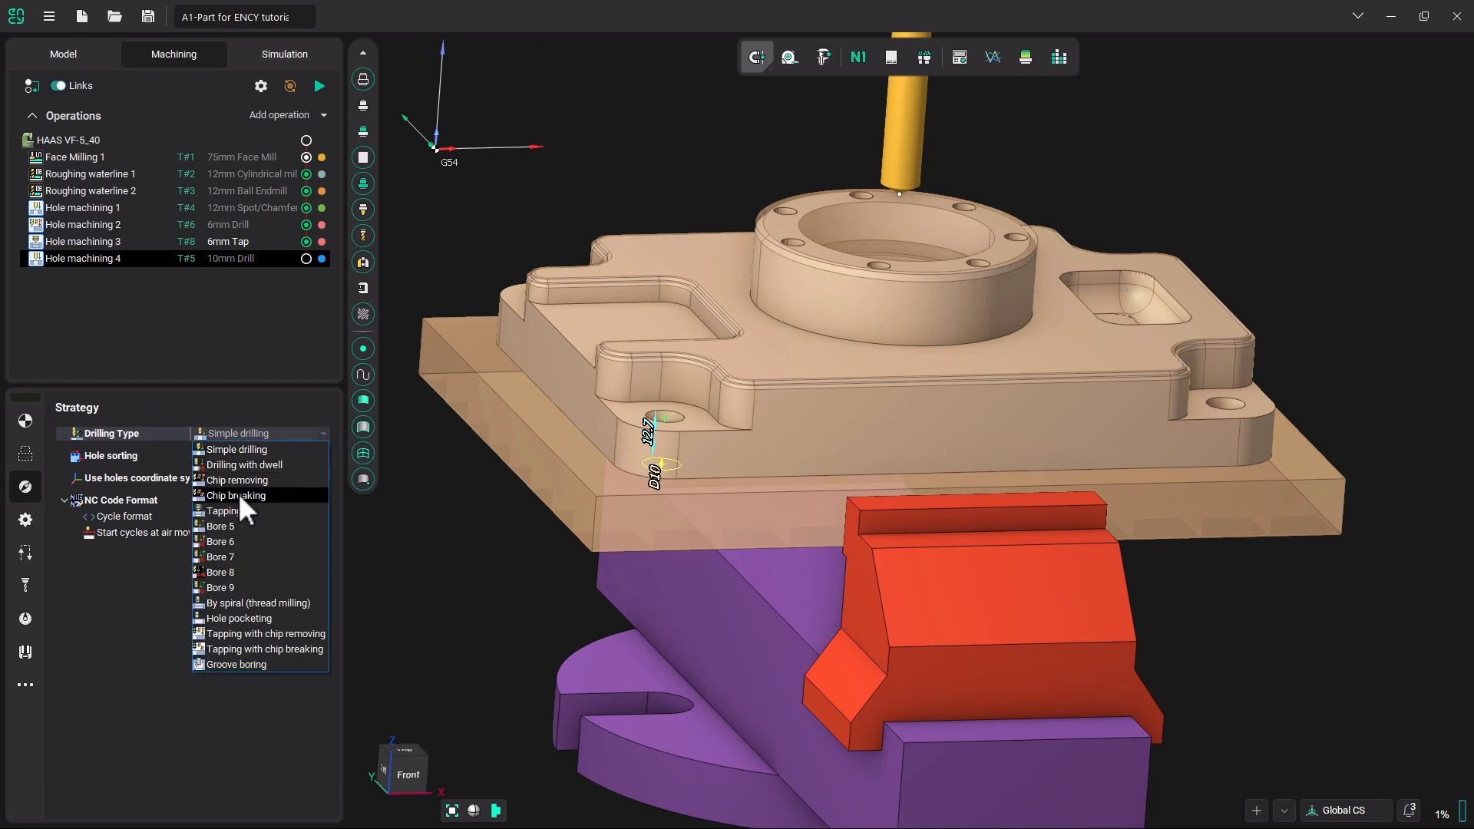
pyautogui.click(235, 495)
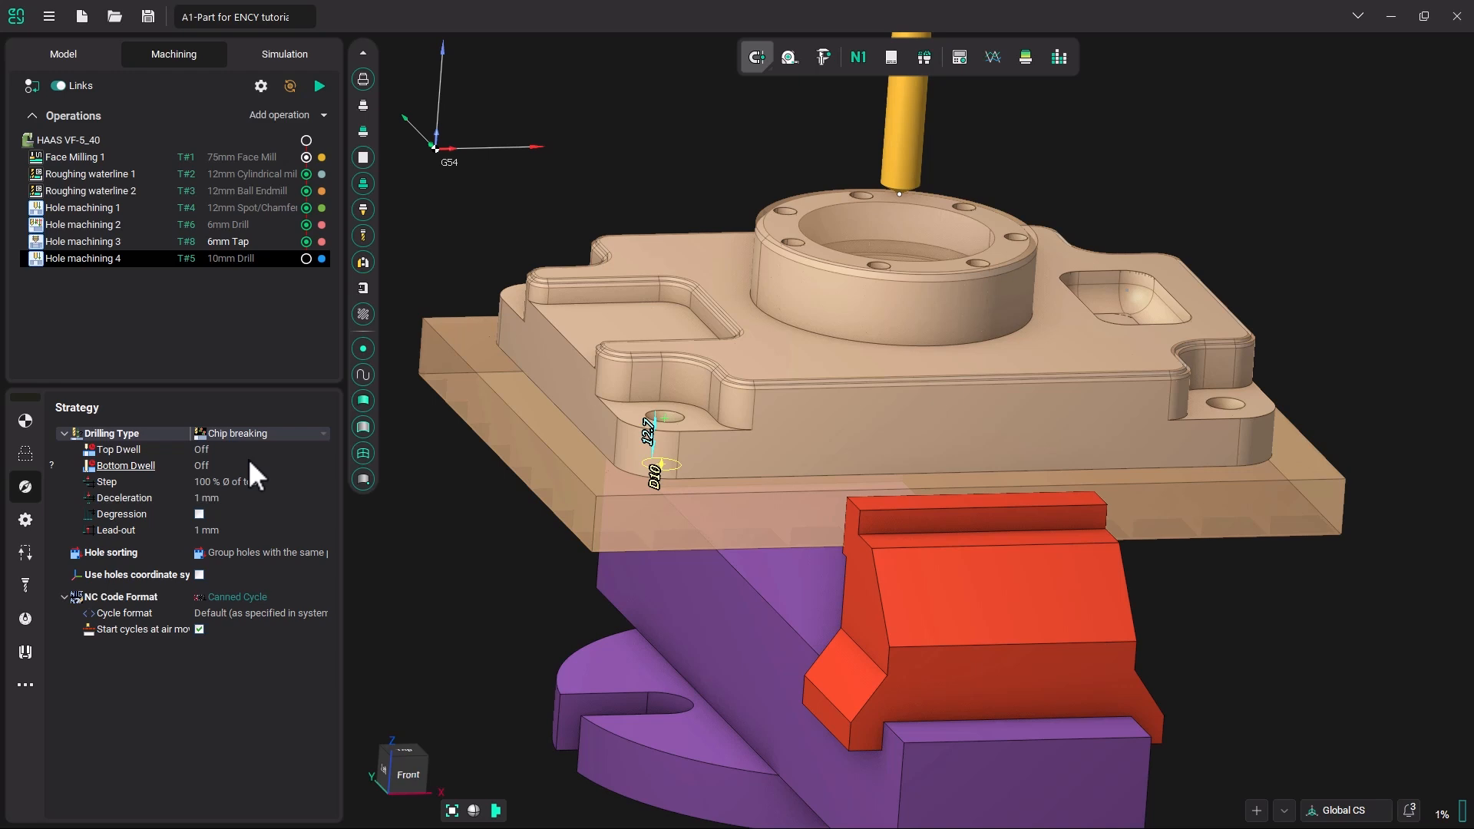
pyautogui.moveTo(268, 442)
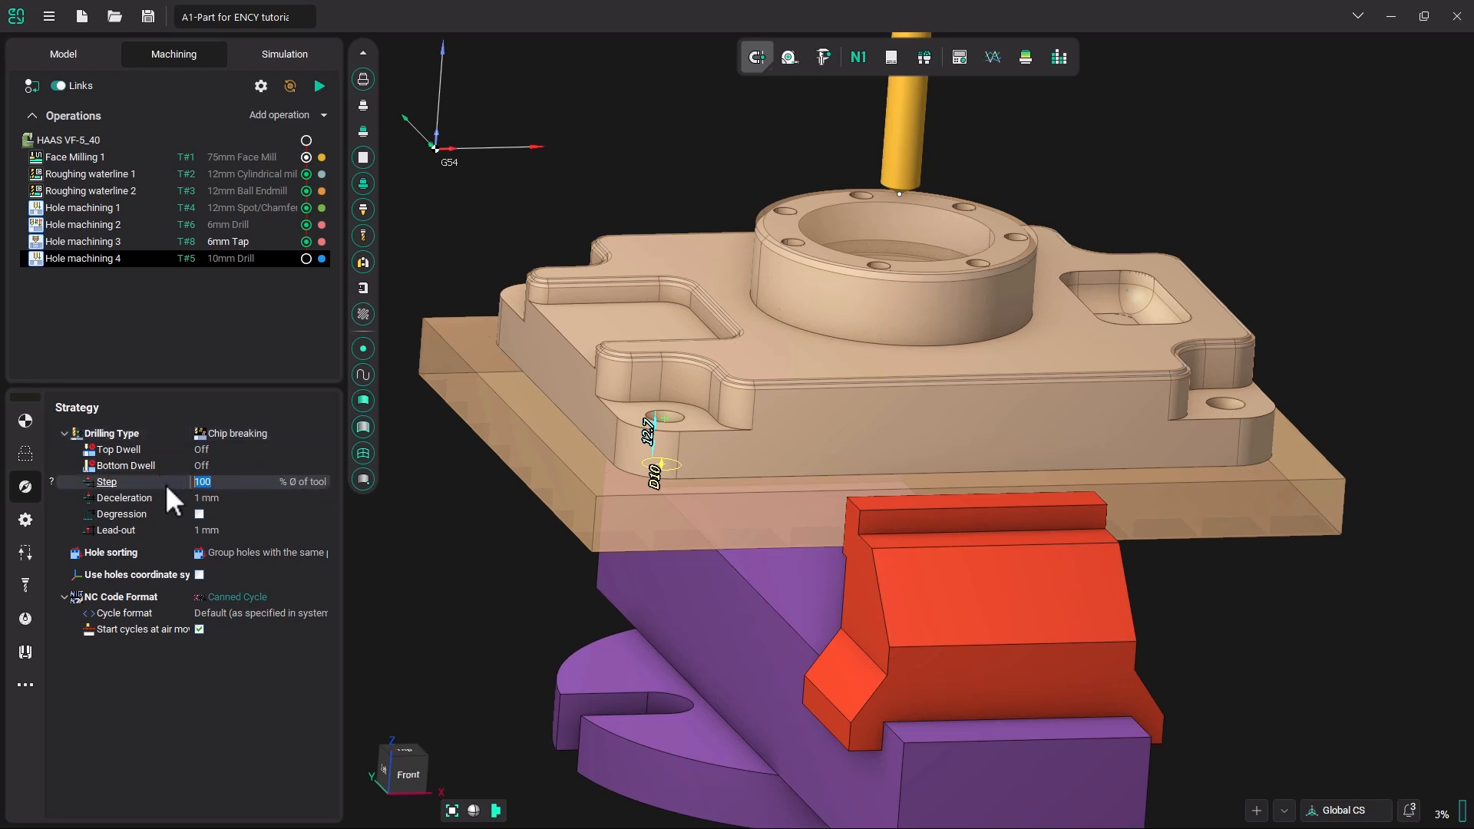
pyautogui.write('60')
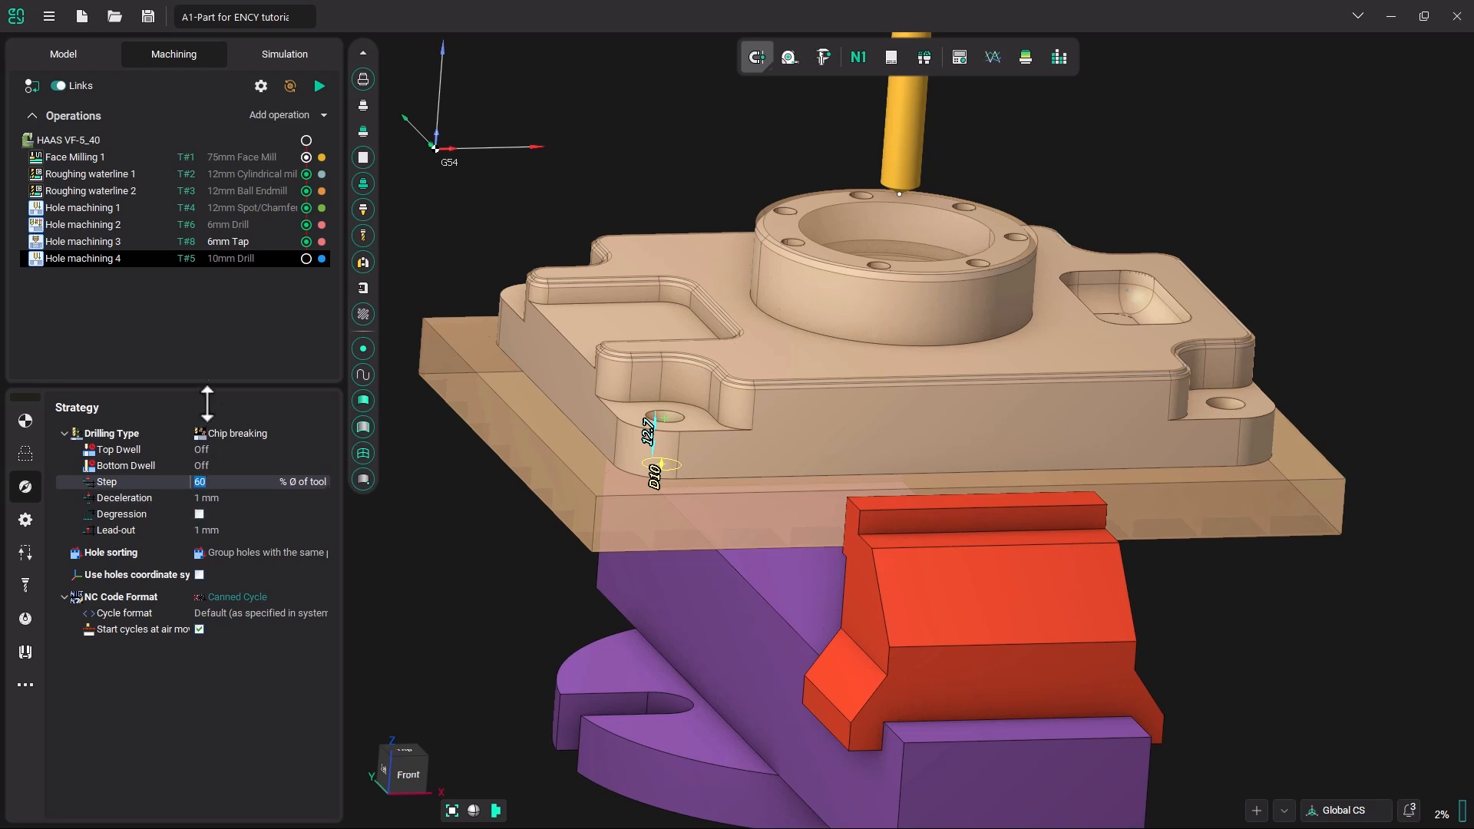
pyautogui.moveTo(204, 355)
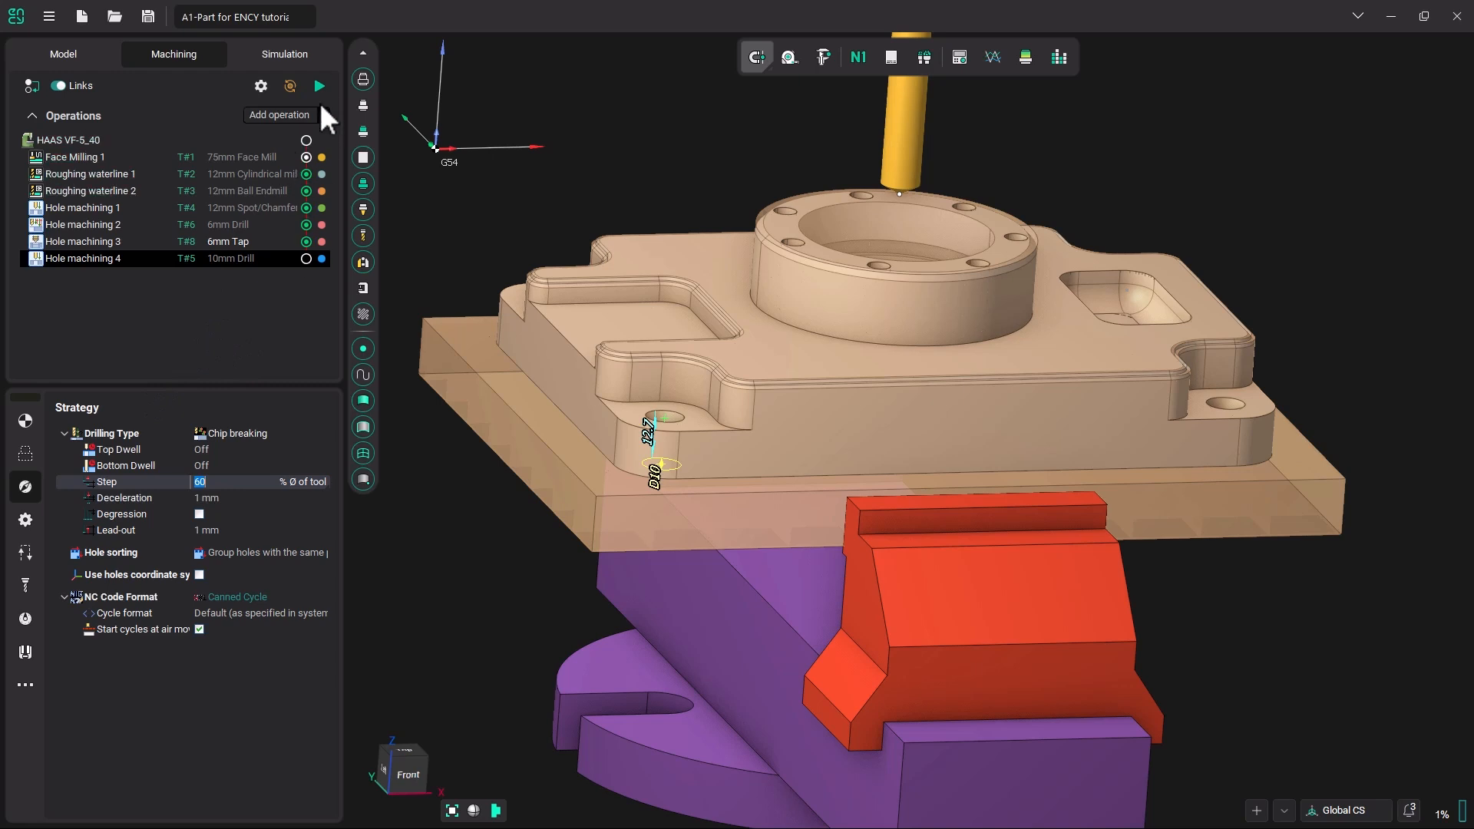
# Recalculate the chip-breaking toolpath and switch to the Simulation workspace
pyautogui.click(318, 85)
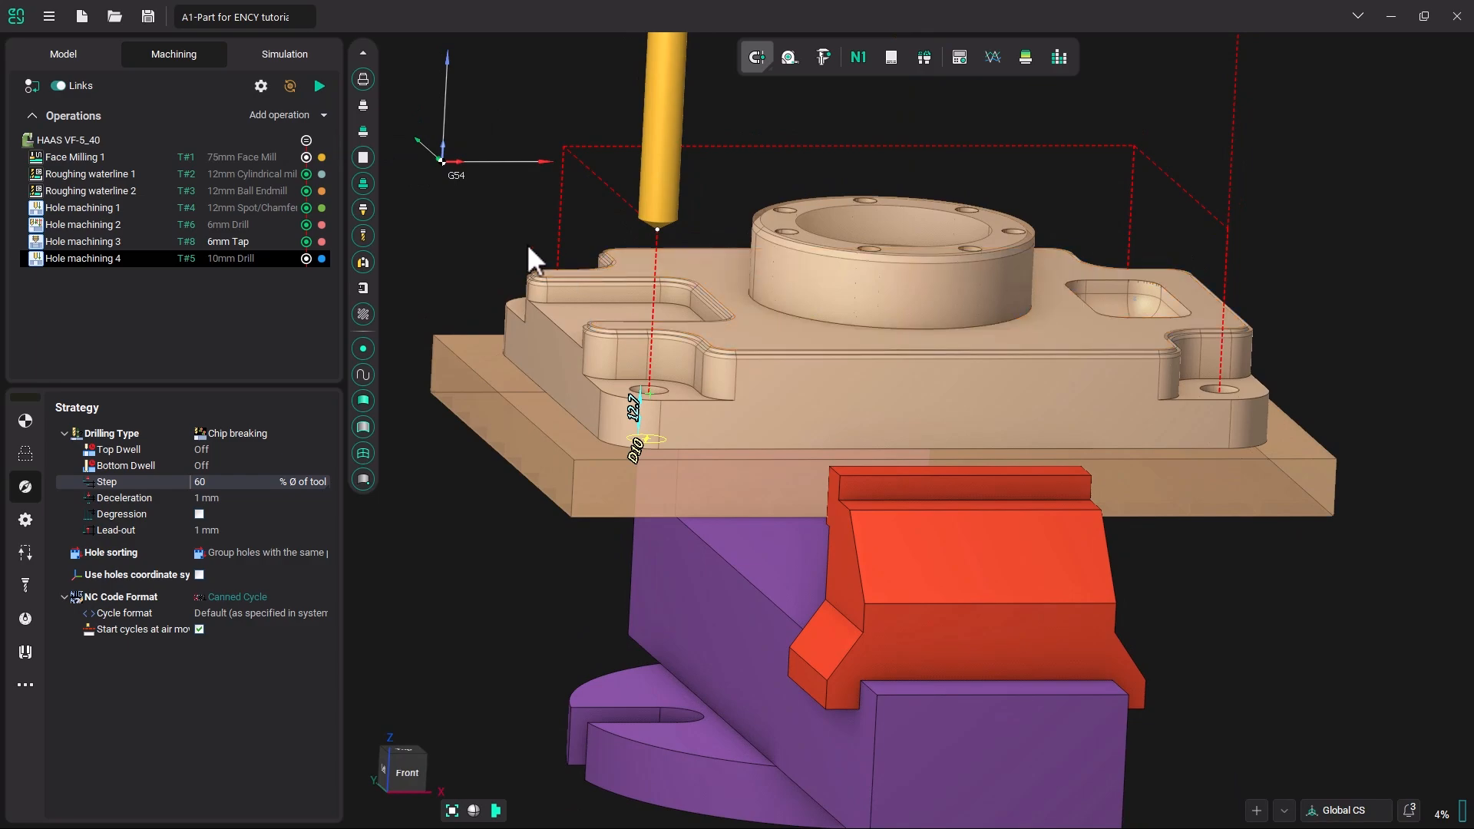
pyautogui.click(284, 53)
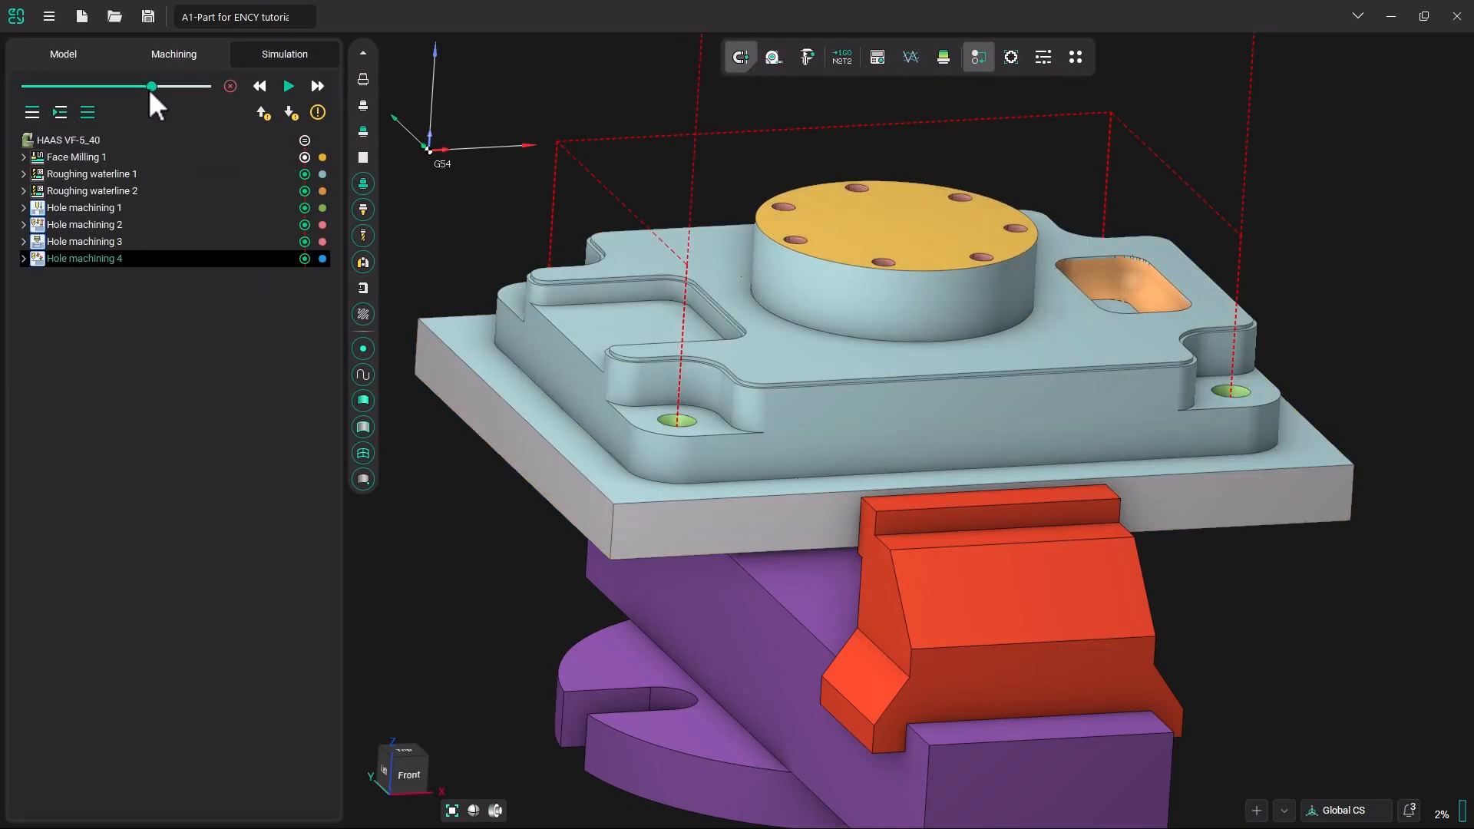
pyautogui.moveTo(288, 85)
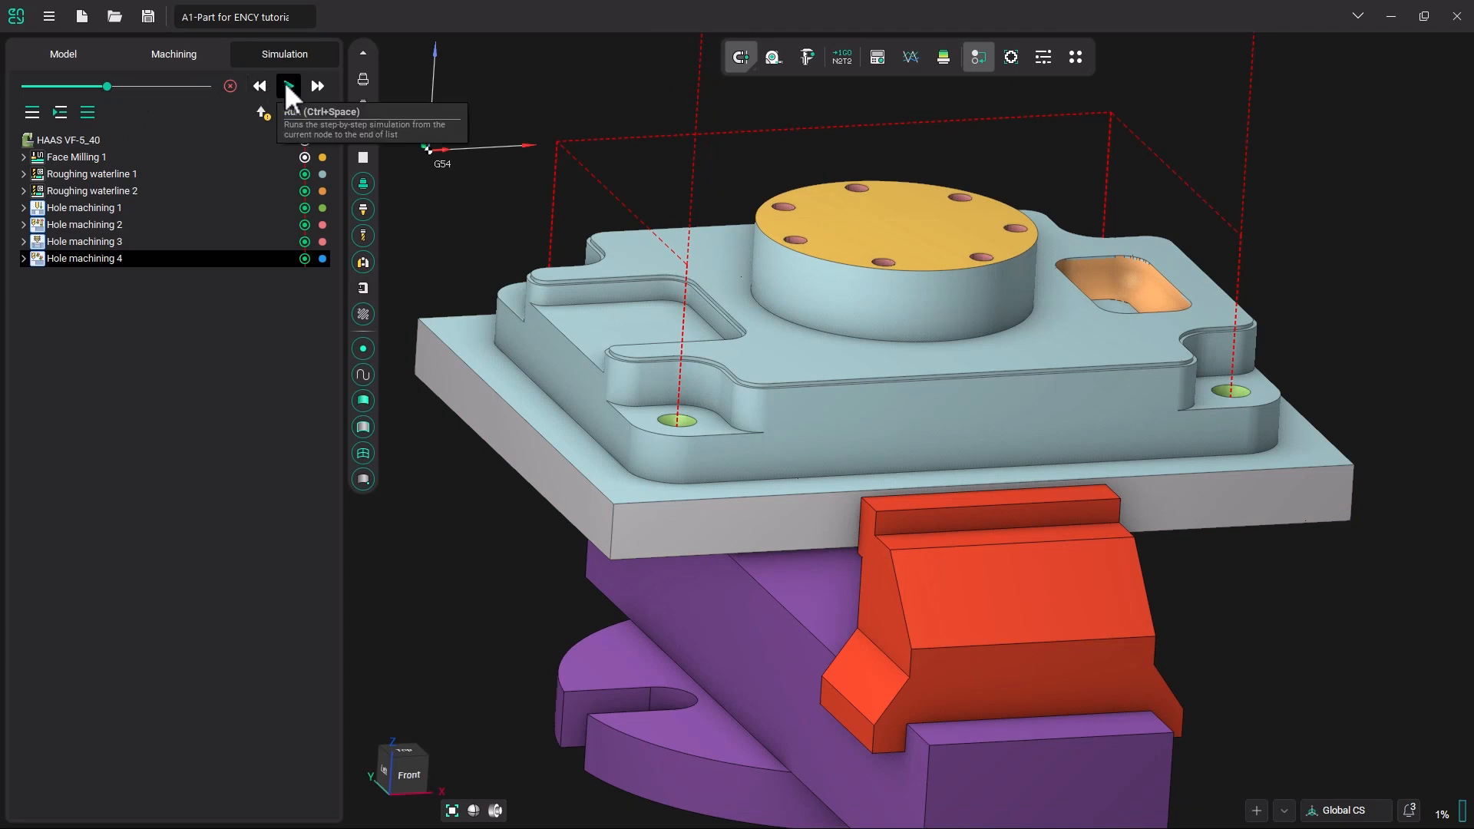
# Play the simulation until the four 10 mm holes appear drilled
pyautogui.click(288, 86)
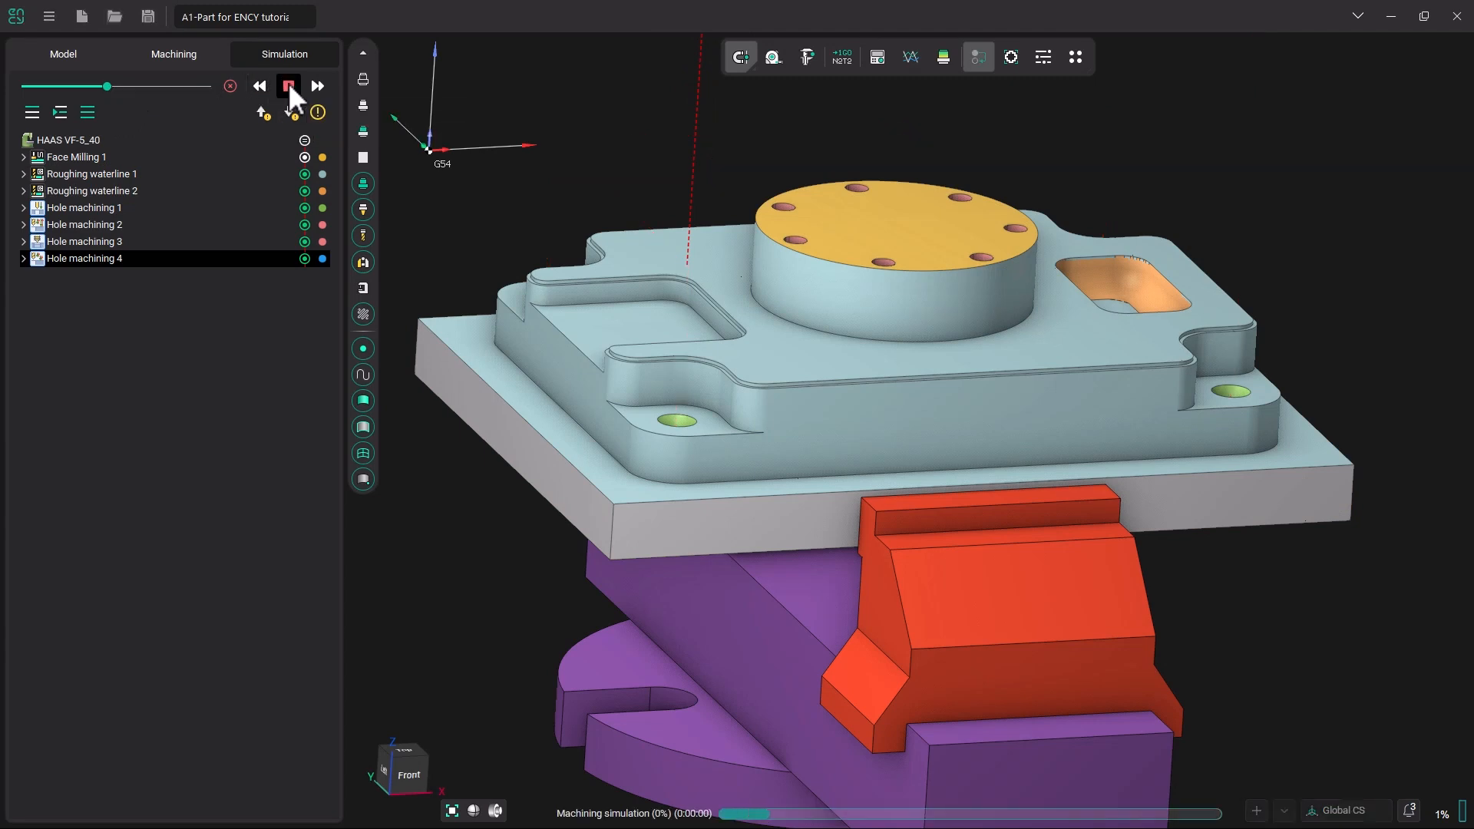
pyautogui.click(289, 85)
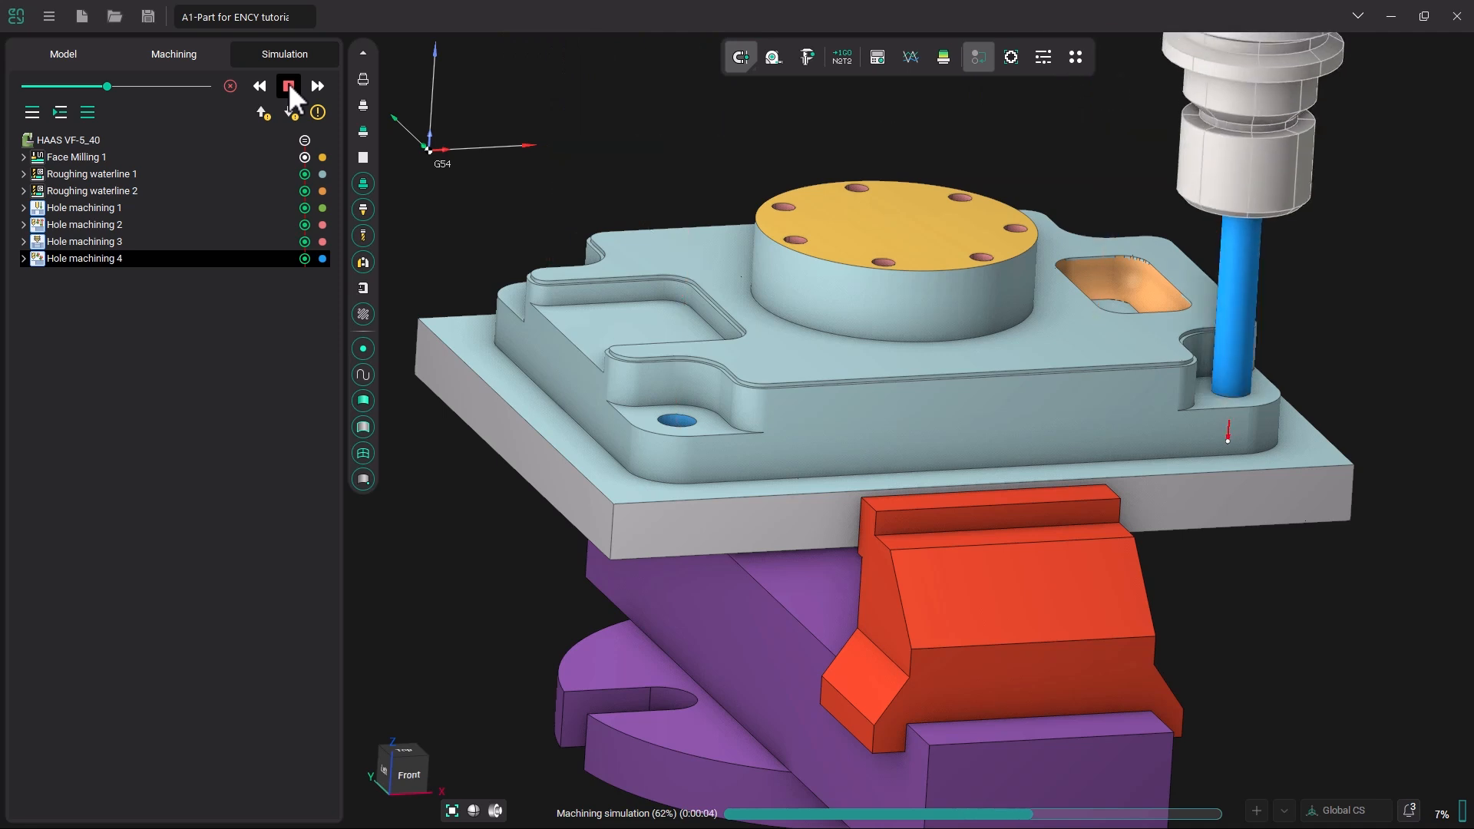
pyautogui.click(289, 85)
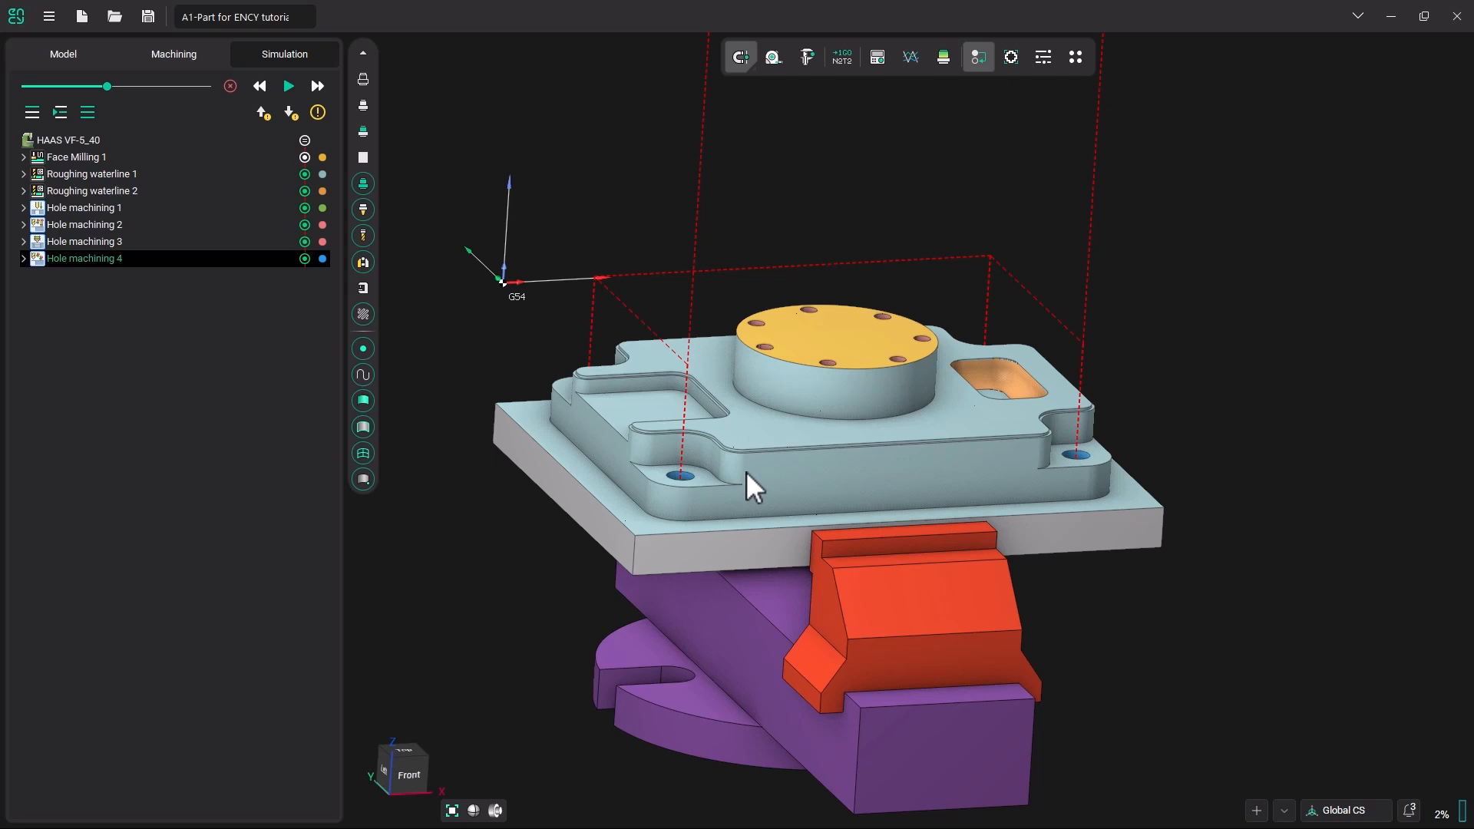
pyautogui.moveTo(812, 374)
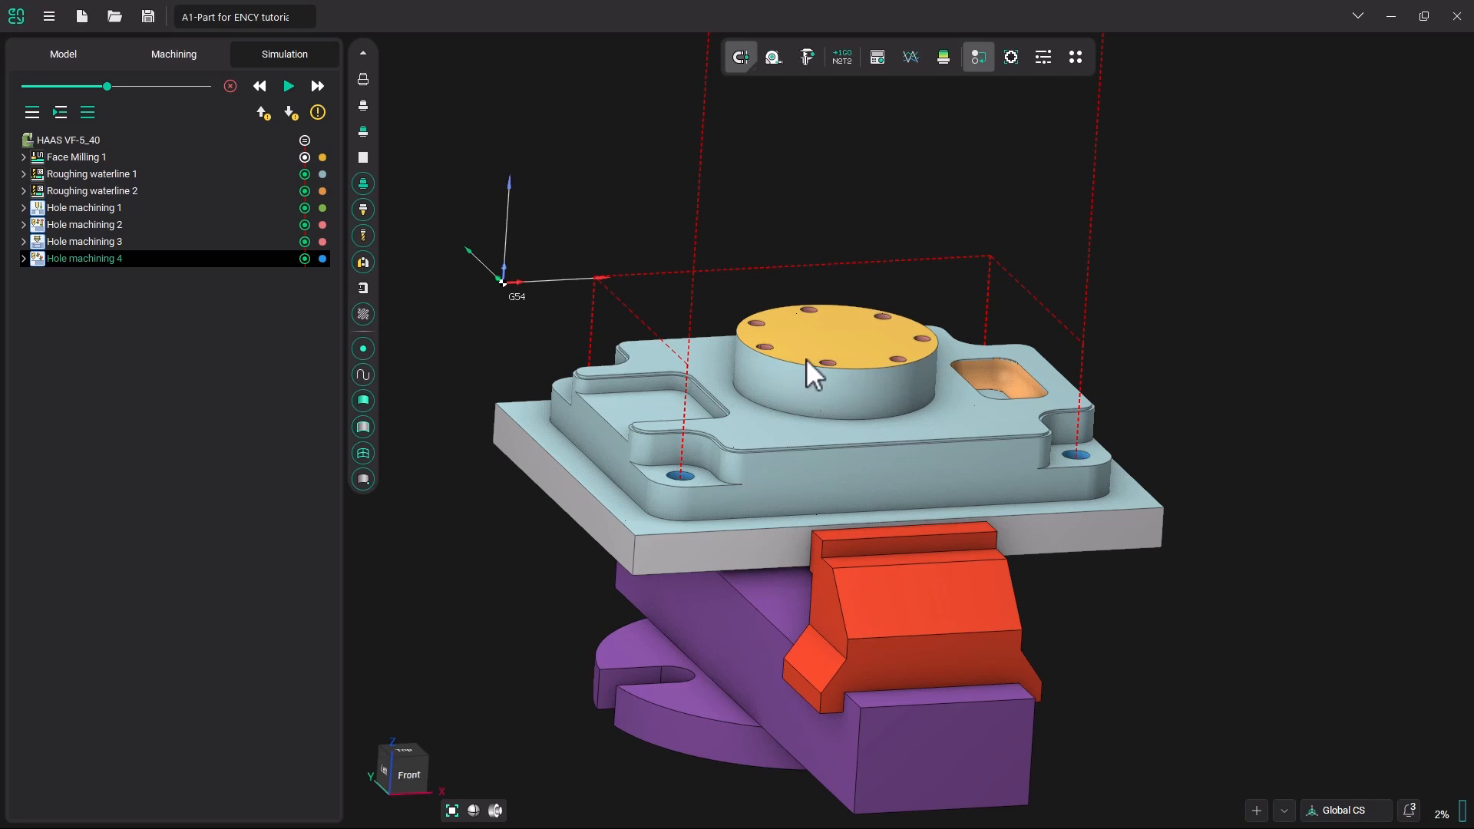
pyautogui.moveTo(785, 420)
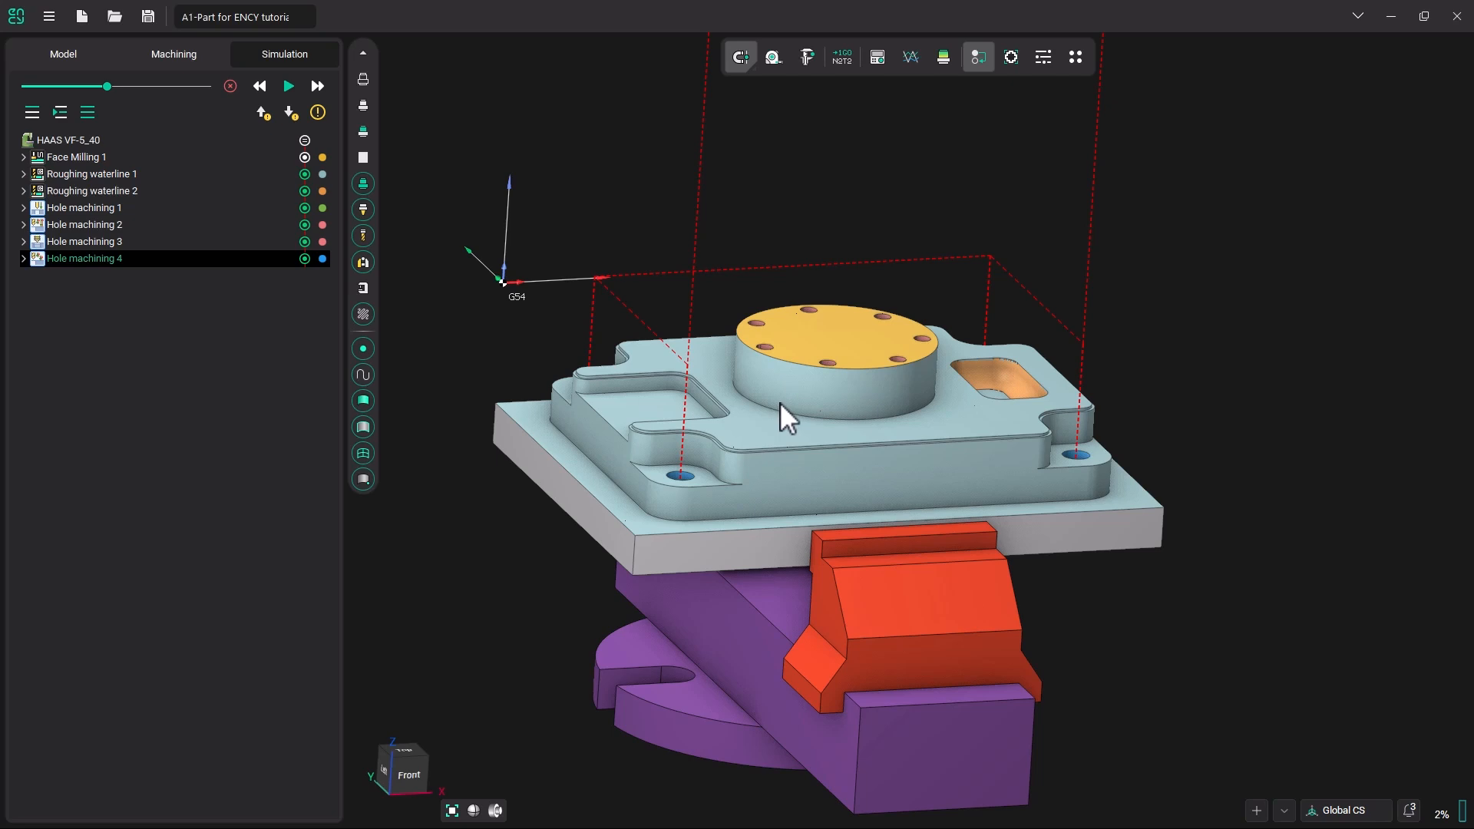
pyautogui.moveTo(774, 435)
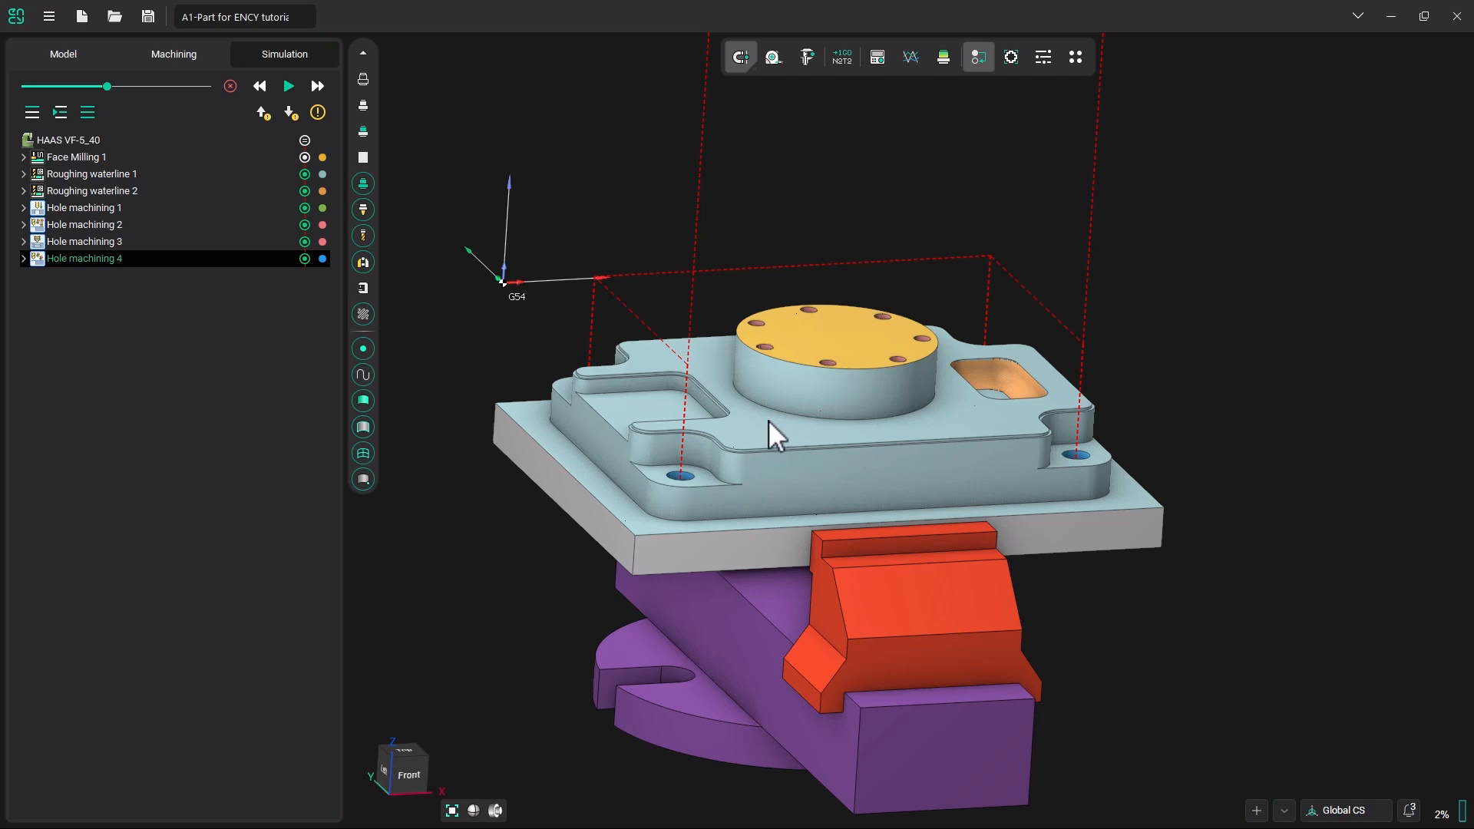